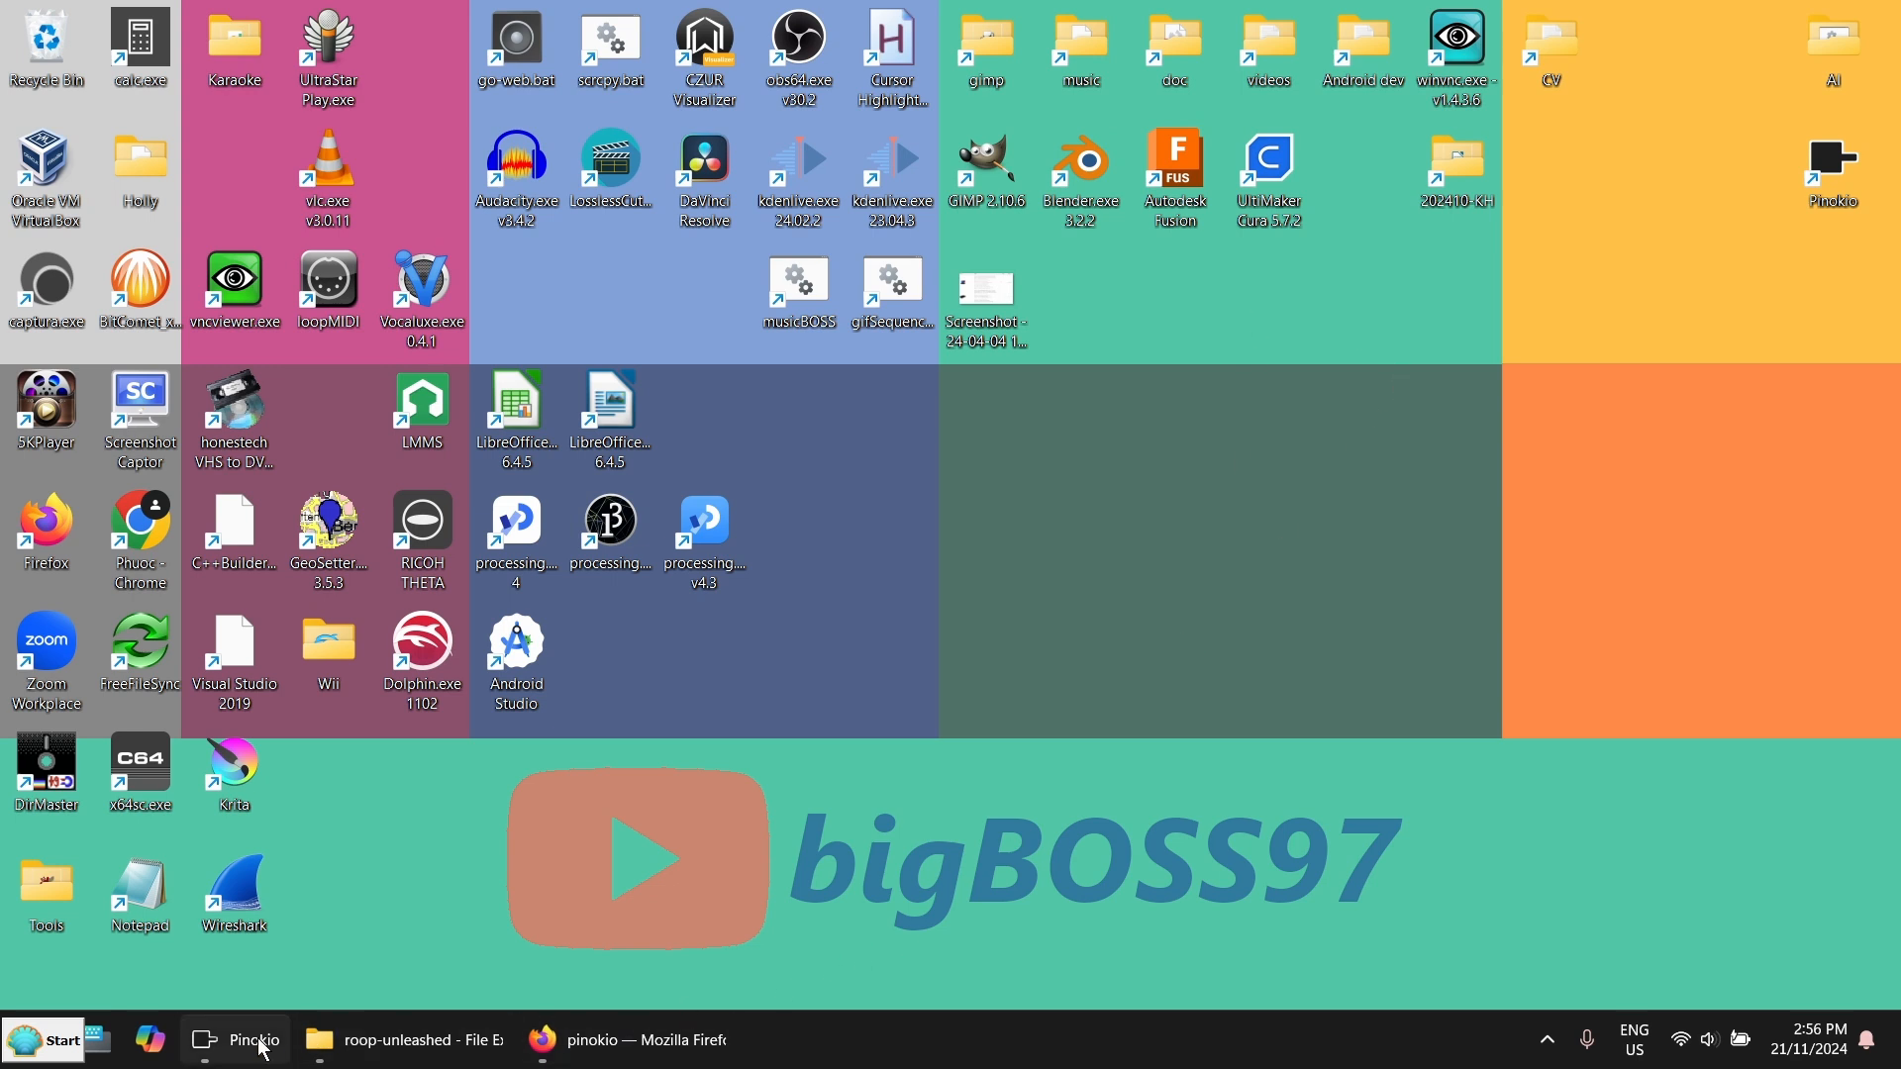
Bring up Pinokio, glance at the pinokio.computer website in Firefox, then return to Pinokio
{"action": "left_click", "coordinate": [234, 1038]}
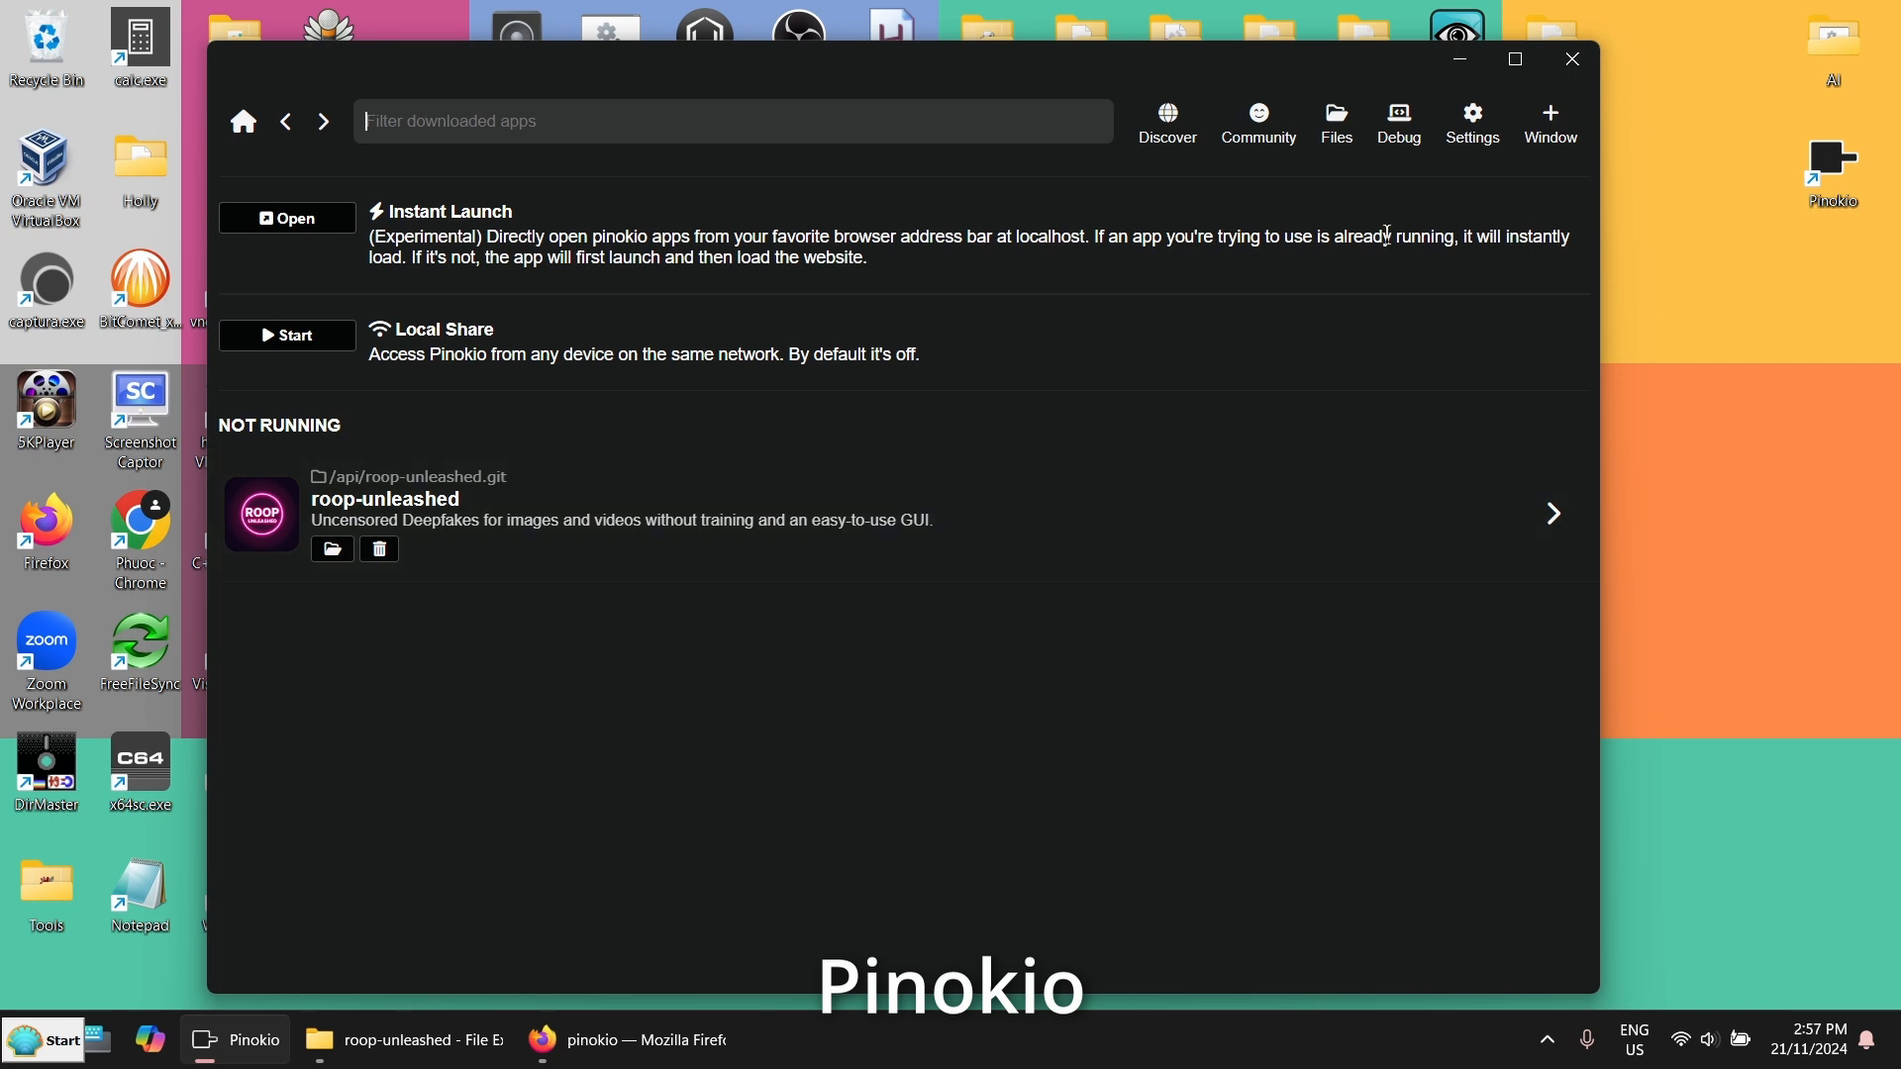
{"action": "left_click", "coordinate": [625, 1041]}
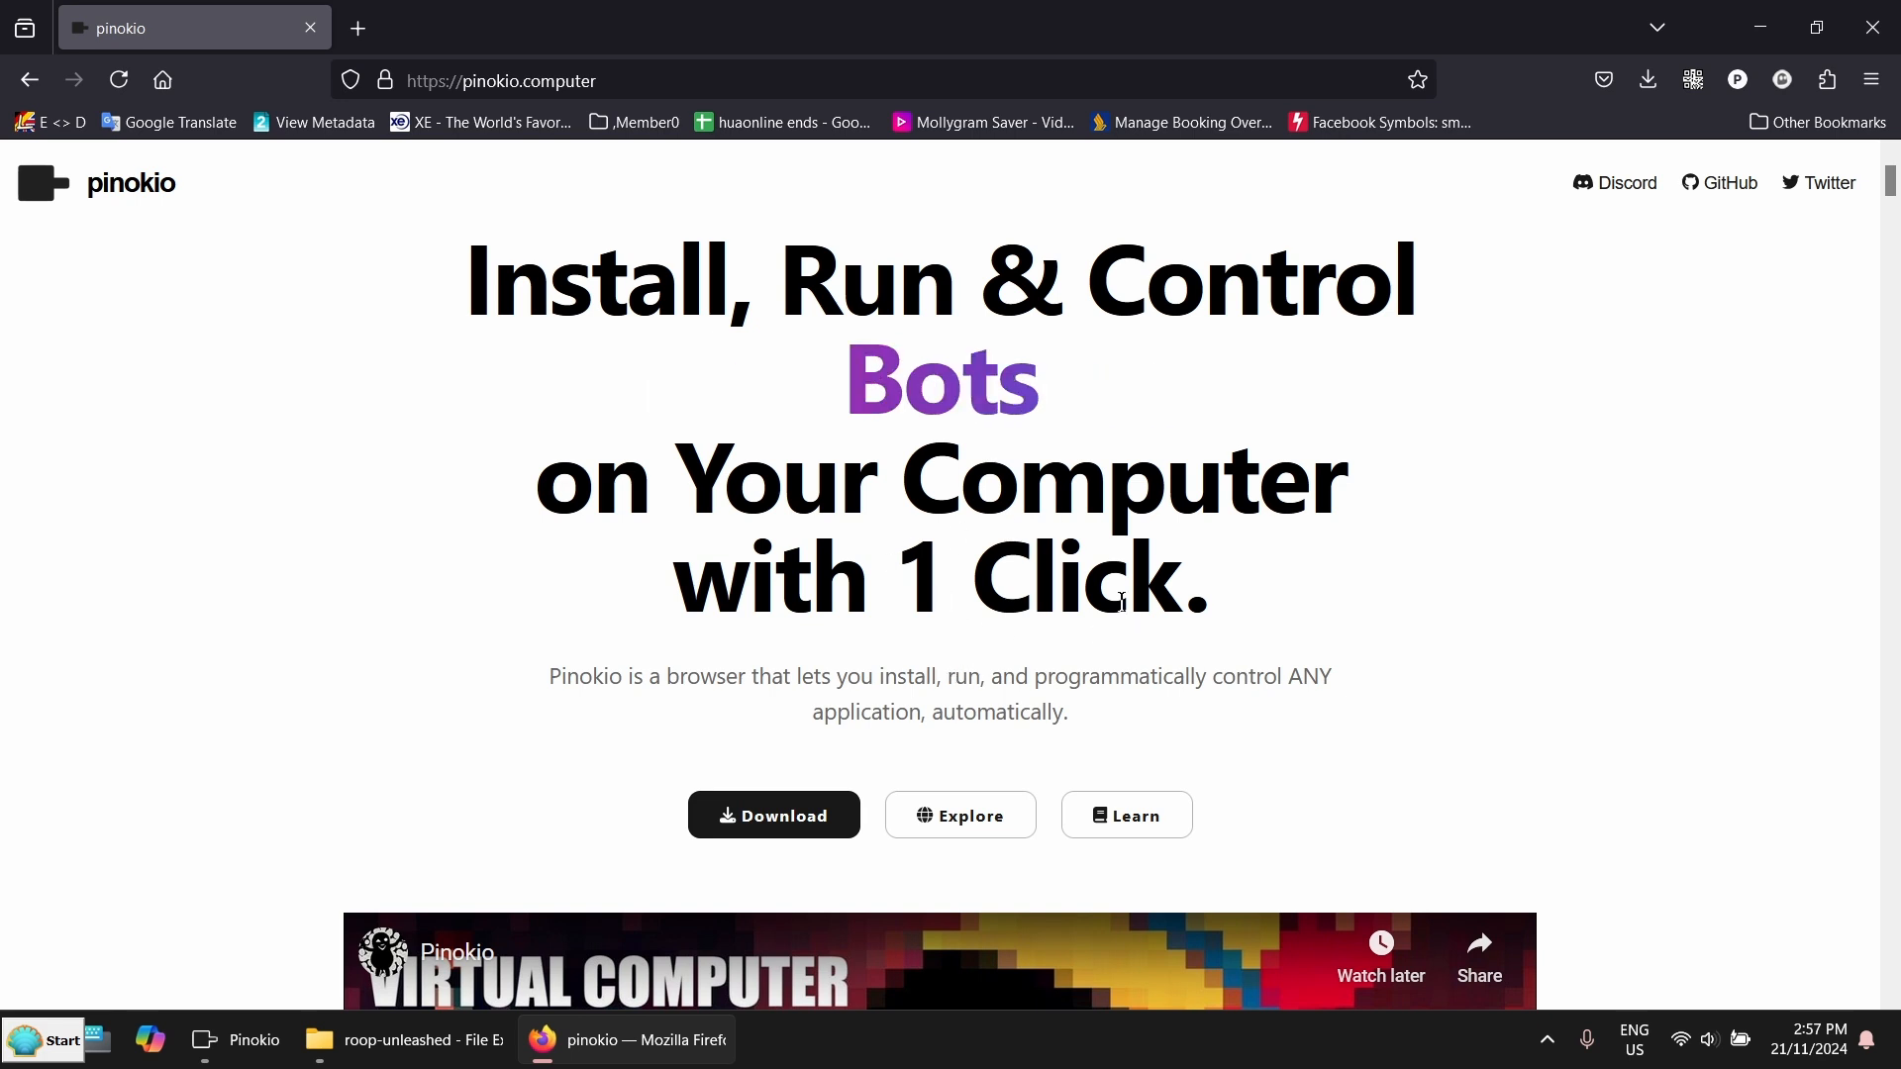
{"action": "scroll", "scroll_direction": "down", "scroll_amount": 3}
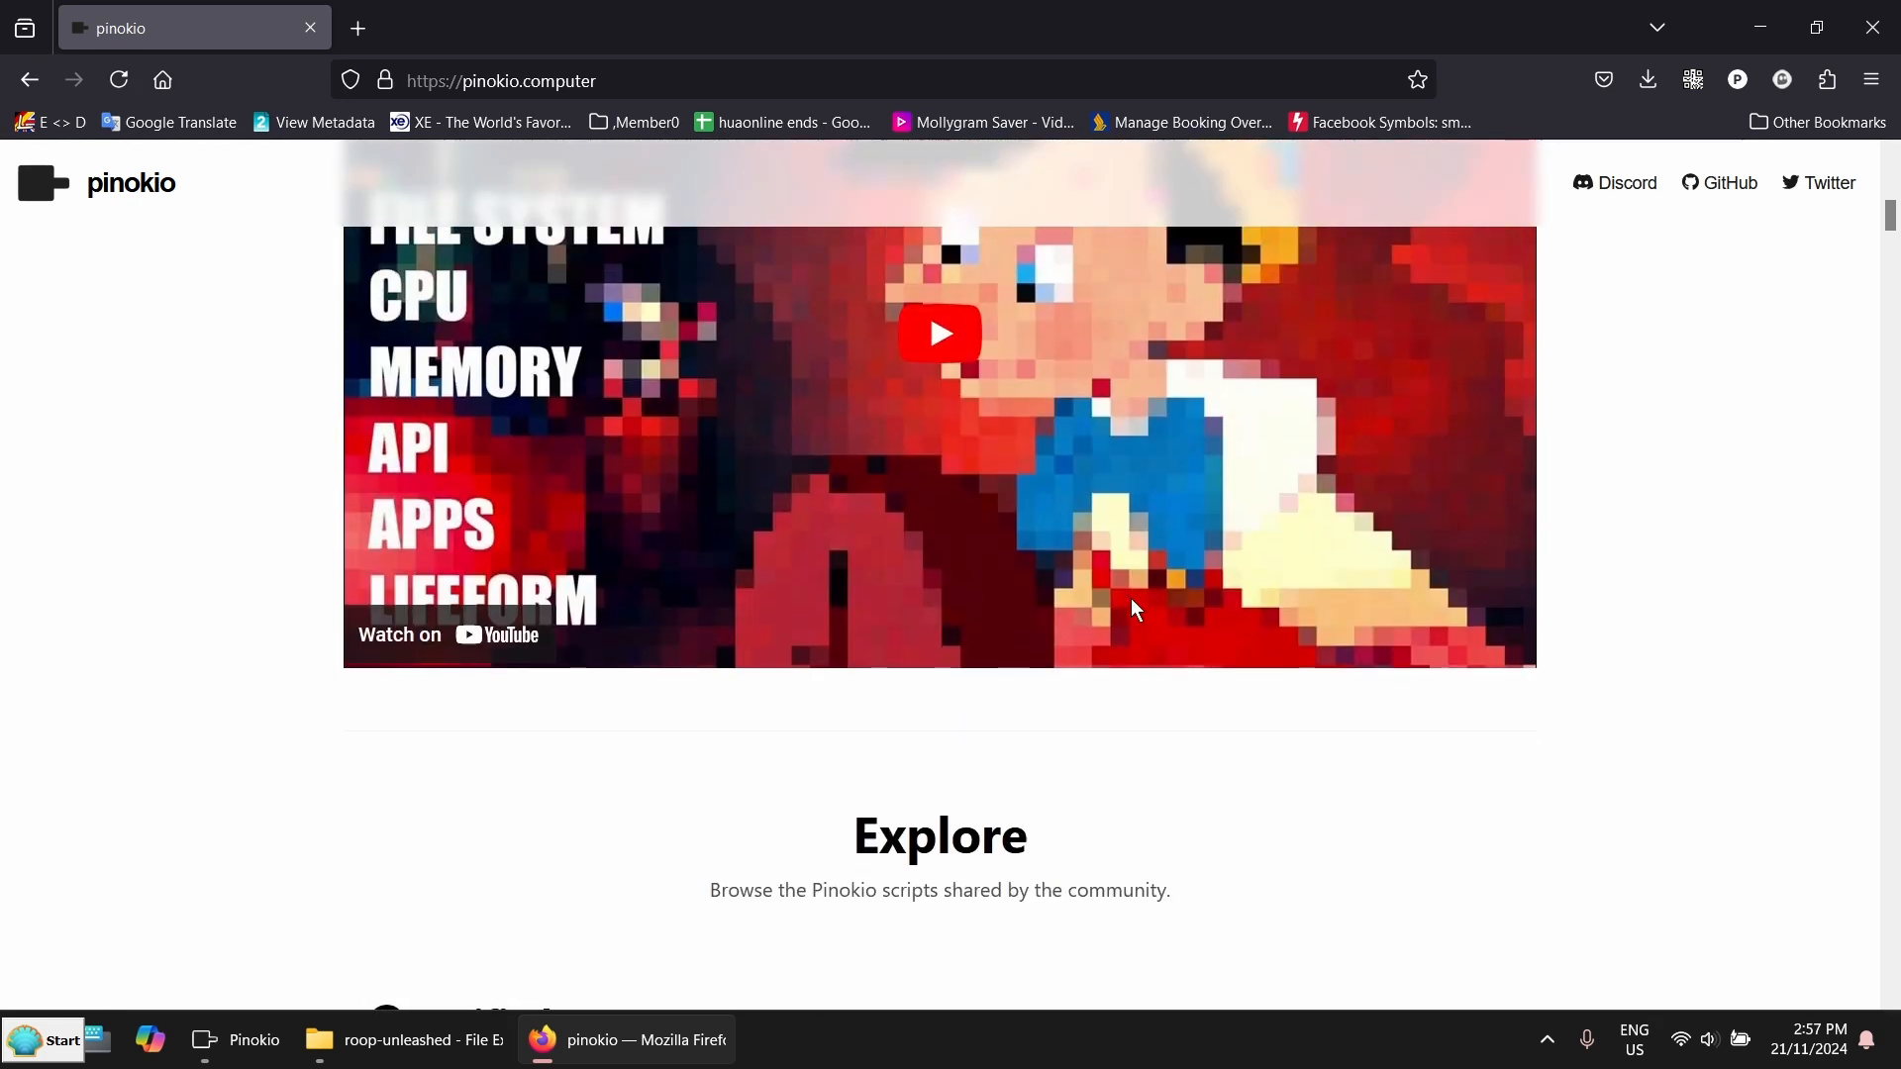
{"action": "left_click", "coordinate": [234, 1048]}
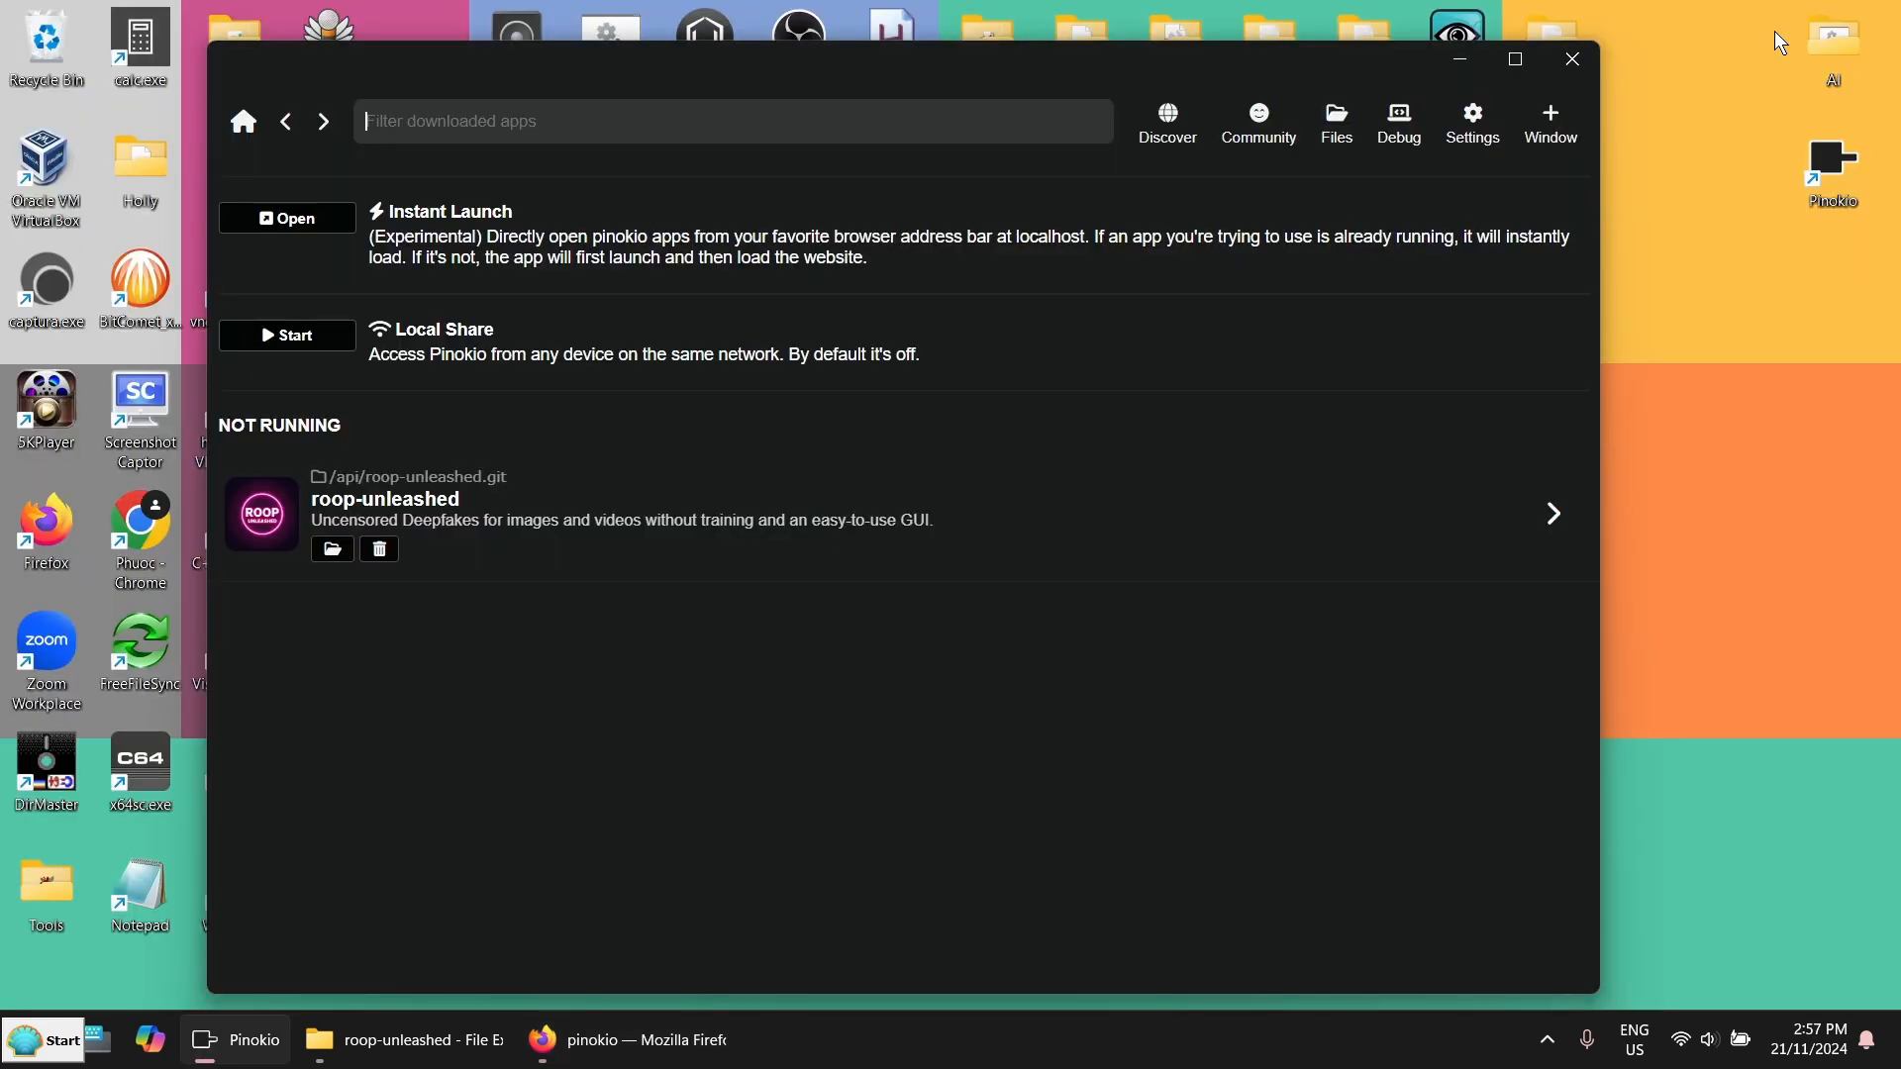
{"action": "mouse_move", "coordinate": [714, 502]}
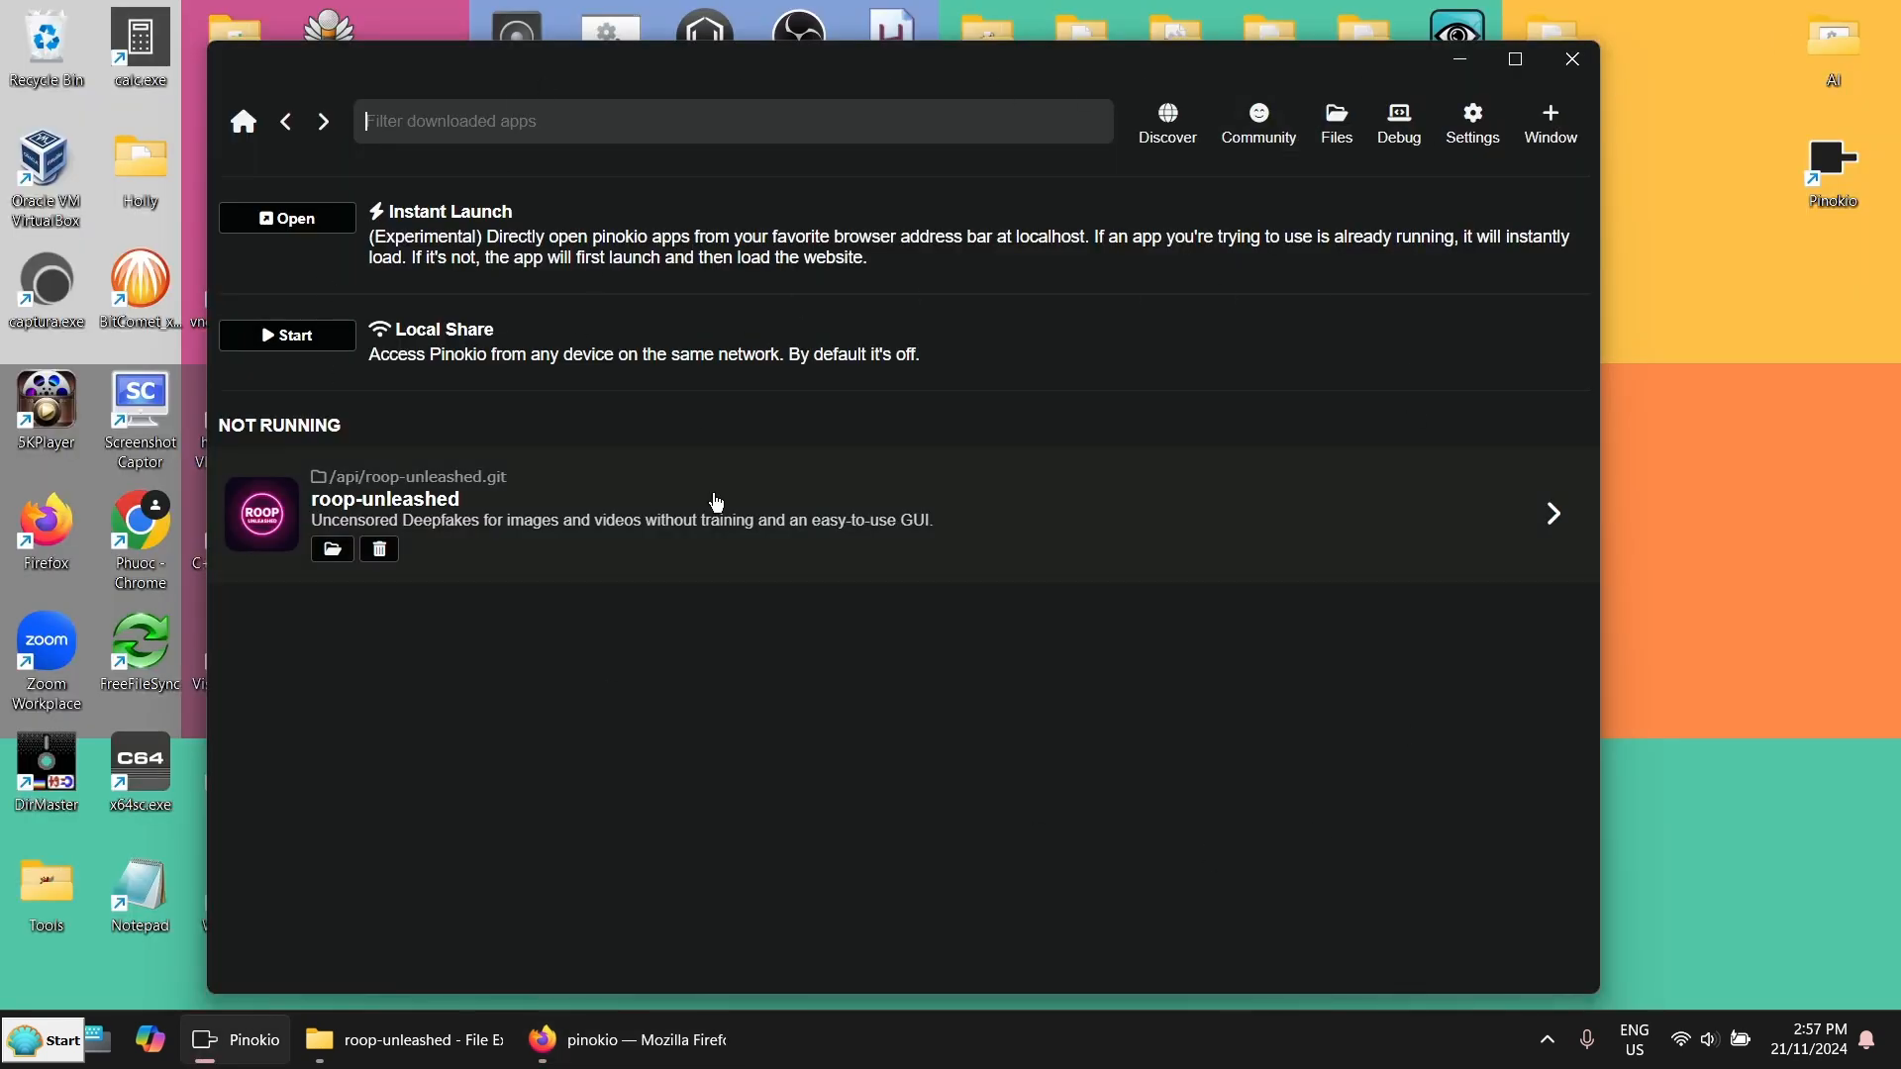
{"action": "mouse_move", "coordinate": [1653, 277]}
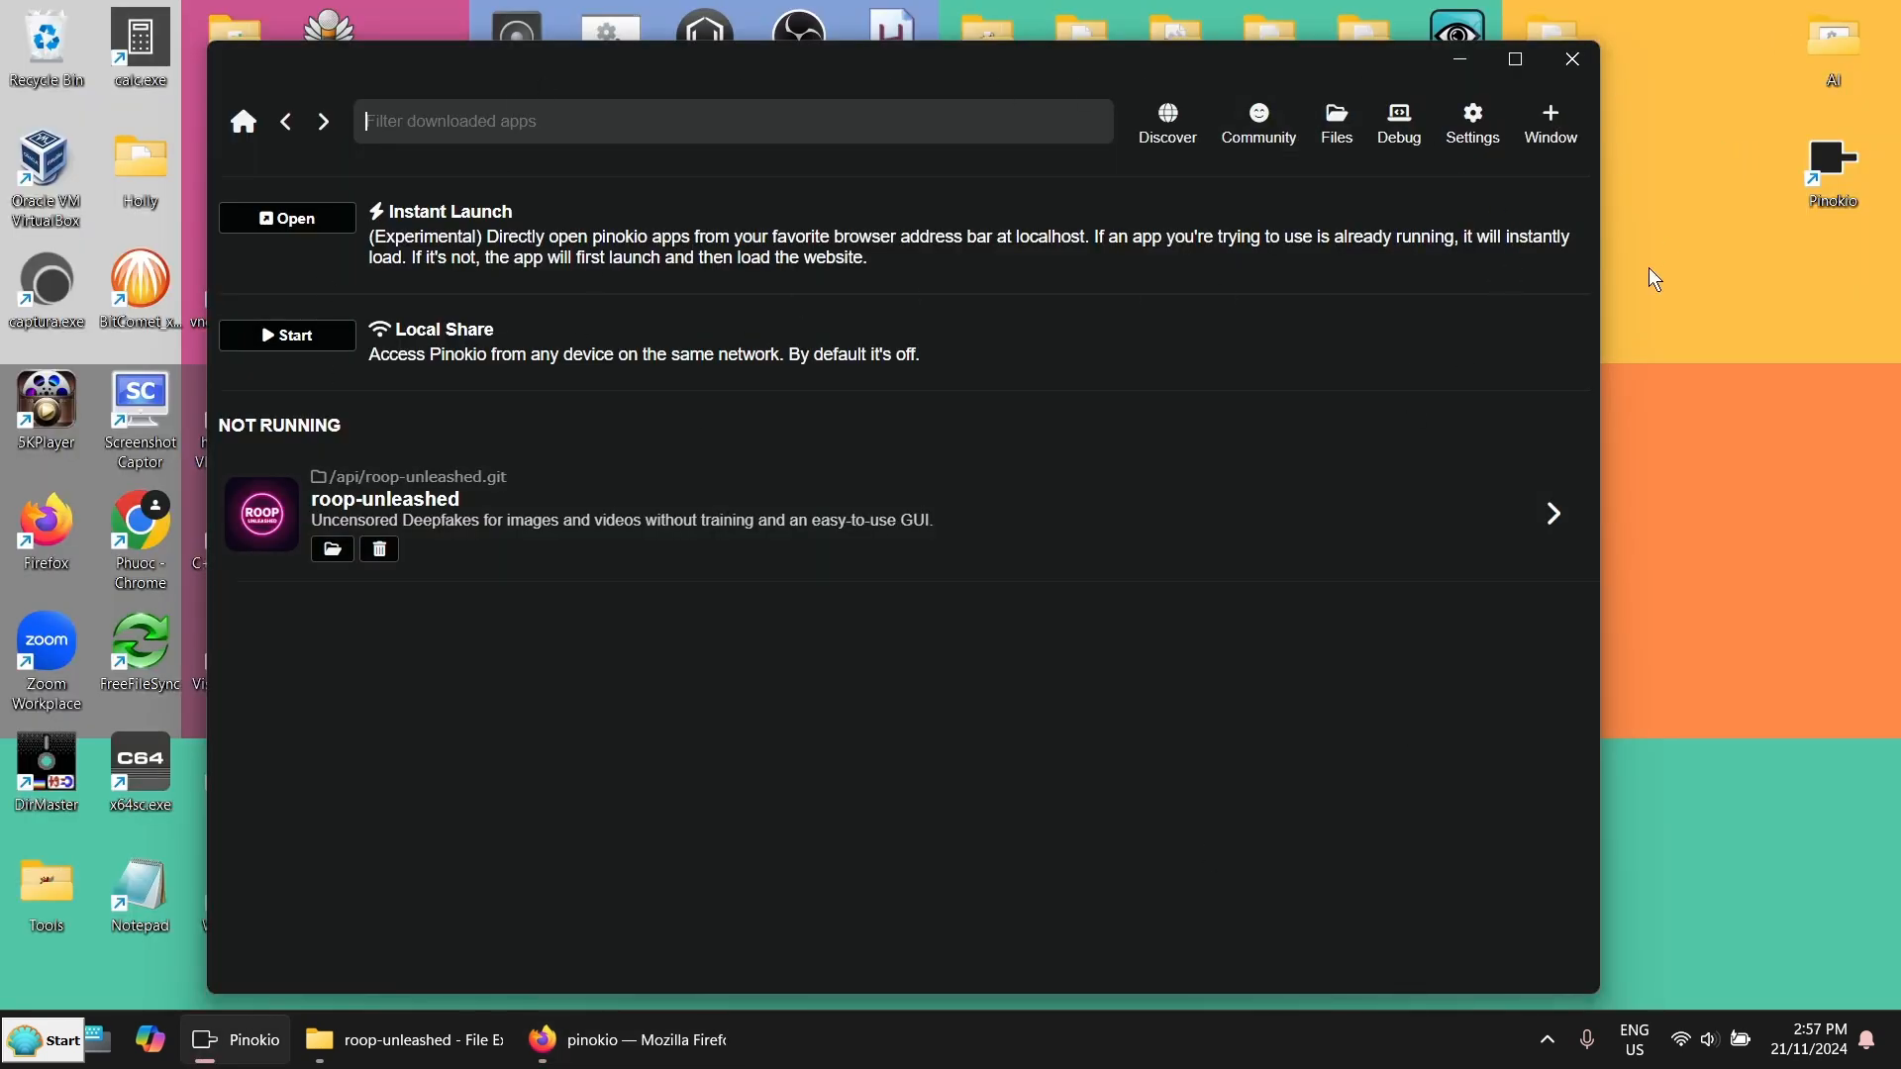
{"action": "mouse_move", "coordinate": [1726, 313]}
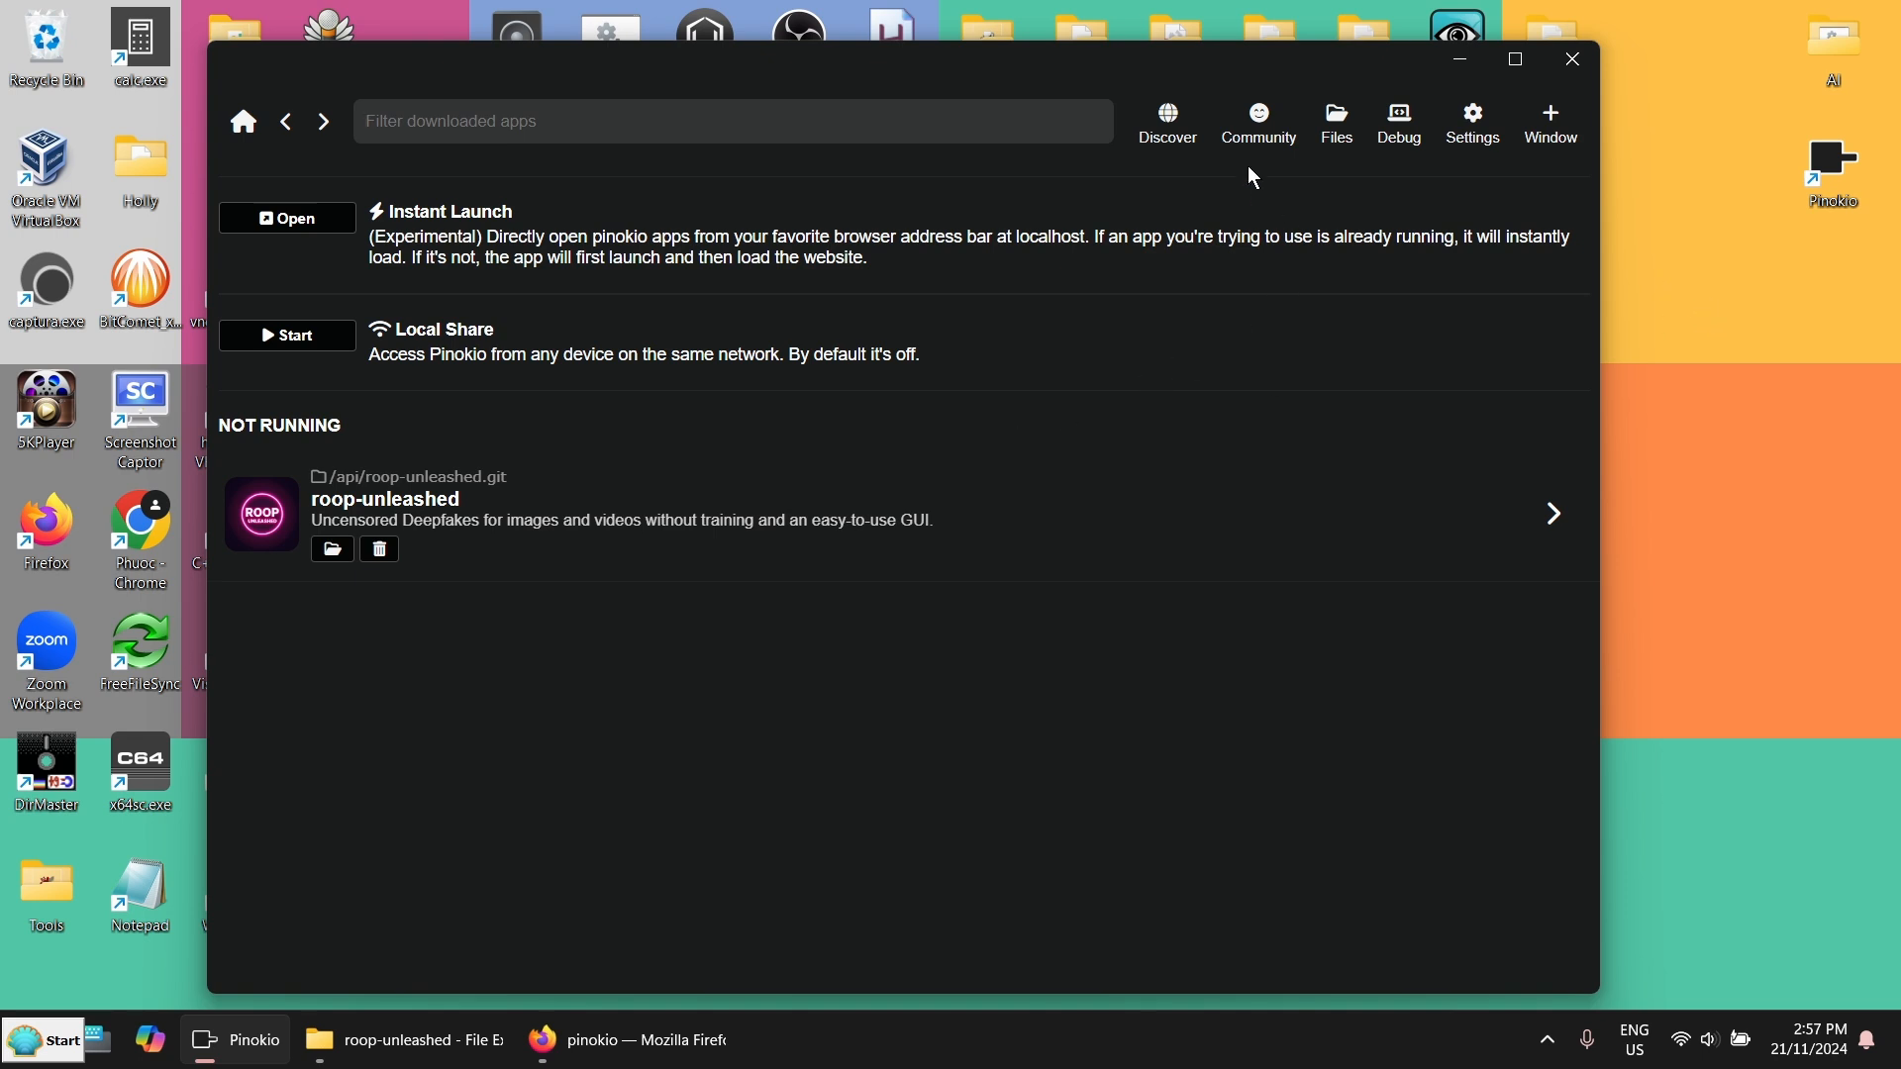
{"action": "left_click", "coordinate": [1165, 120]}
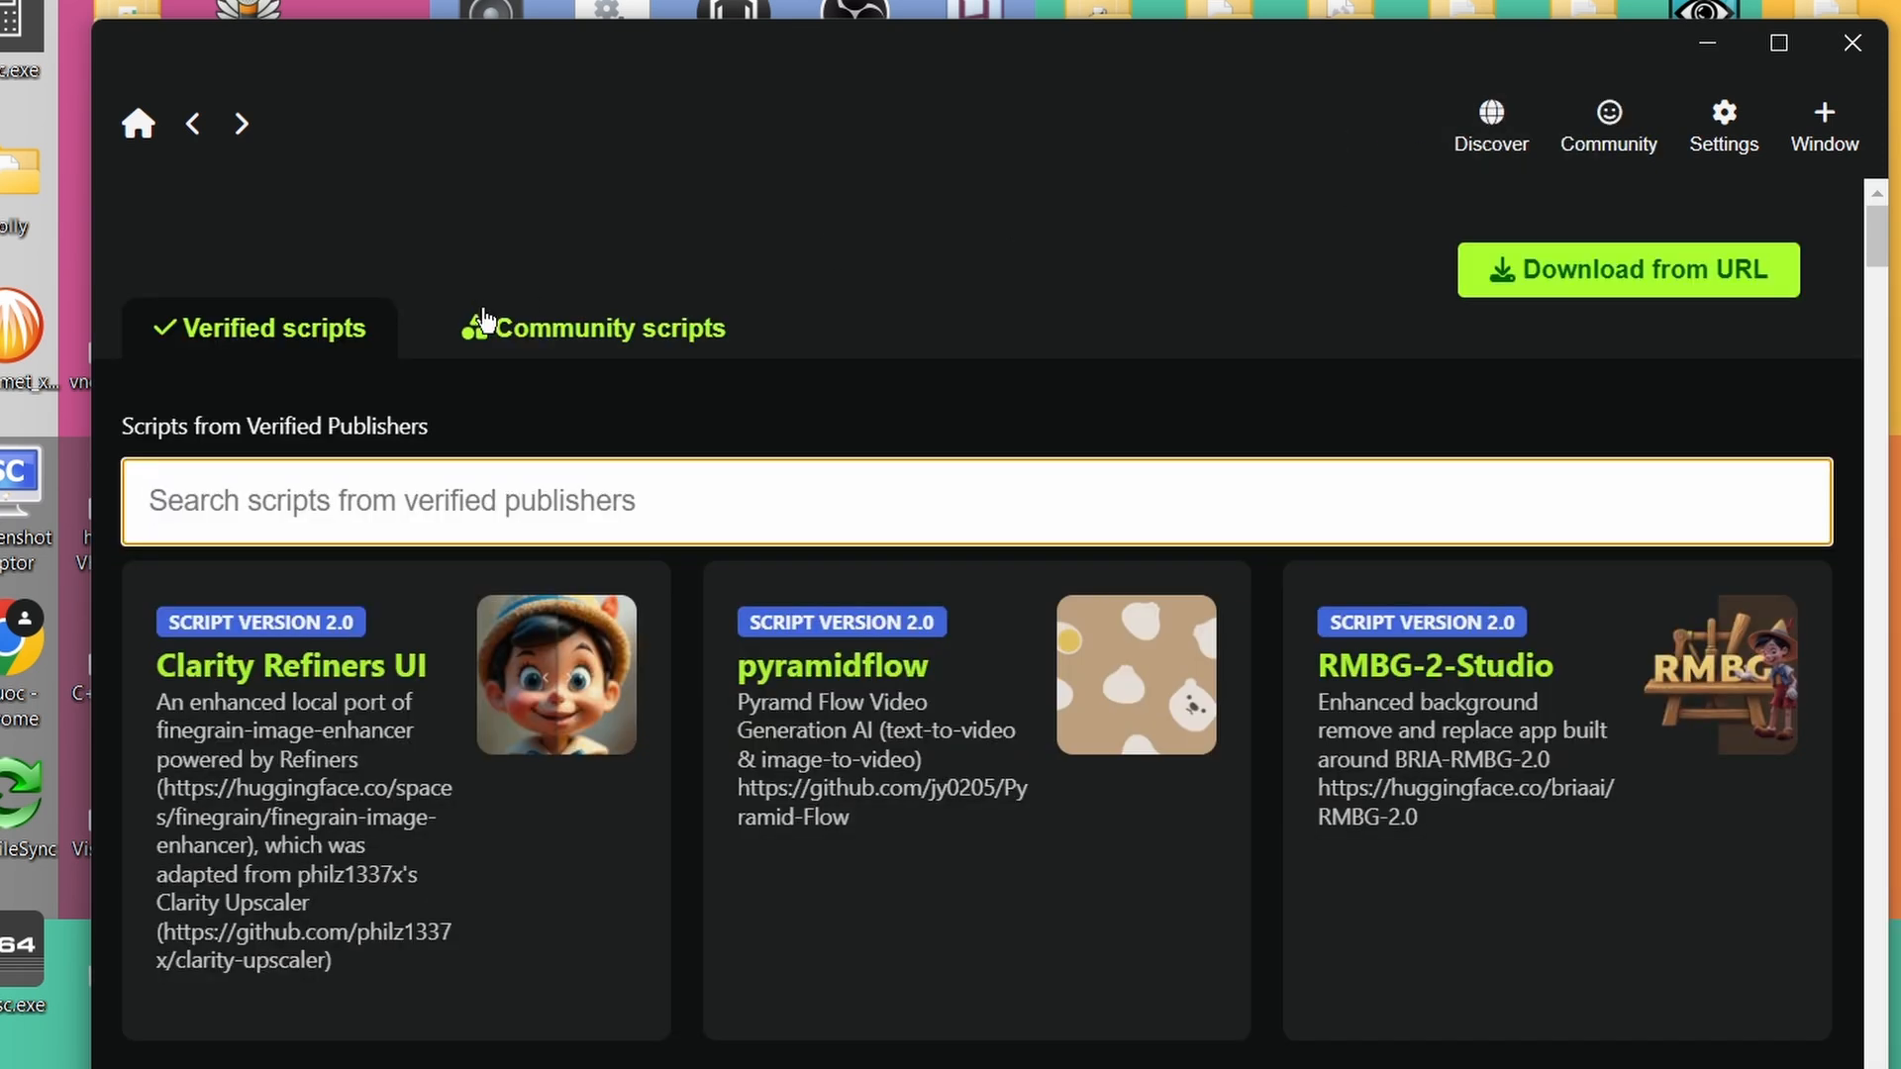
{"action": "left_click", "coordinate": [594, 327]}
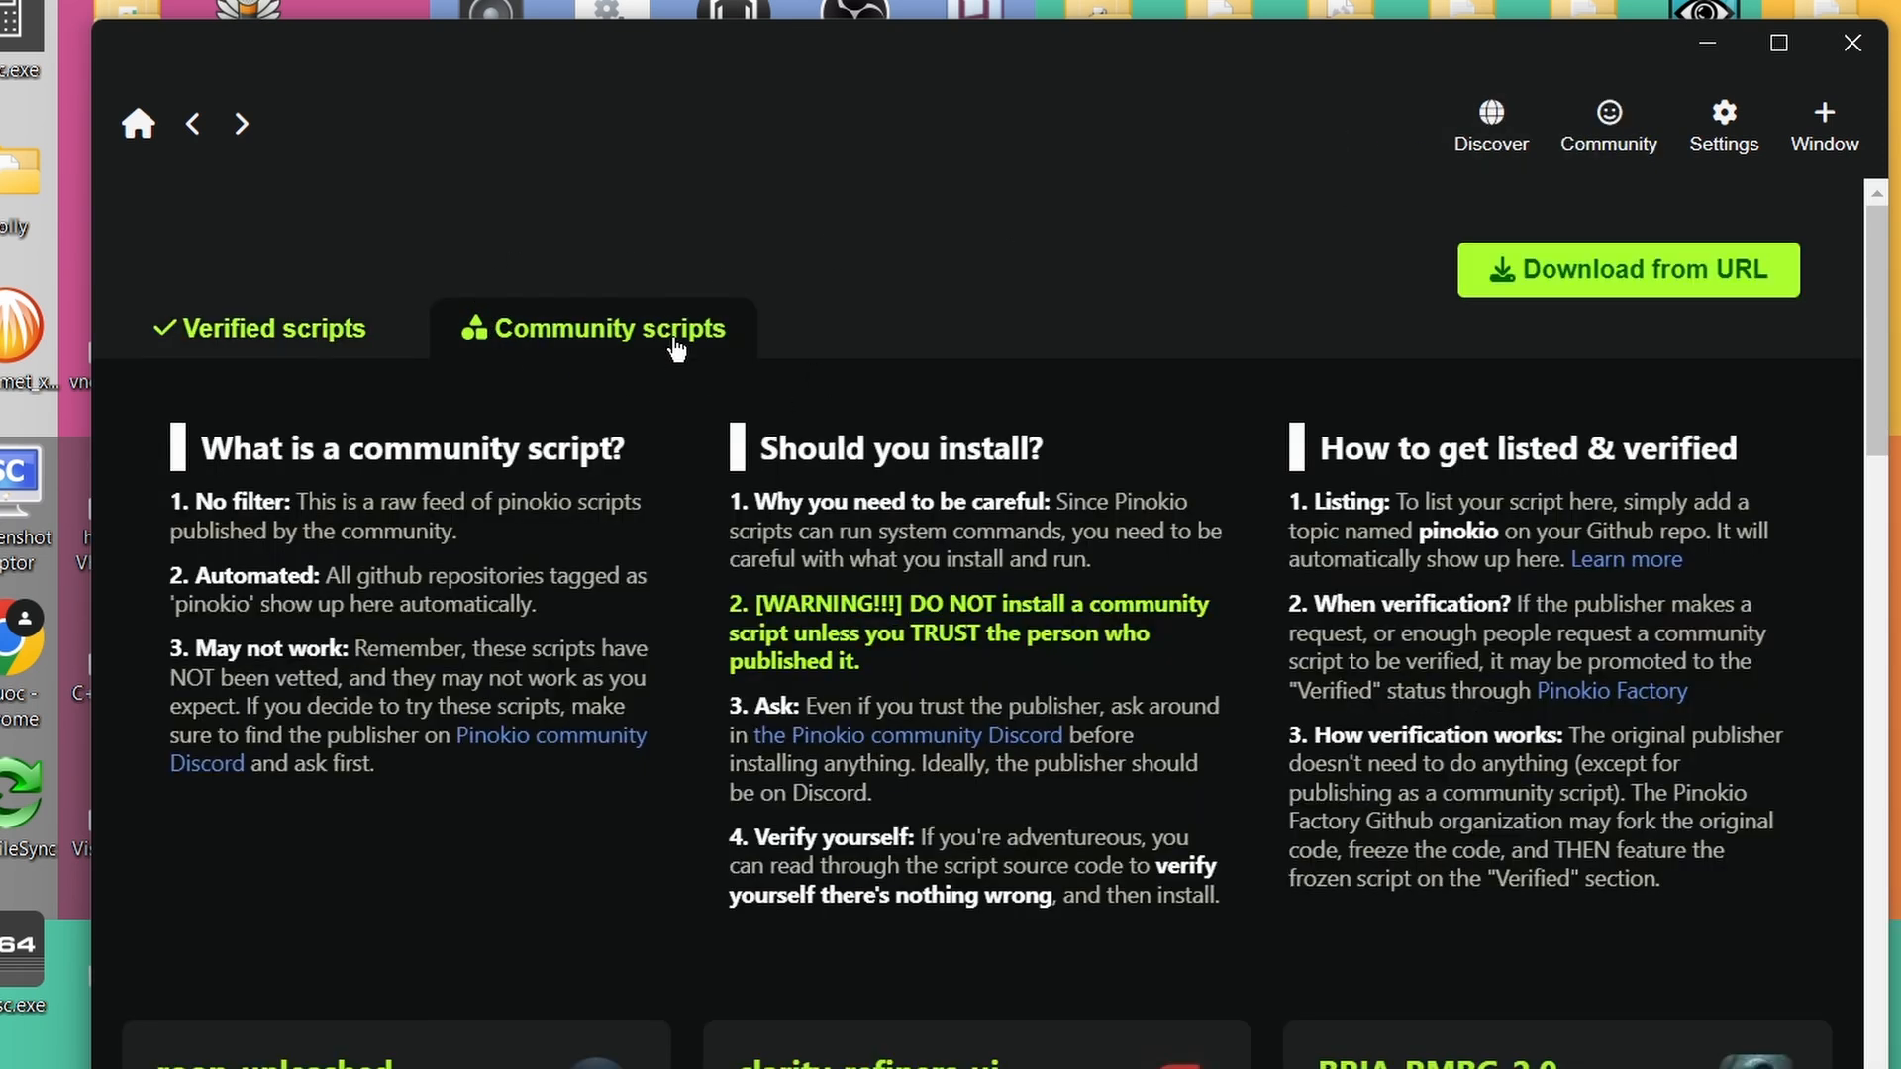
{"action": "scroll", "scroll_direction": "down", "scroll_amount": 3}
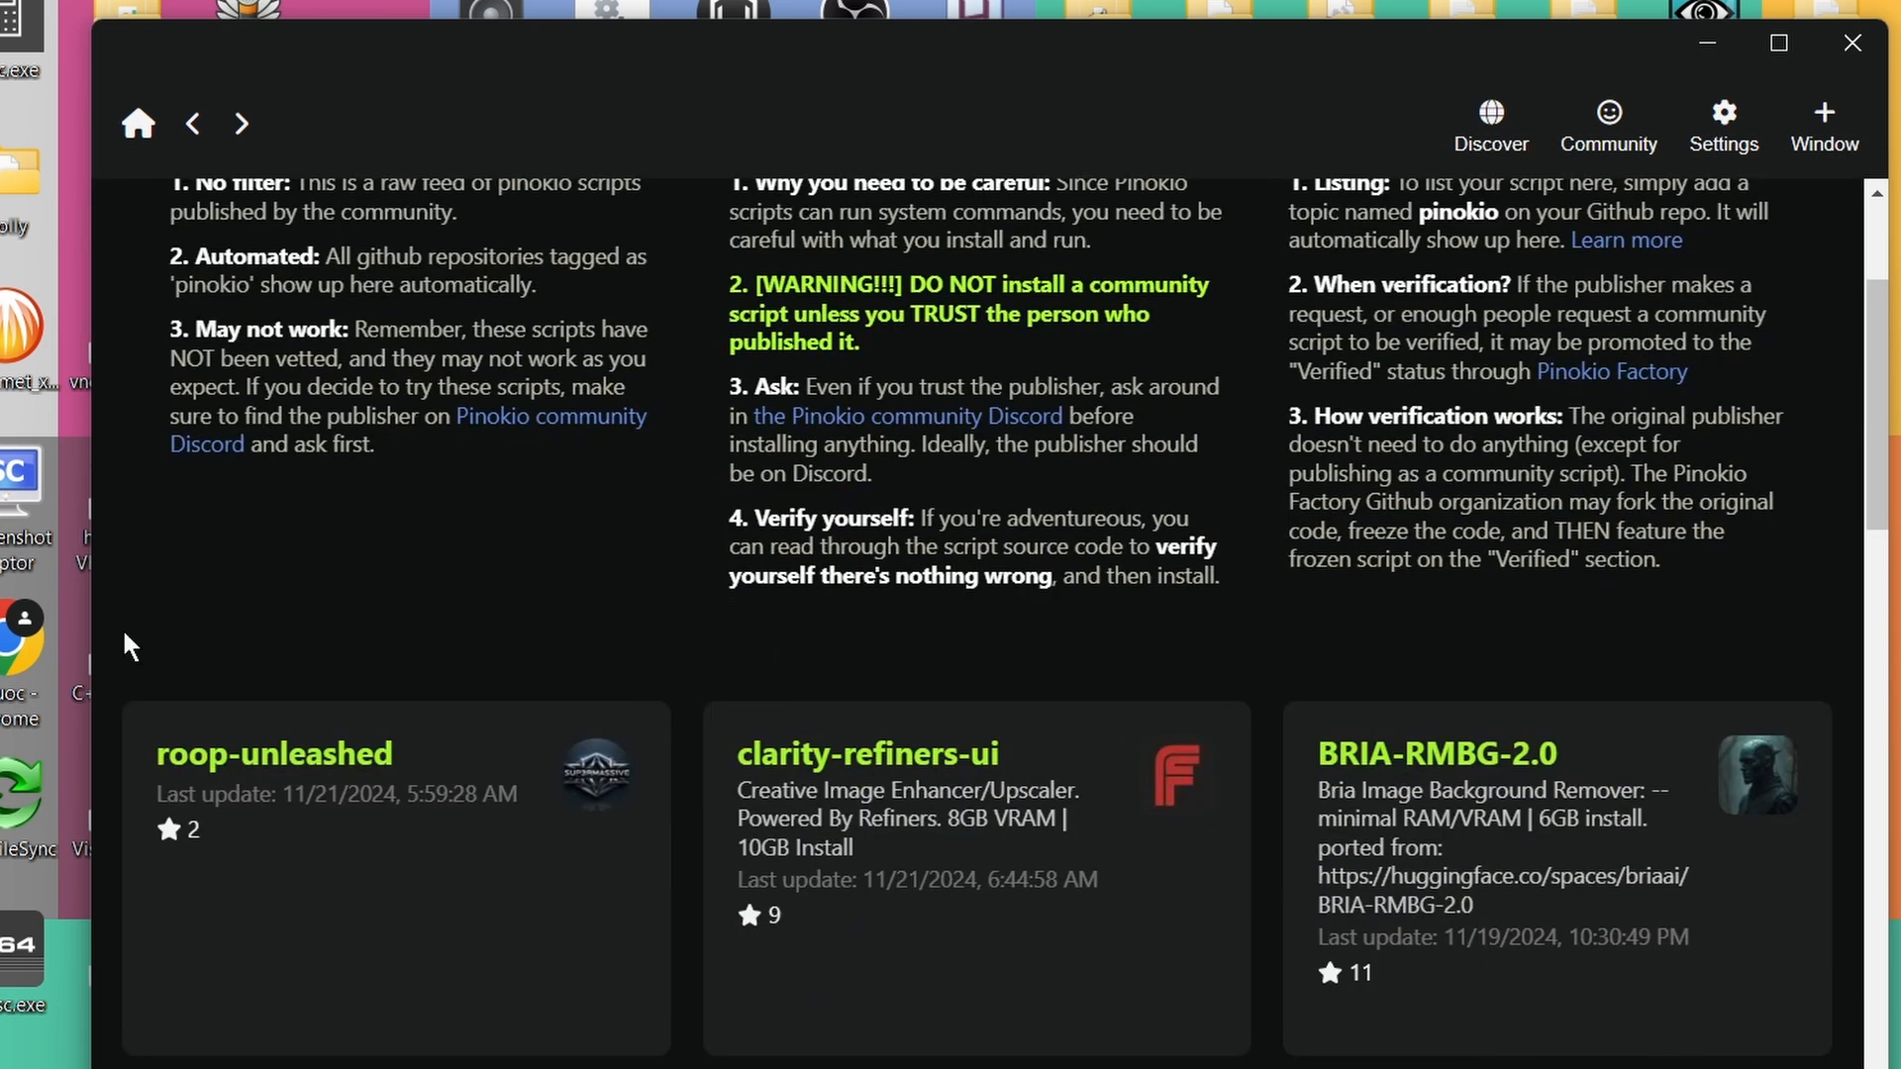
{"action": "mouse_move", "coordinate": [488, 865]}
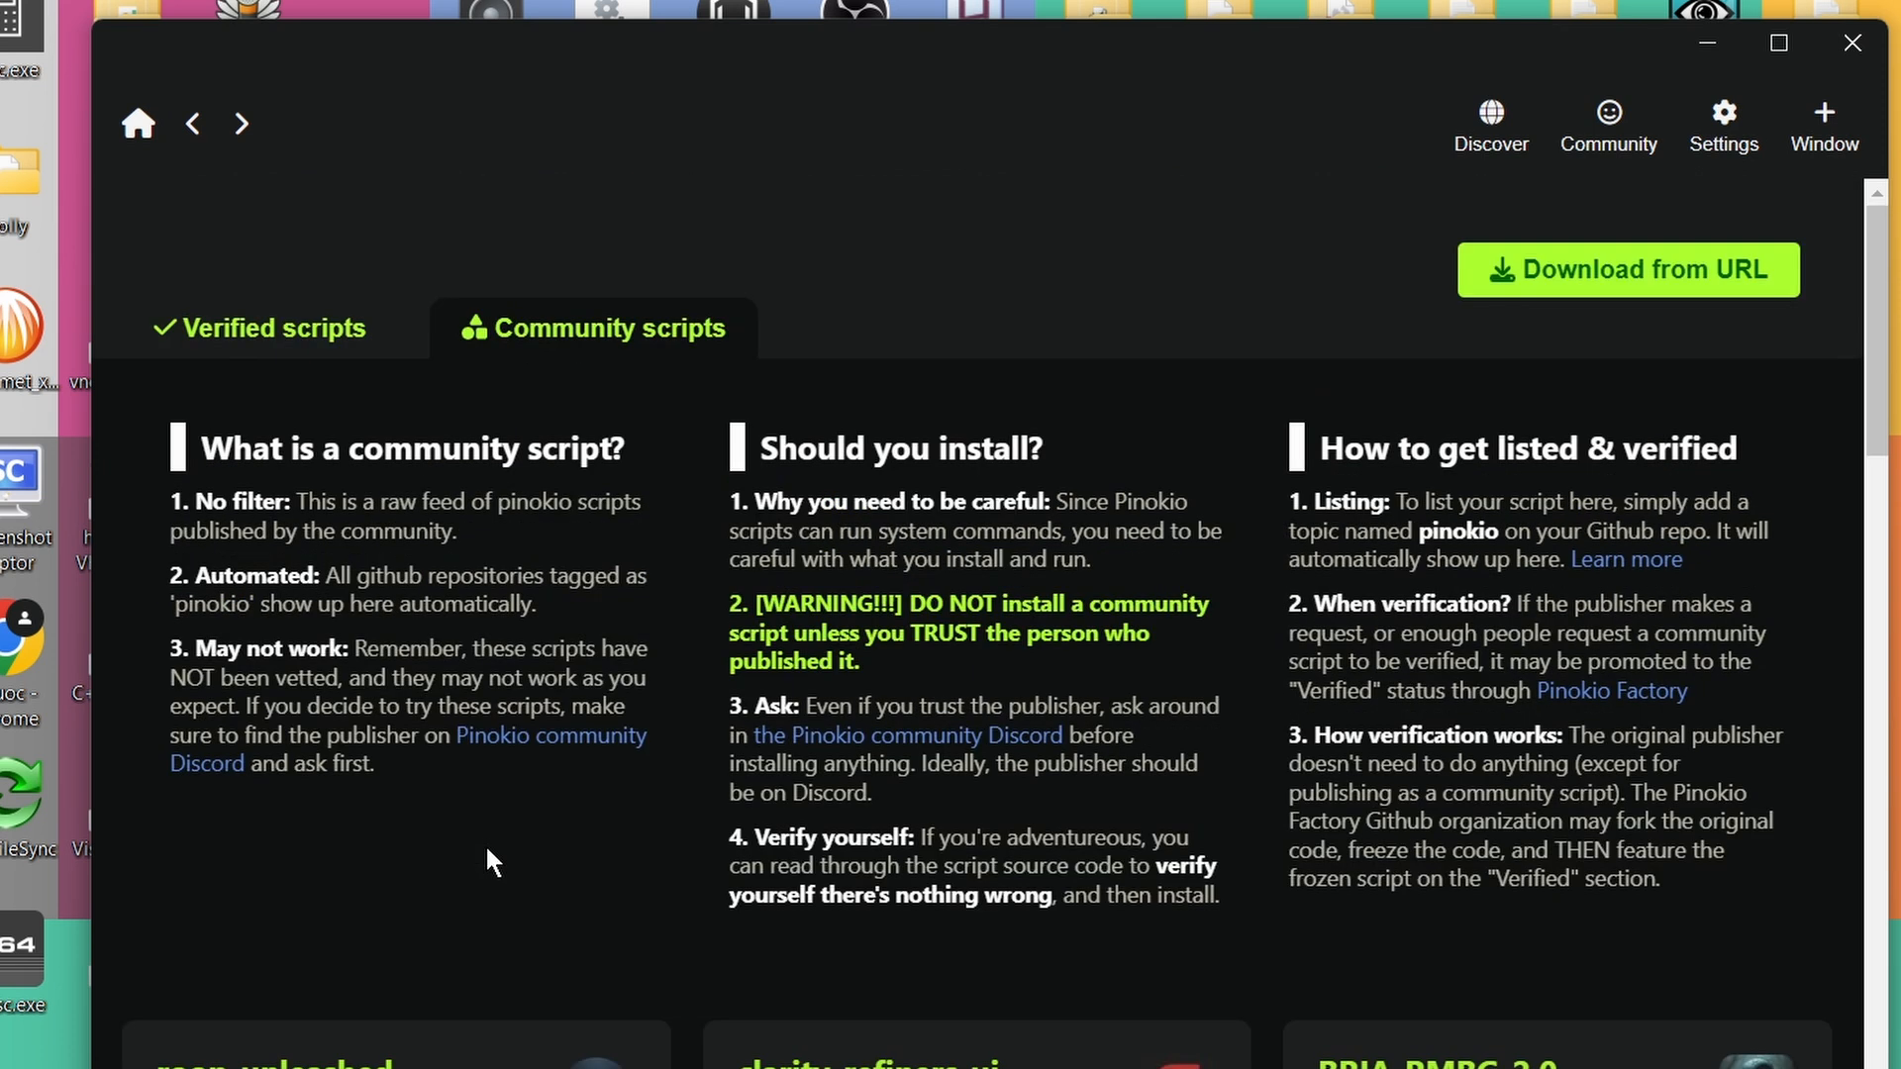
{"action": "left_click", "coordinate": [137, 123]}
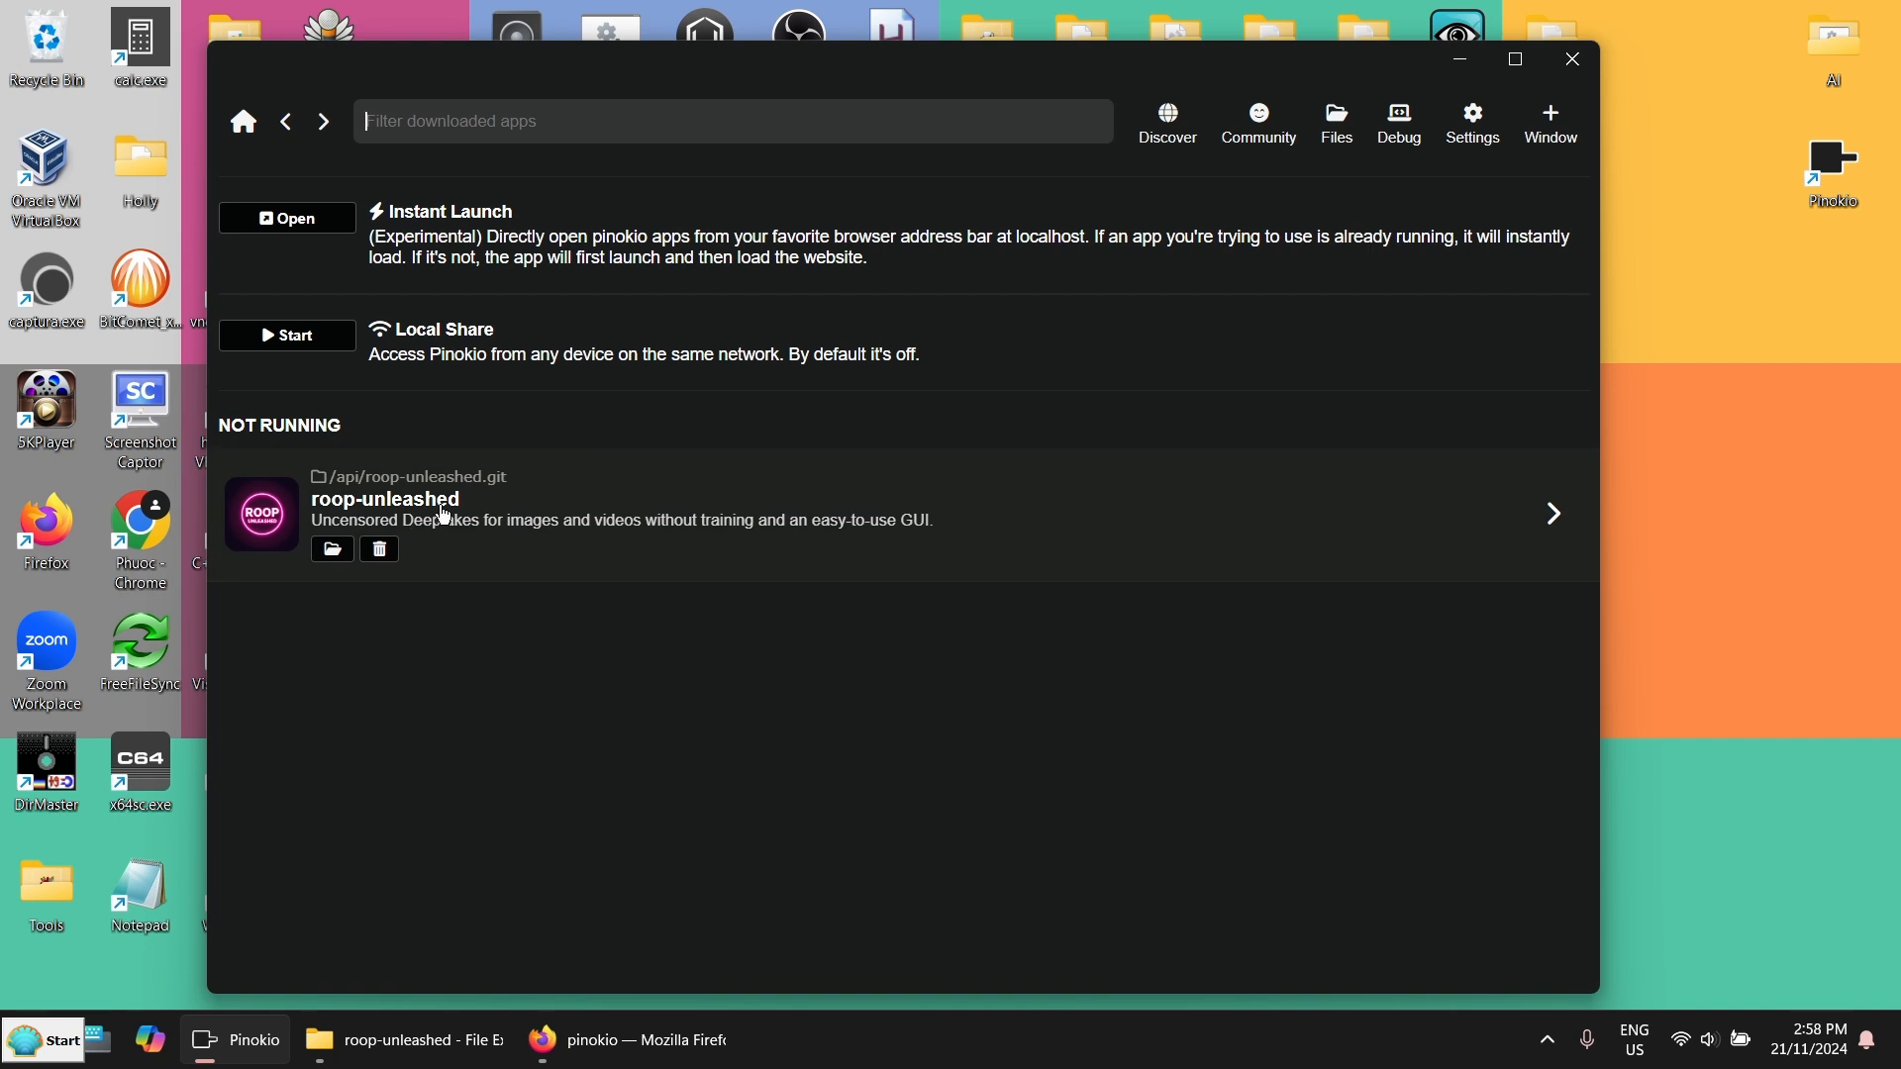
Launch roop-unleashed and maximize its Face Swap web interface window
{"action": "left_click", "coordinate": [383, 497]}
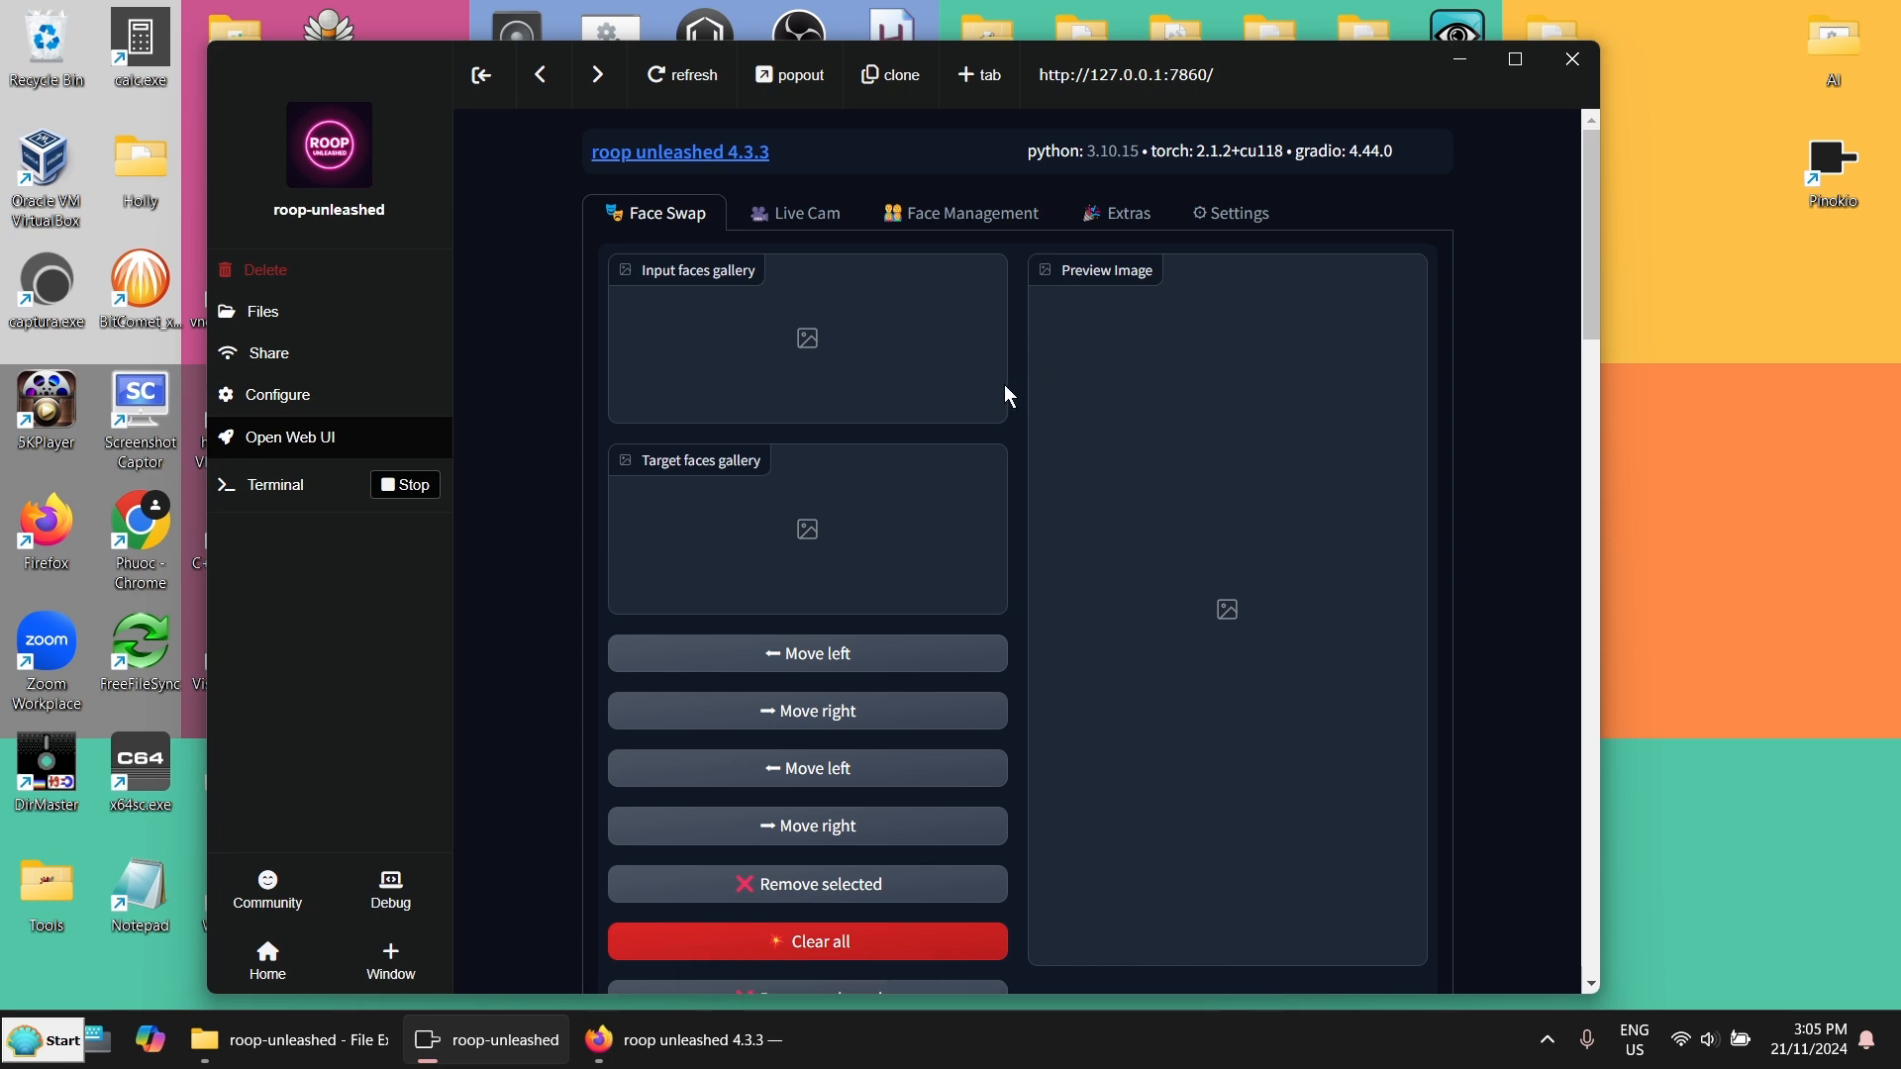
{"action": "left_click", "coordinate": [1512, 59]}
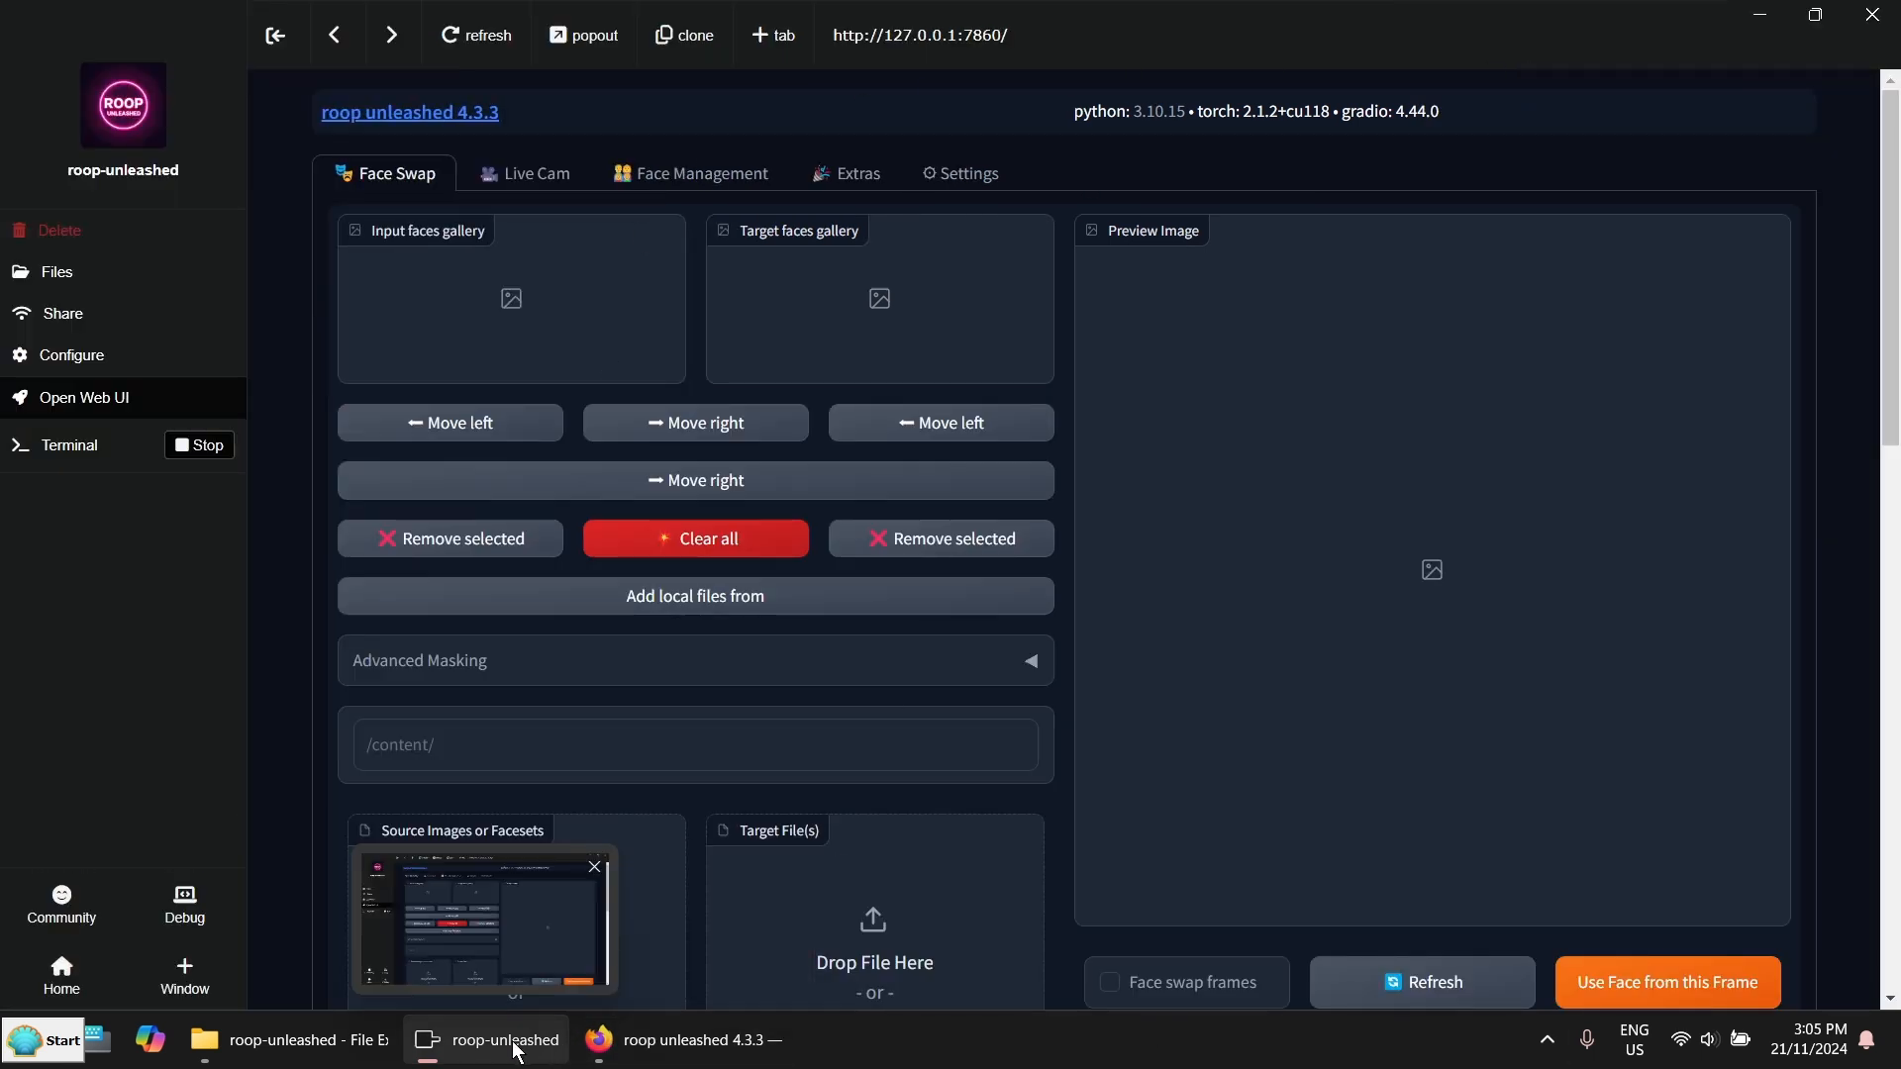
Play 20241115_AllIWantForXmas.mp4 from the roop-unleashed videos folder, confirming the security warning
{"action": "left_click", "coordinate": [291, 1048]}
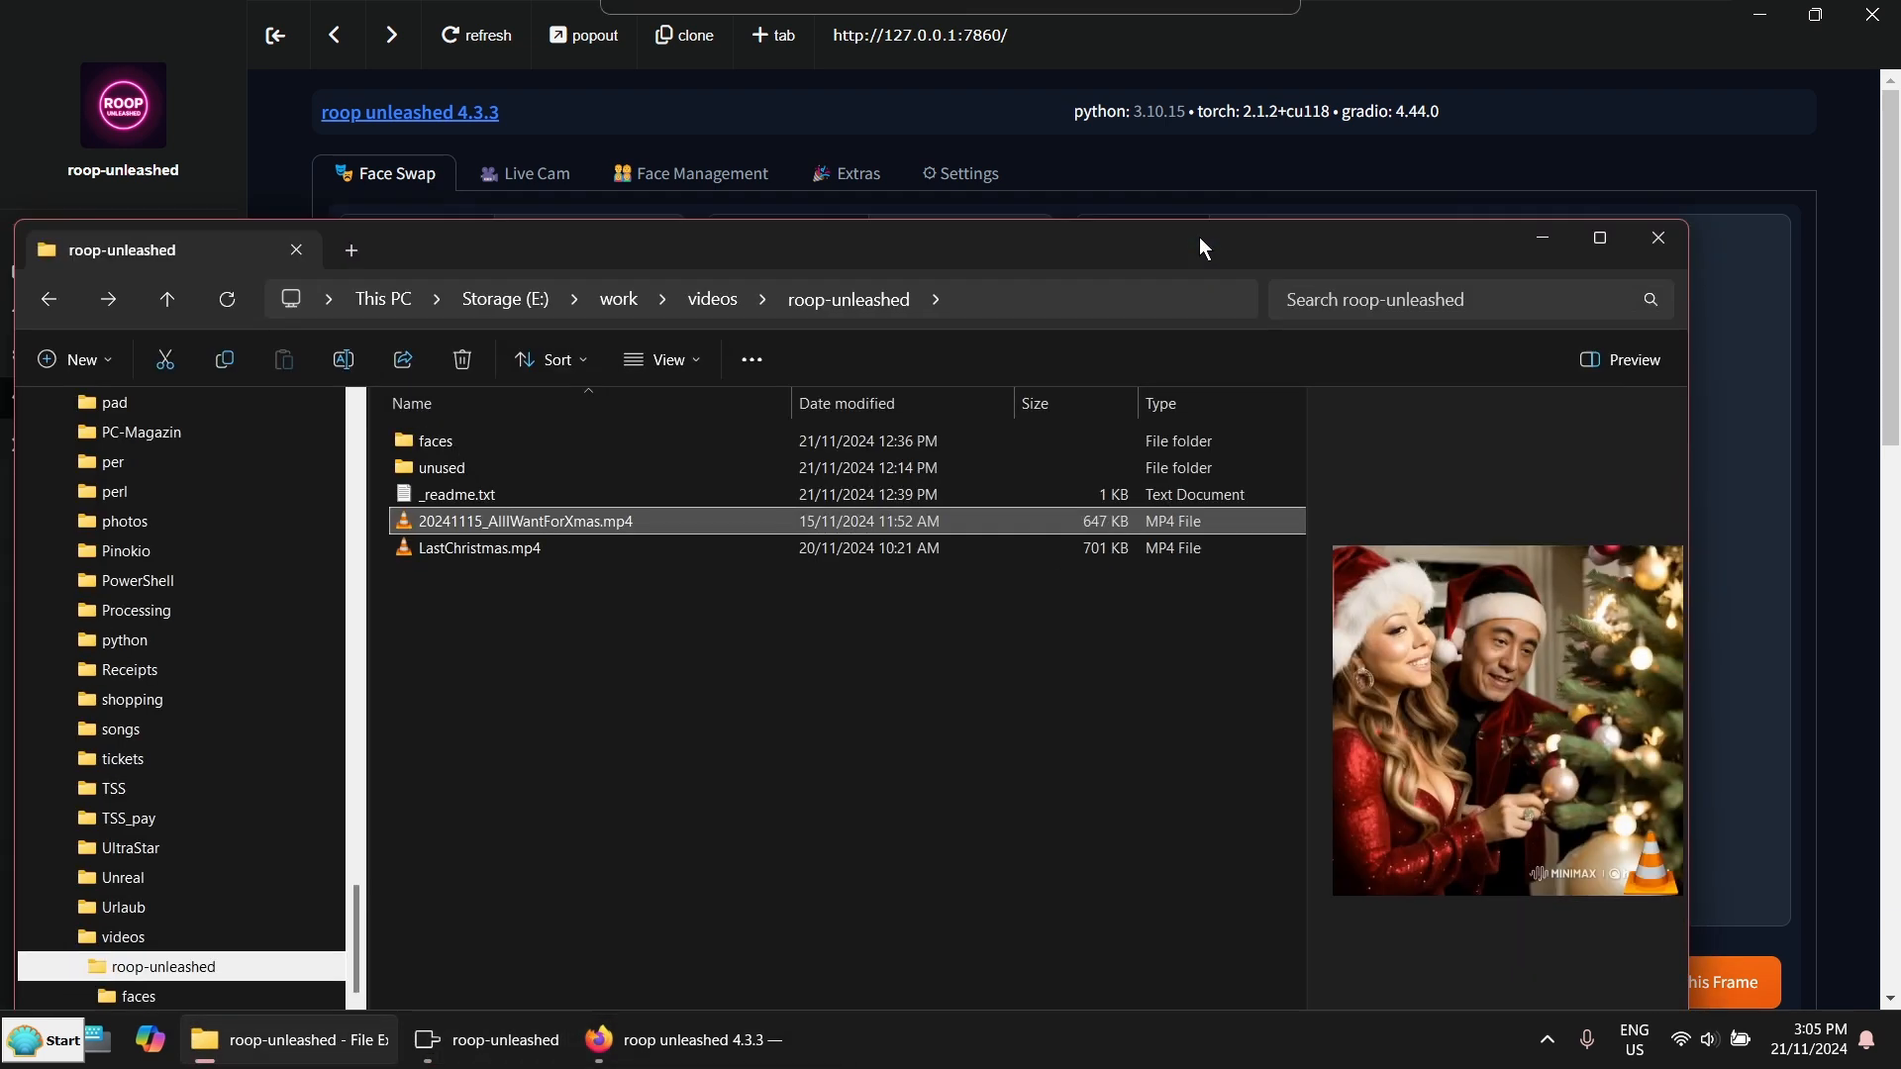
{"action": "mouse_move", "coordinate": [1496, 649]}
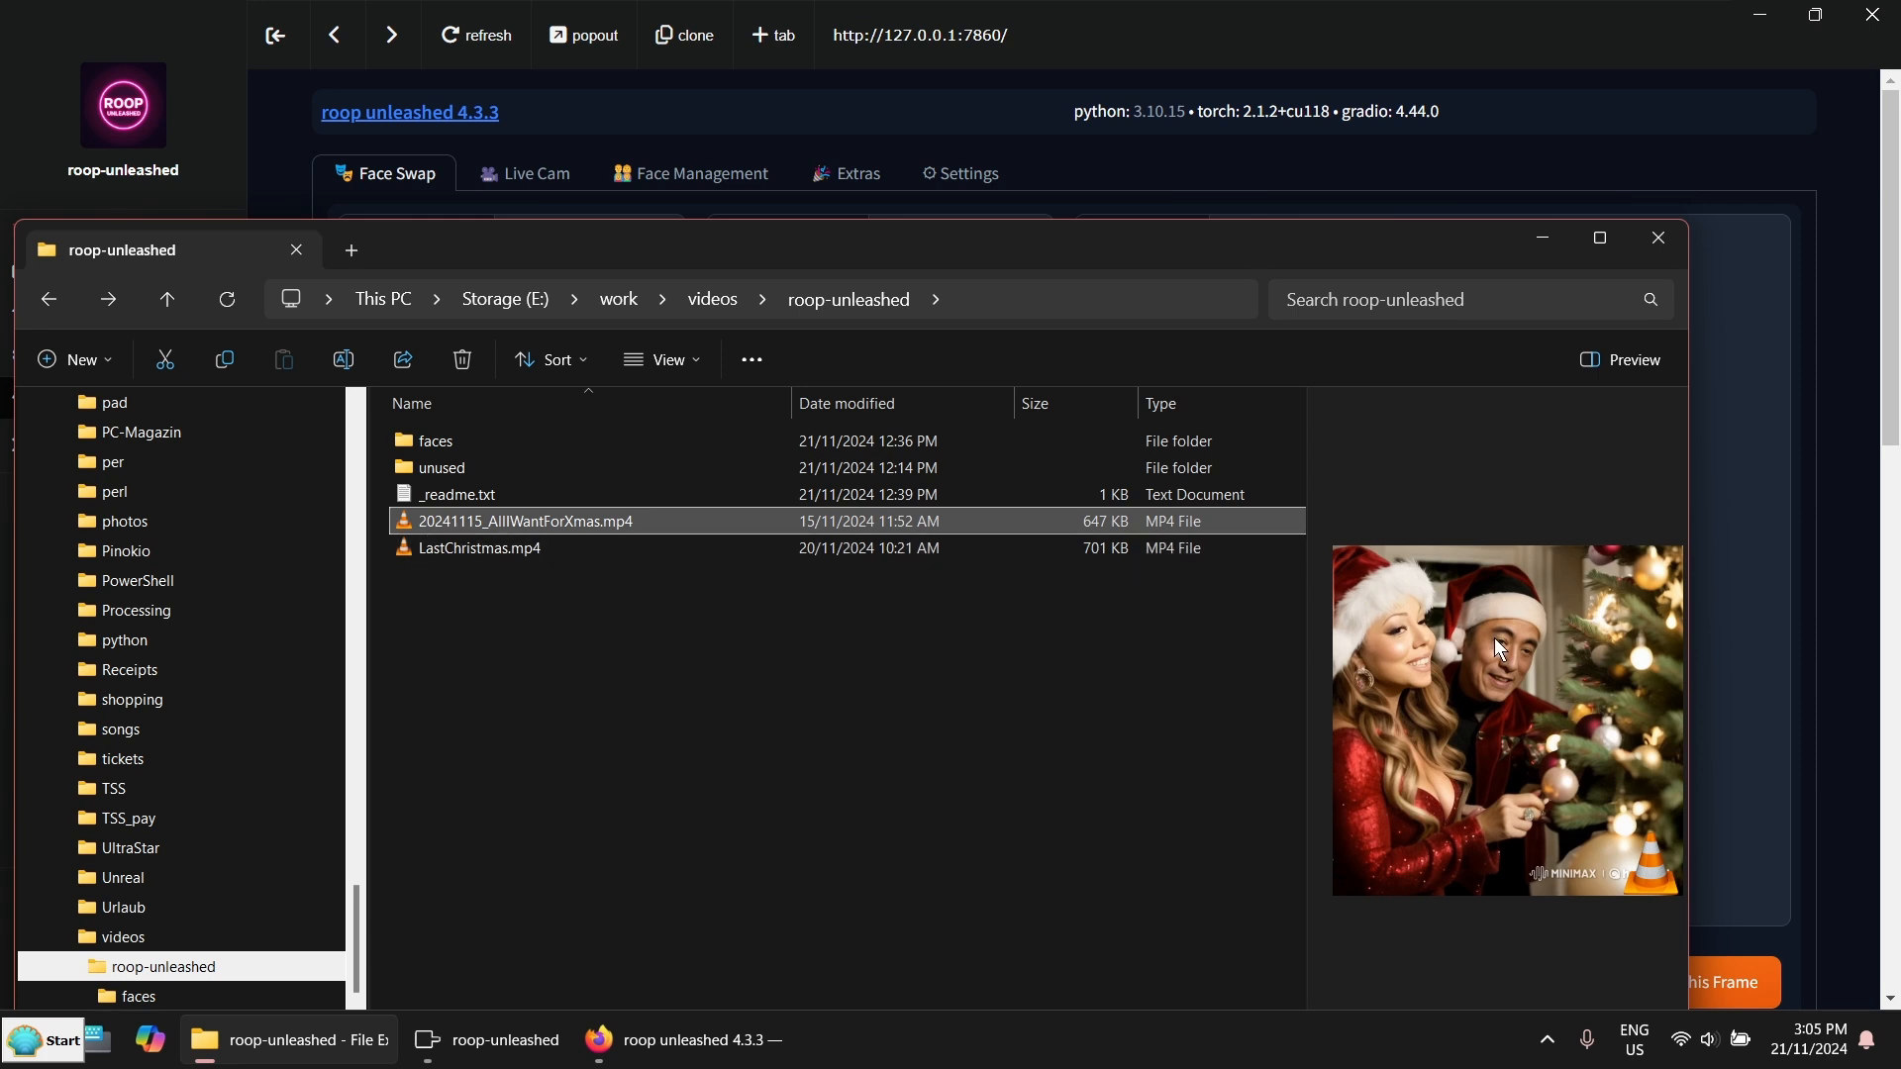
{"action": "mouse_move", "coordinate": [400, 530]}
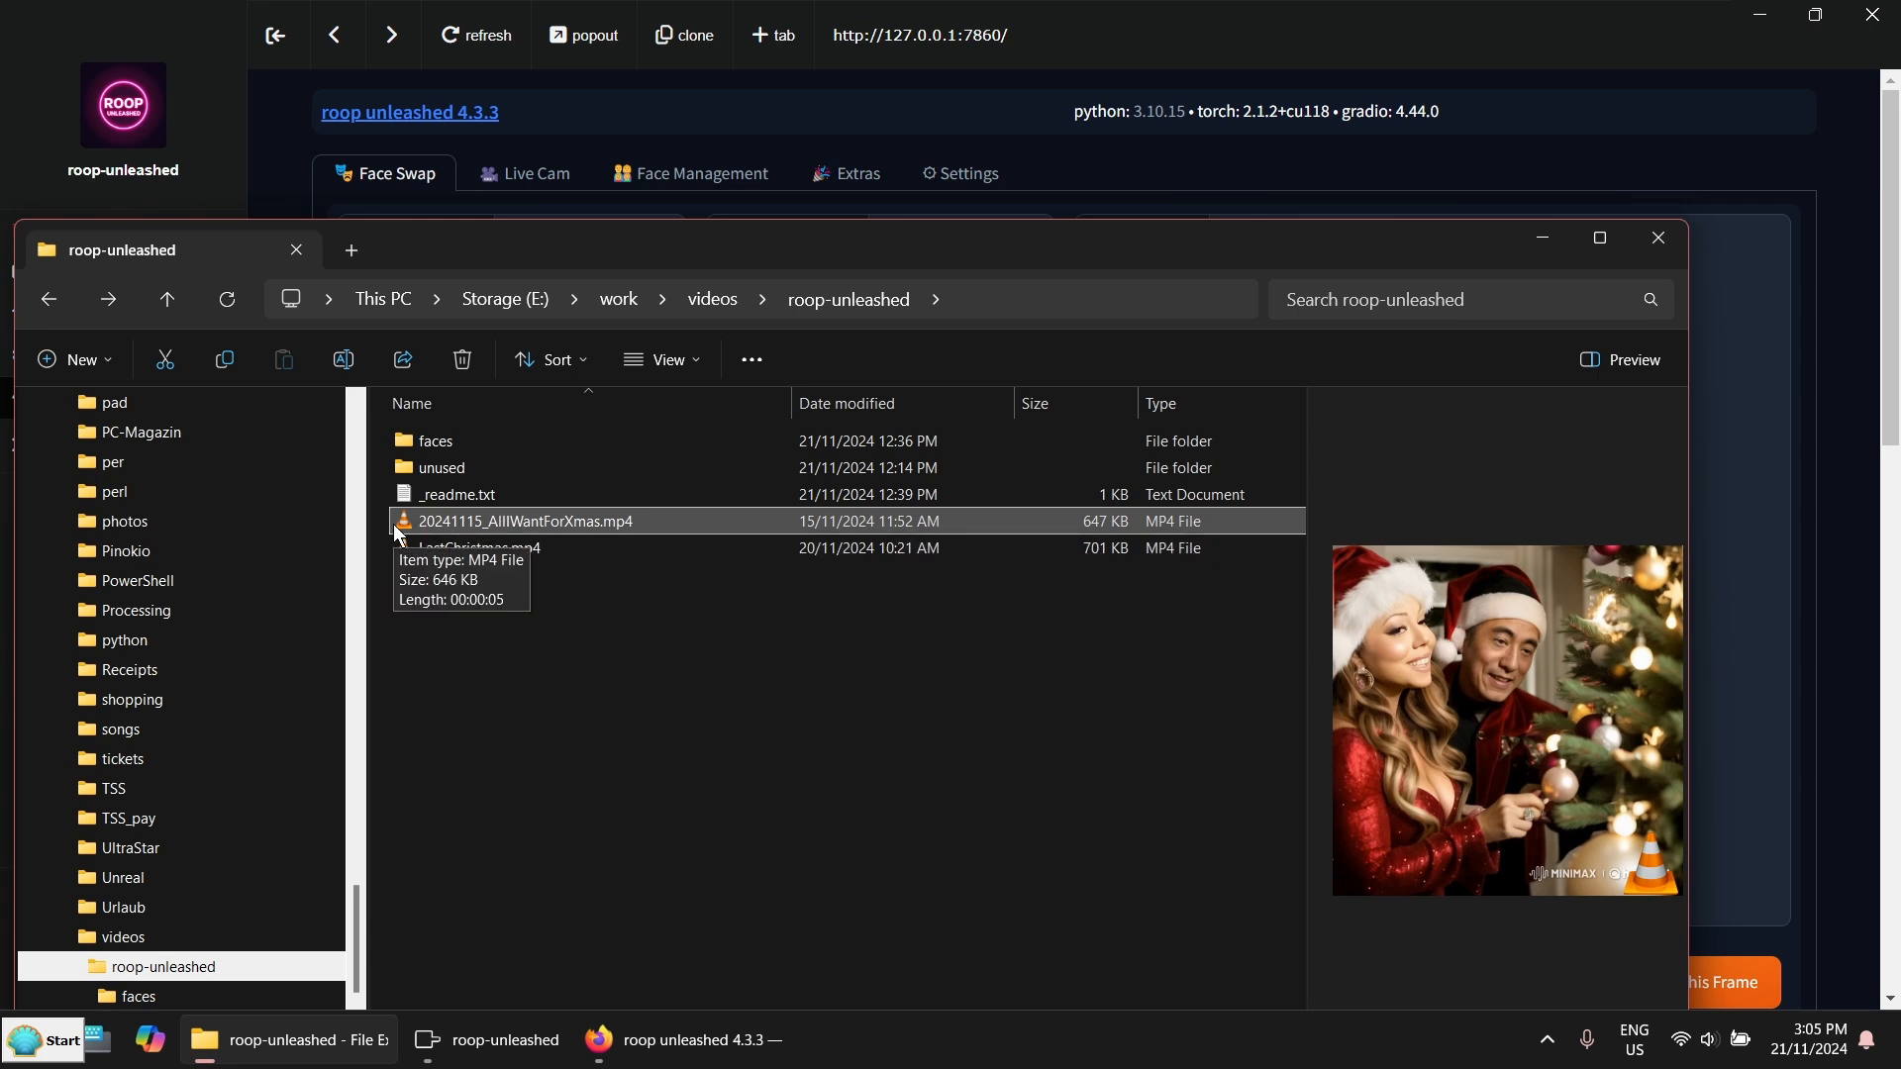
{"action": "double_click", "coordinate": [525, 522]}
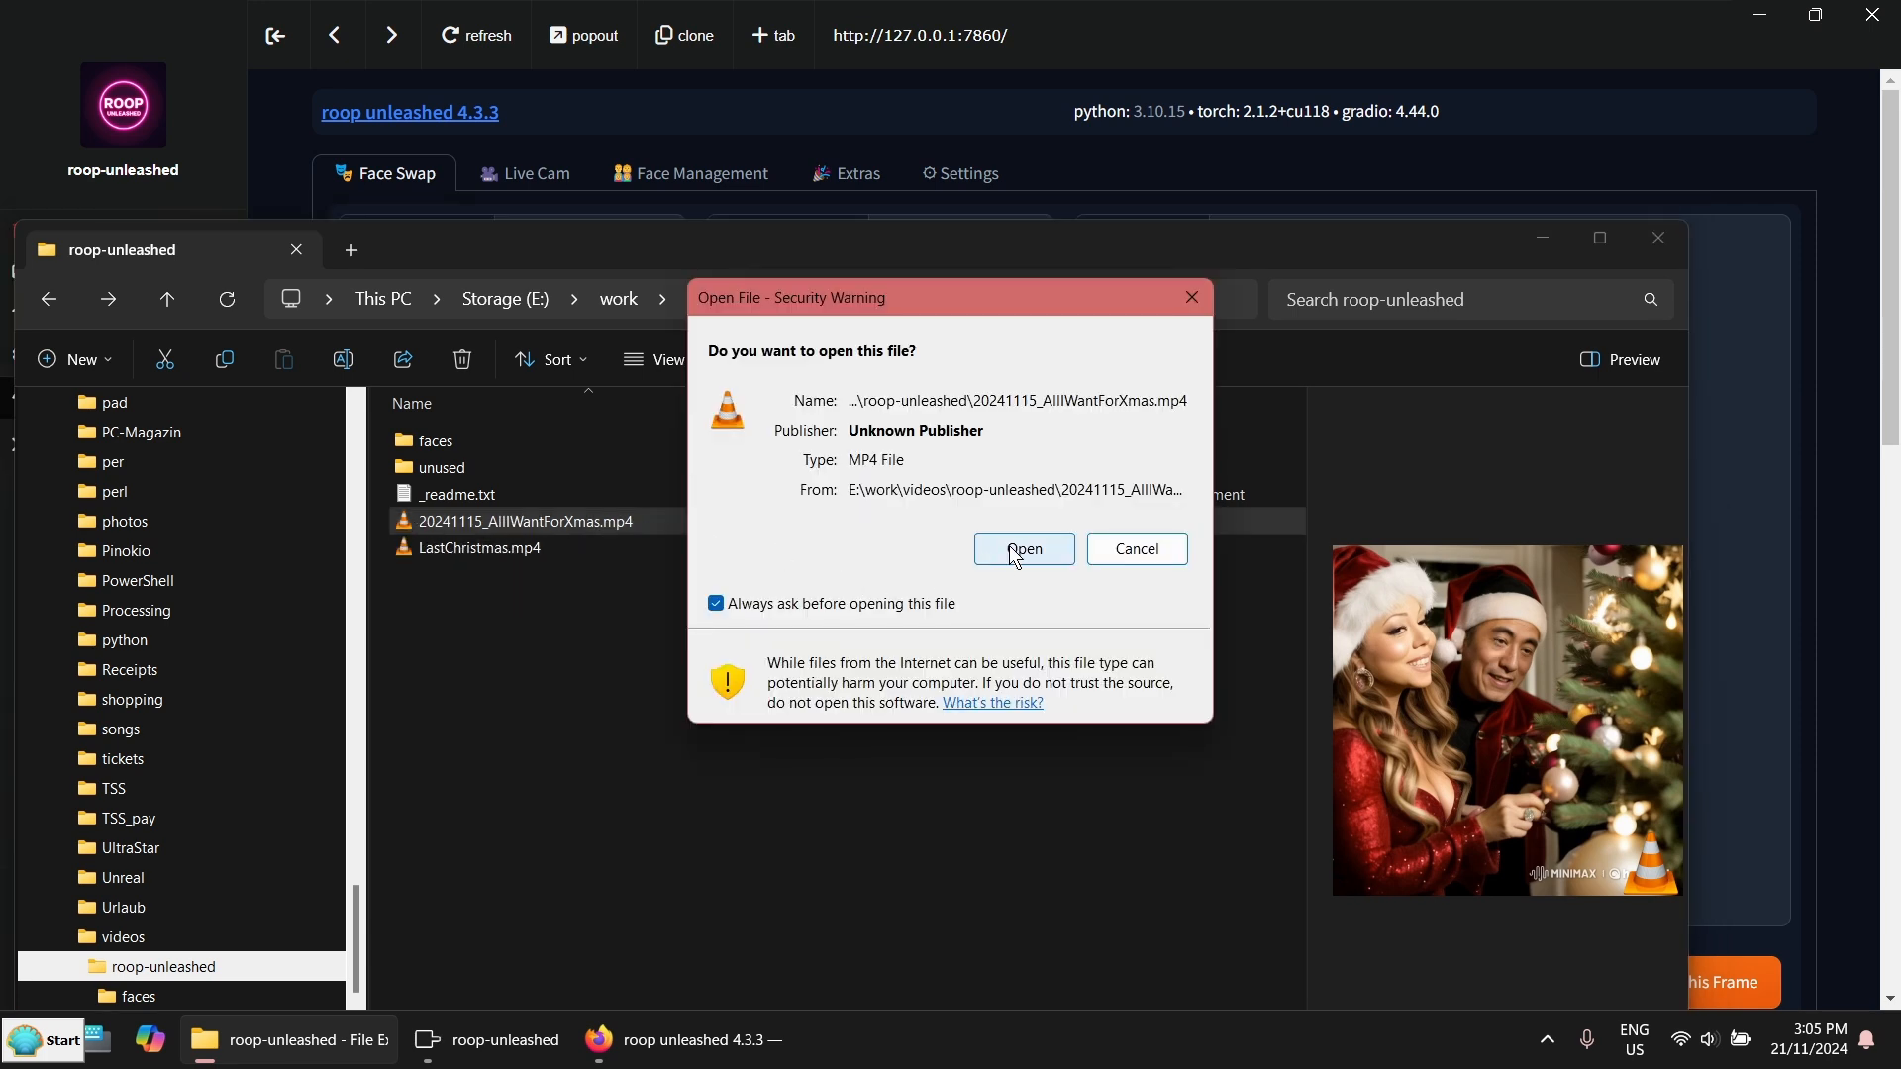
{"action": "left_click", "coordinate": [1022, 550]}
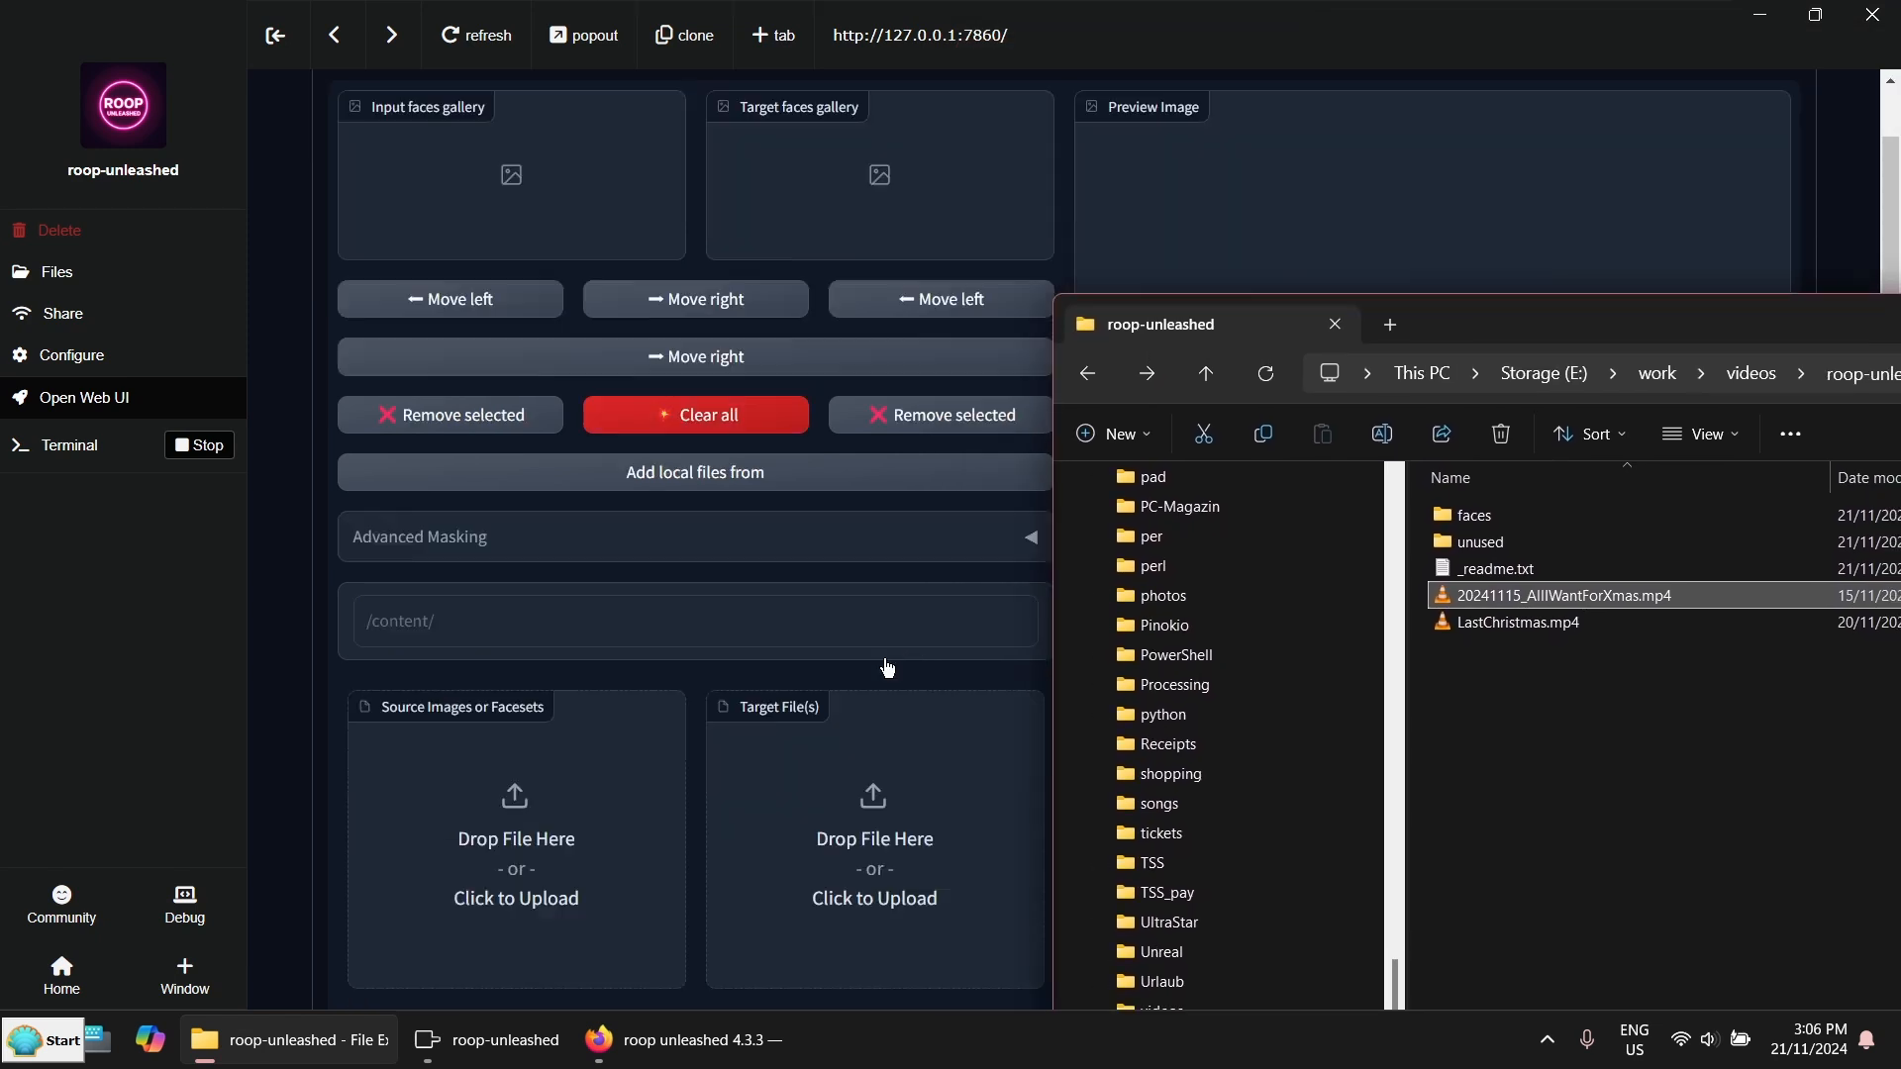
Load the Xmas MP4 as target, preview frame 1, and enable Face swap frames
{"action": "scroll", "scroll_direction": "down", "scroll_amount": 3}
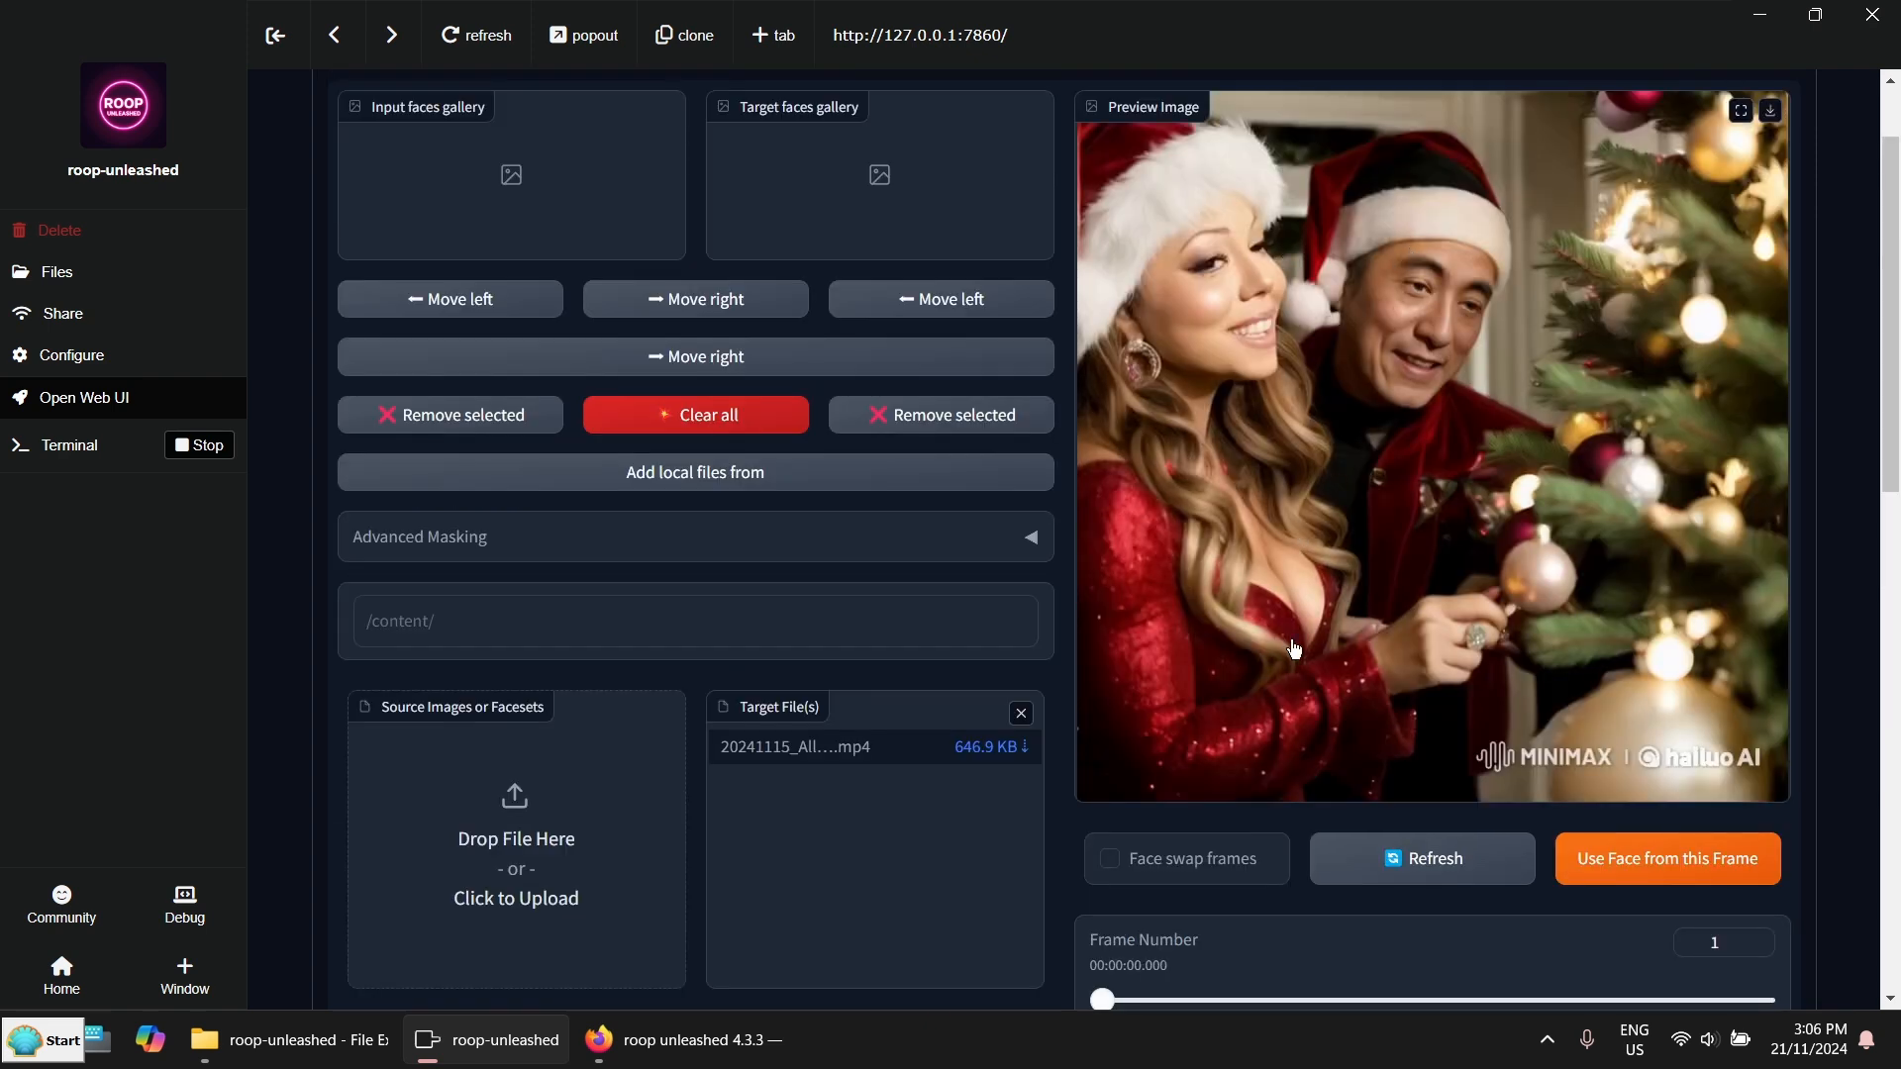
{"action": "scroll", "scroll_direction": "down", "scroll_amount": 3}
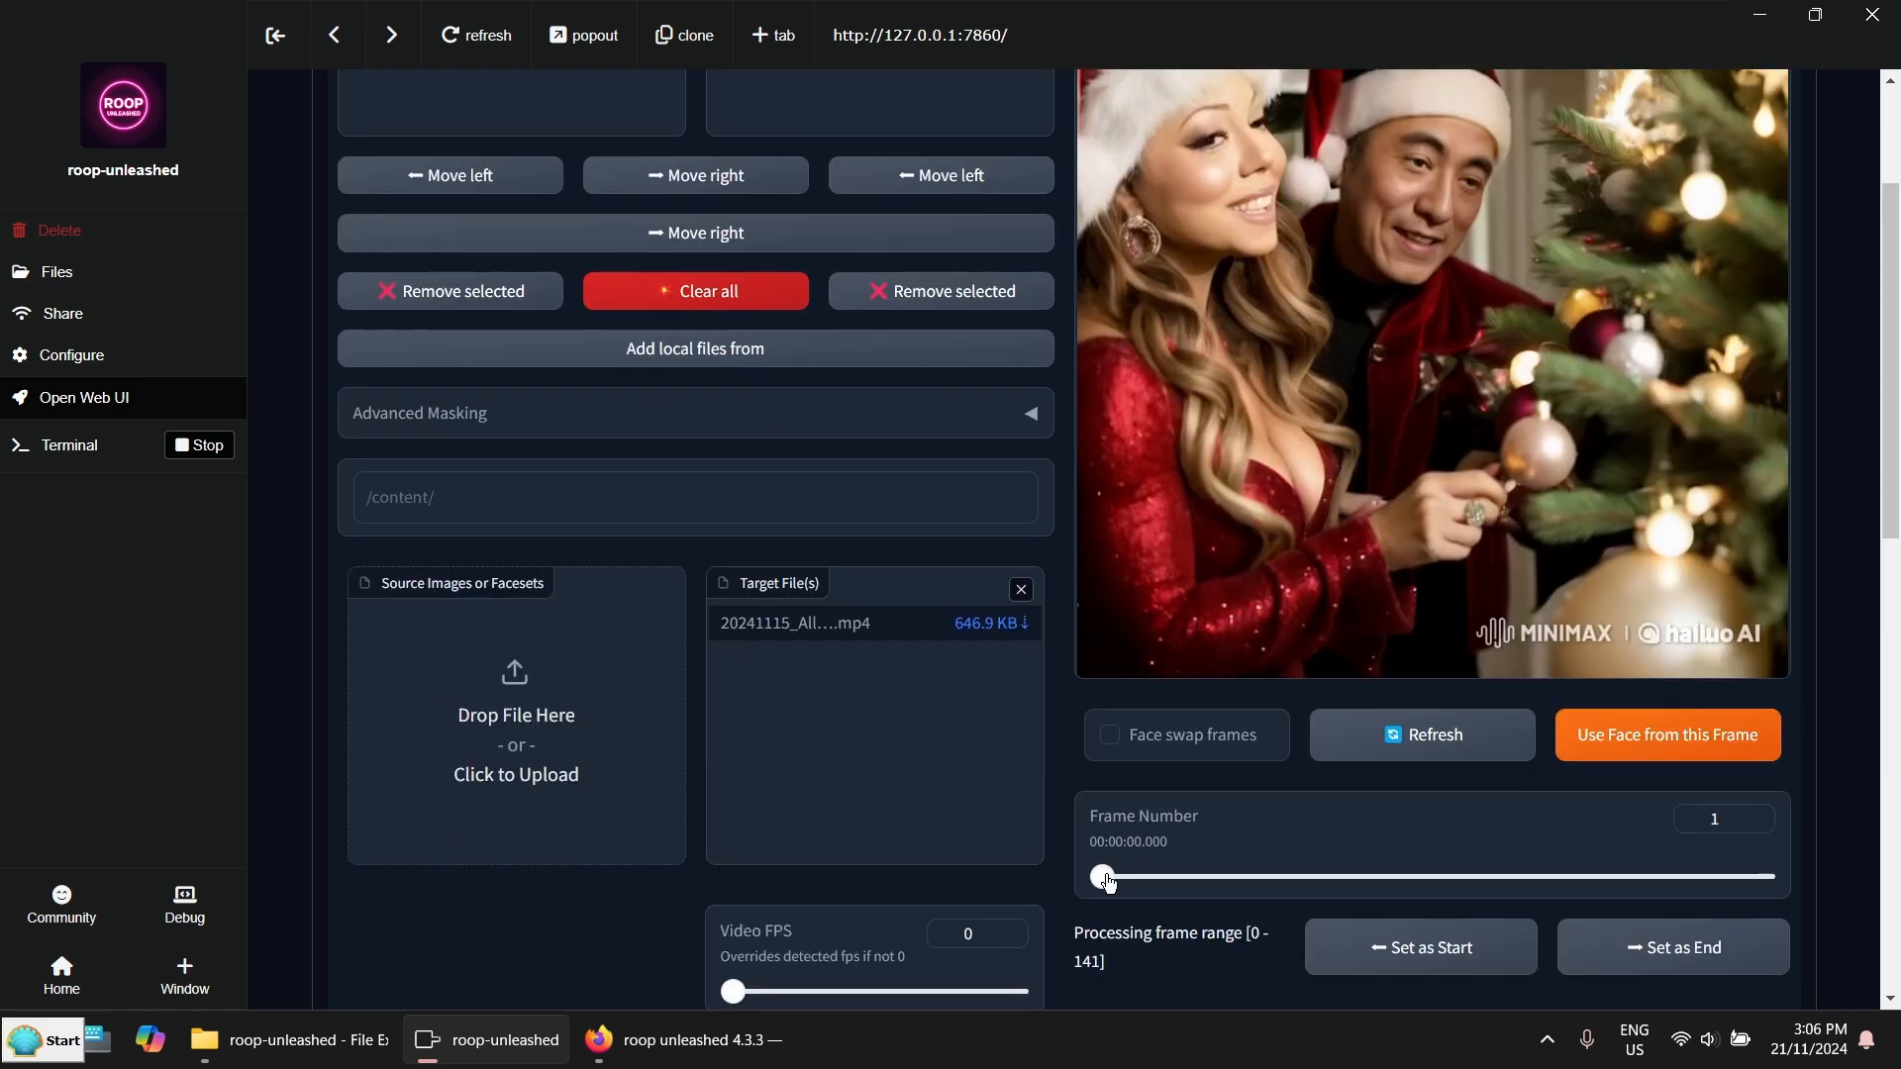
{"action": "left_click_drag", "start_coordinate": [1103, 876], "coordinate": [1295, 876]}
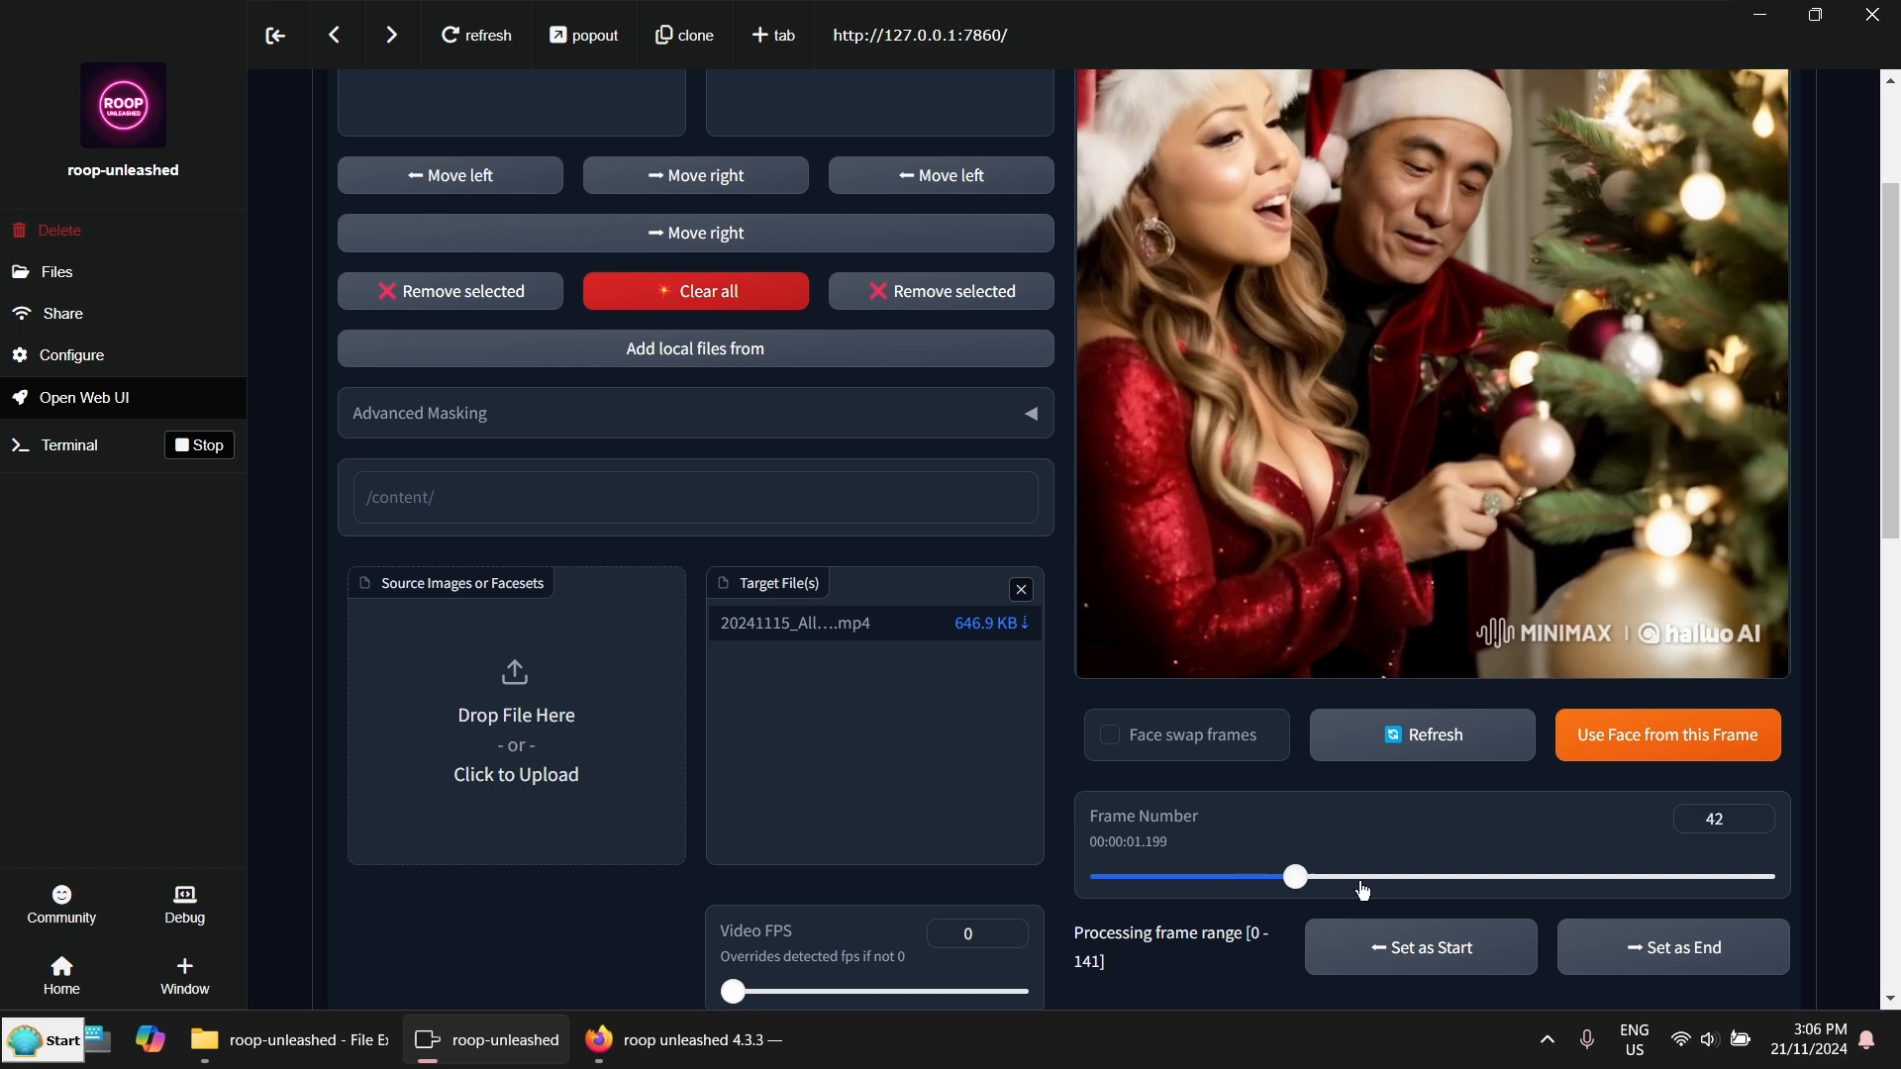
{"action": "left_click_drag", "start_coordinate": [1294, 876], "coordinate": [1405, 876]}
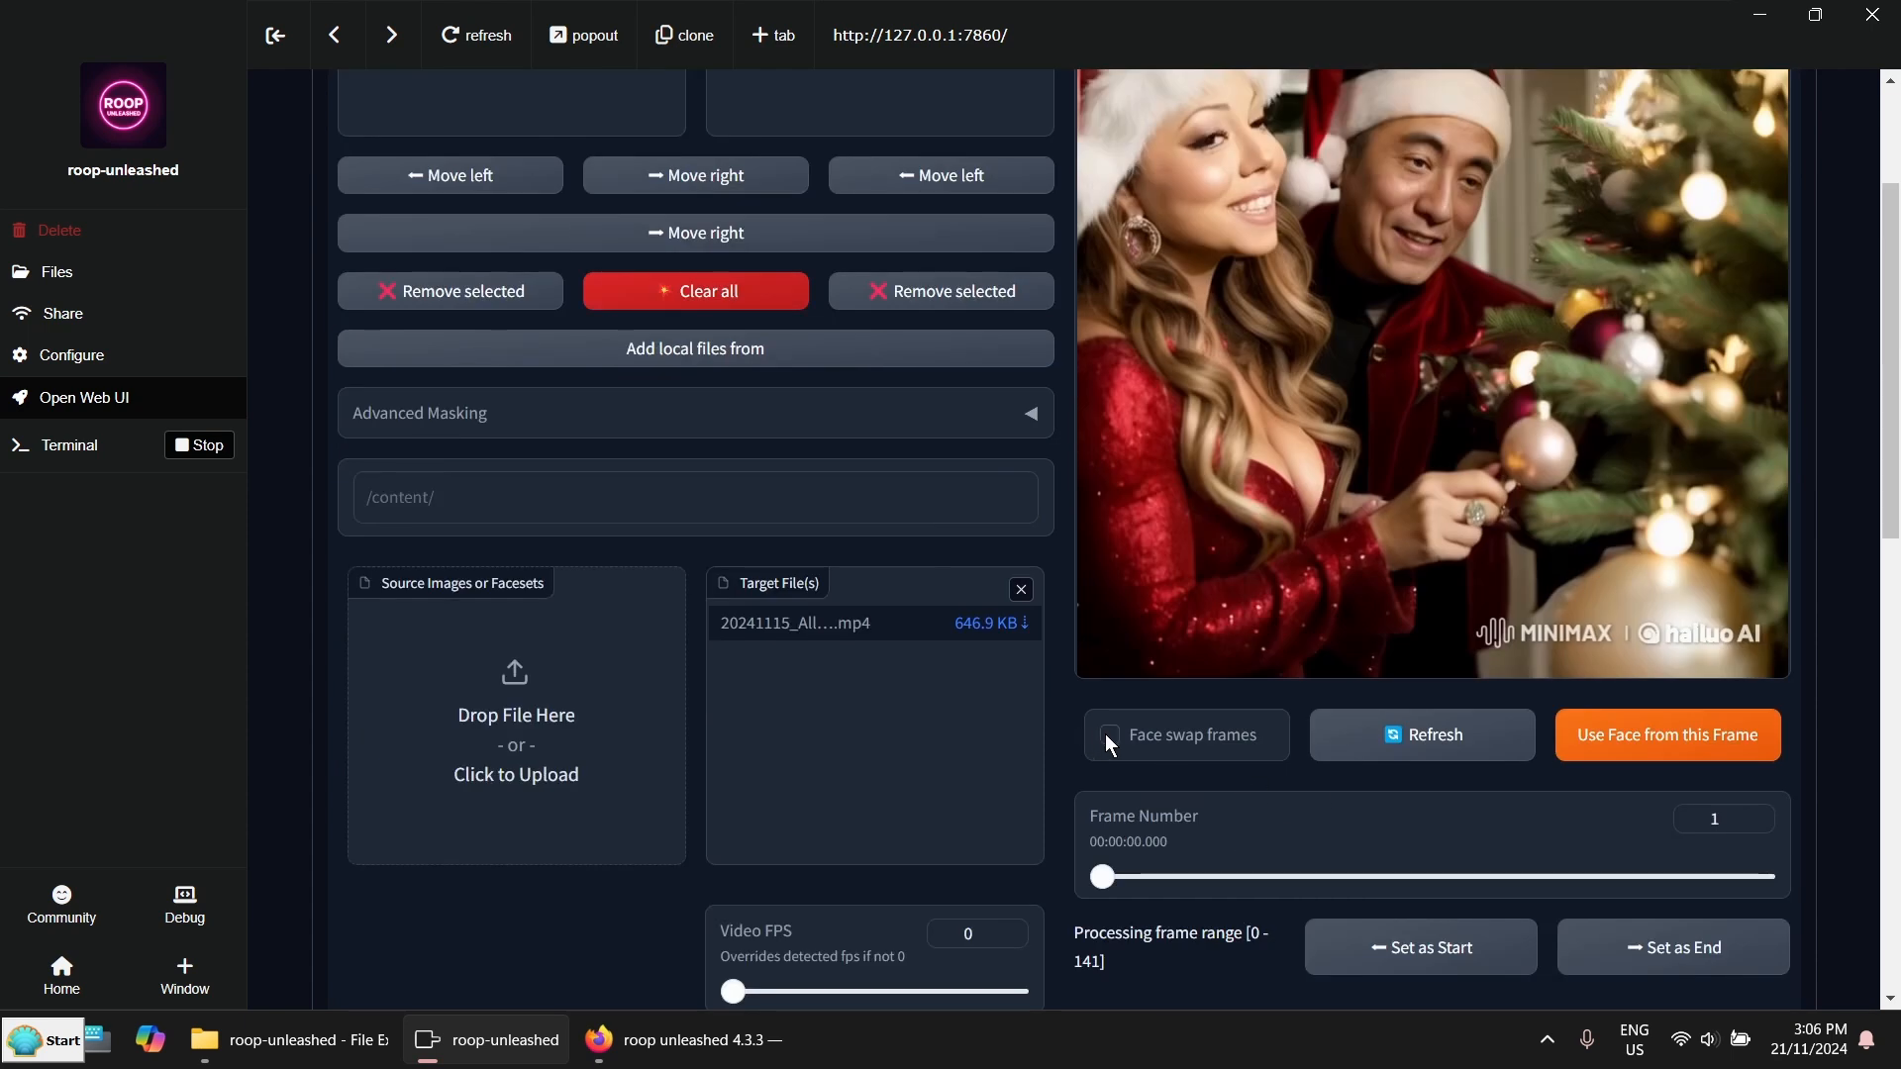
{"action": "left_click", "coordinate": [1108, 734]}
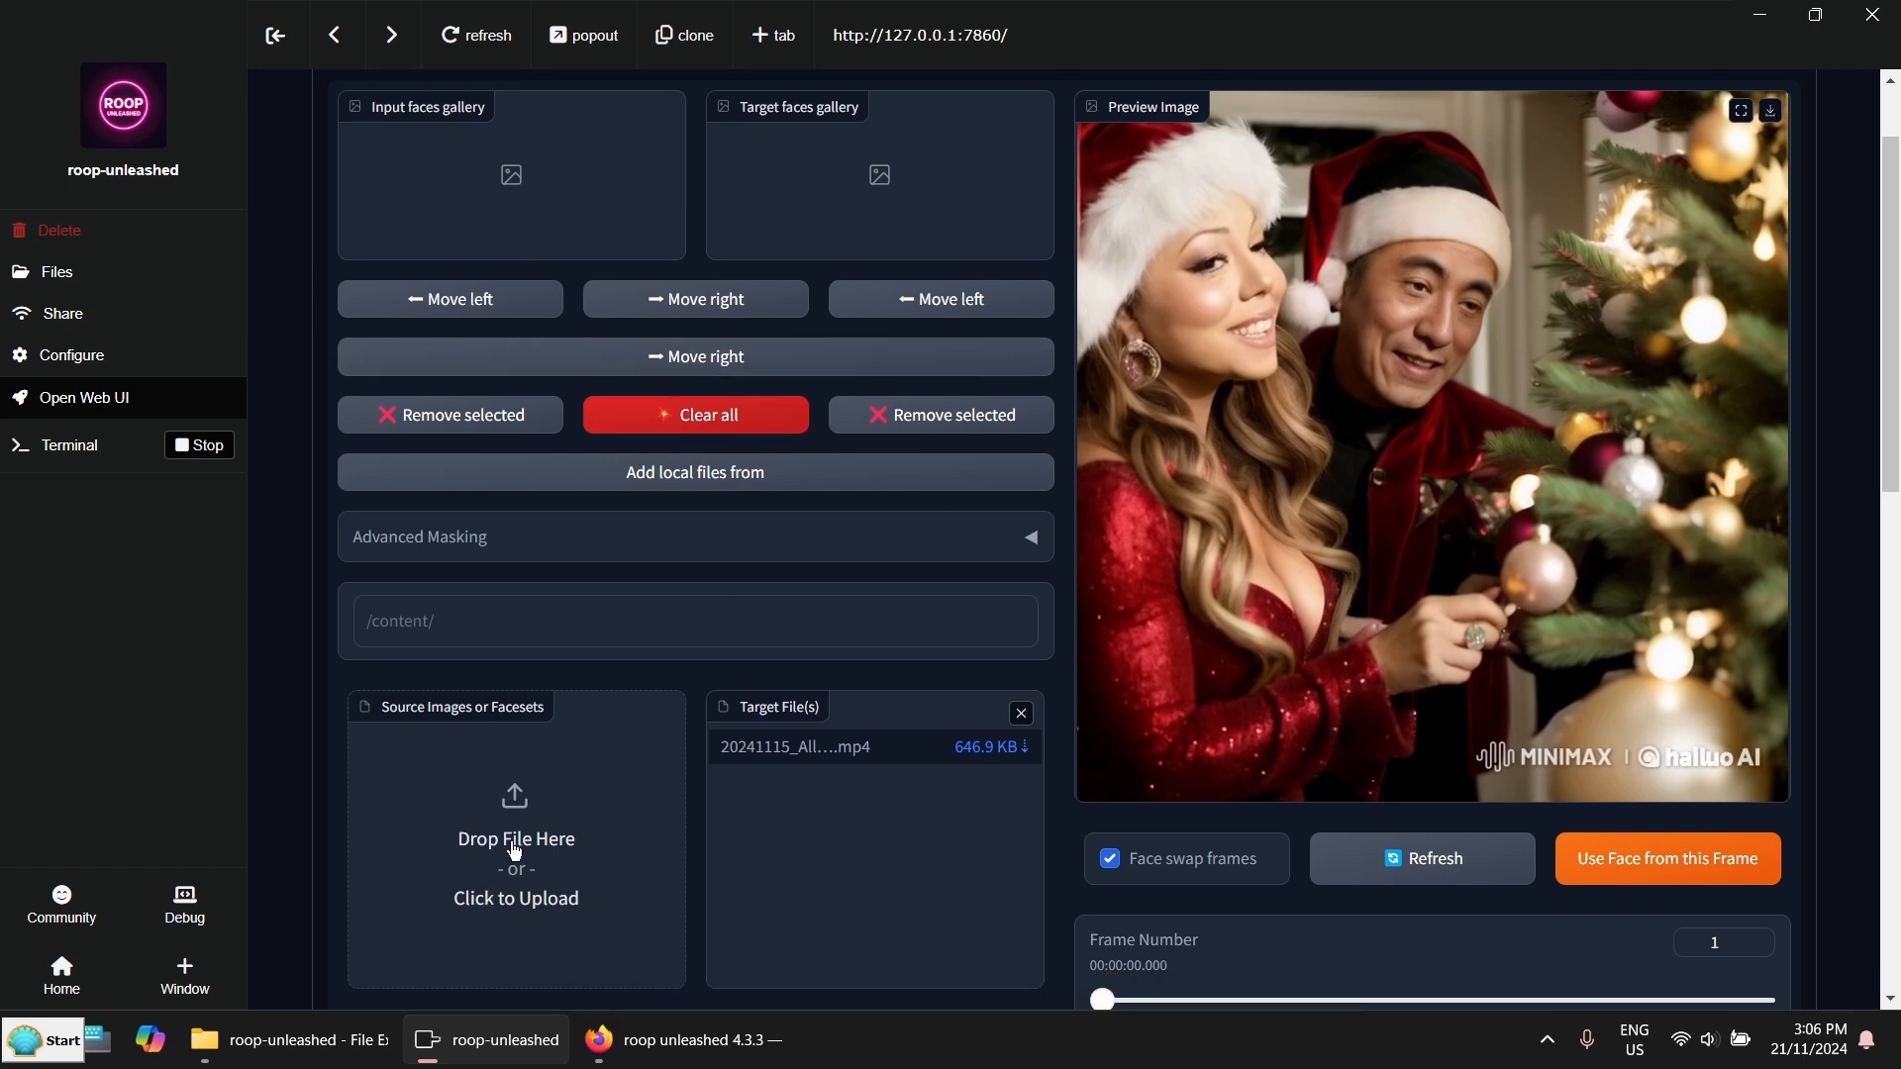
{"action": "scroll", "scroll_direction": "down", "scroll_amount": 3}
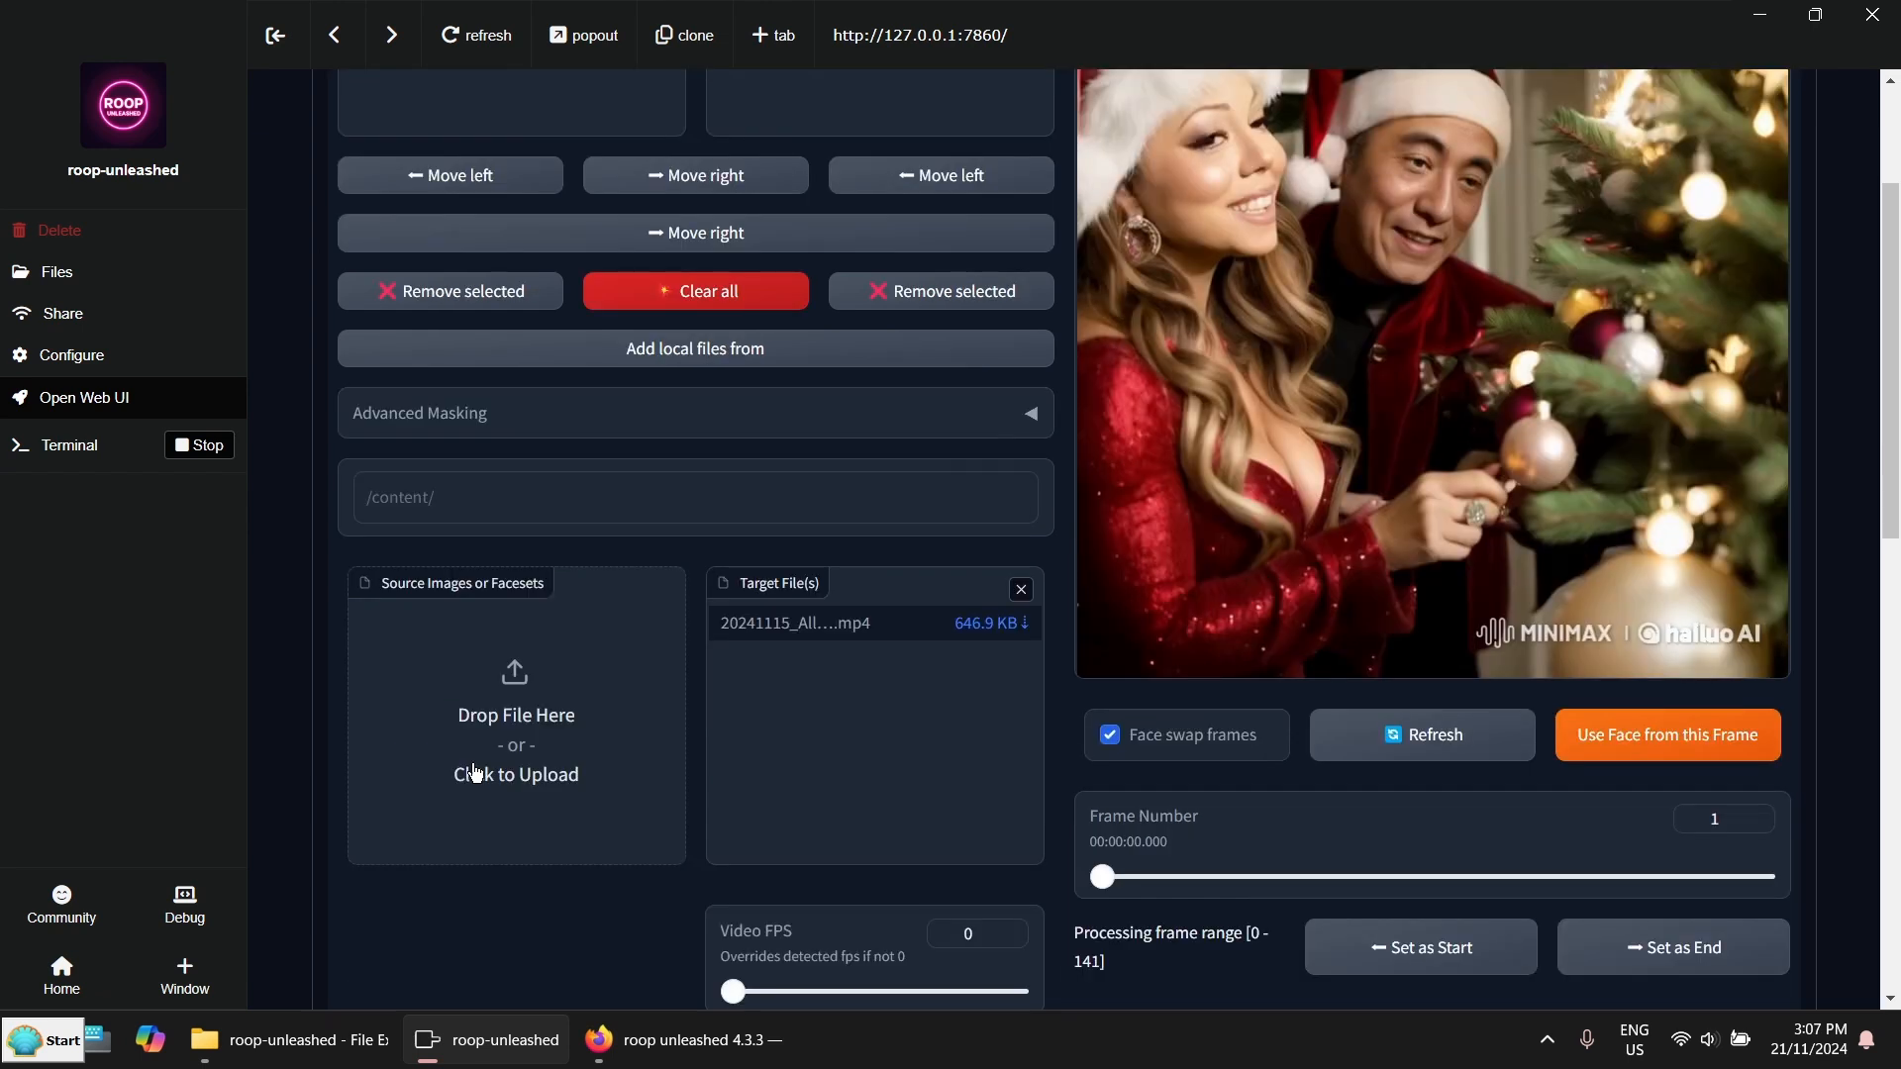
Add the Elvis face image to the input faces gallery
{"action": "left_click", "coordinate": [201, 1039]}
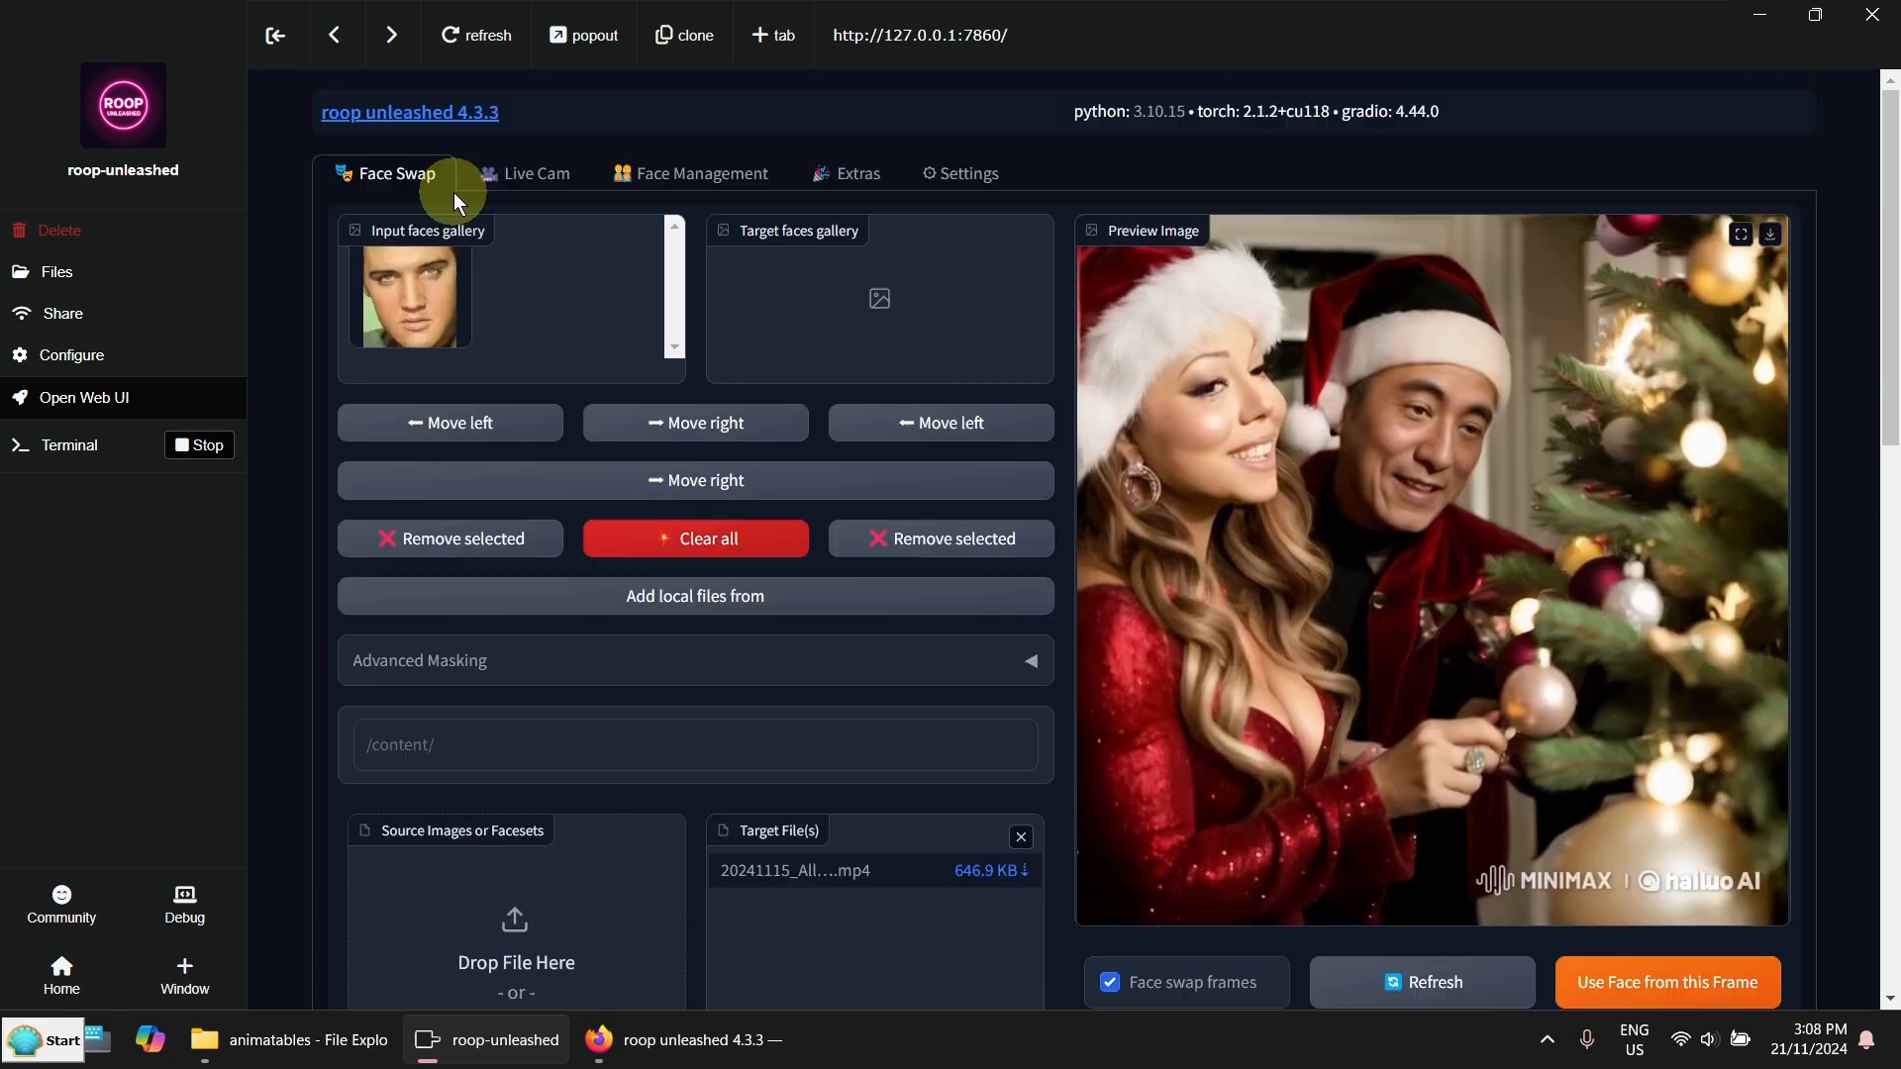
{"action": "left_click", "coordinate": [410, 296]}
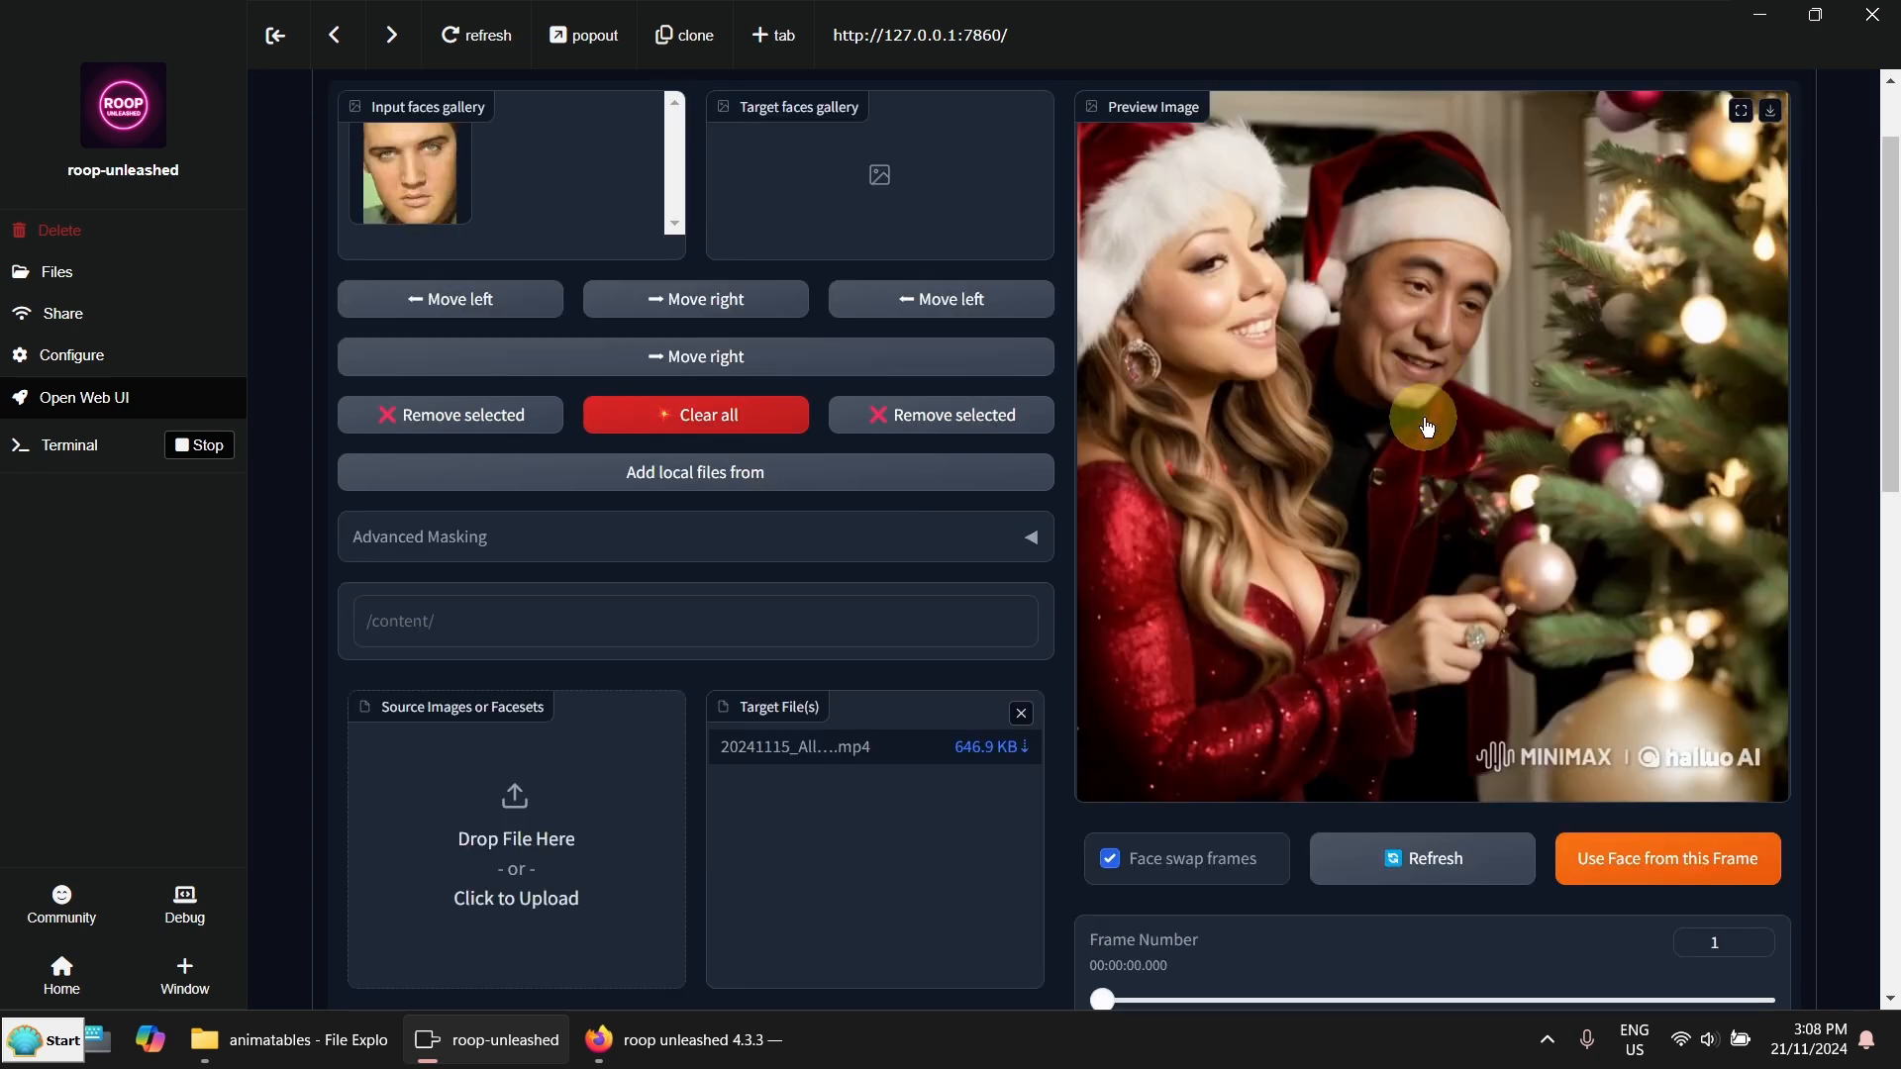
{"action": "mouse_move", "coordinate": [796, 573]}
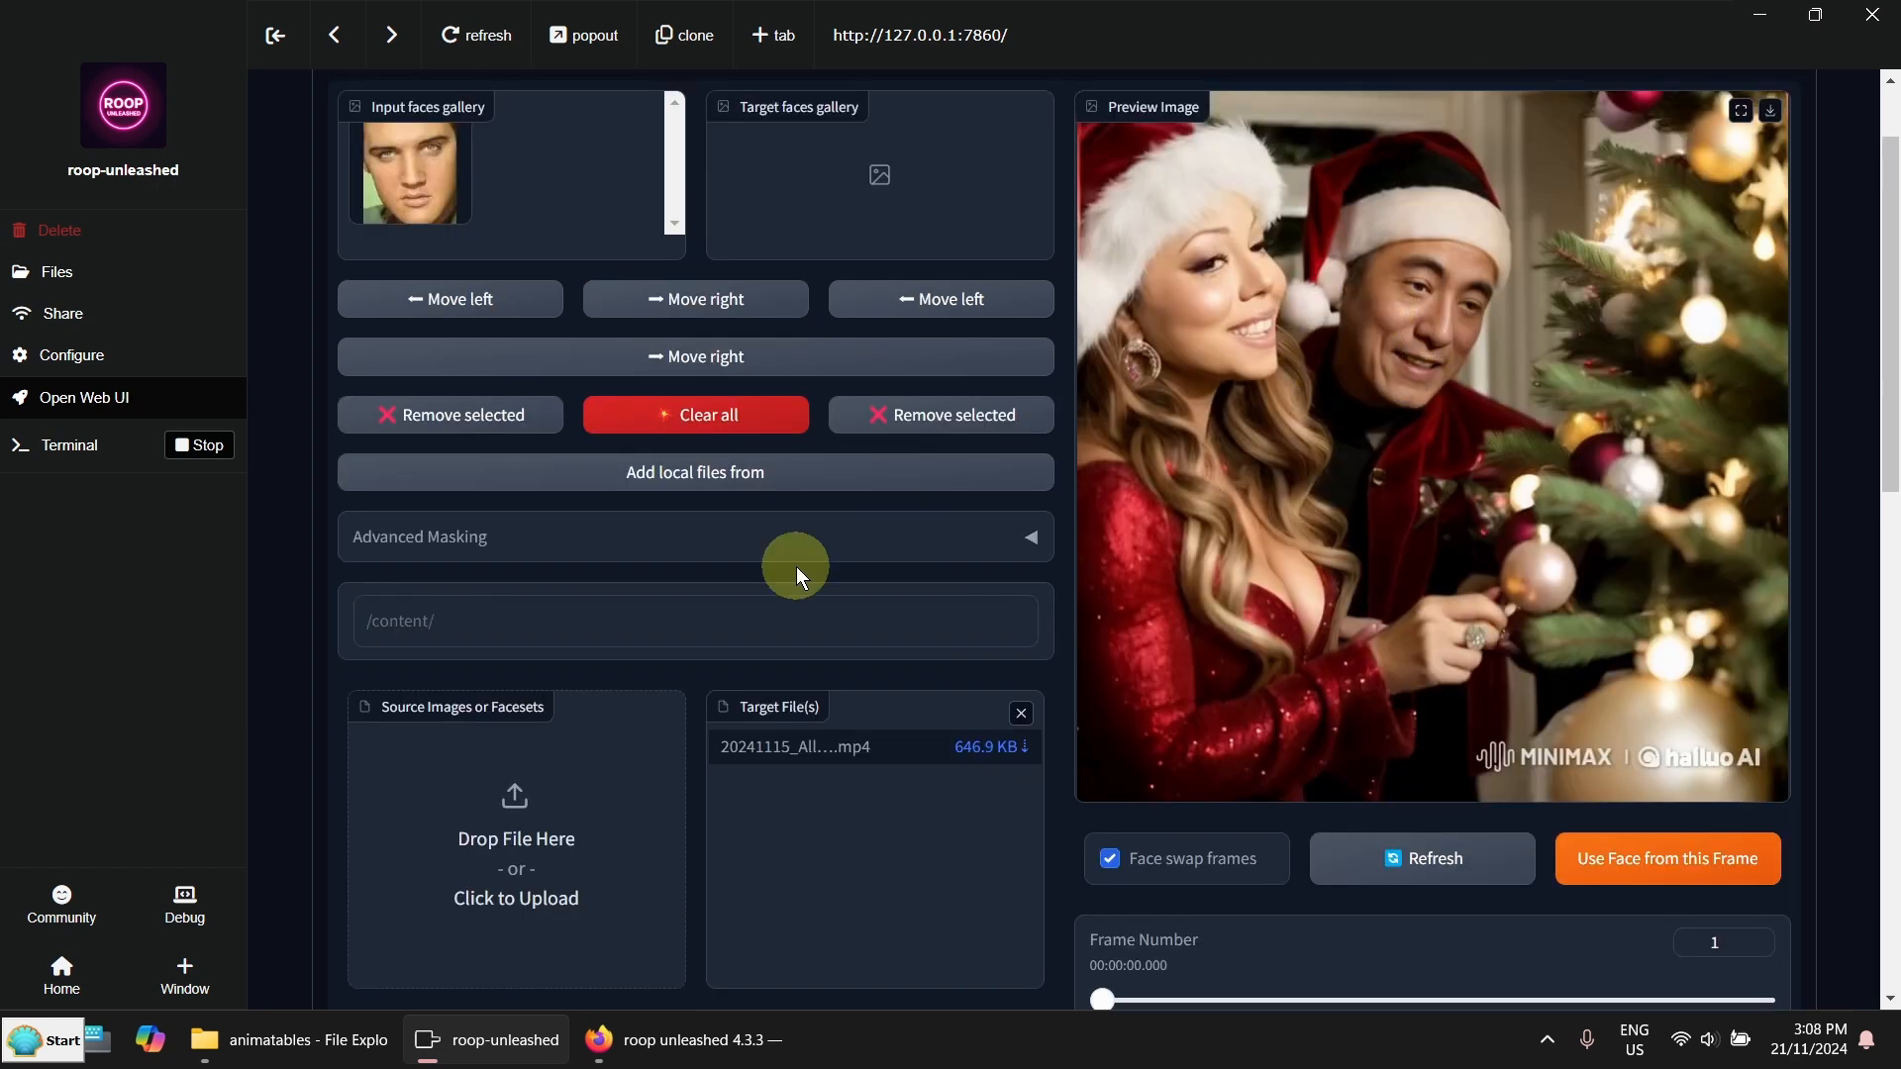
{"action": "scroll", "scroll_direction": "down", "scroll_amount": 3}
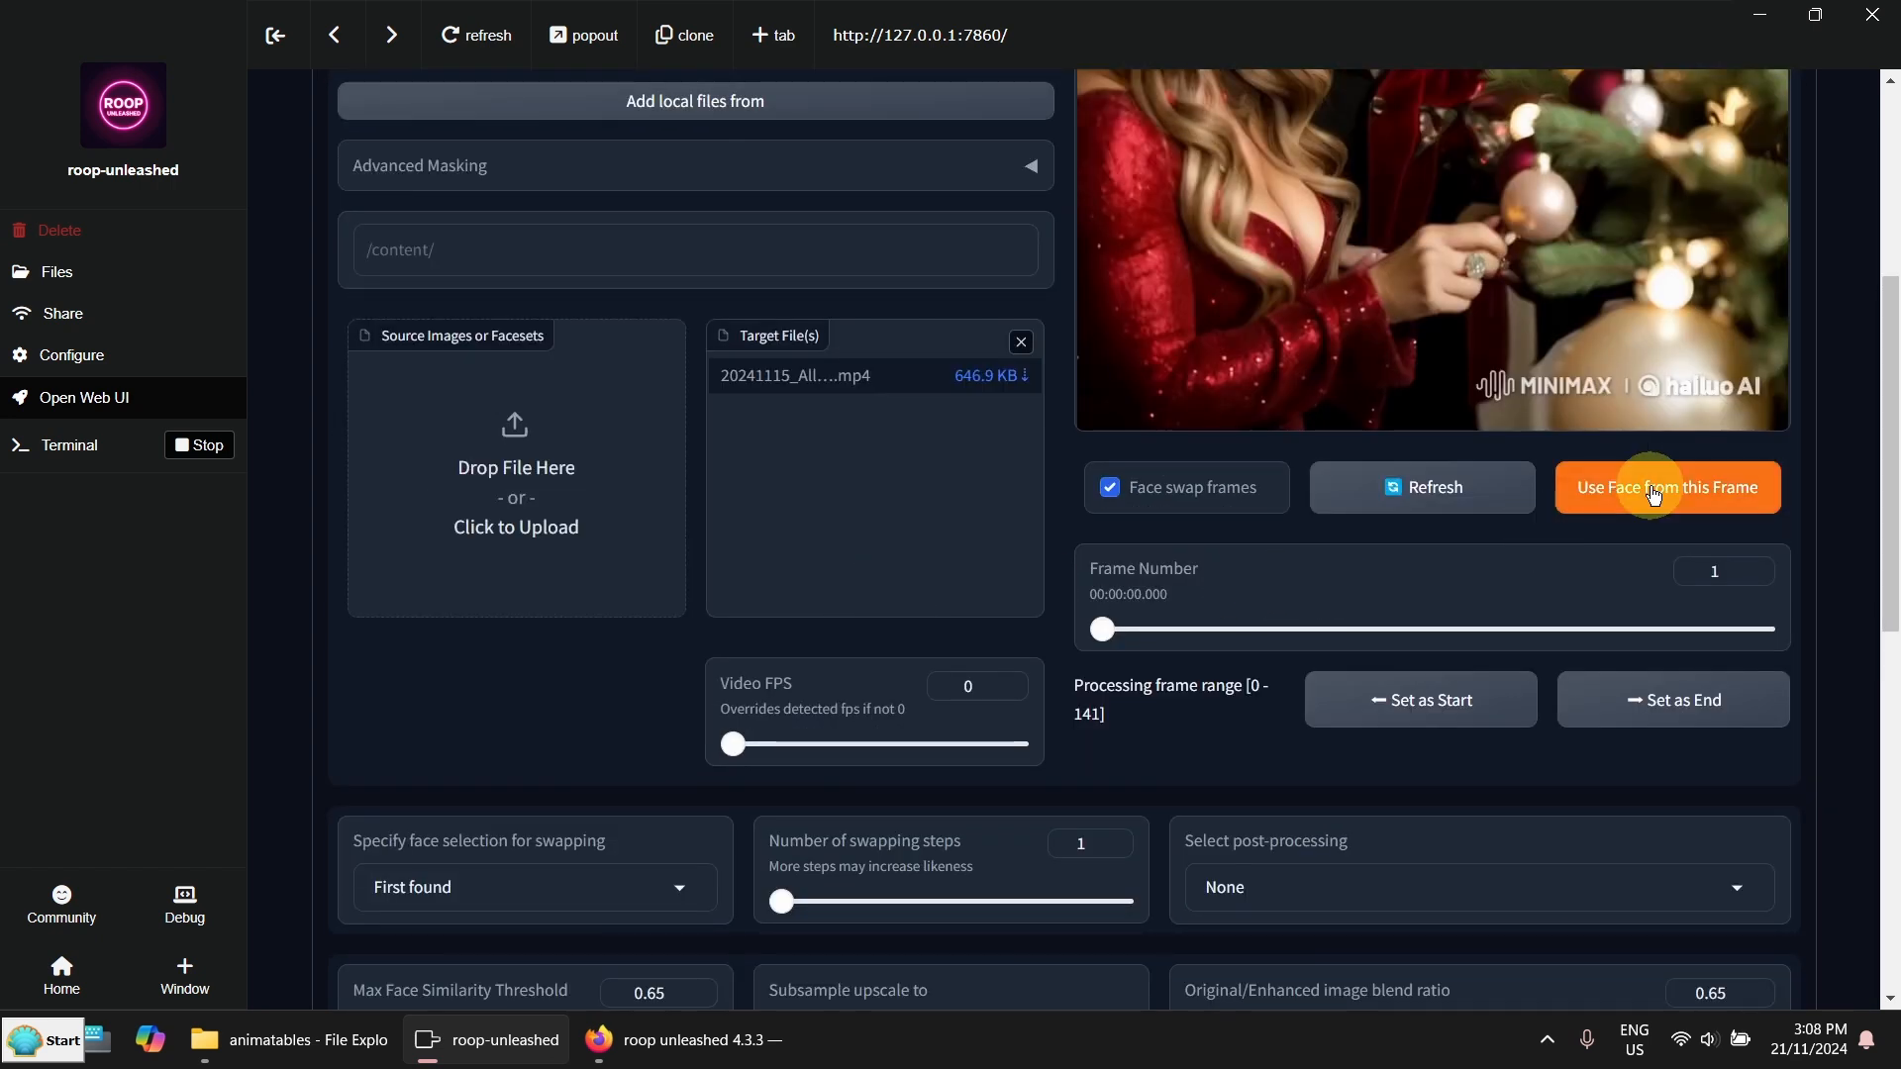
Detect faces in the first frame, set the man as target, and select the Elvis source
{"action": "left_click", "coordinate": [1664, 486]}
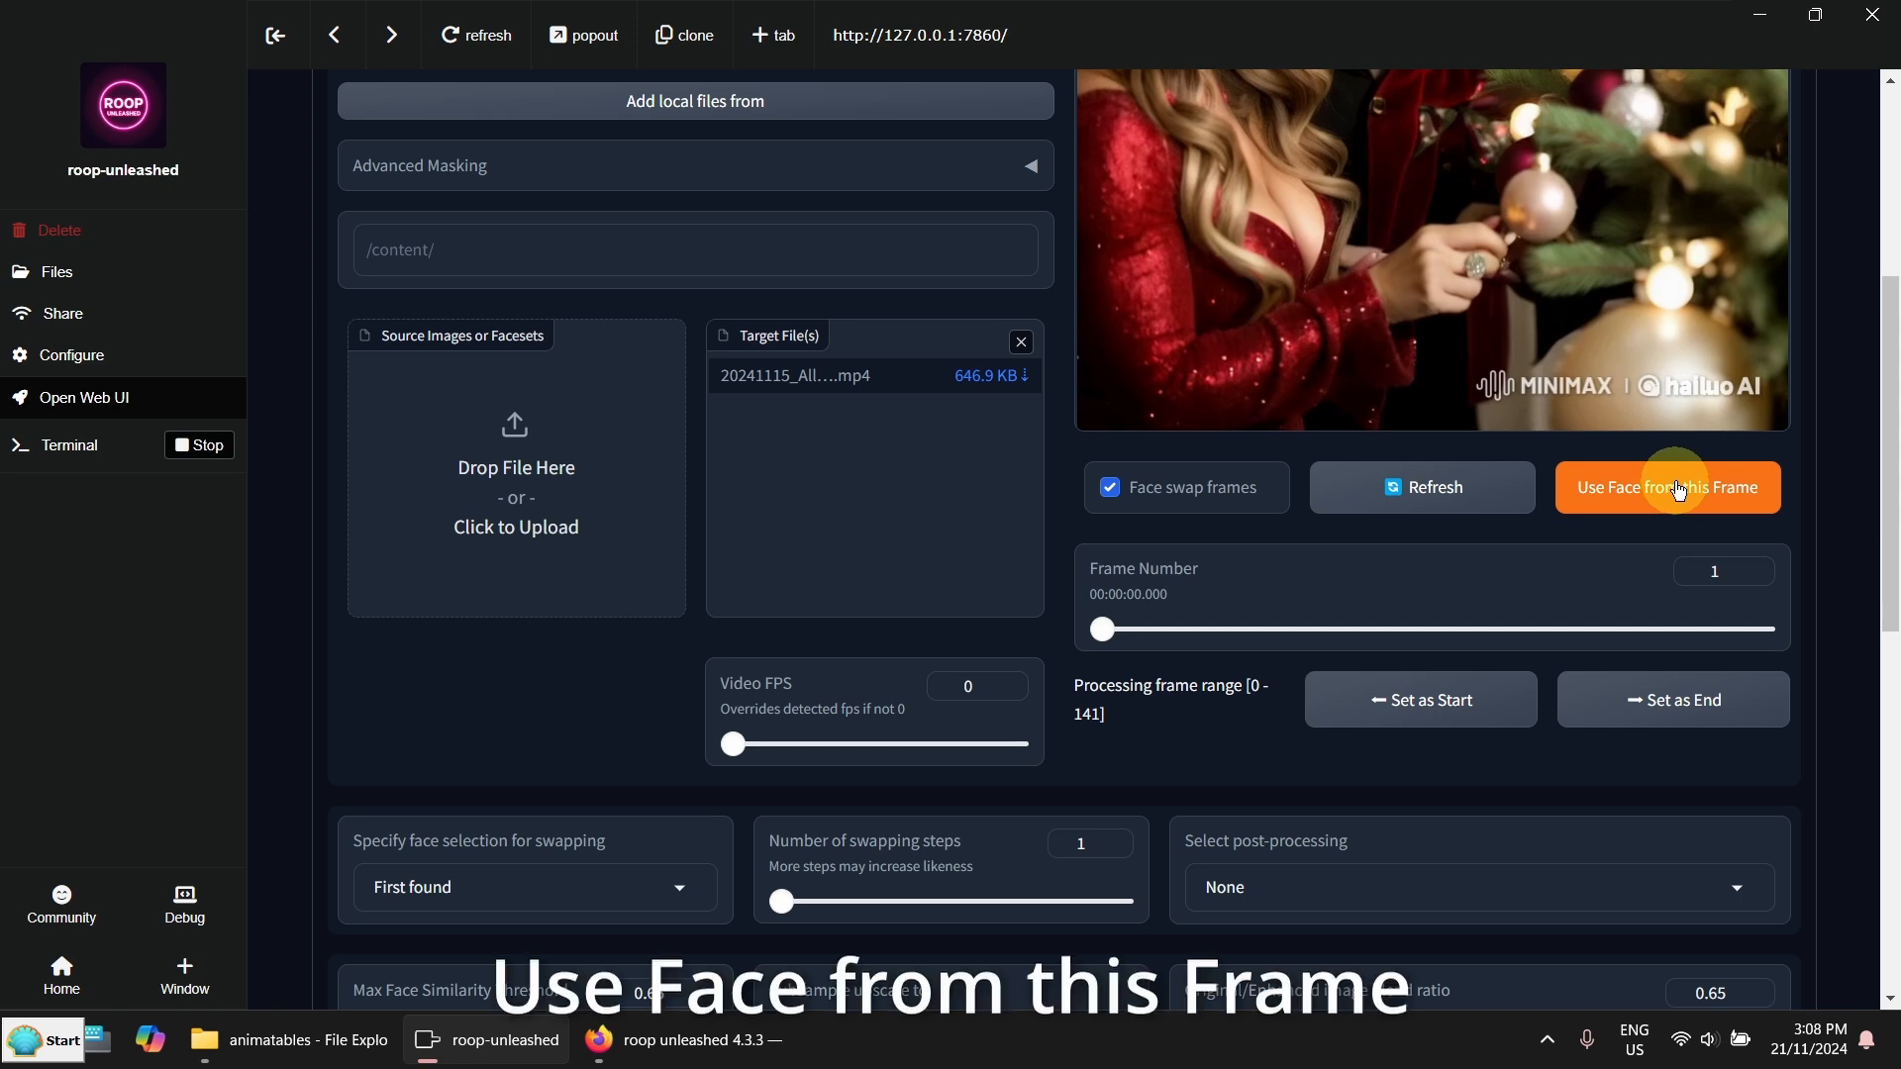
{"action": "left_click", "coordinate": [1665, 486]}
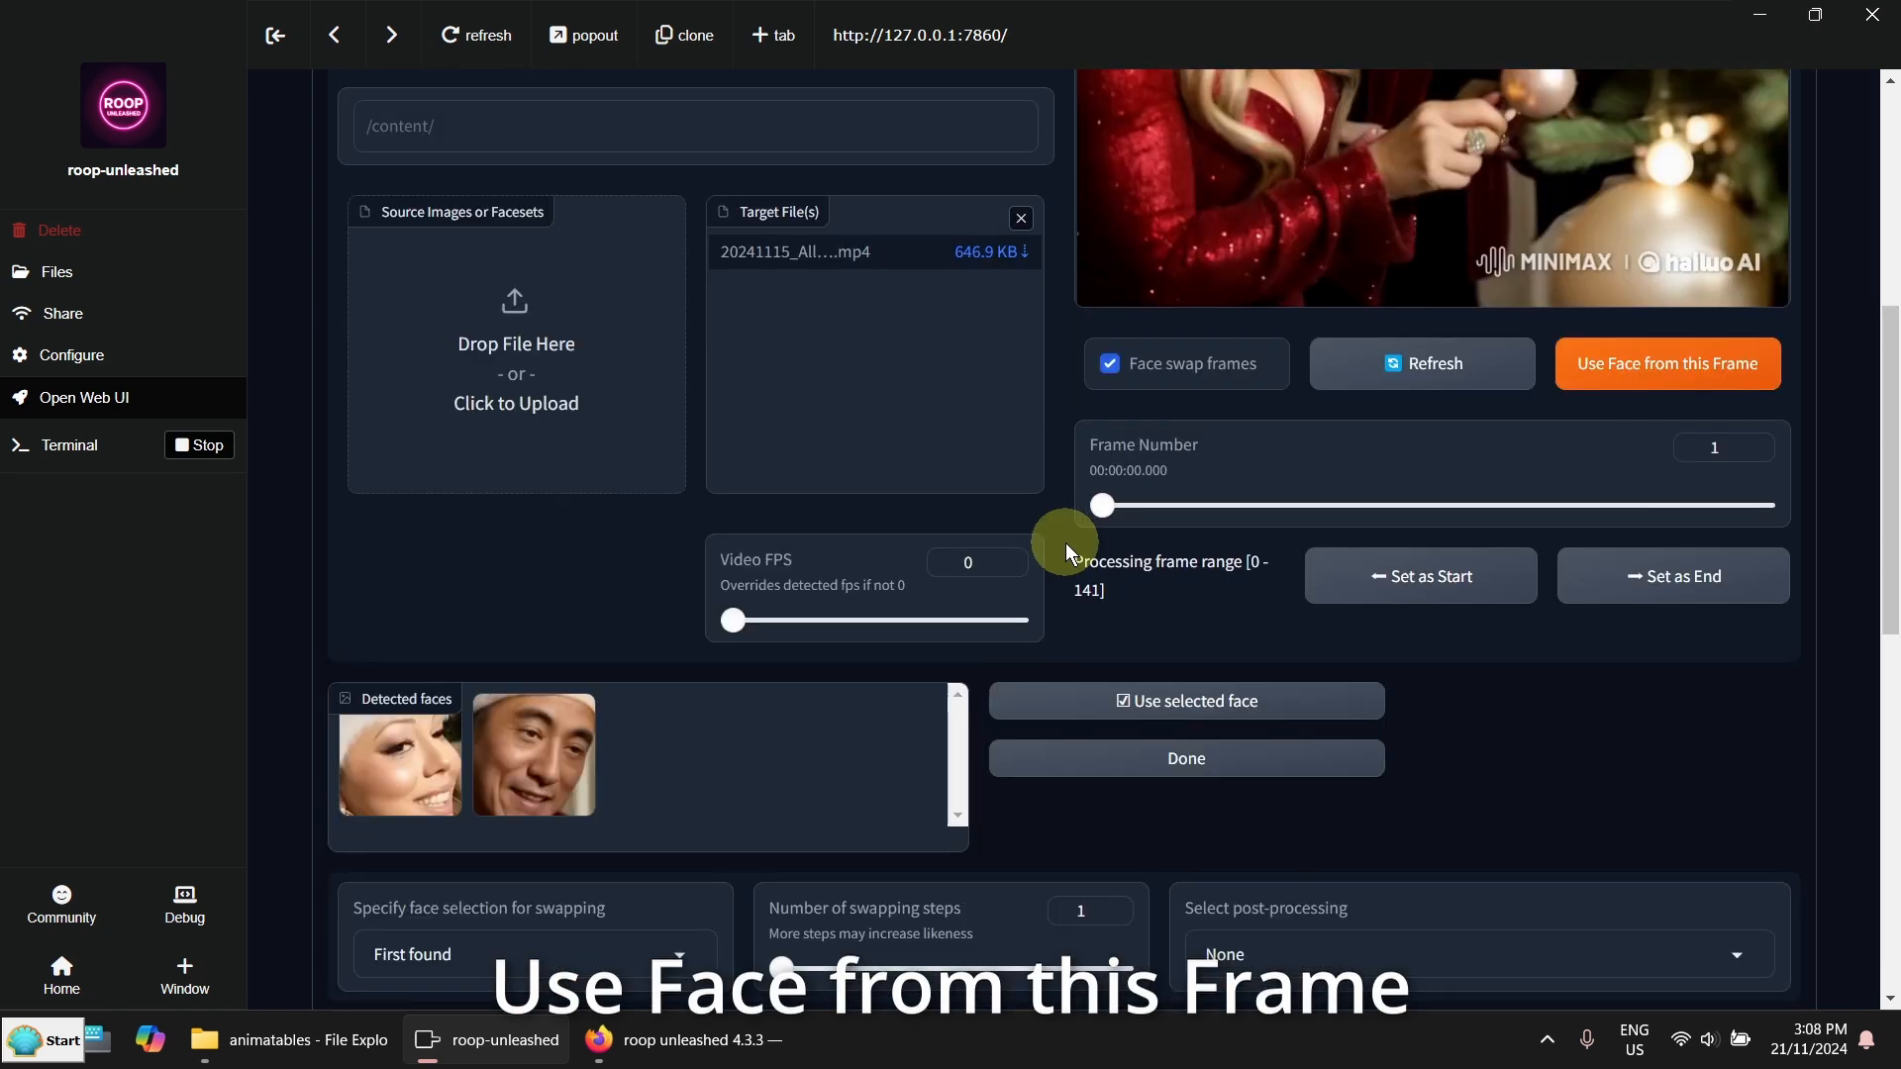
{"action": "left_click", "coordinate": [530, 752]}
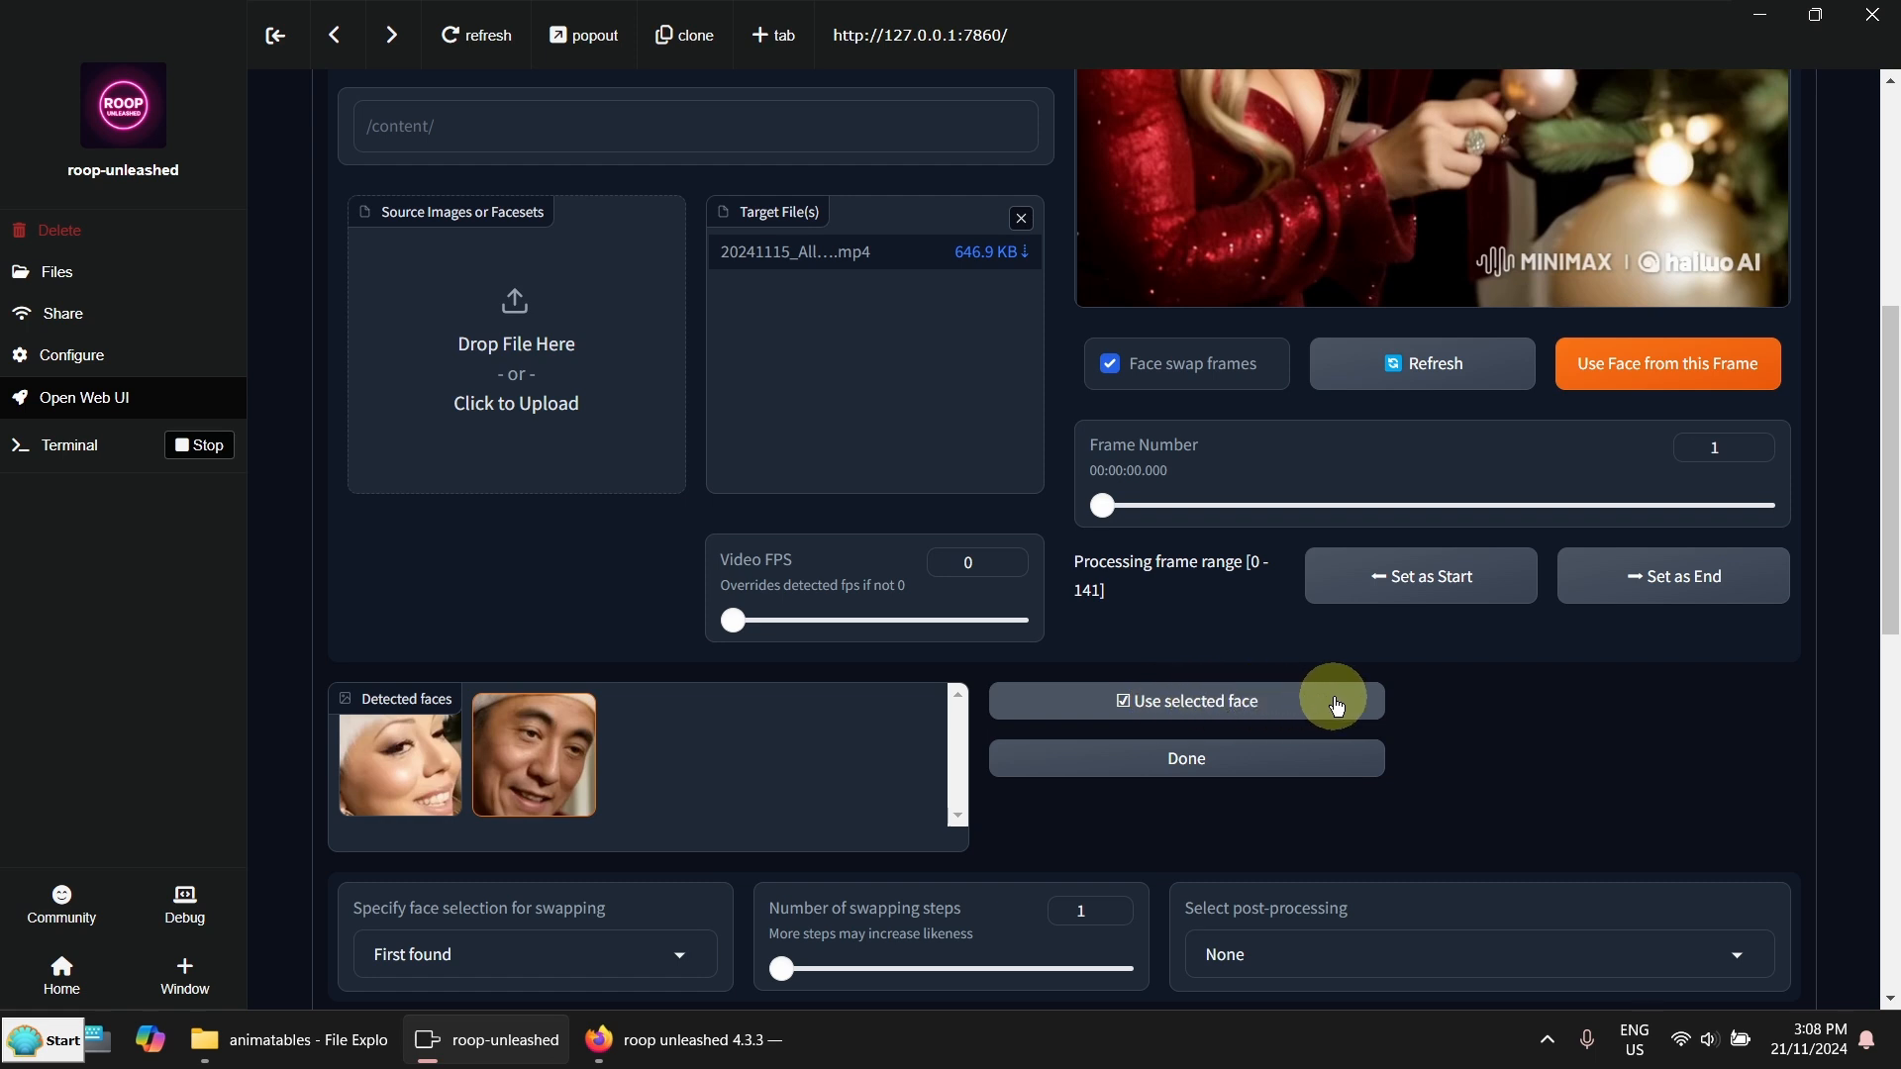
{"action": "left_click", "coordinate": [1184, 701]}
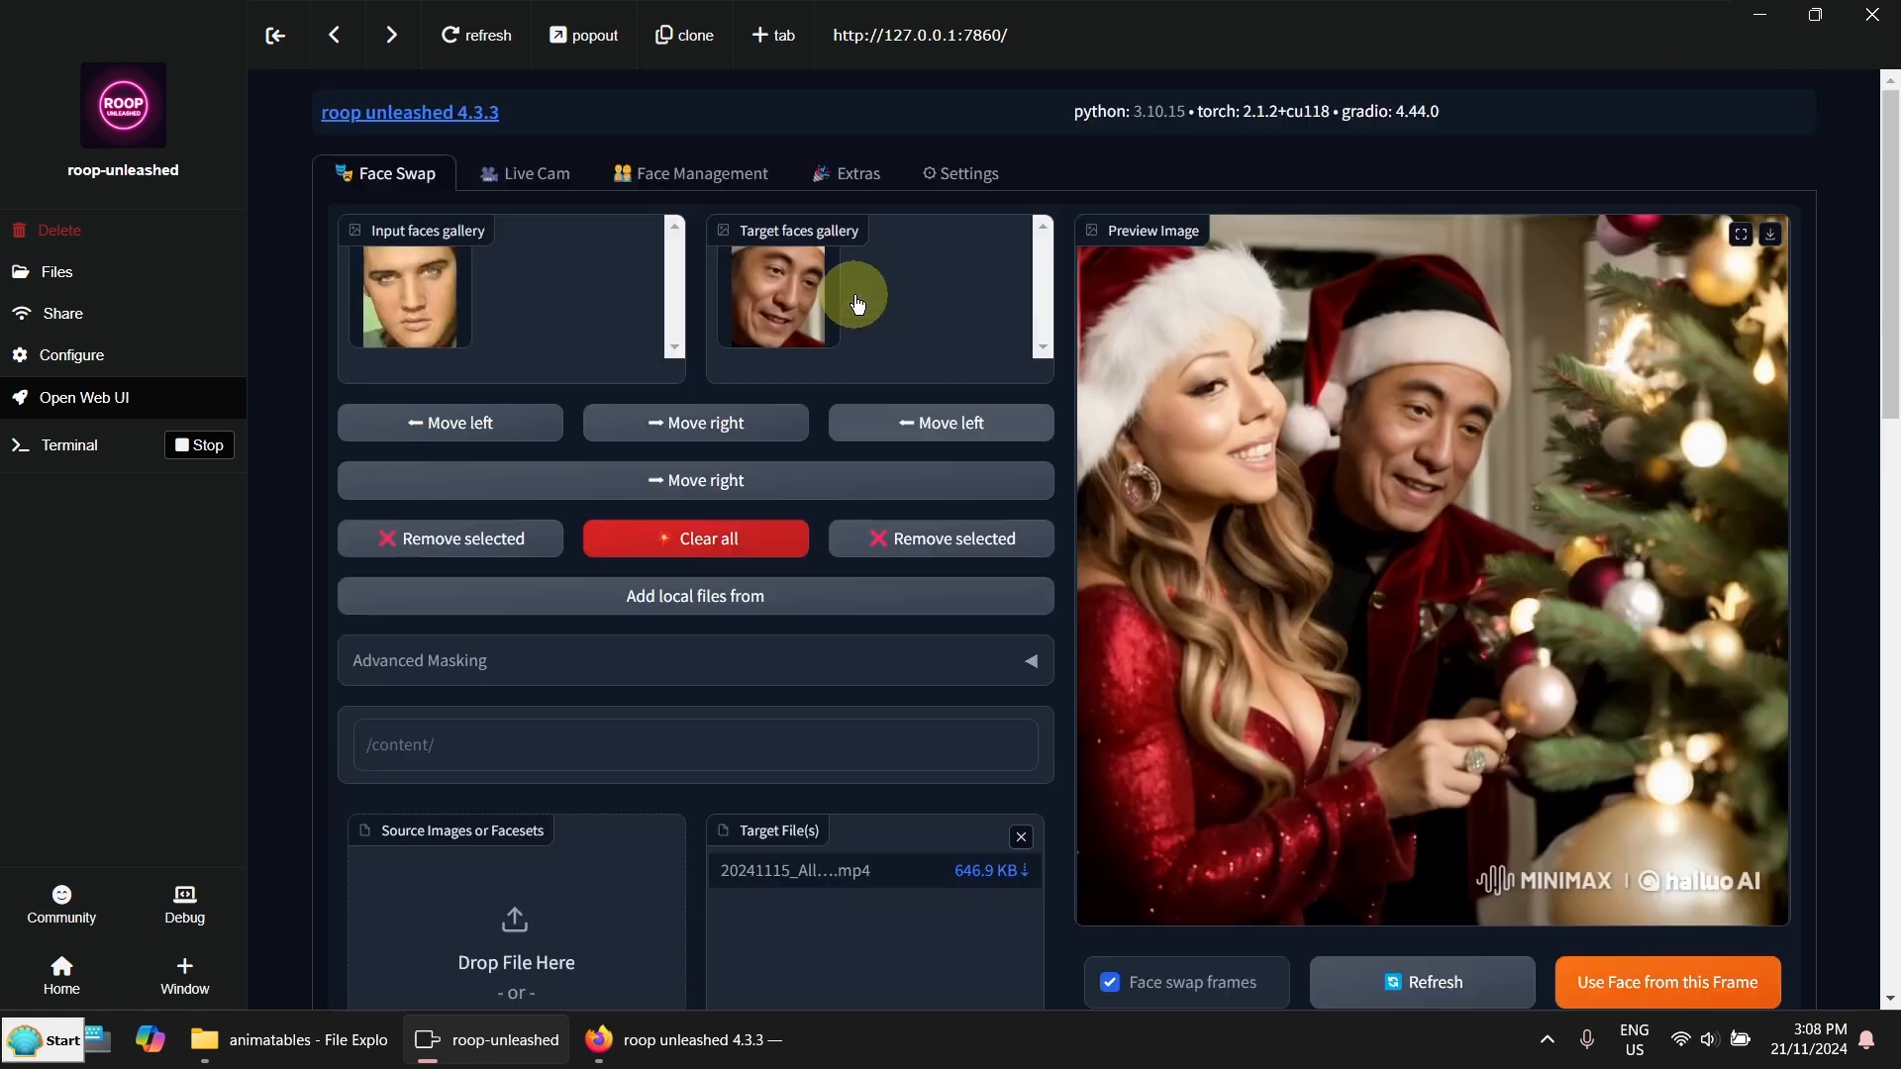
{"action": "mouse_move", "coordinate": [848, 291]}
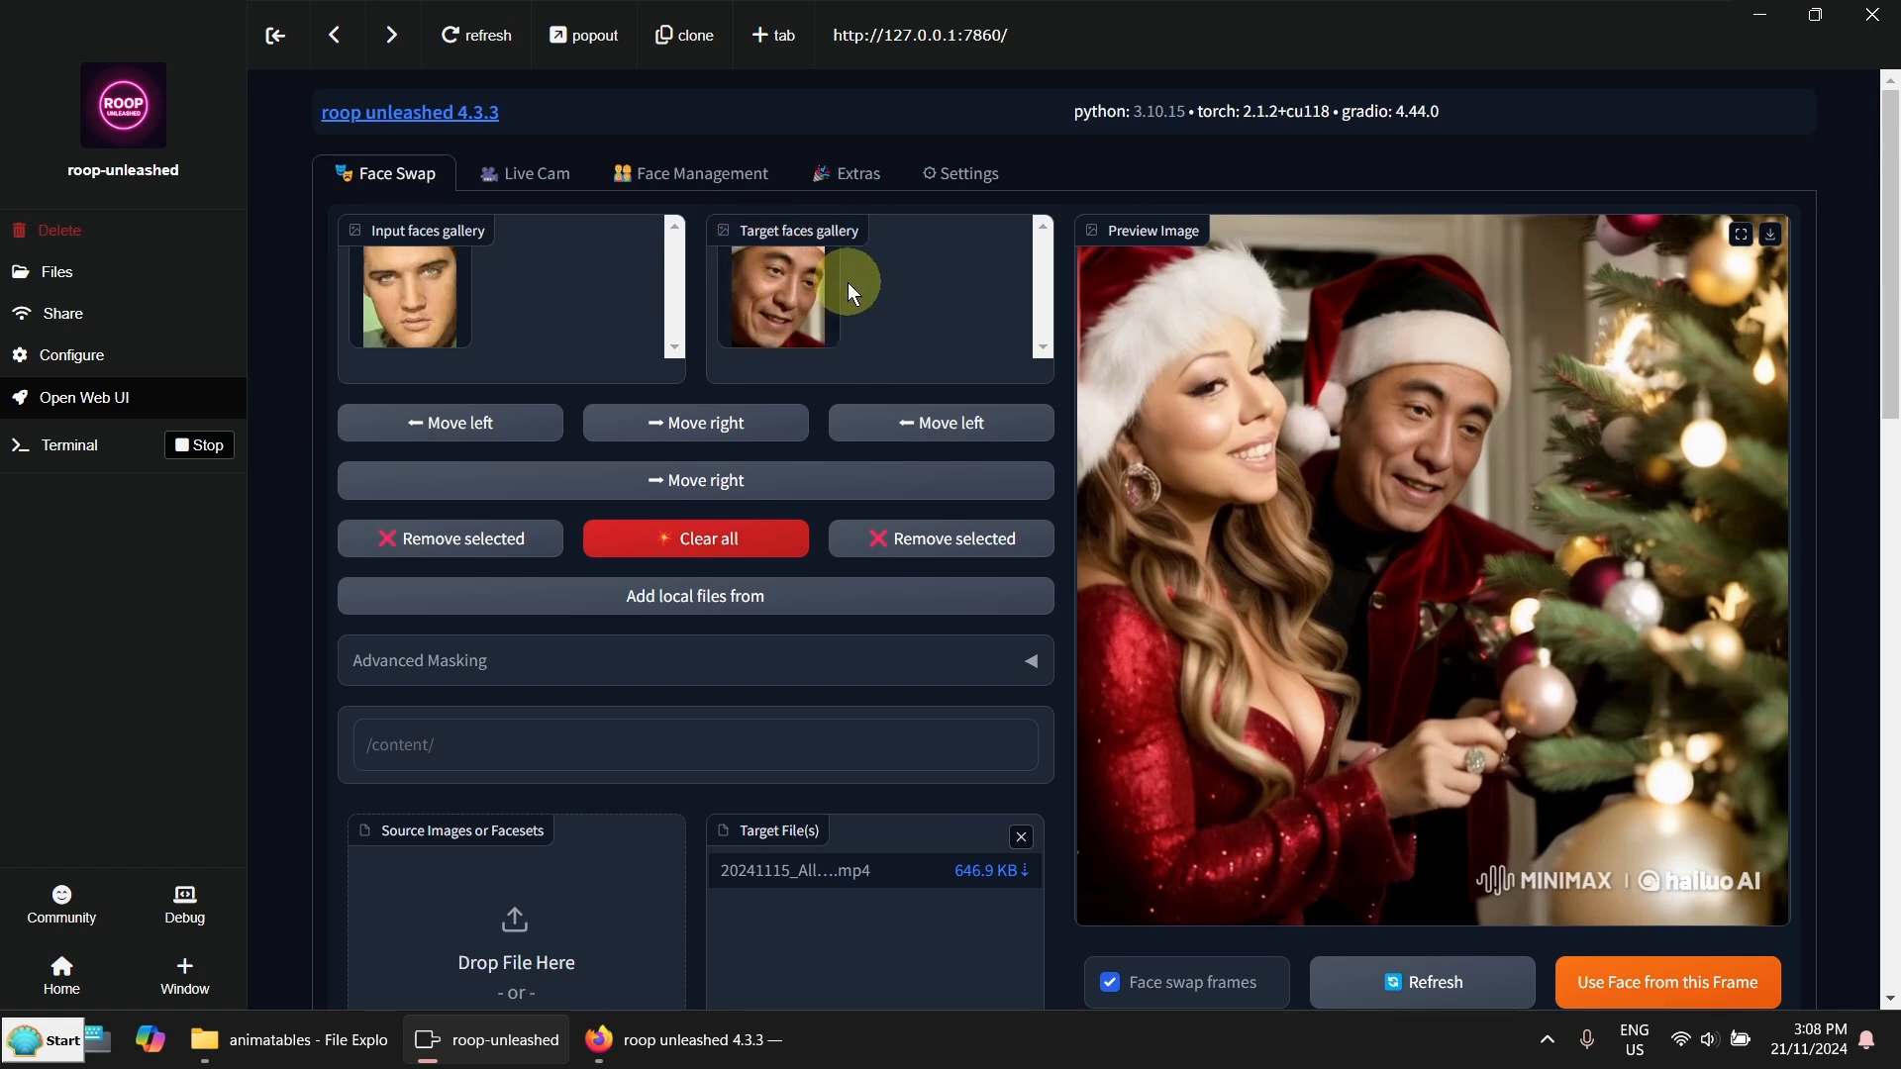
{"action": "mouse_move", "coordinate": [344, 293]}
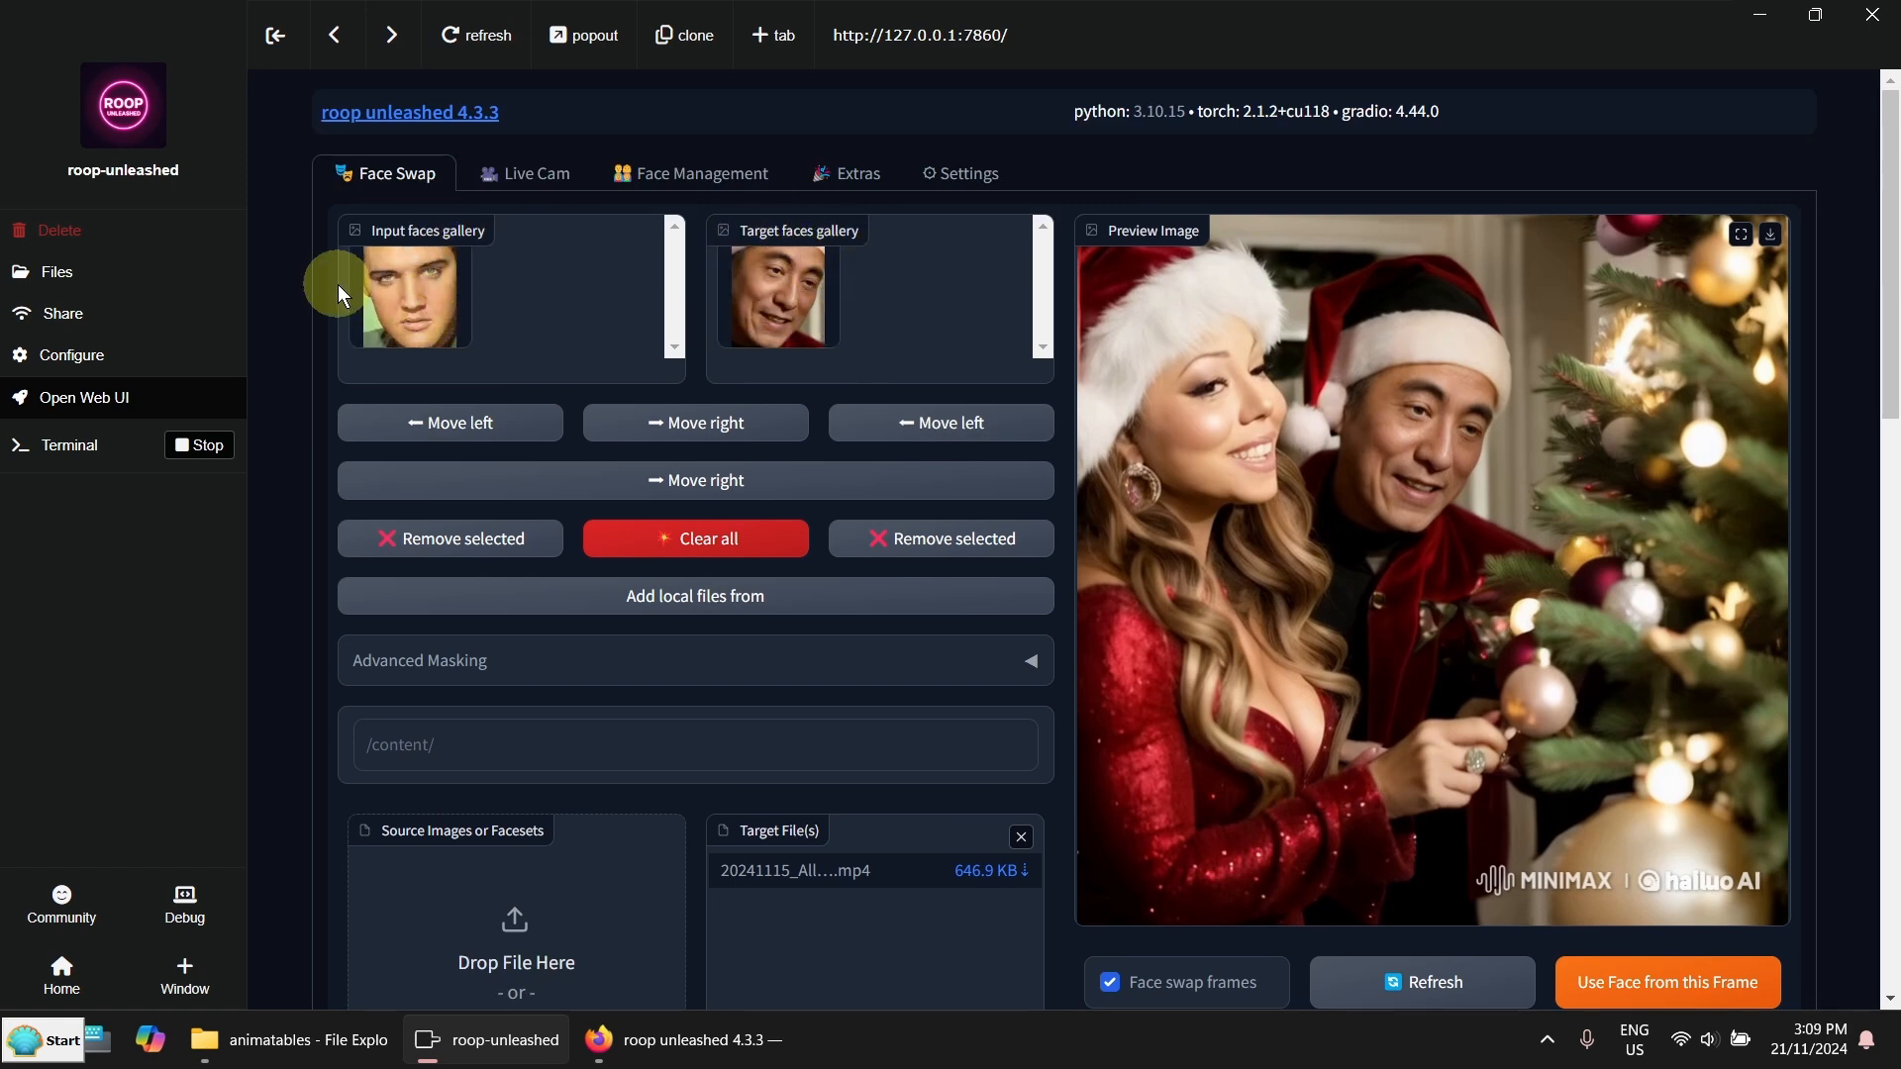
{"action": "left_click", "coordinate": [410, 296]}
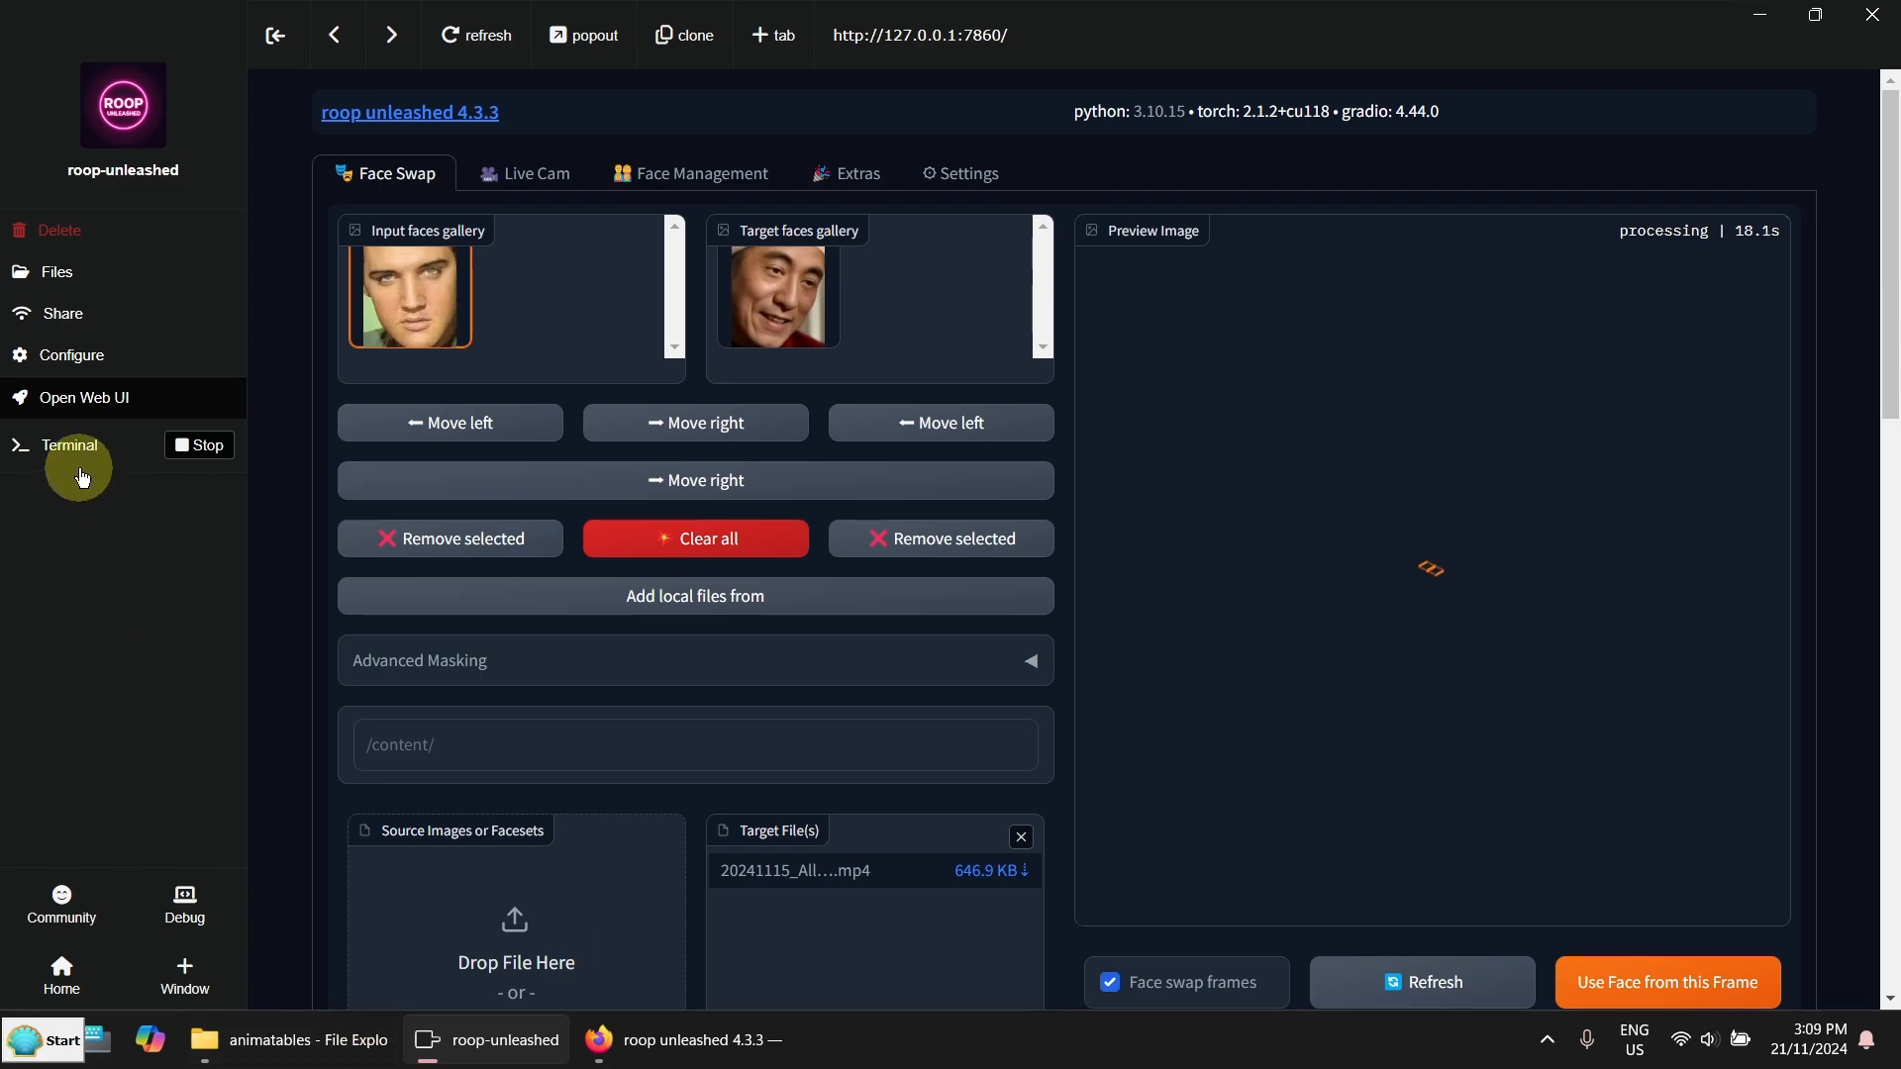
{"action": "left_click", "coordinate": [70, 444]}
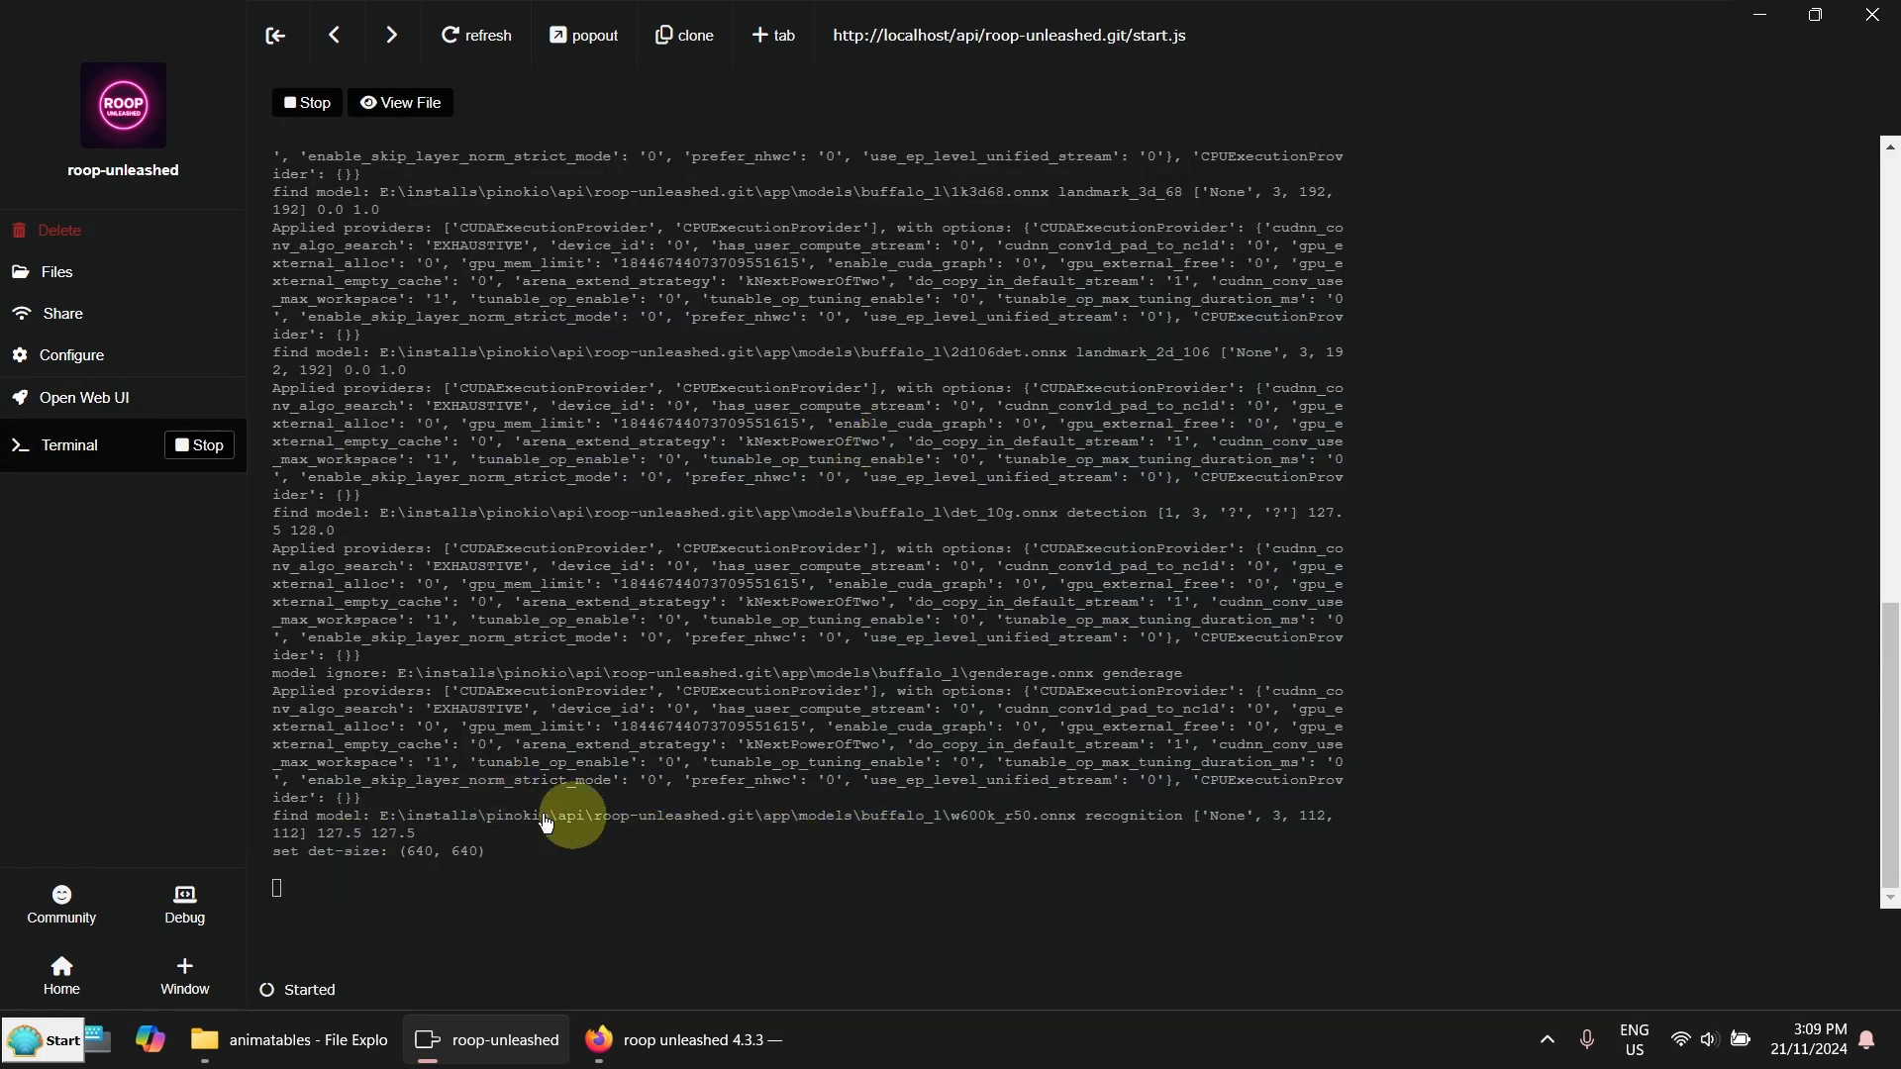
{"action": "mouse_move", "coordinate": [868, 846]}
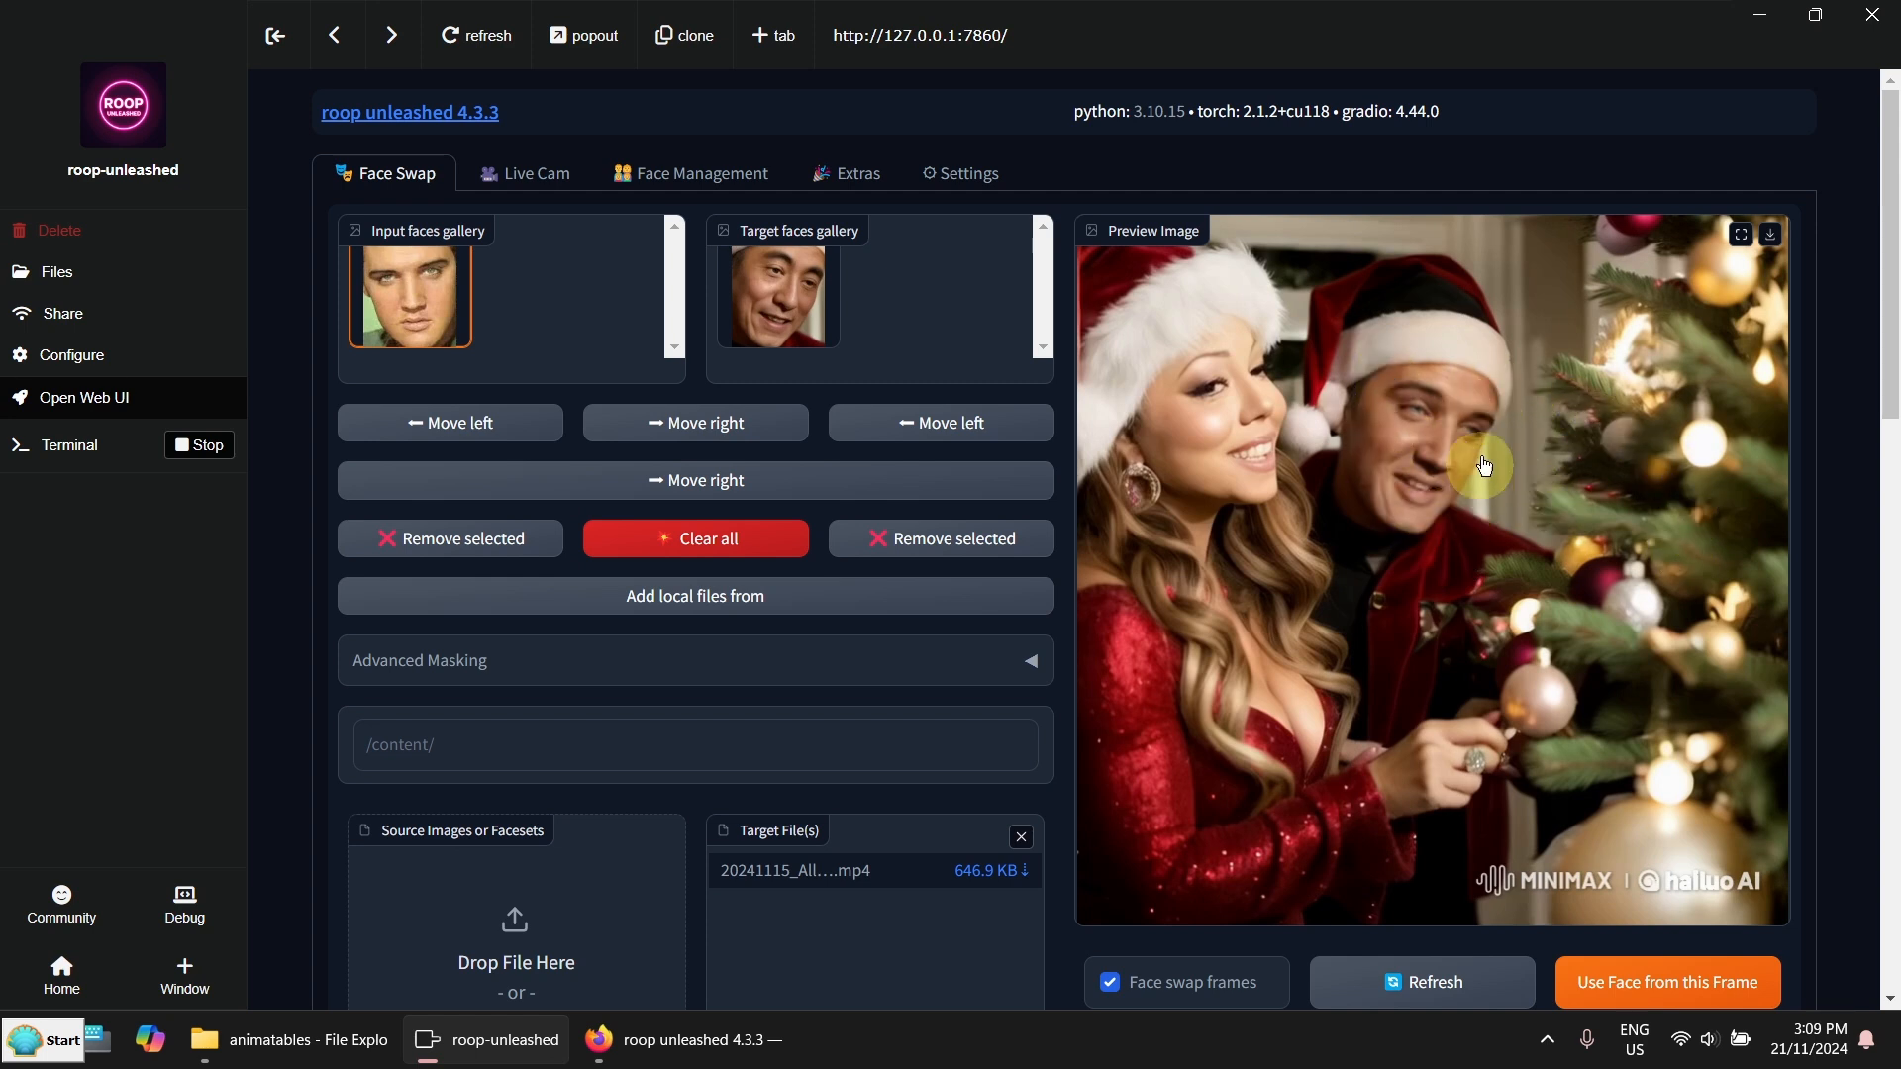
{"action": "mouse_move", "coordinate": [1494, 498]}
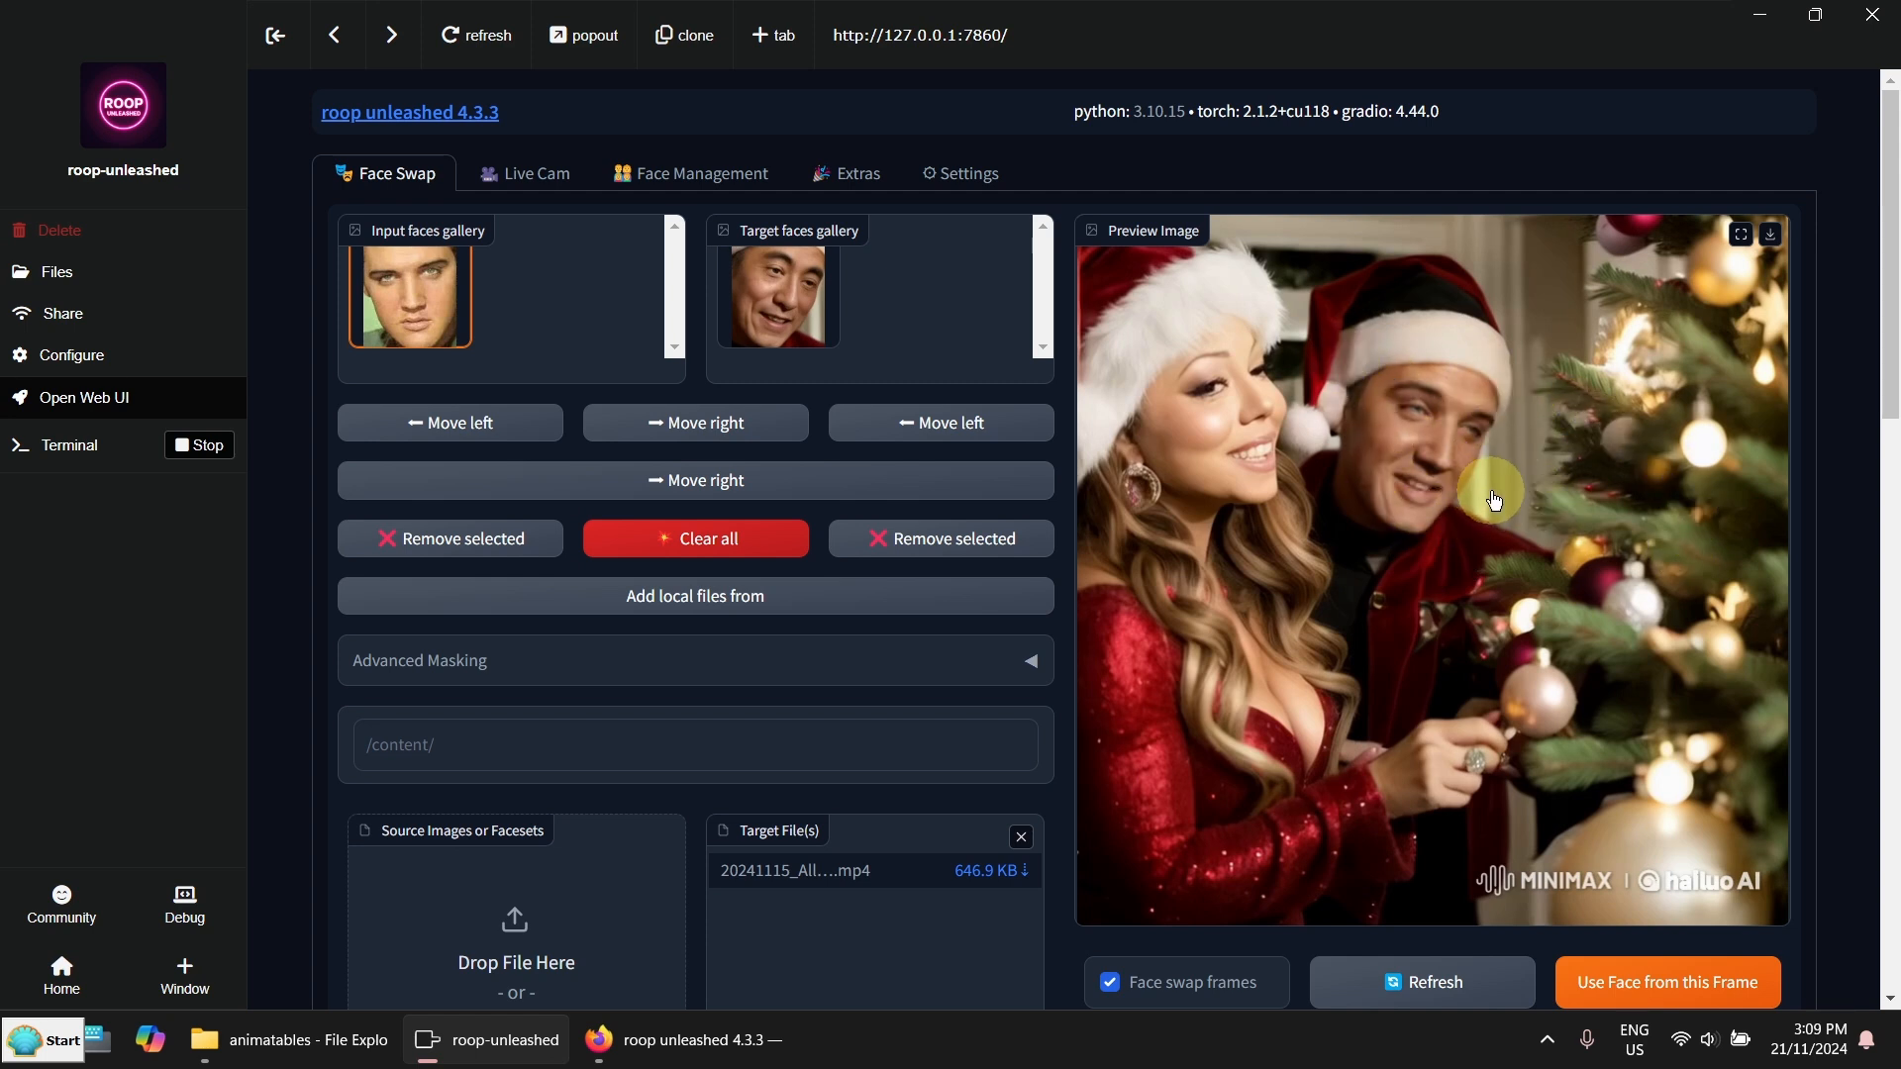
Scrub the preview forward to frame 99, showing the Elvis face on the man
{"action": "scroll", "scroll_direction": "down", "scroll_amount": 3}
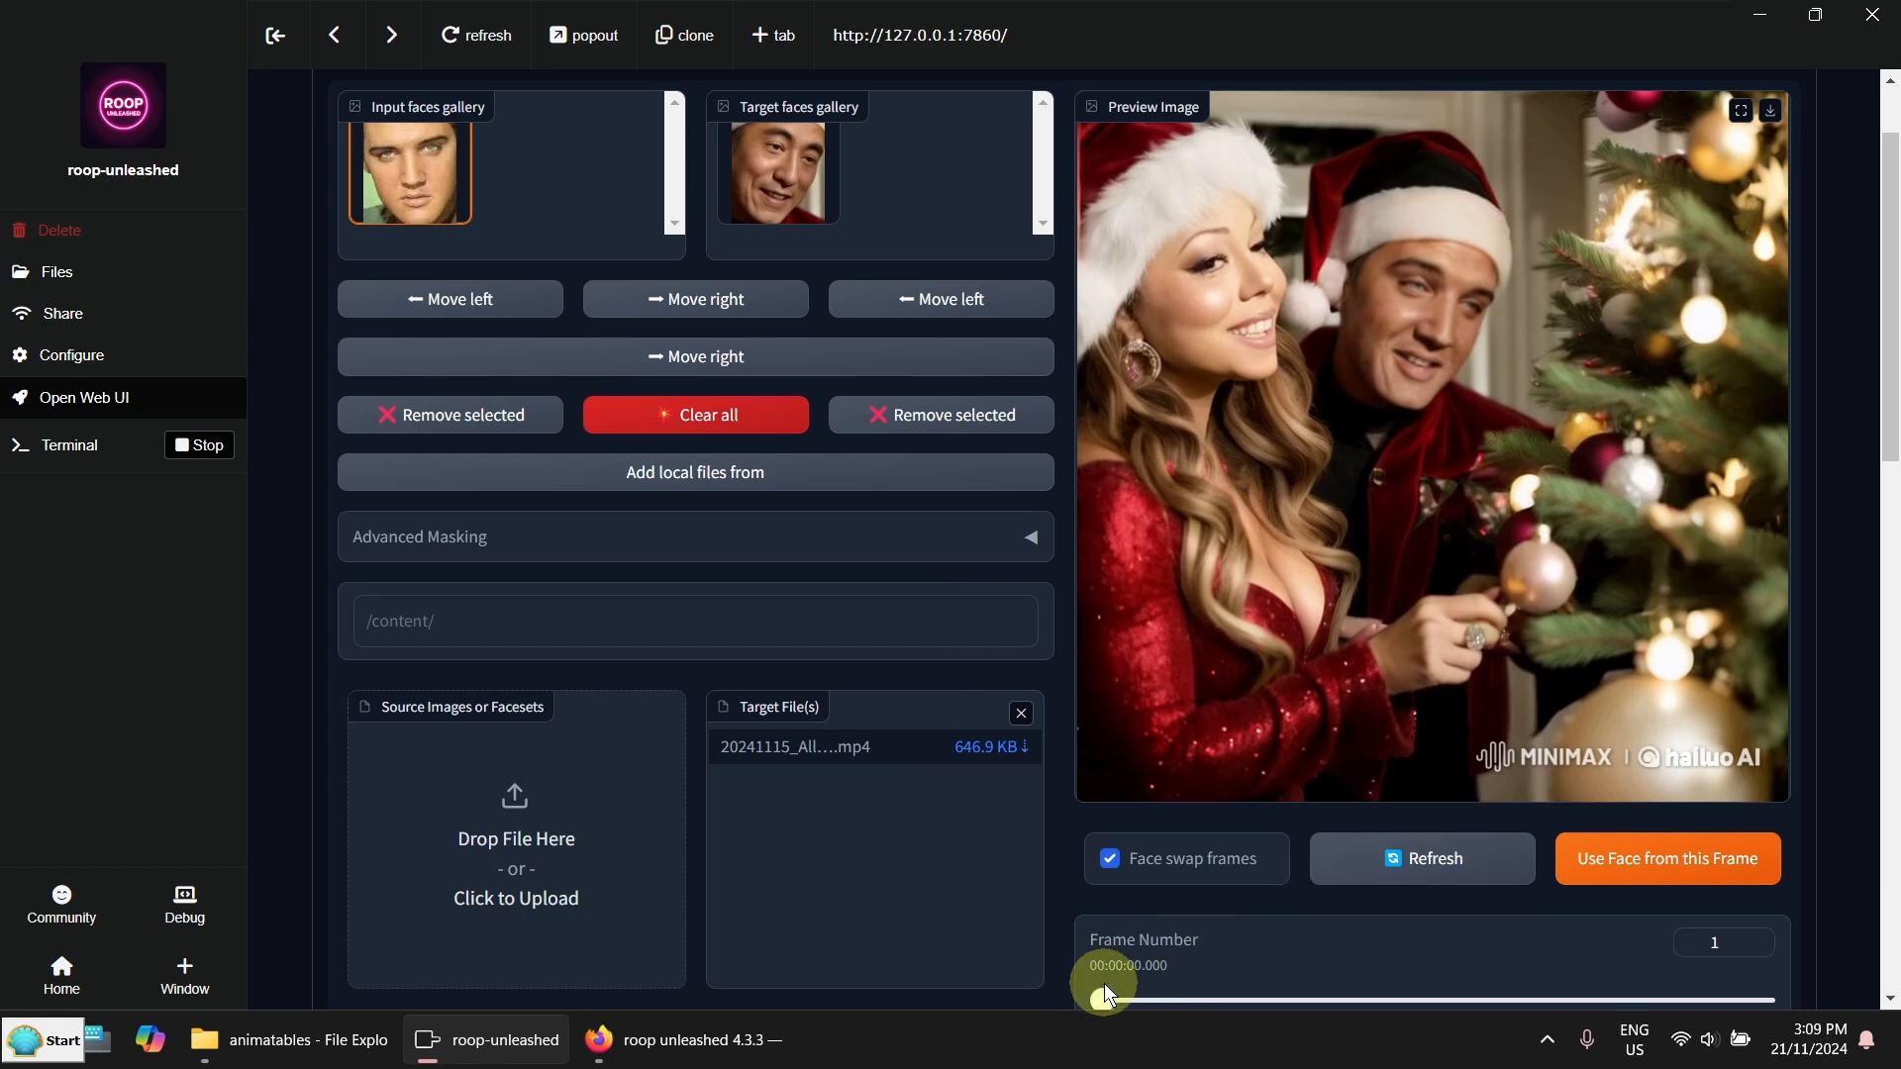
{"action": "left_click_drag", "start_coordinate": [1101, 1000], "coordinate": [1509, 1000]}
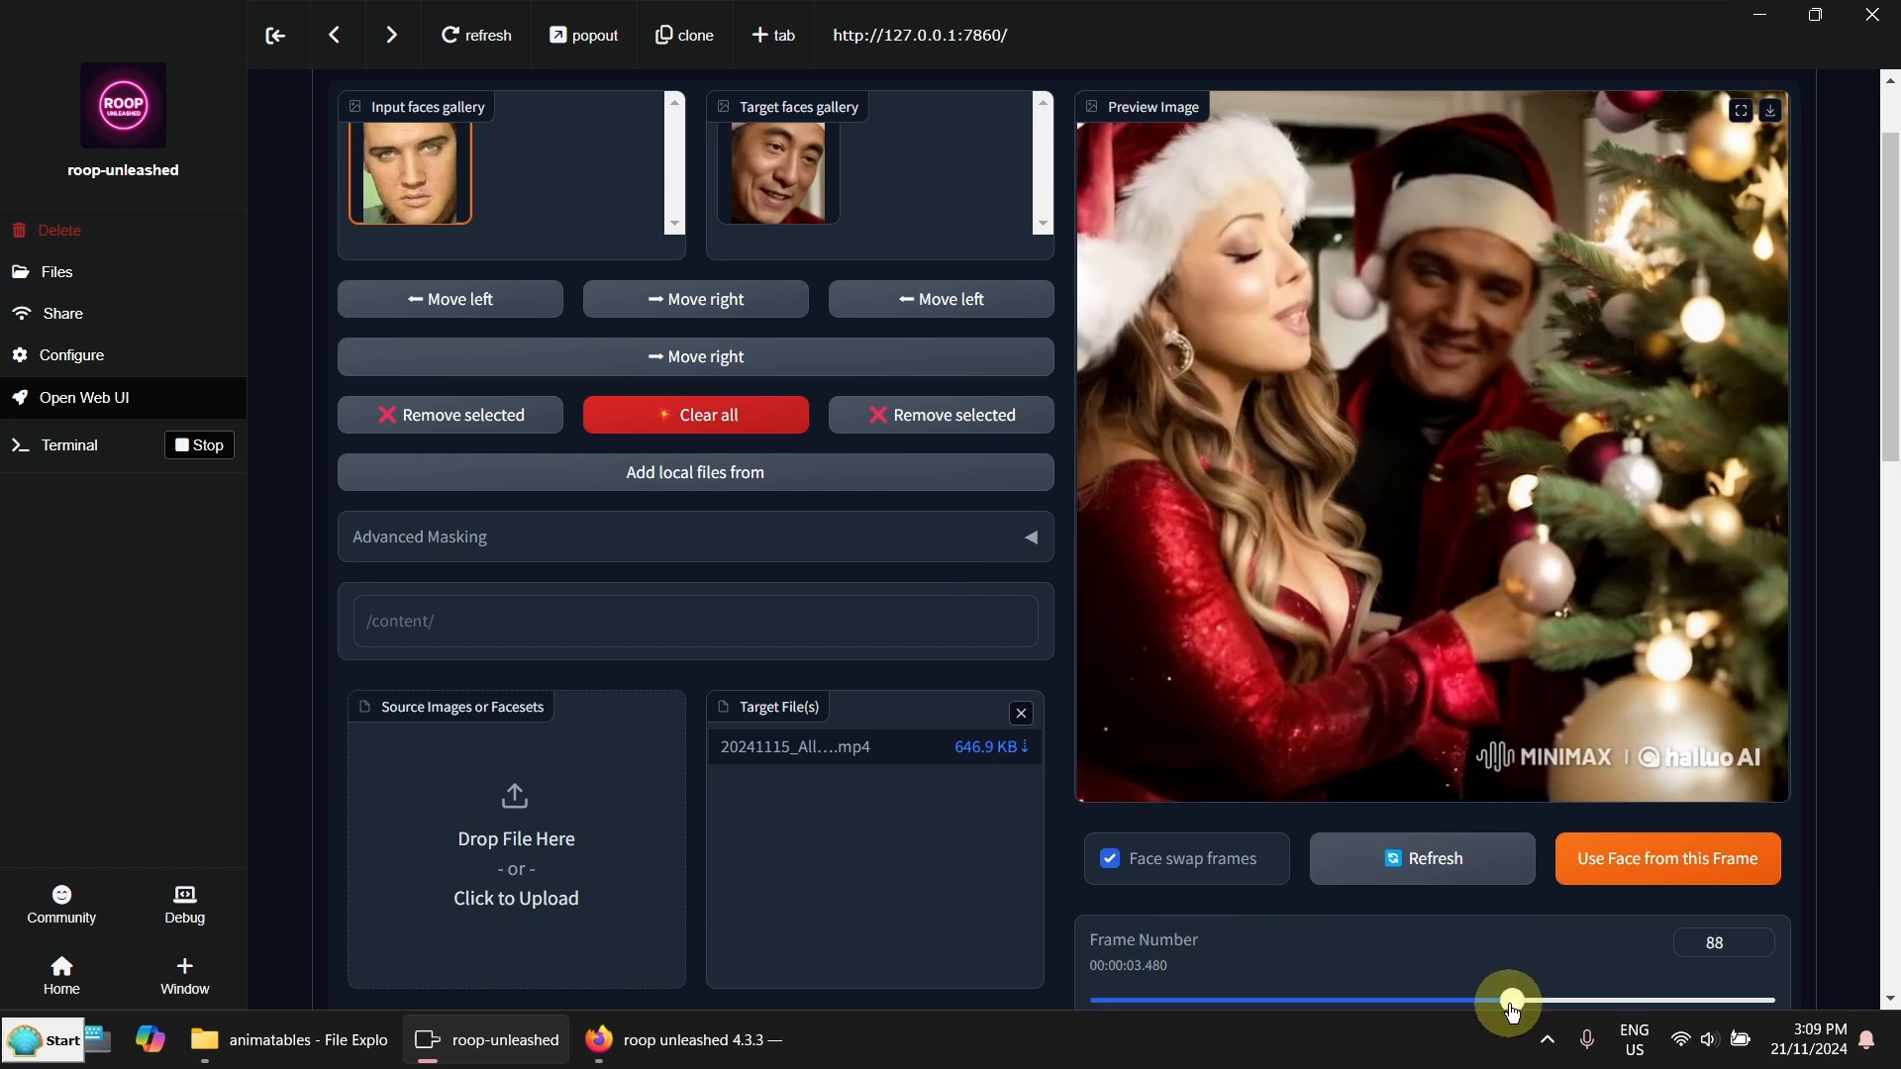
{"action": "left_click_drag", "start_coordinate": [1508, 1001], "coordinate": [1573, 1001]}
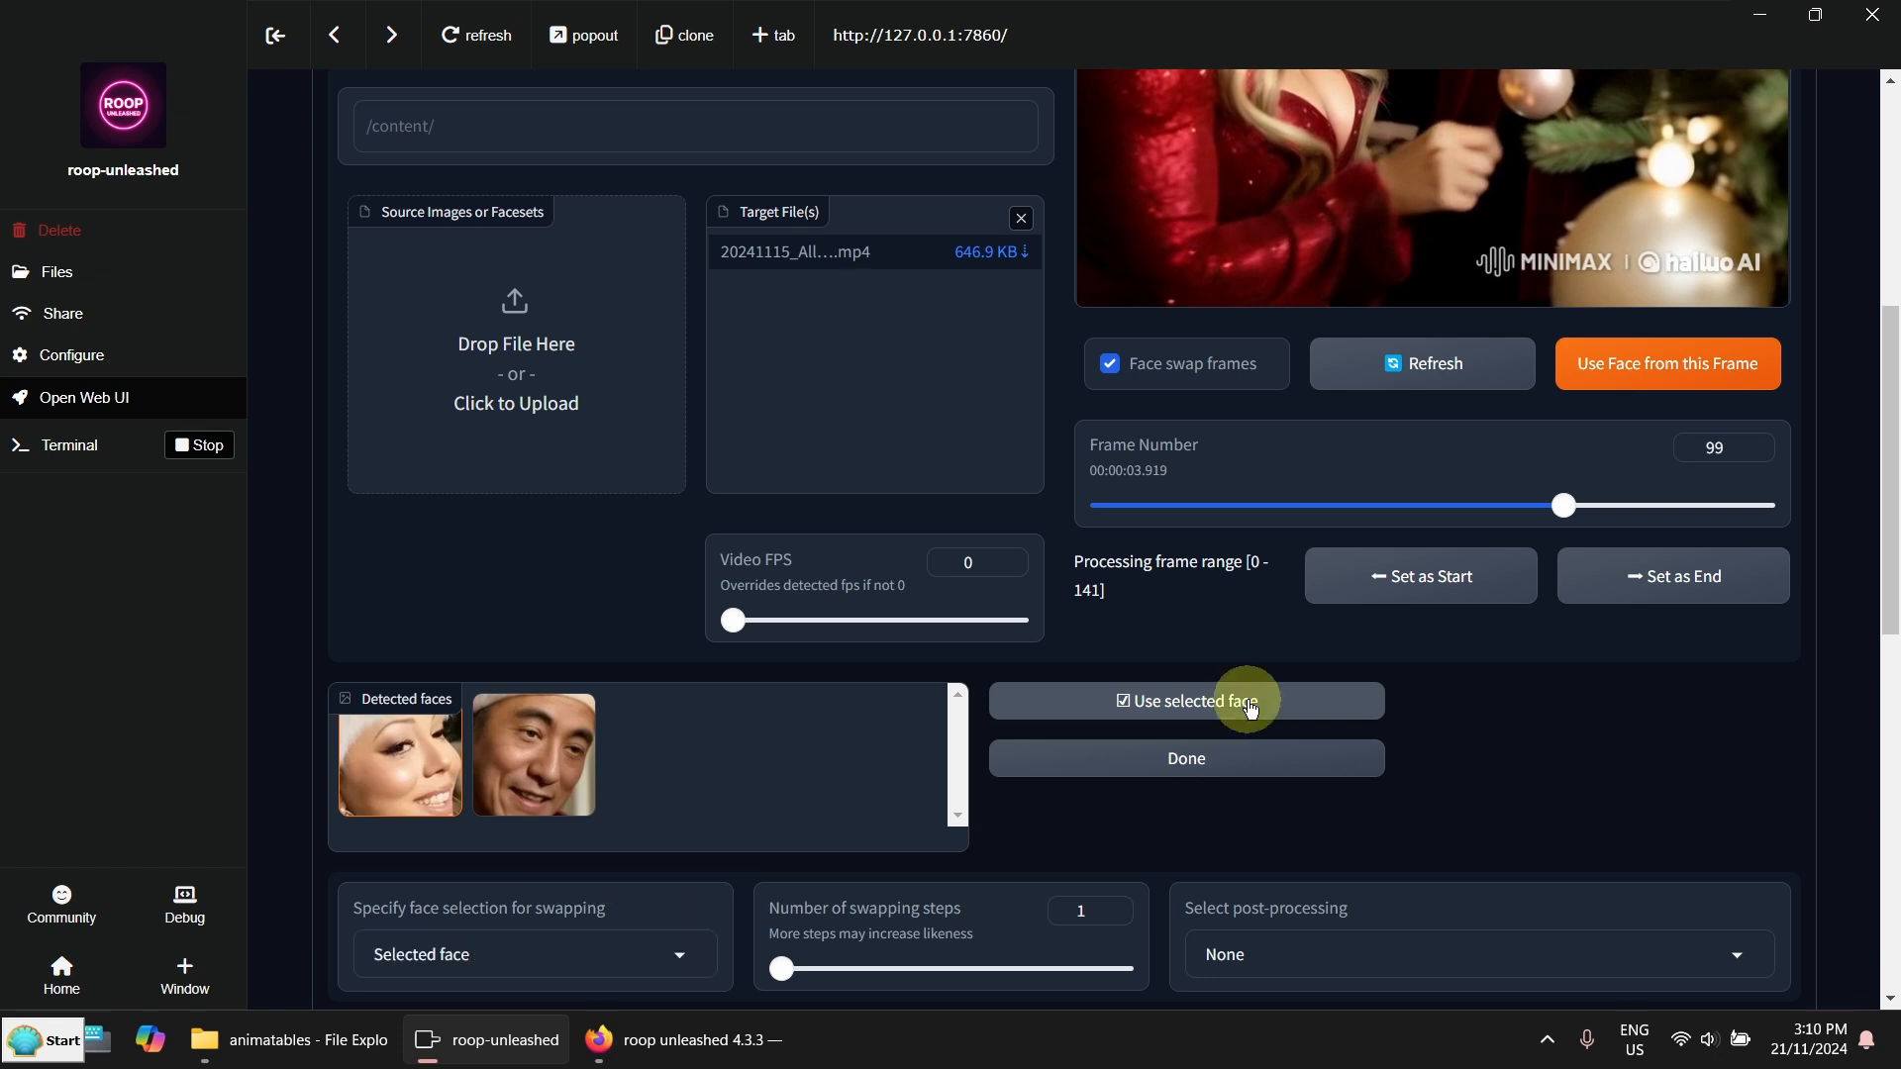
Add a female source face with the woman as second target, then refresh the preview
{"action": "scroll", "scroll_direction": "up", "scroll_amount": 3}
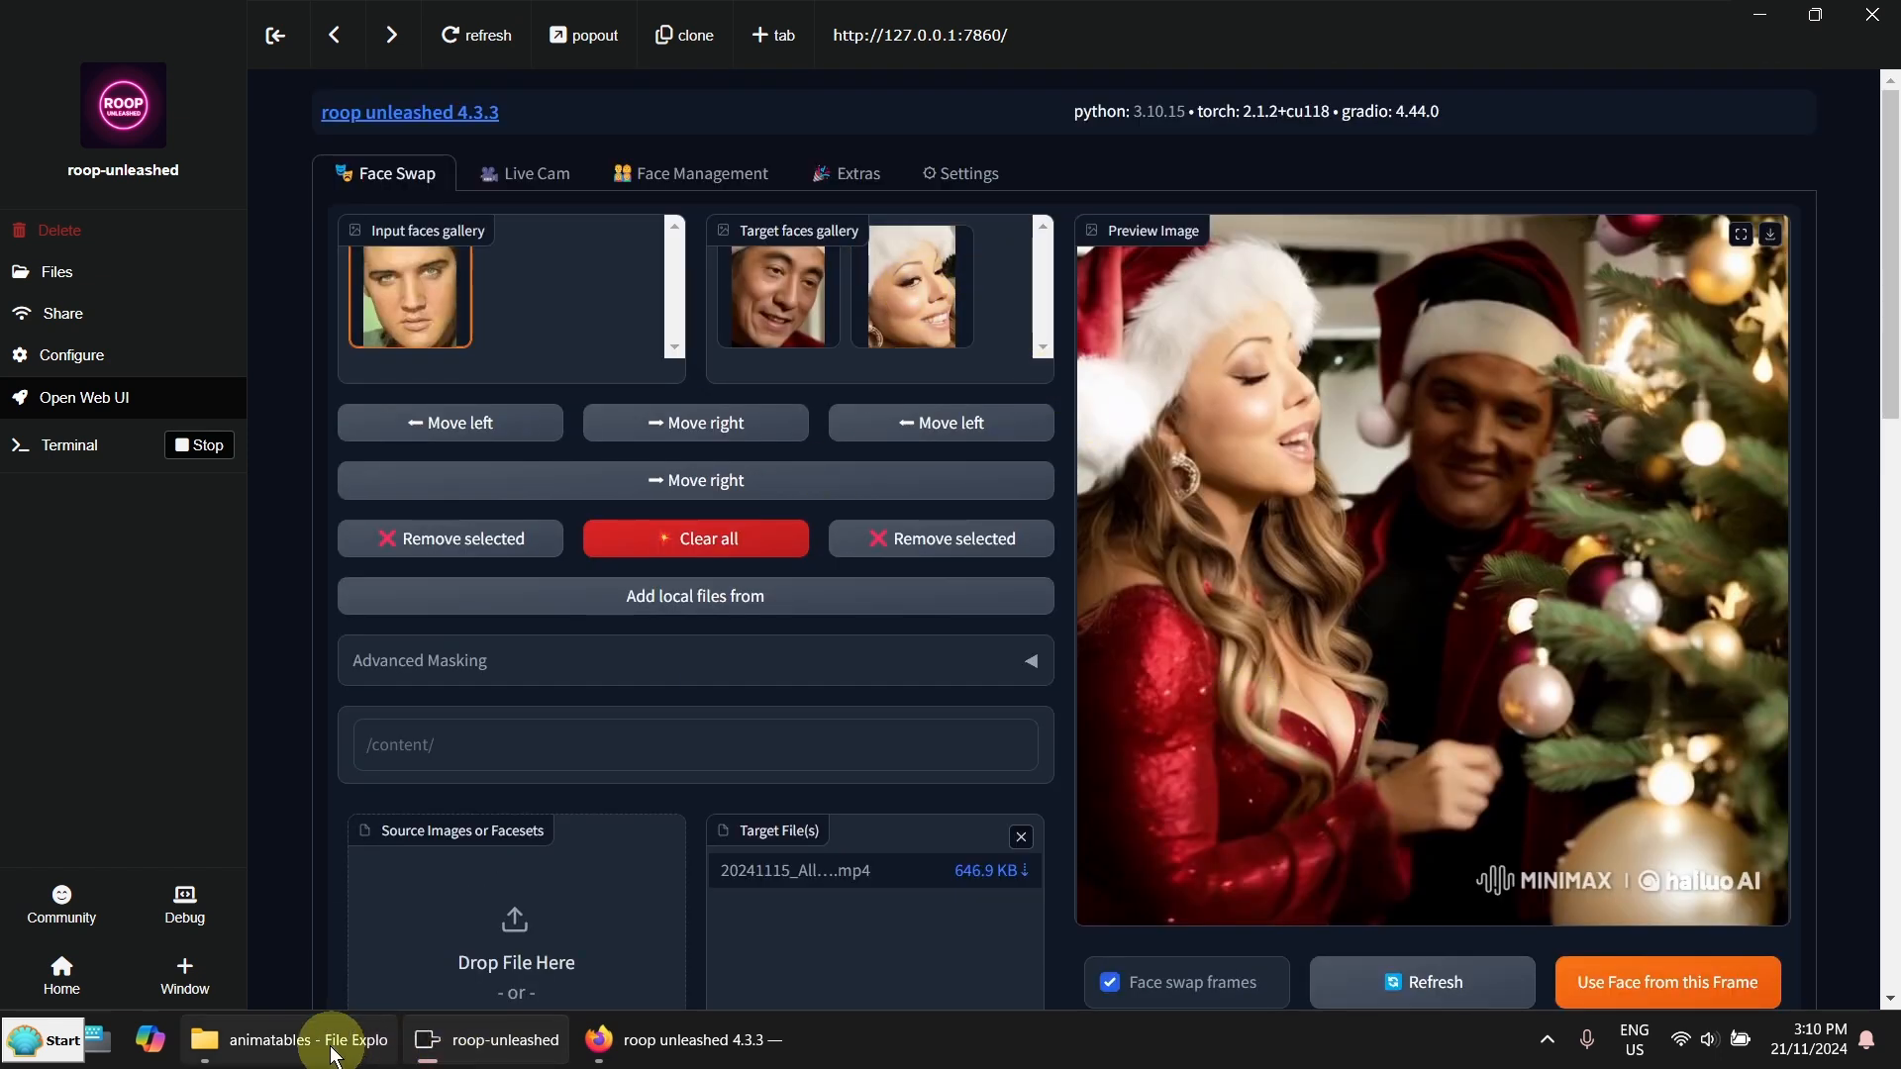
{"action": "left_click", "coordinate": [306, 1038]}
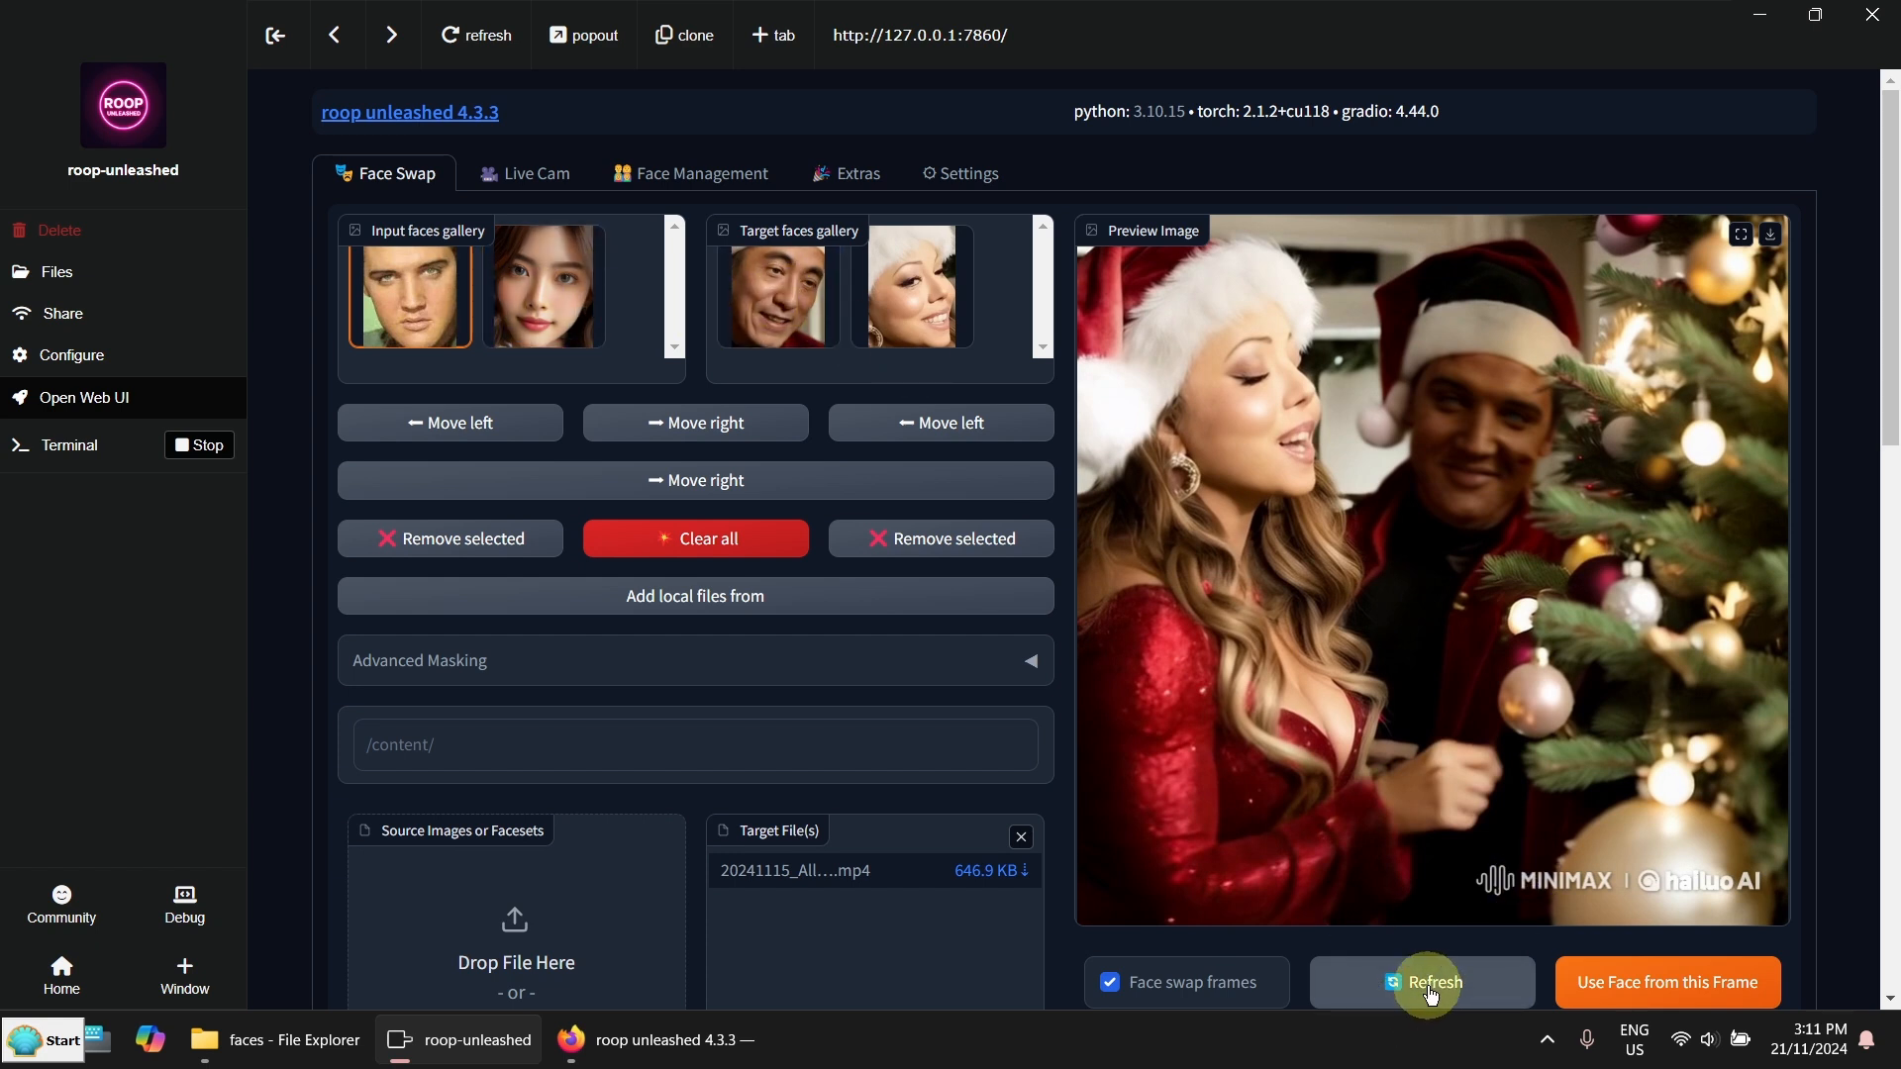
{"action": "left_click", "coordinate": [1429, 982]}
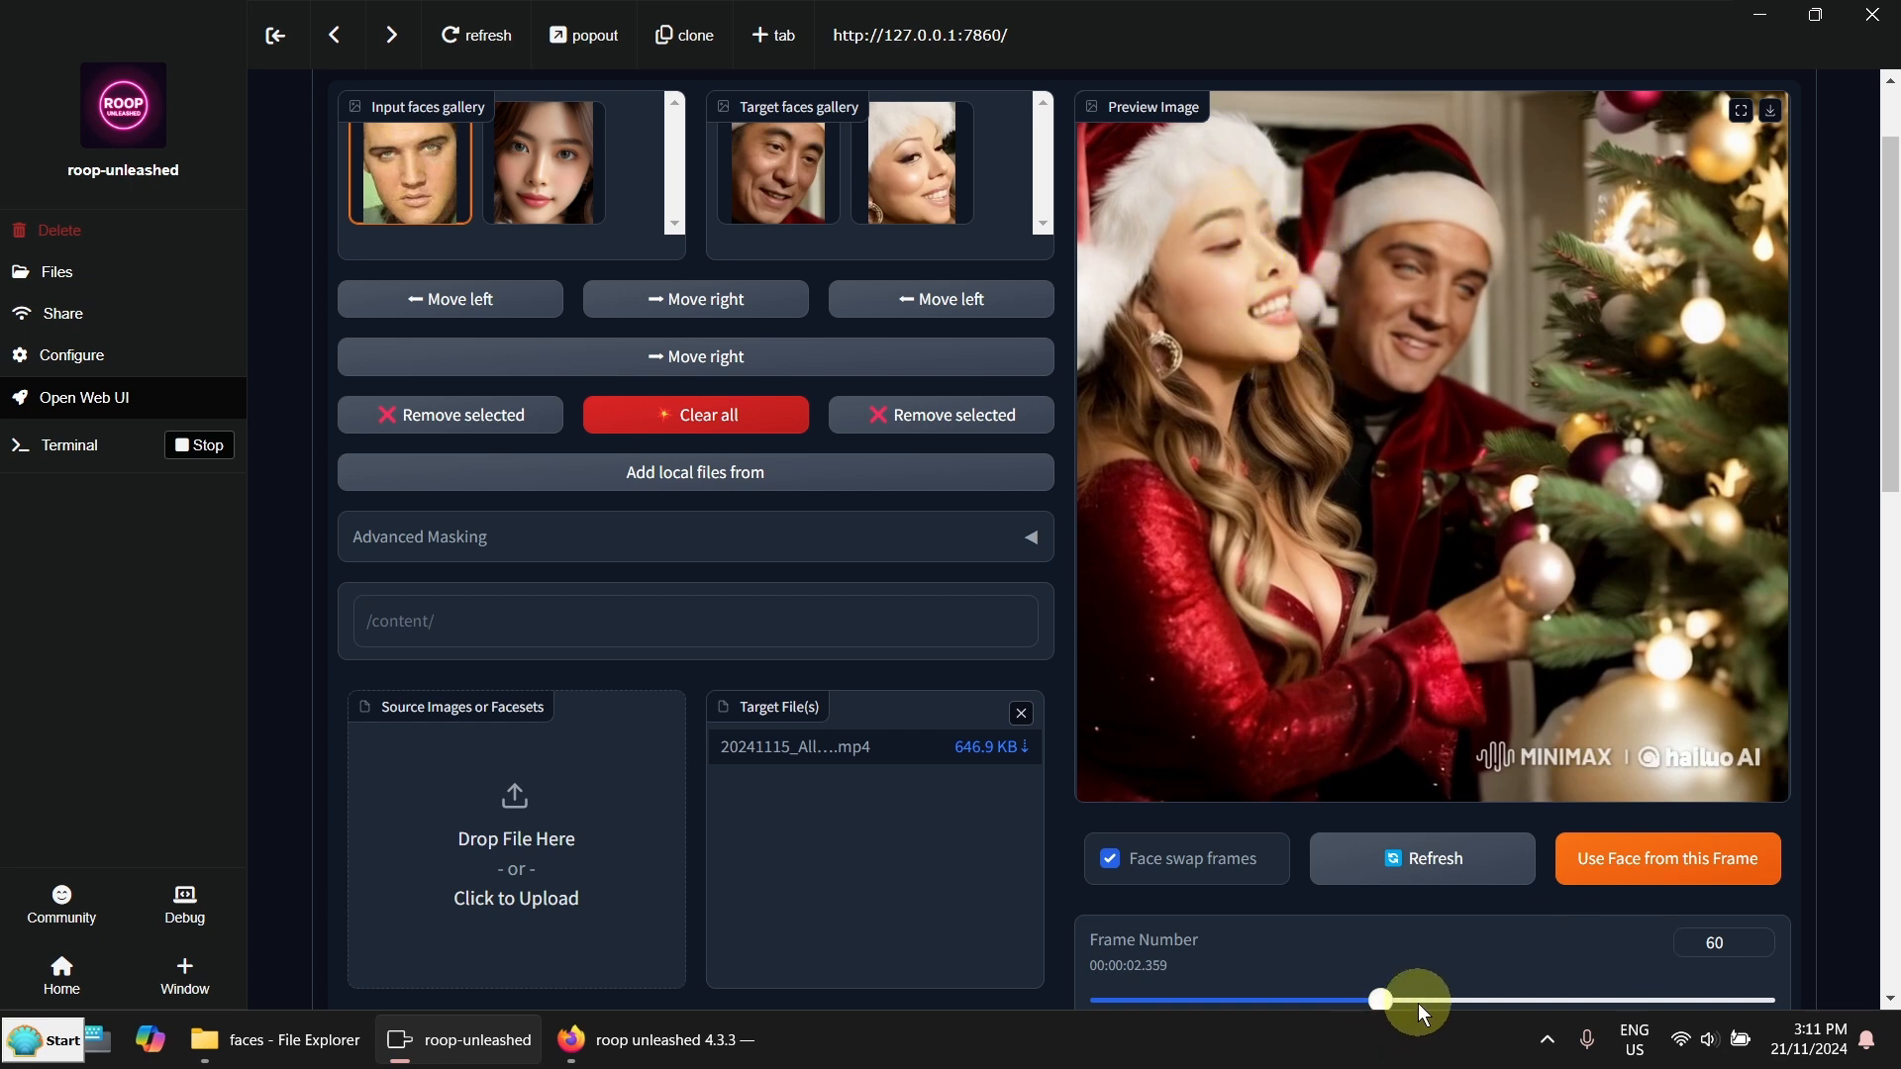
Scrub through later frames to around frame 81, verifying both face swaps
{"action": "left_click_drag", "start_coordinate": [1376, 1000], "coordinate": [1422, 1000]}
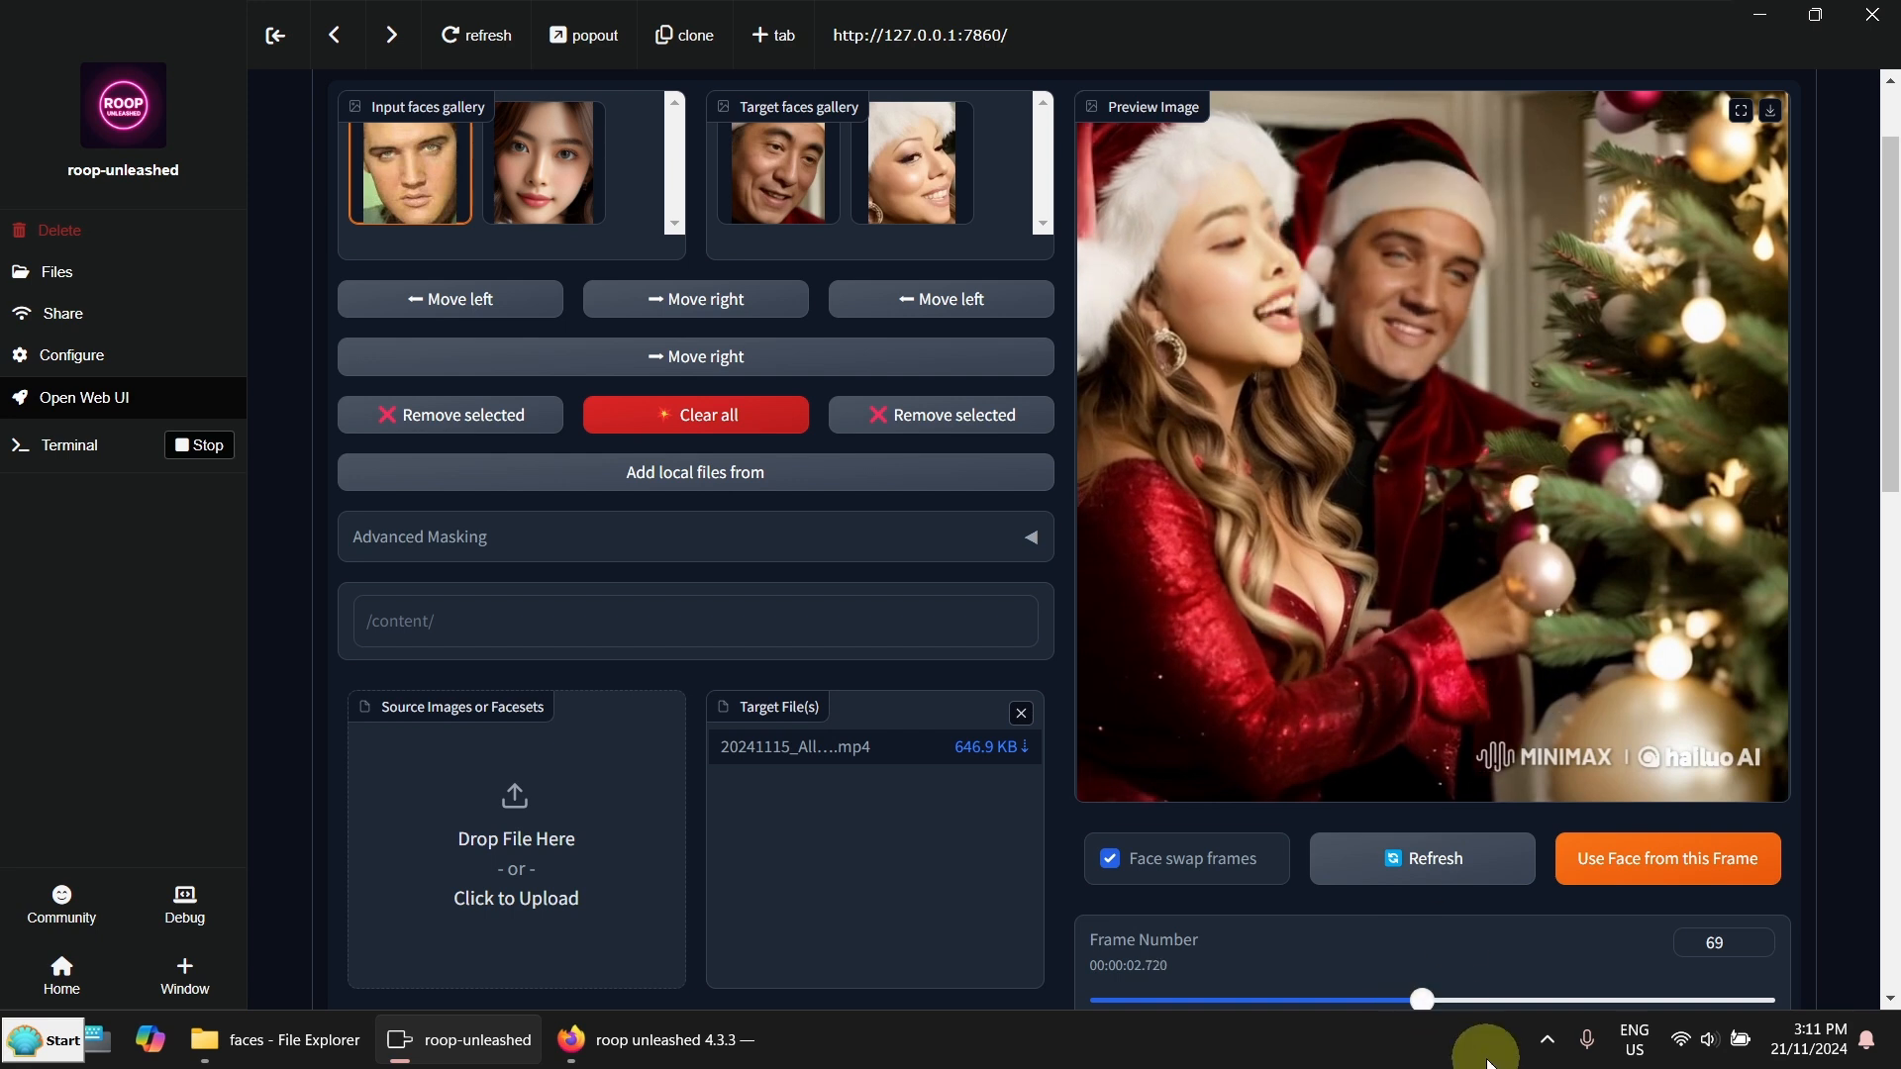
{"action": "left_click_drag", "start_coordinate": [1420, 999], "coordinate": [1497, 999]}
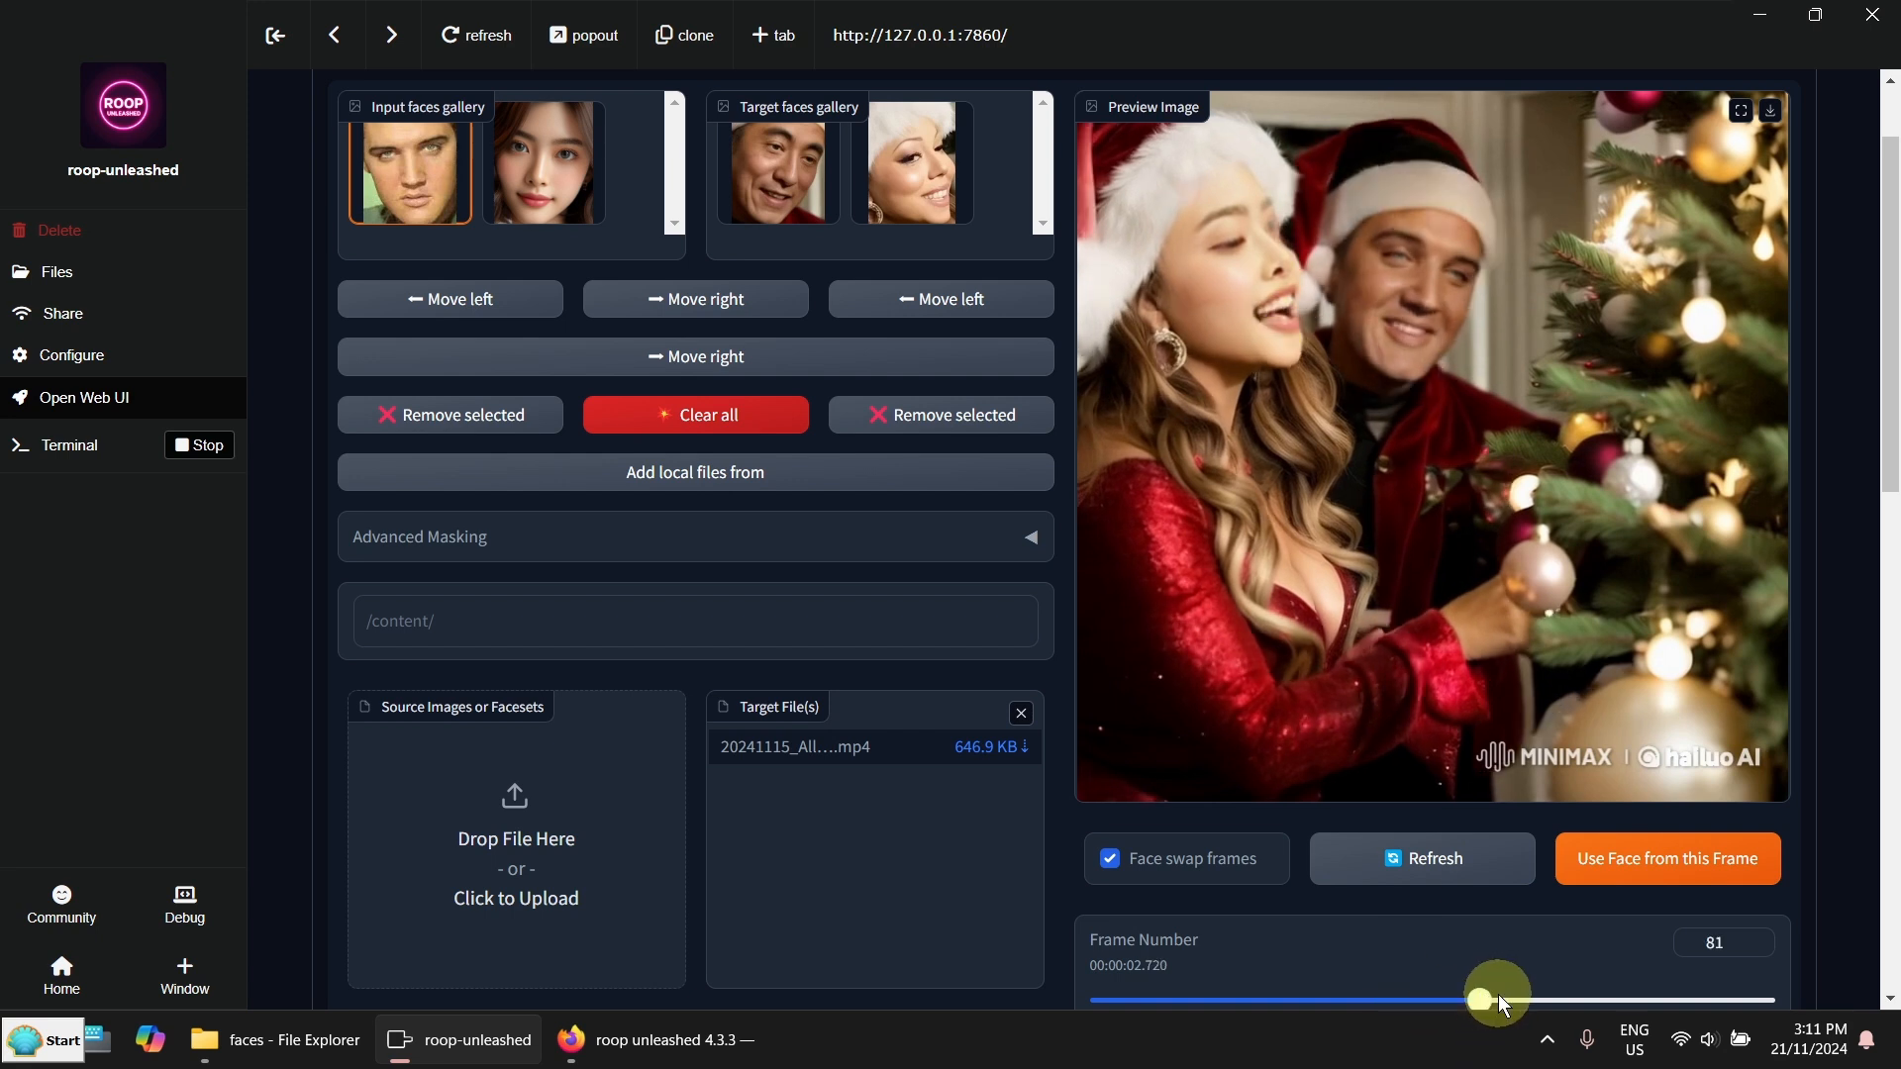
{"action": "left_click_drag", "start_coordinate": [1494, 998], "coordinate": [1555, 999]}
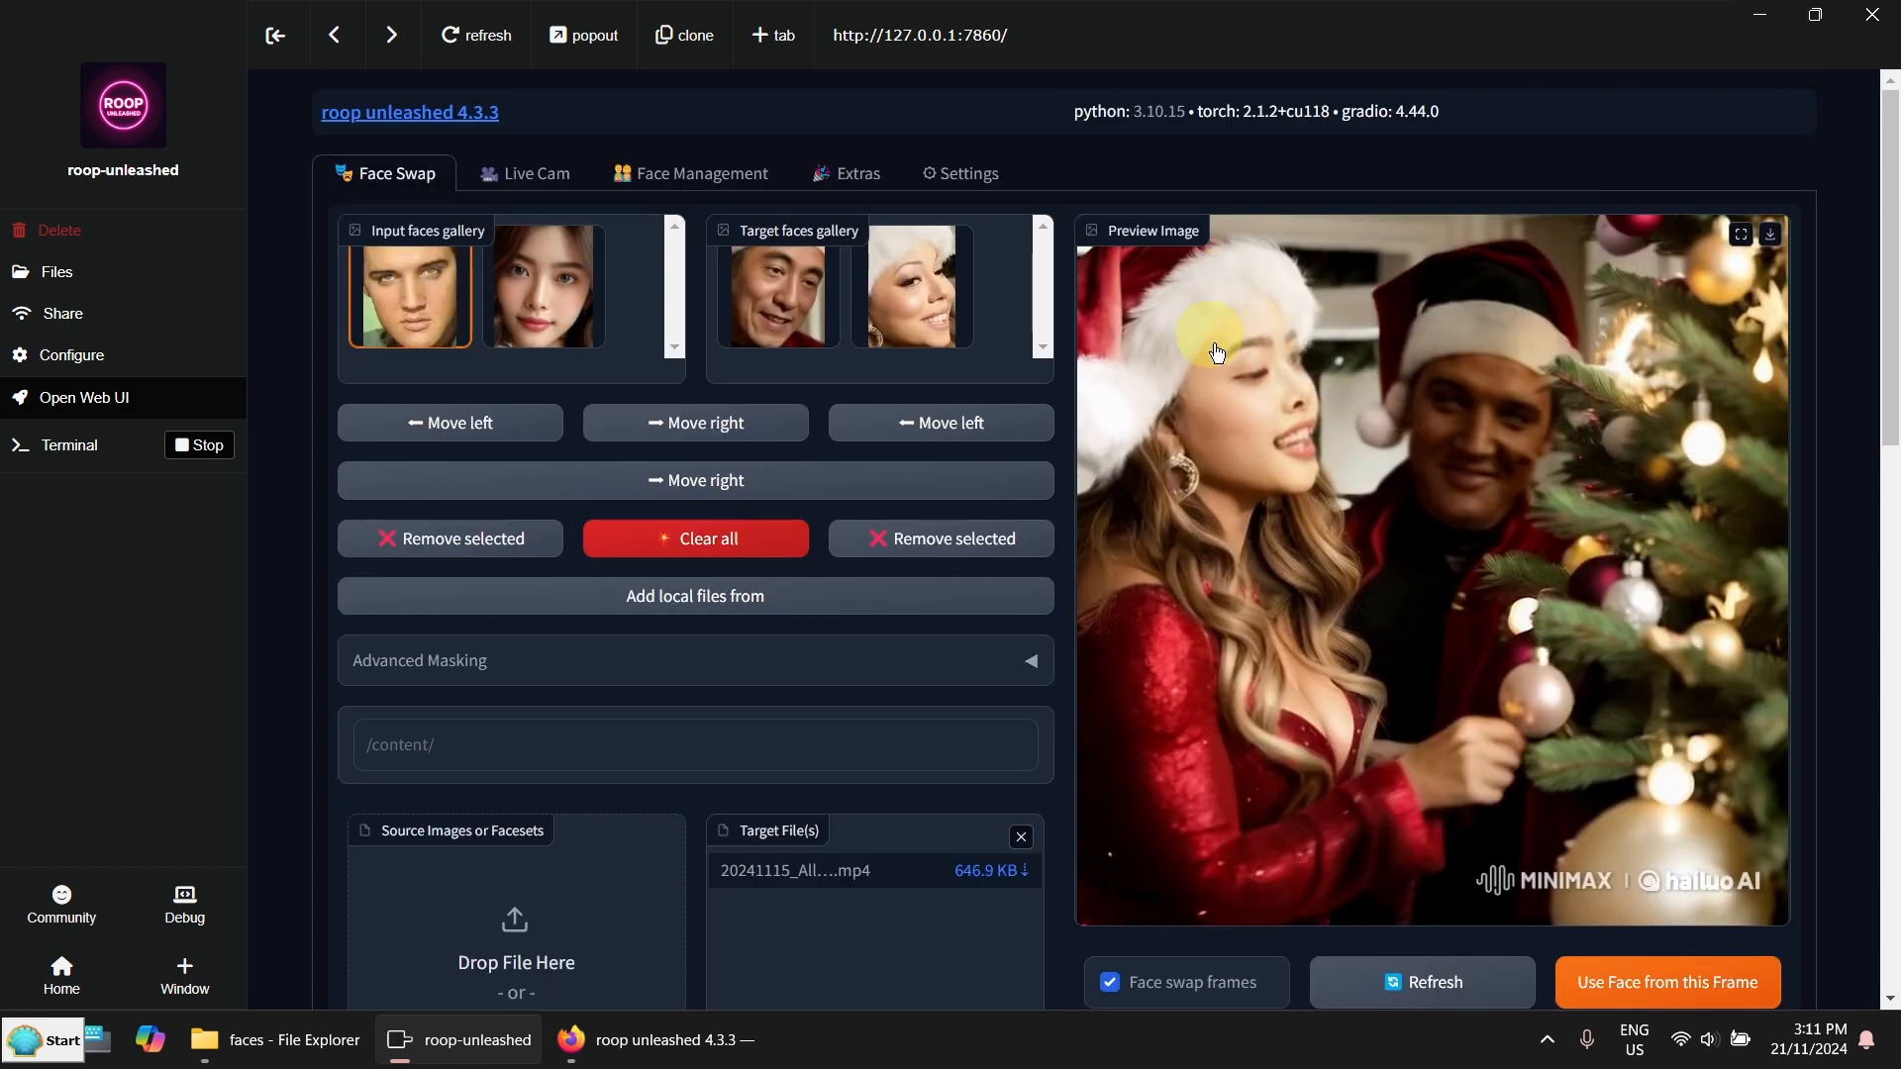
{"action": "mouse_move", "coordinate": [1306, 352]}
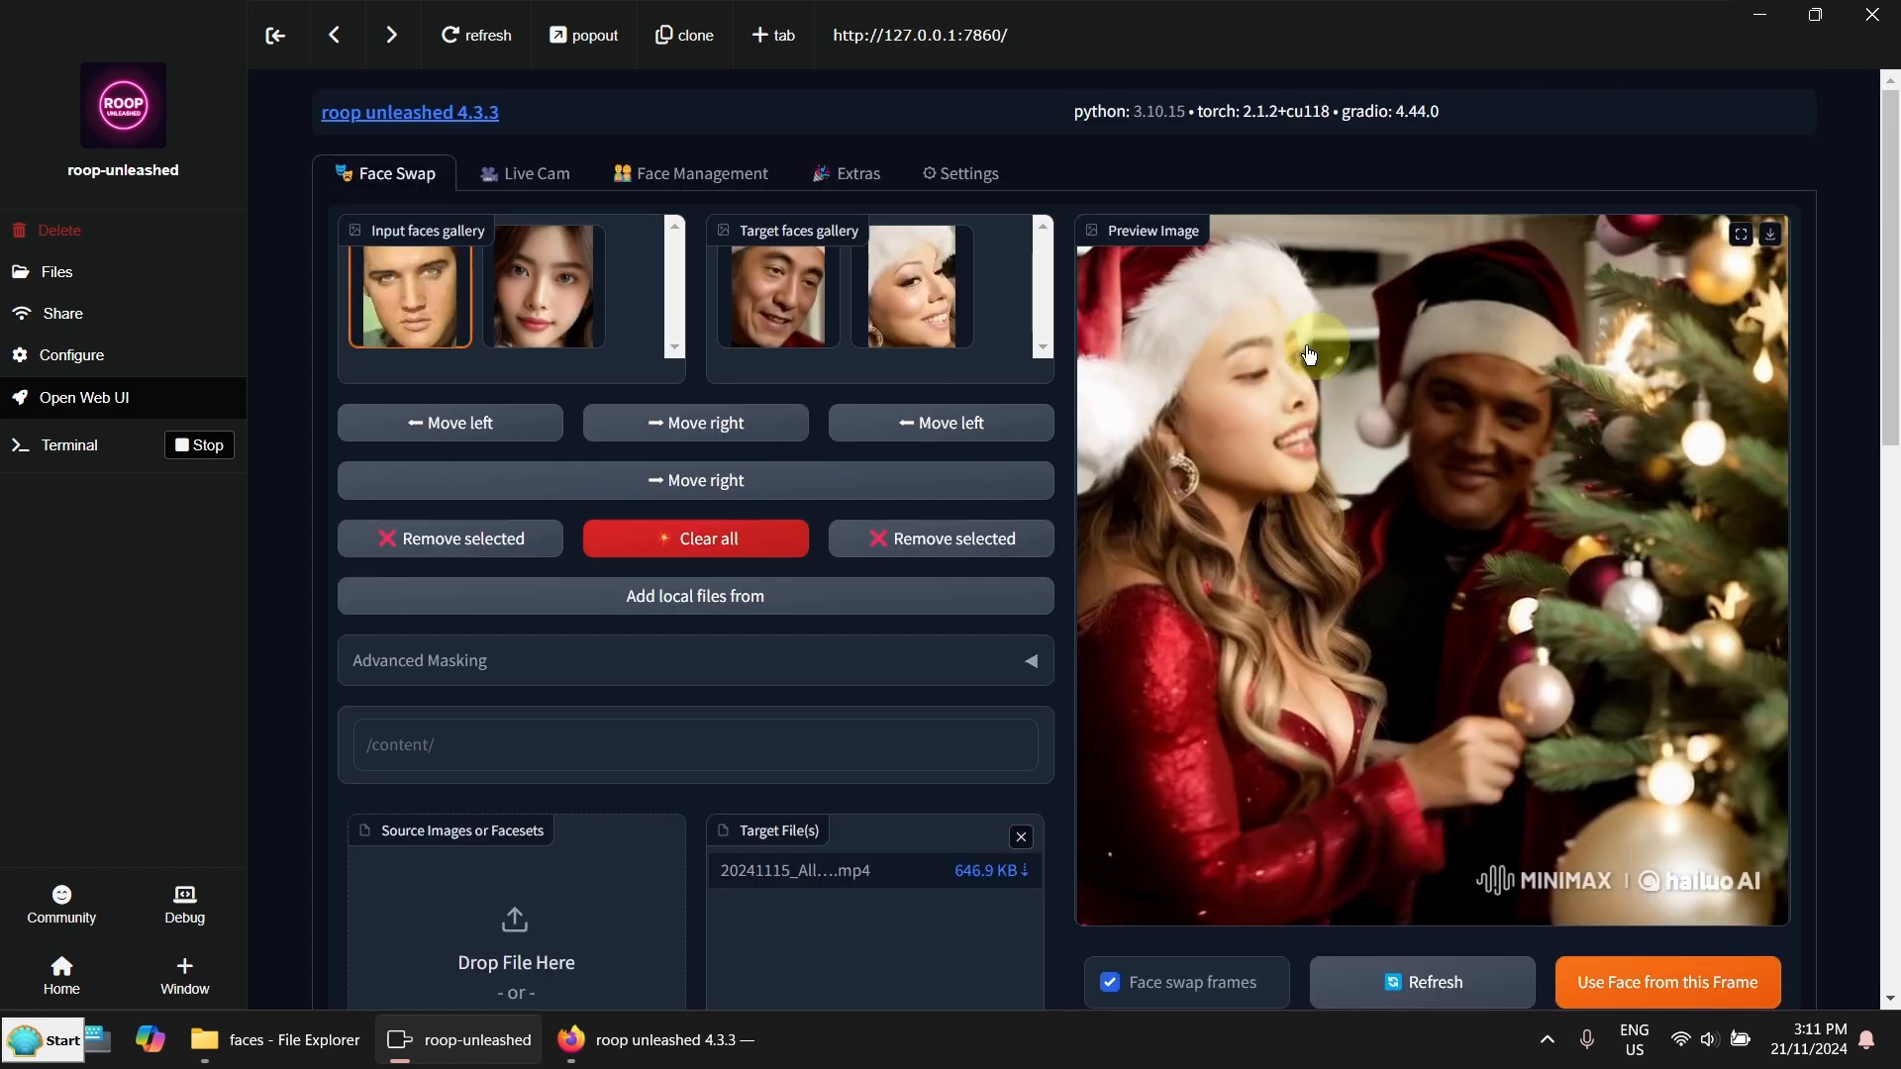
Render the face-swapped video to a 1.8 MB MP4 and open the output folder
{"action": "scroll", "scroll_direction": "down", "scroll_amount": 3}
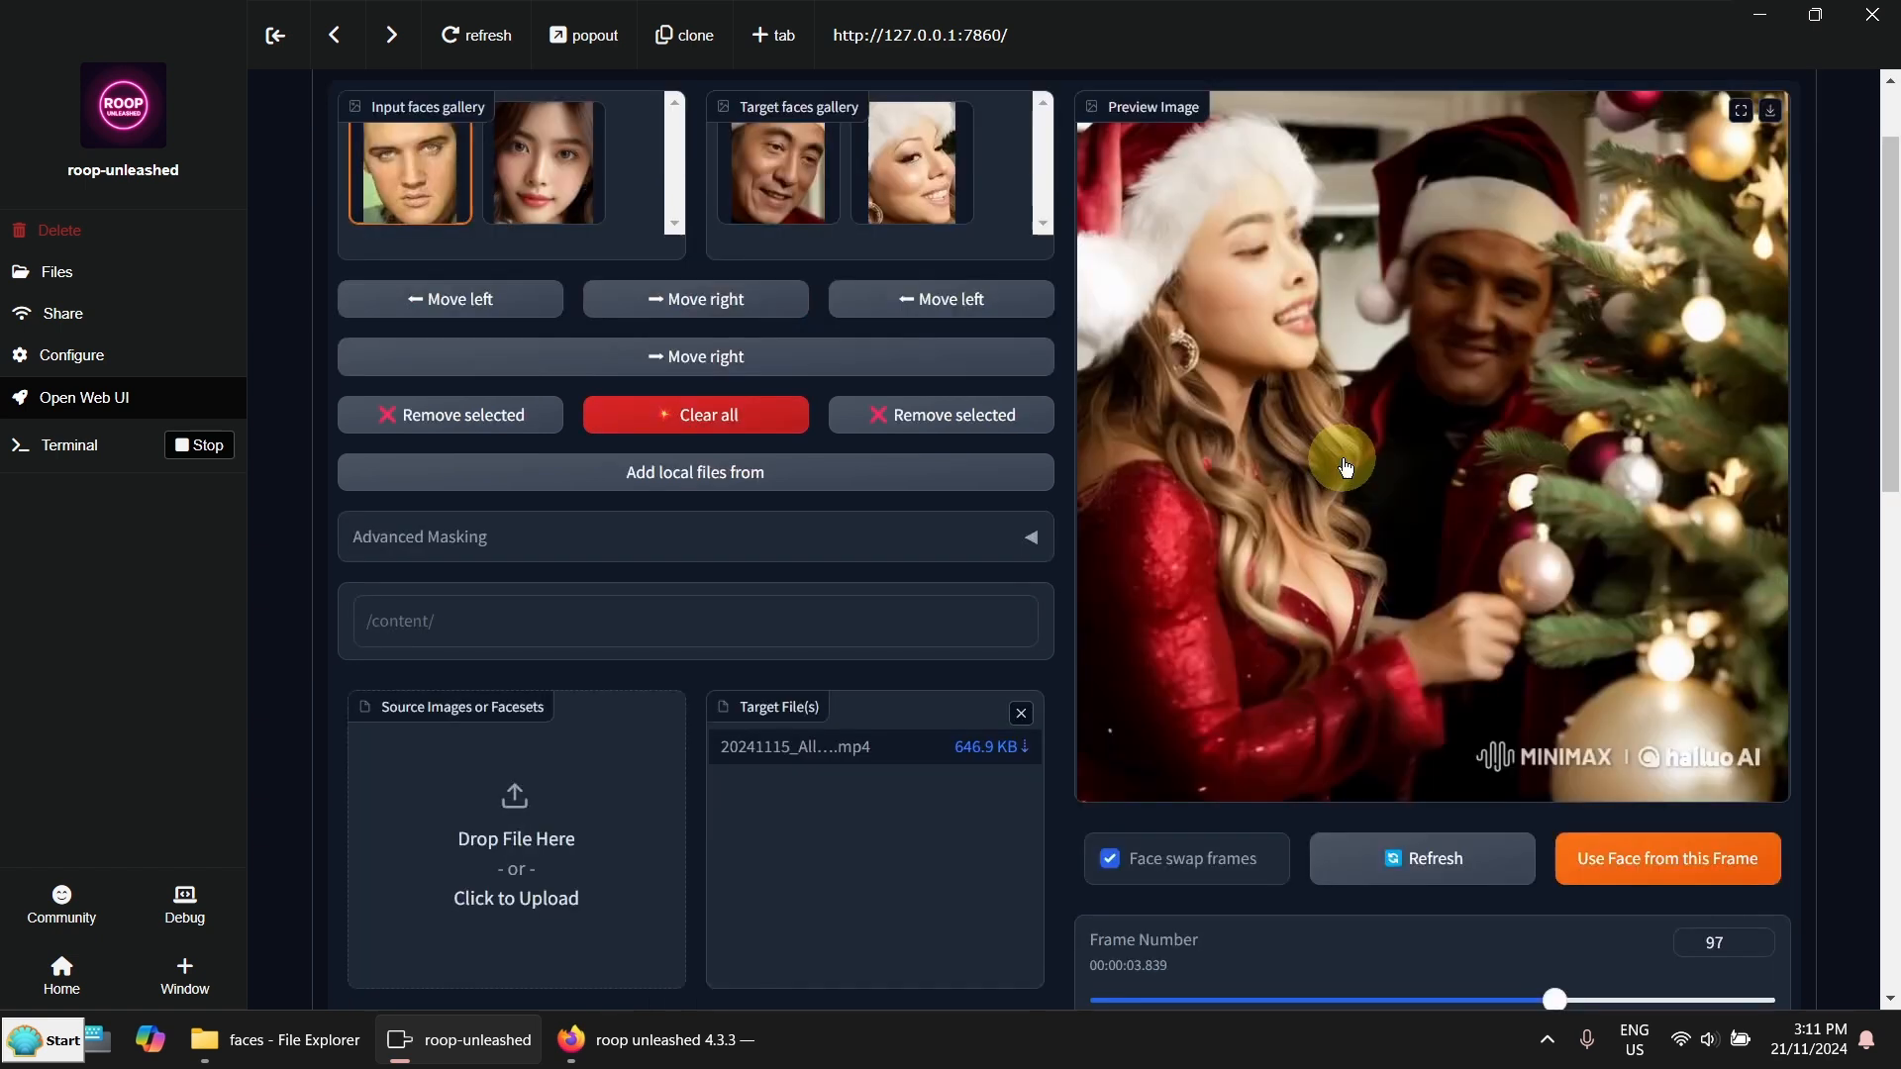
{"action": "scroll", "scroll_direction": "down", "scroll_amount": 3}
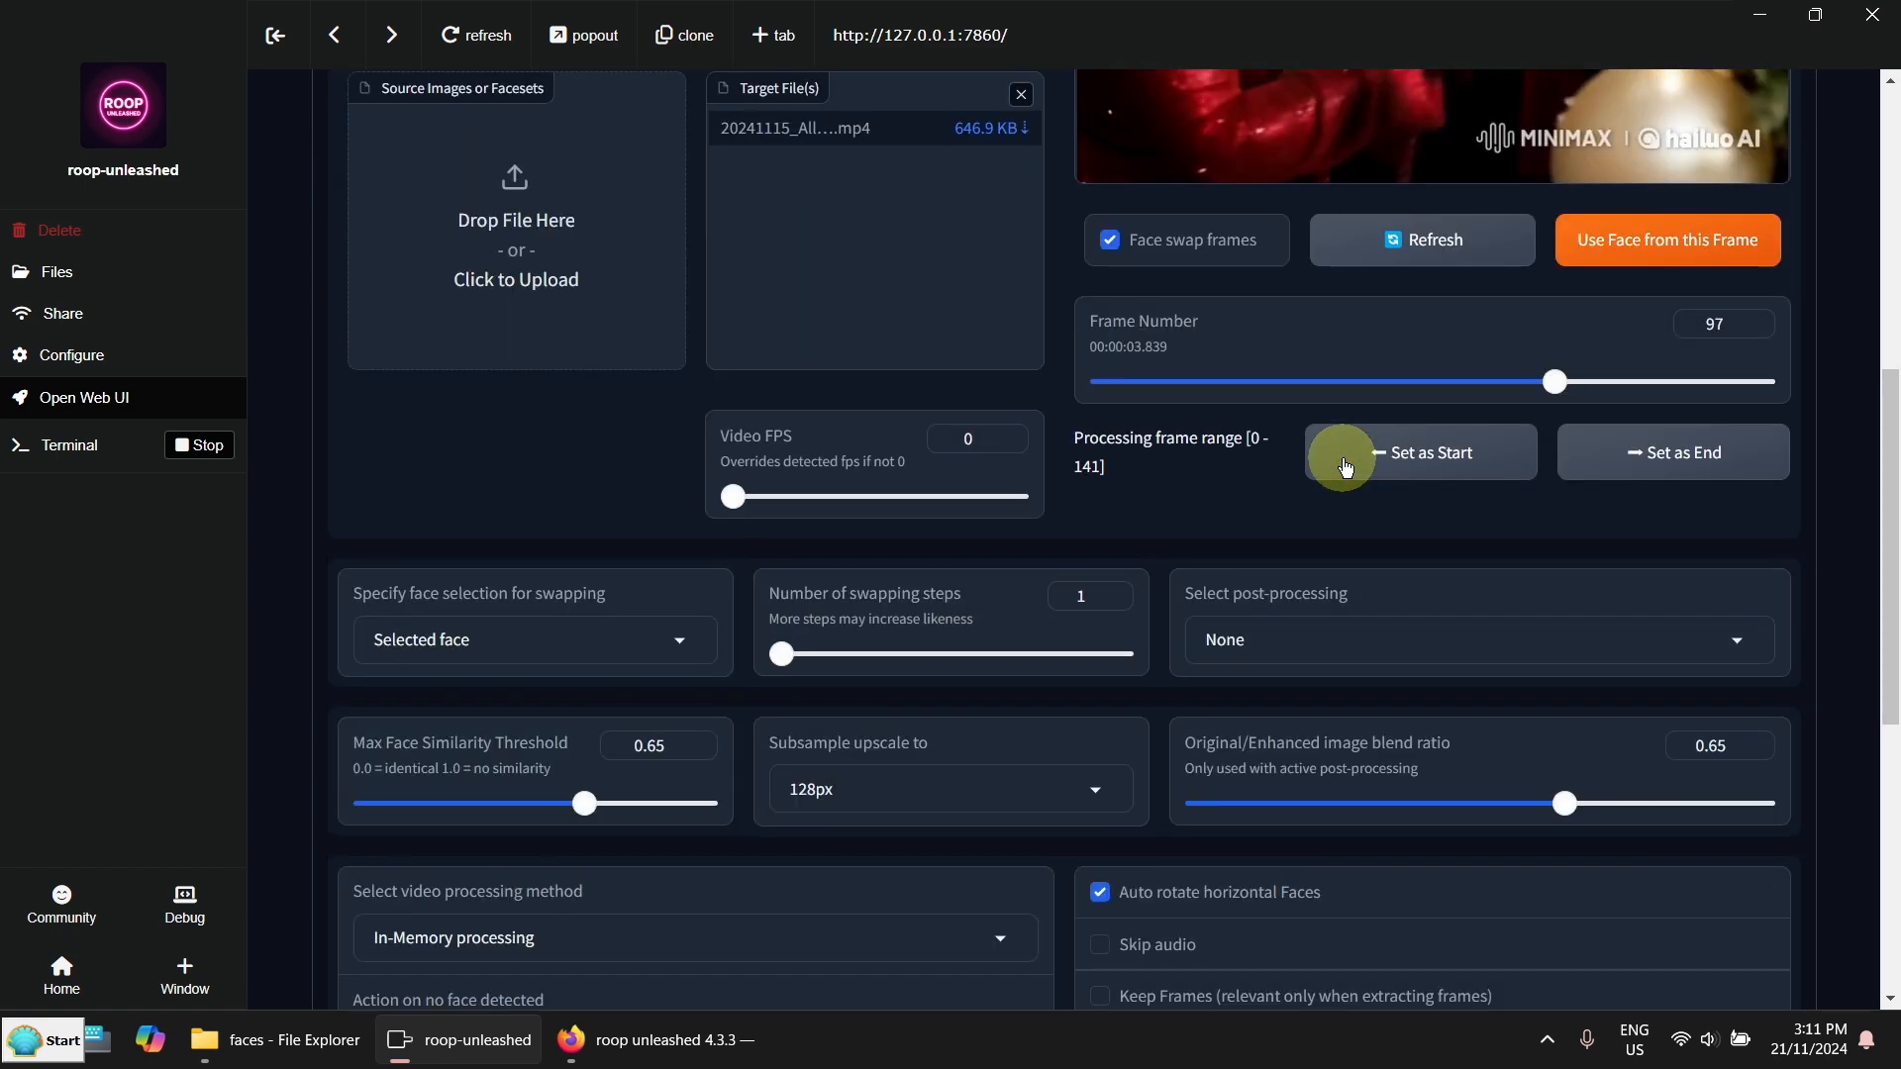
{"action": "scroll", "scroll_direction": "down", "scroll_amount": 3}
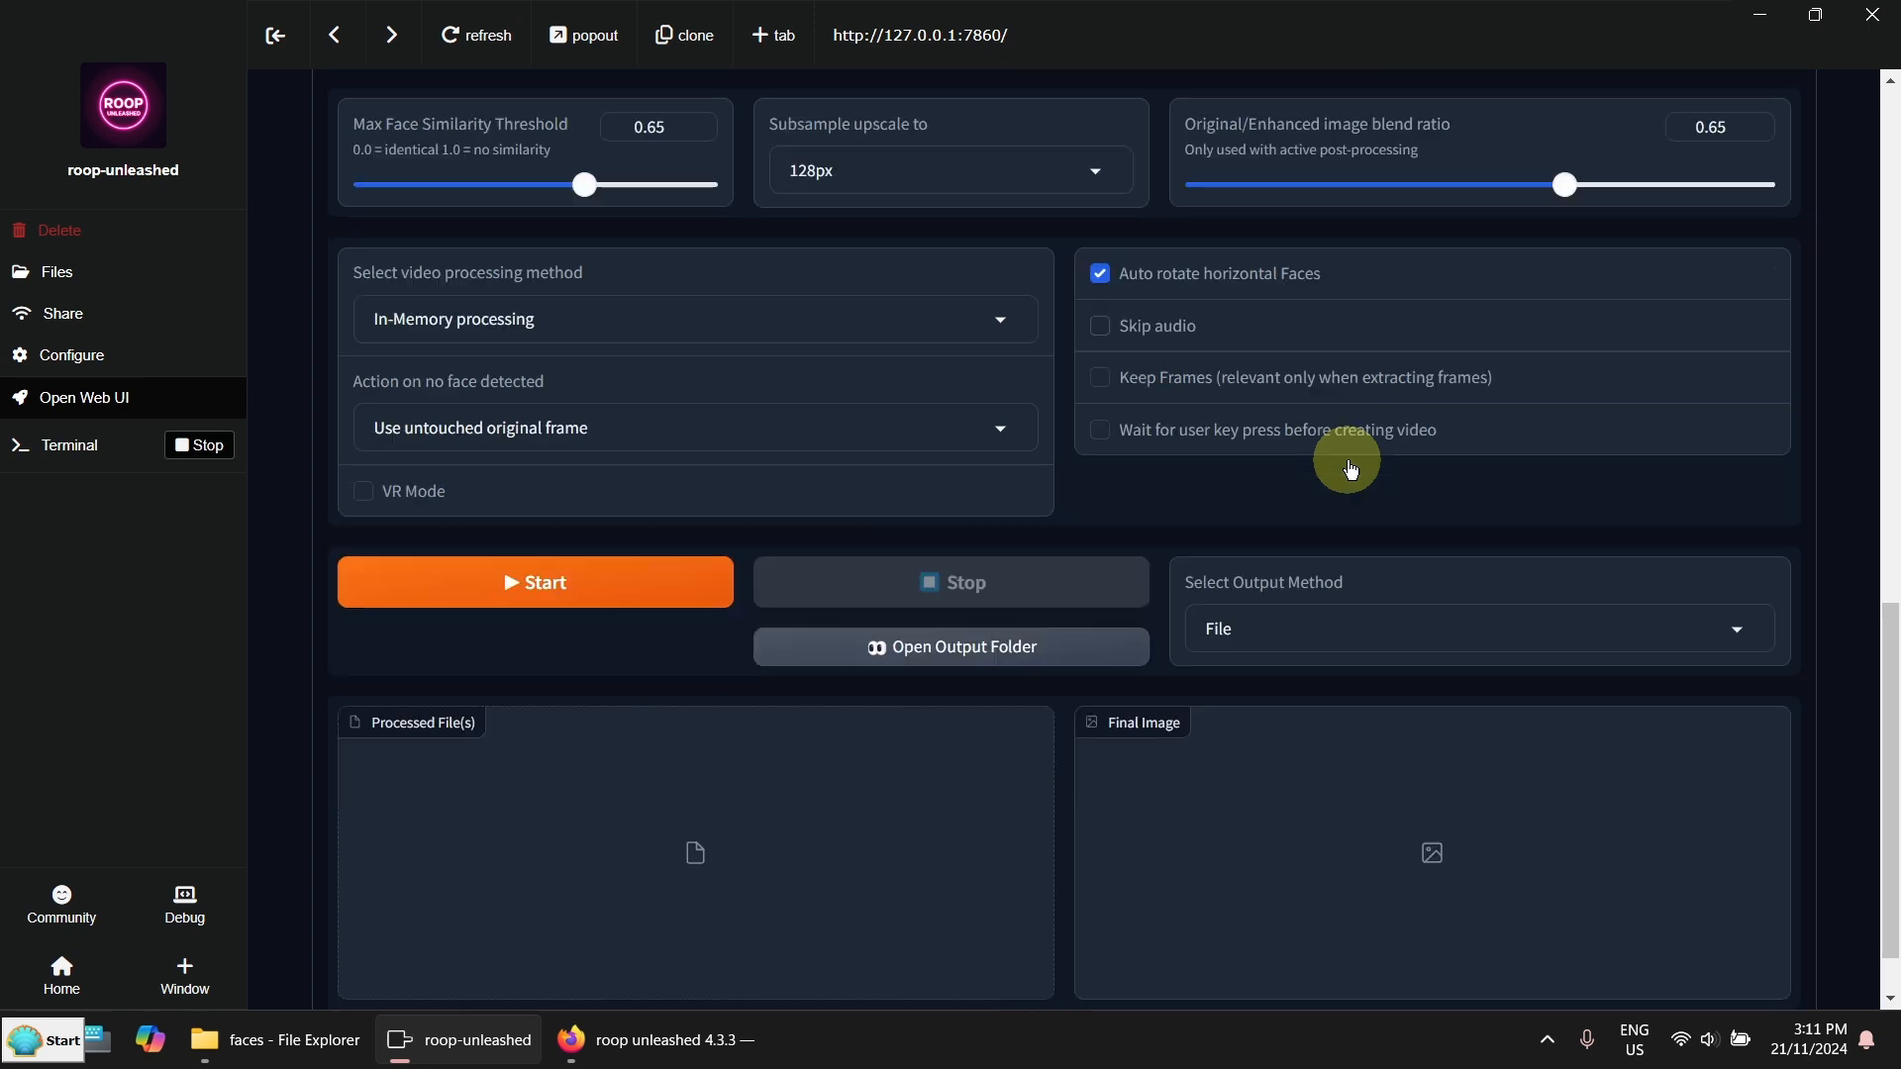
{"action": "scroll", "scroll_direction": "down", "scroll_amount": 3}
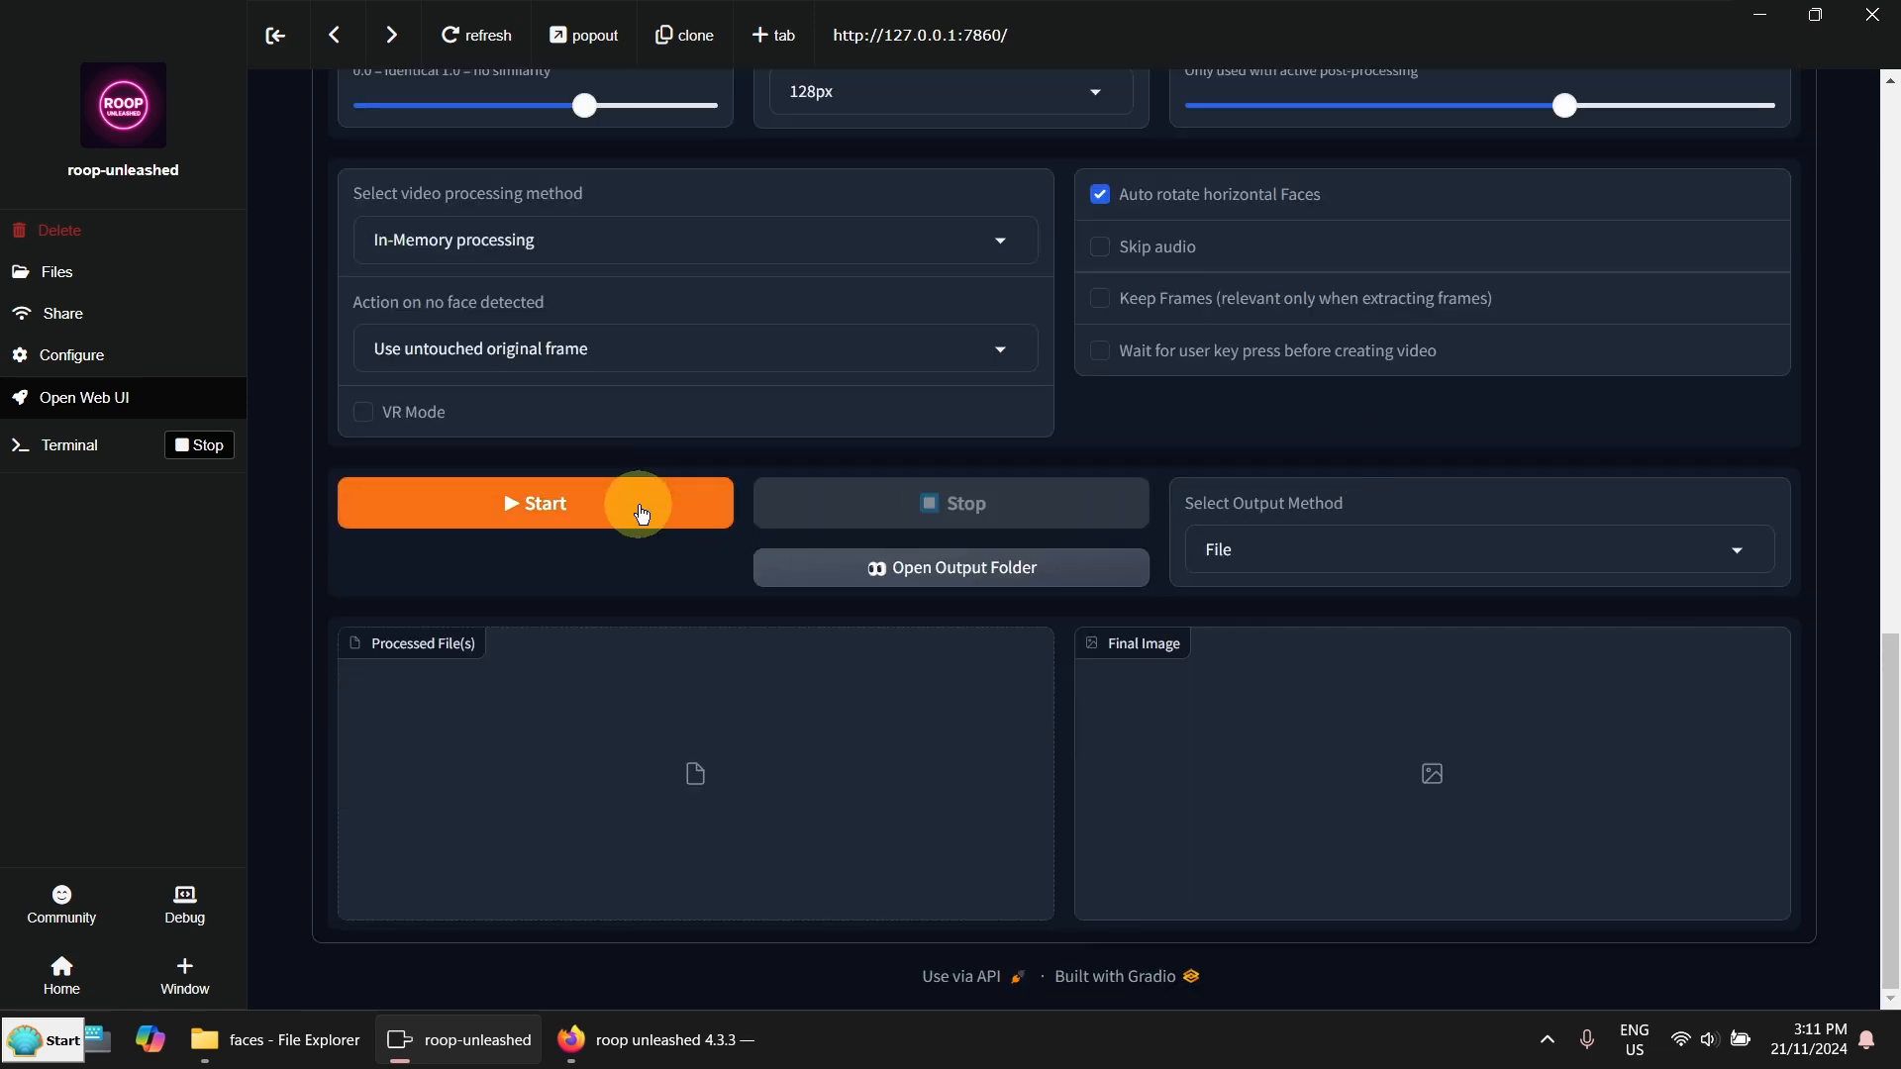
{"action": "left_click", "coordinate": [534, 503]}
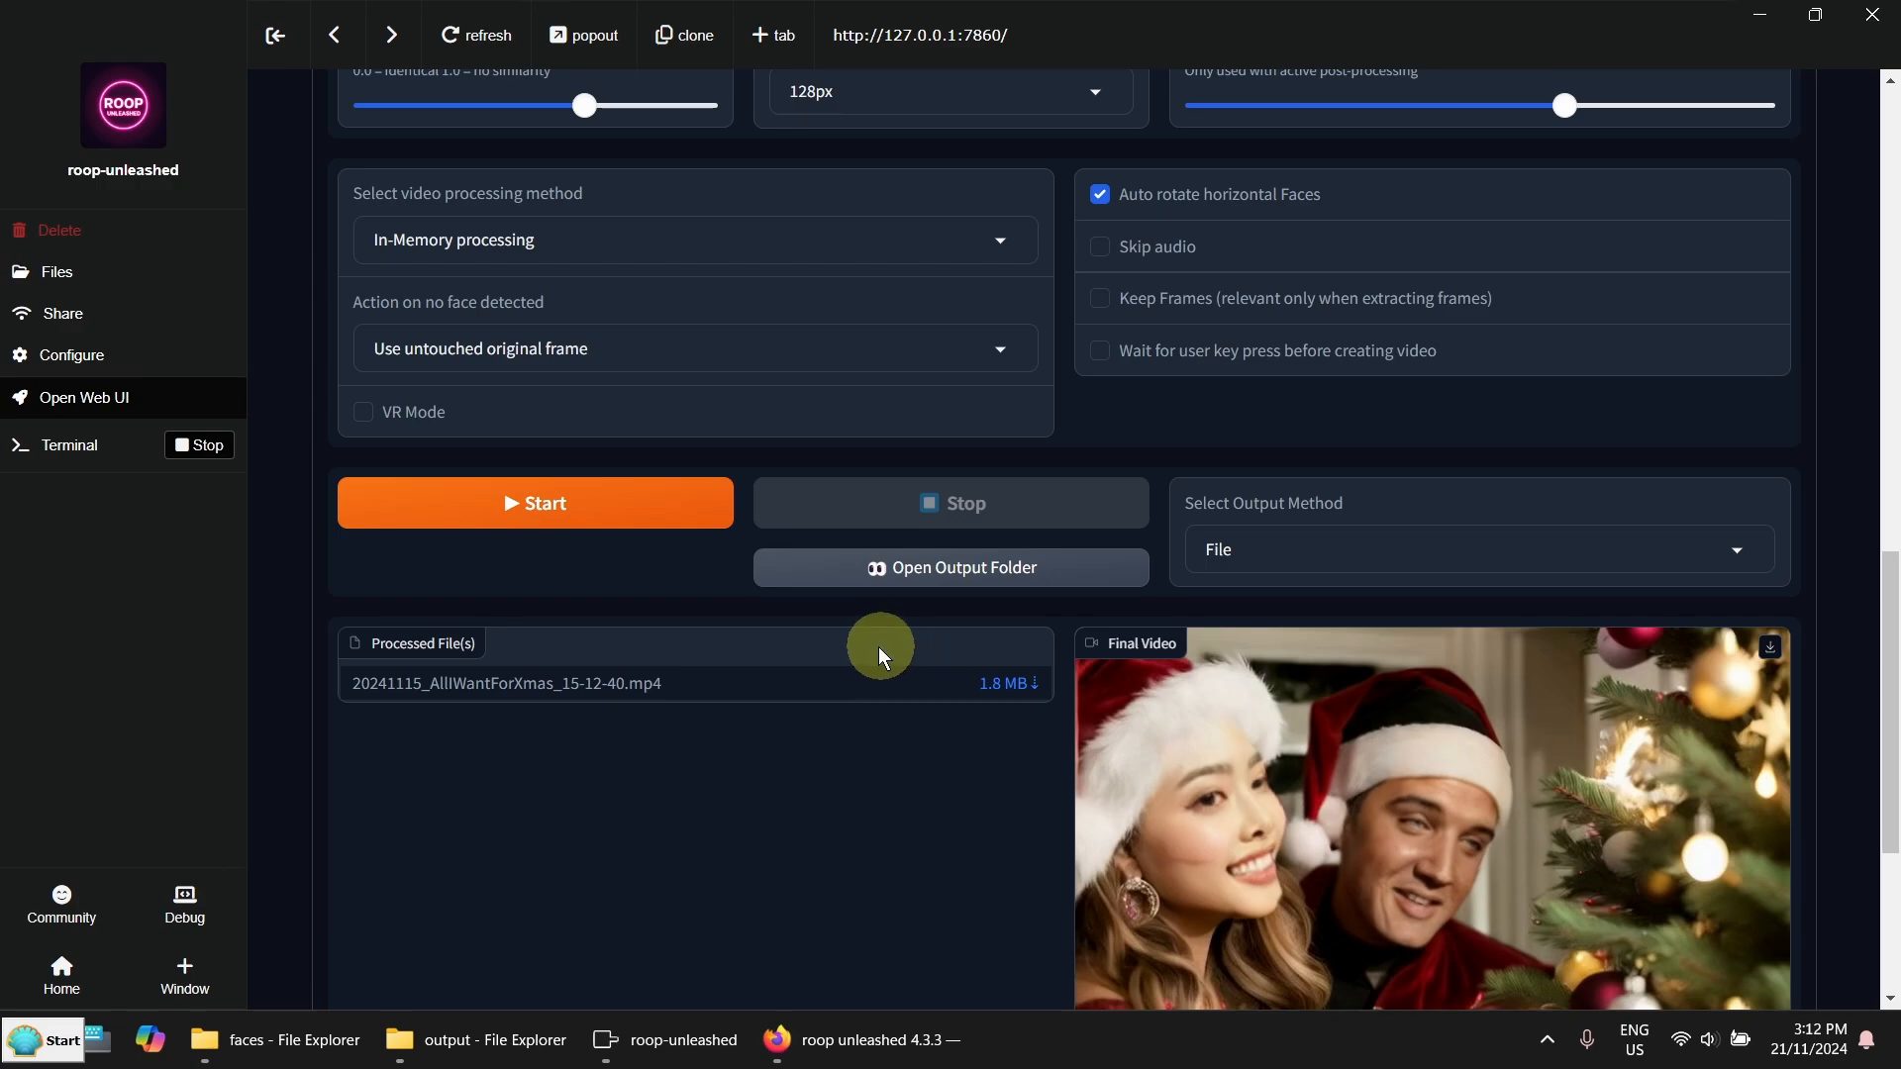
{"action": "left_click", "coordinate": [950, 567]}
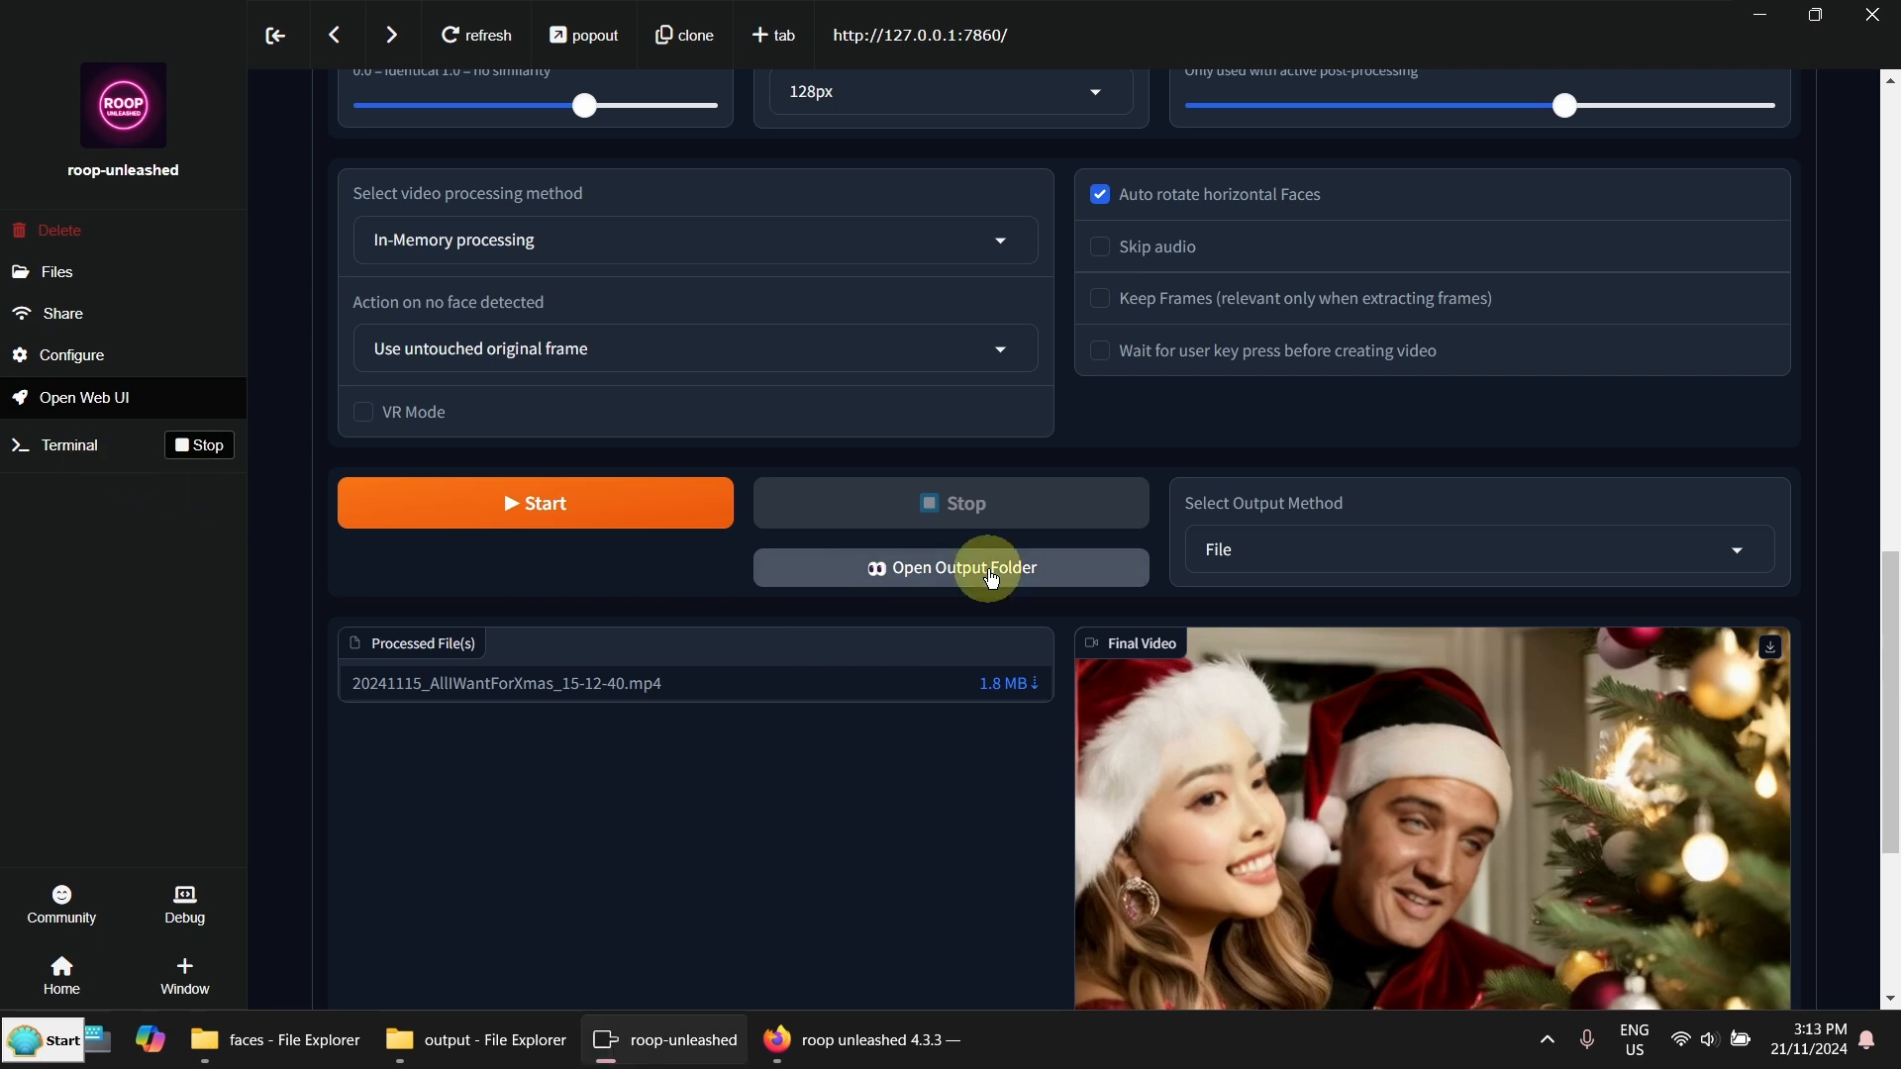
{"action": "left_click", "coordinate": [949, 567]}
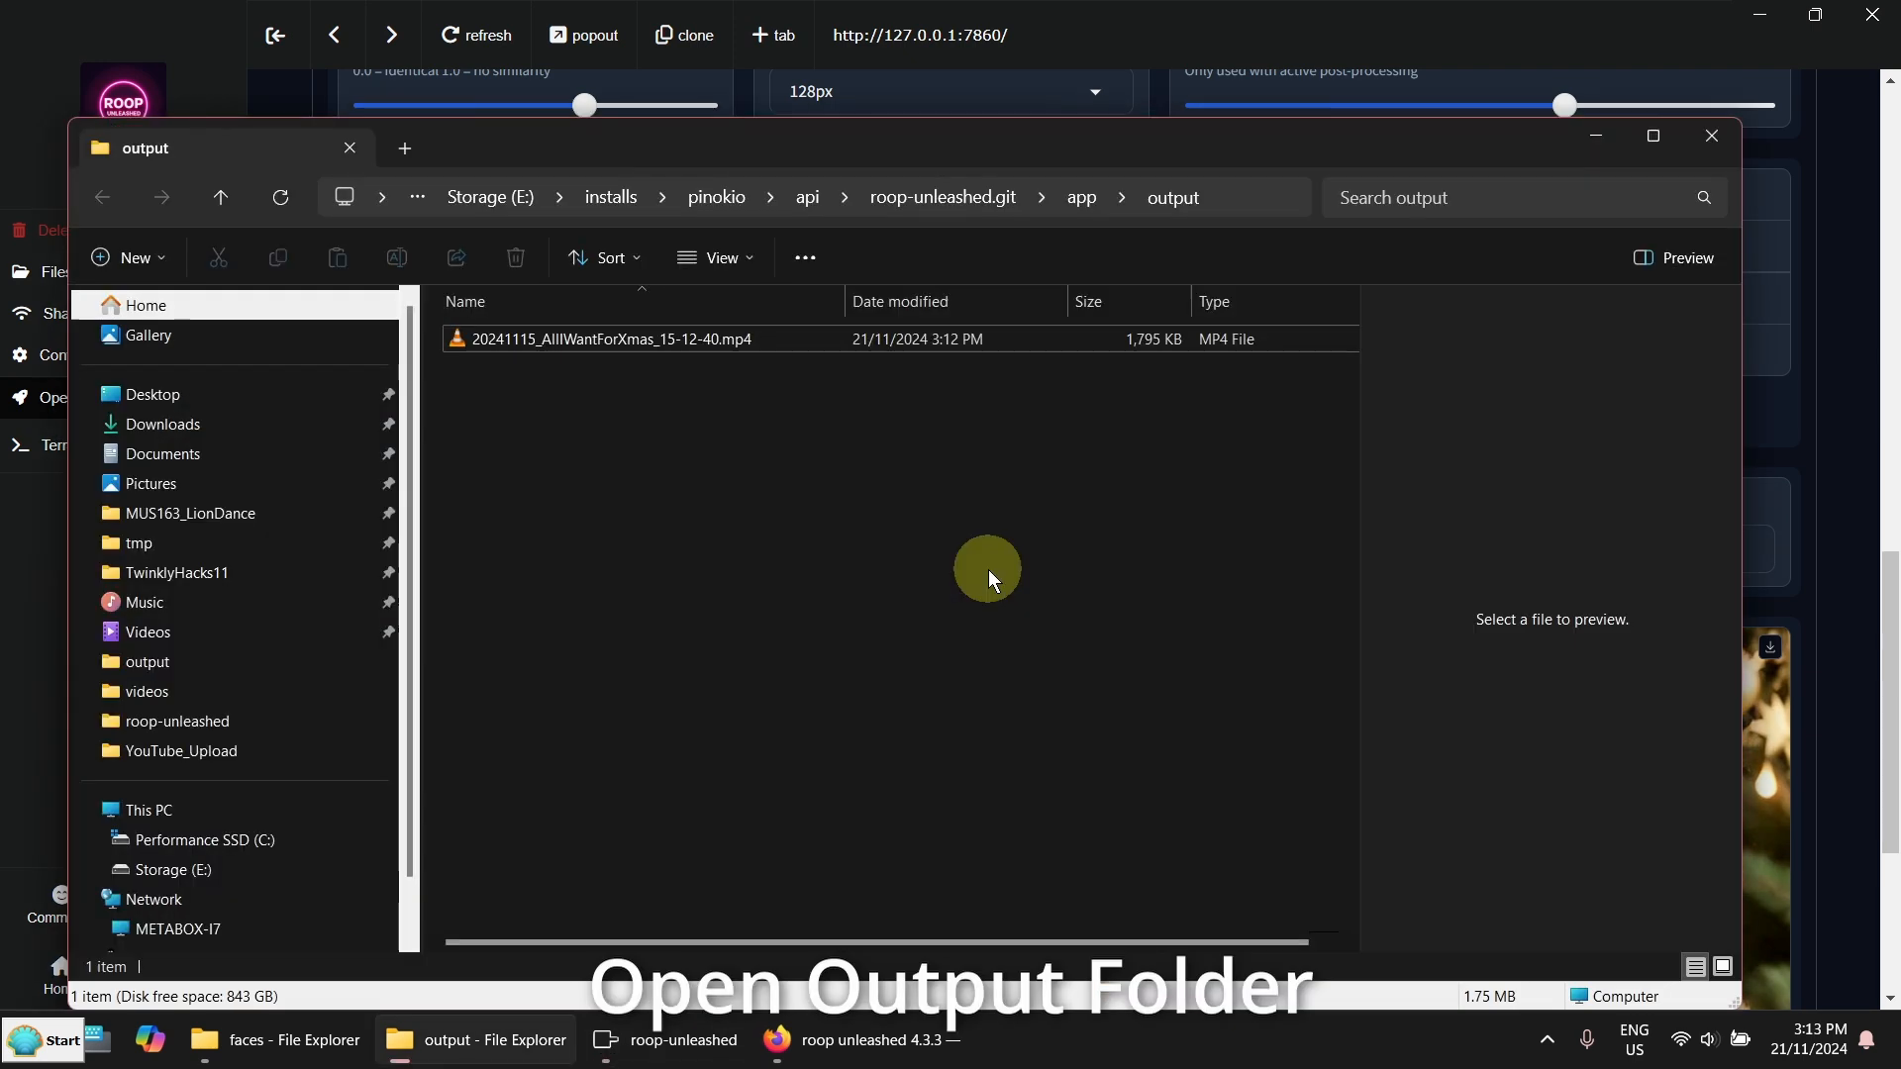
{"action": "left_click", "coordinate": [611, 340]}
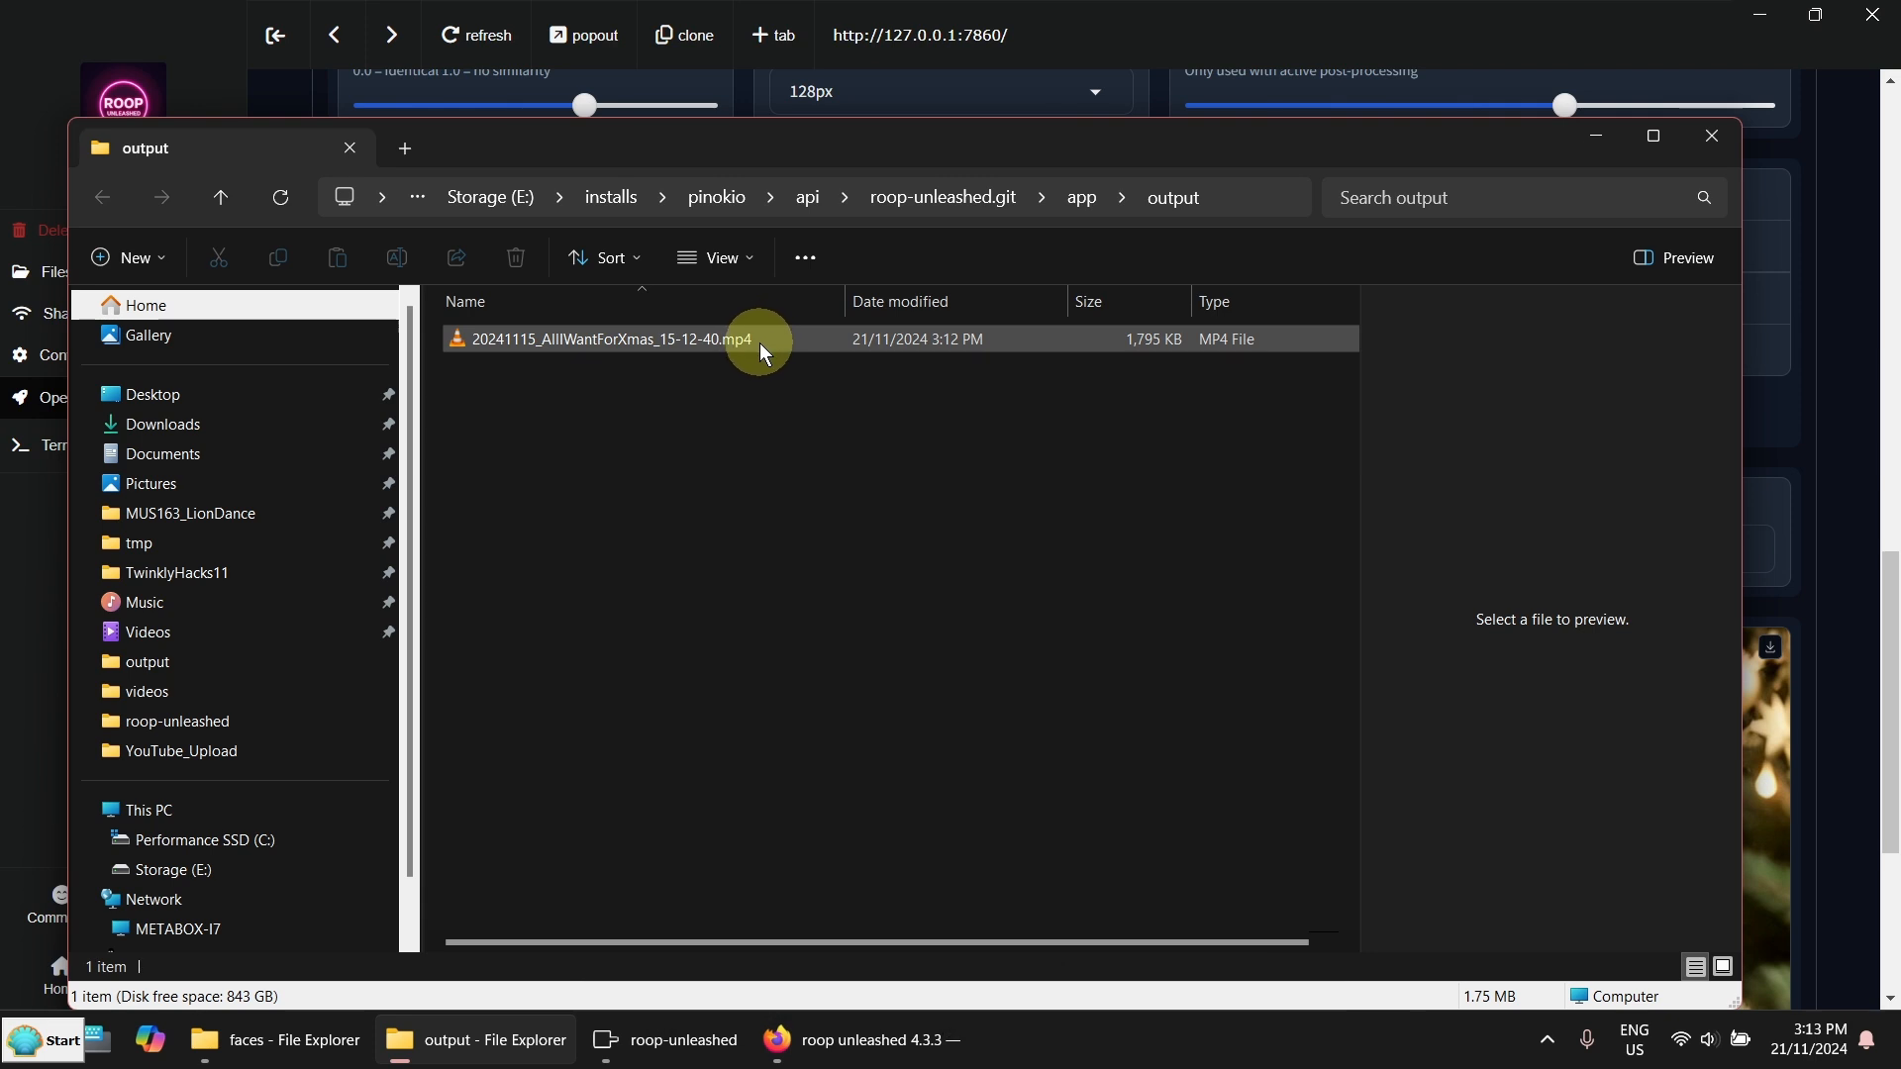
{"action": "mouse_move", "coordinate": [666, 352]}
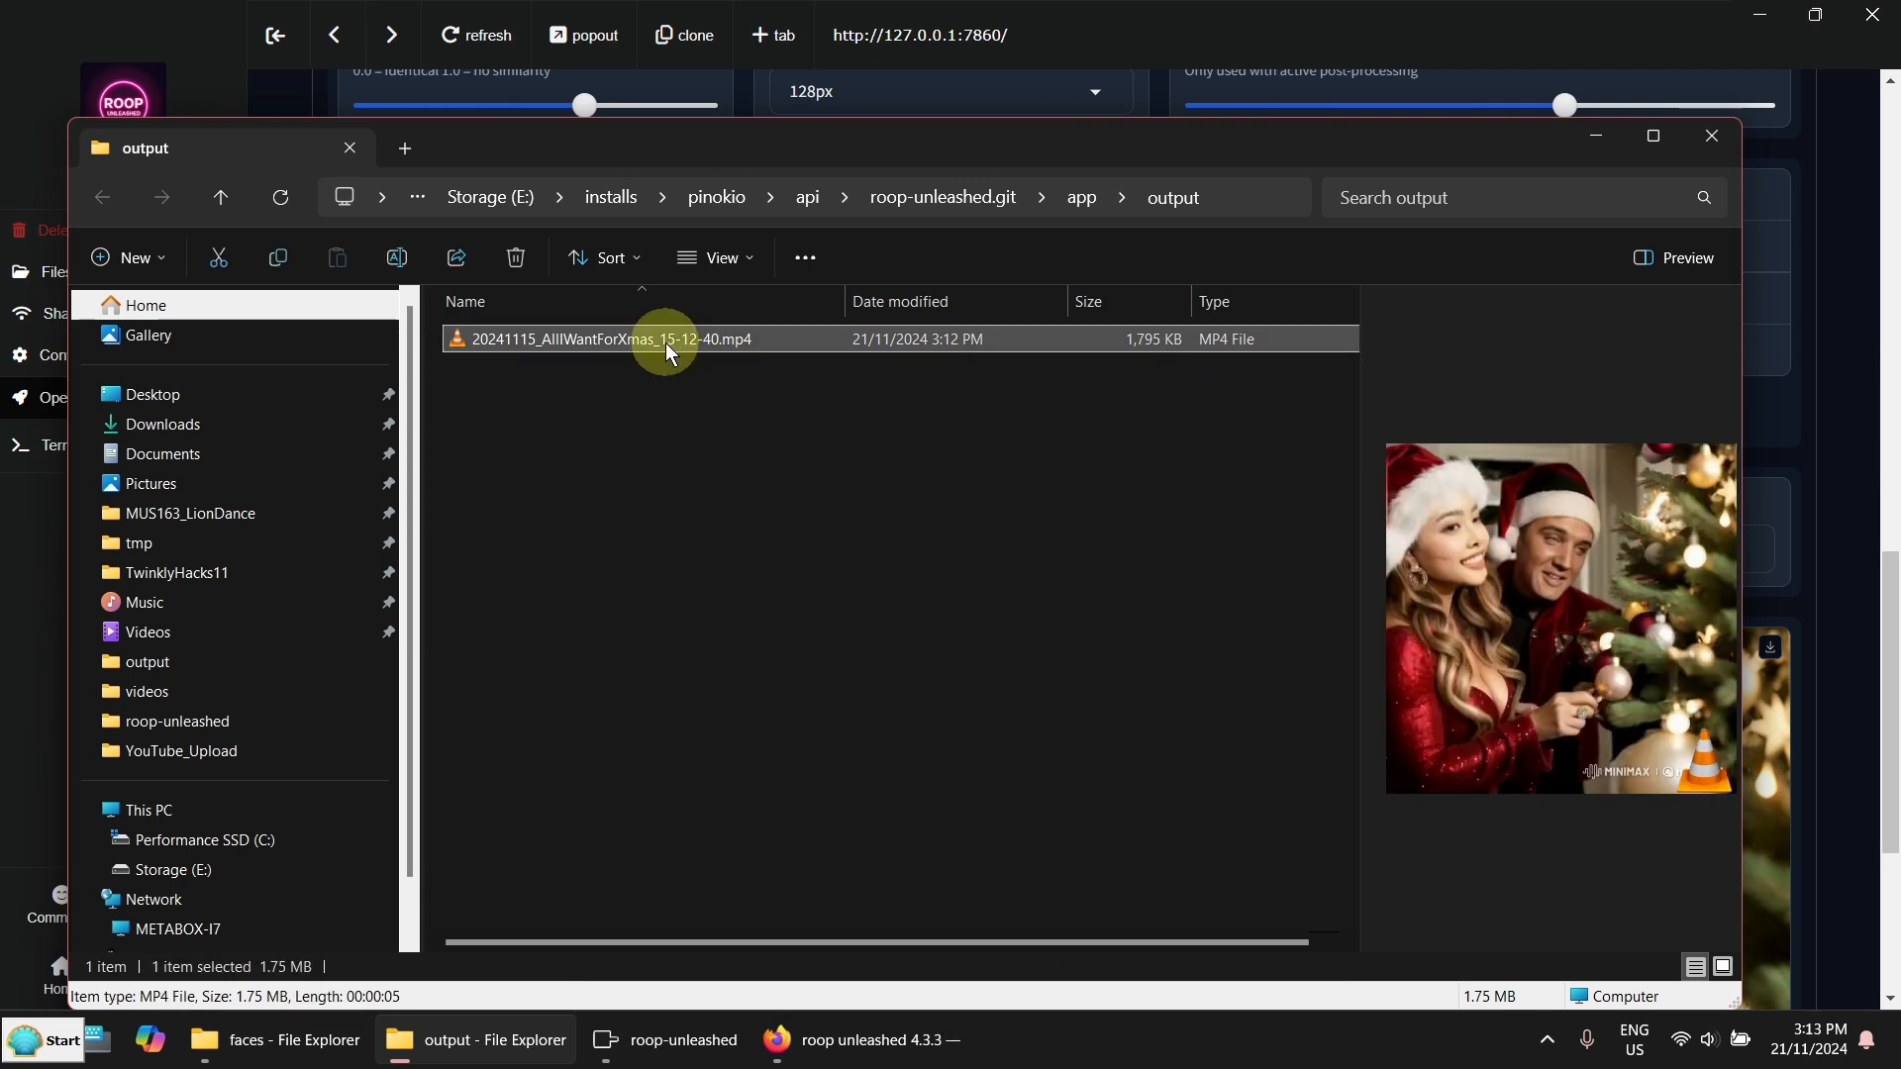
{"action": "double_click", "coordinate": [609, 338]}
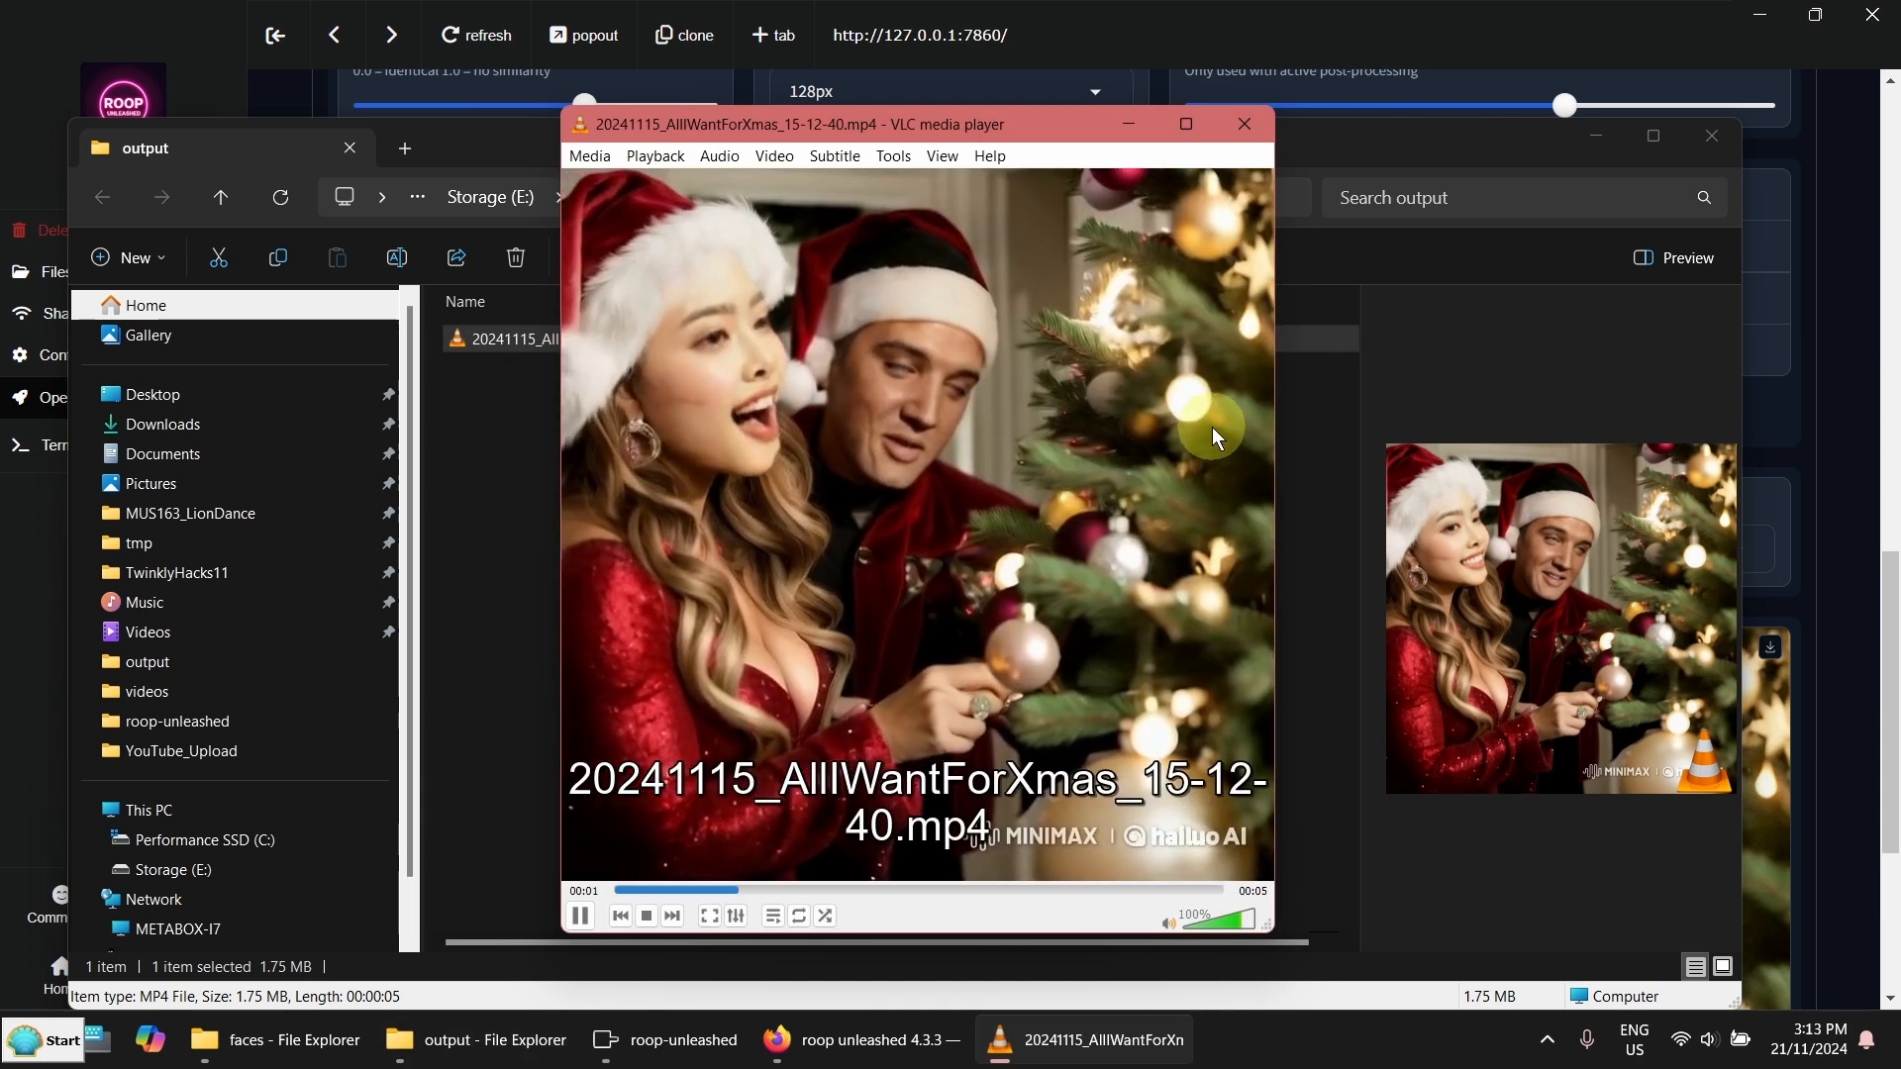
{"action": "mouse_move", "coordinate": [810, 485]}
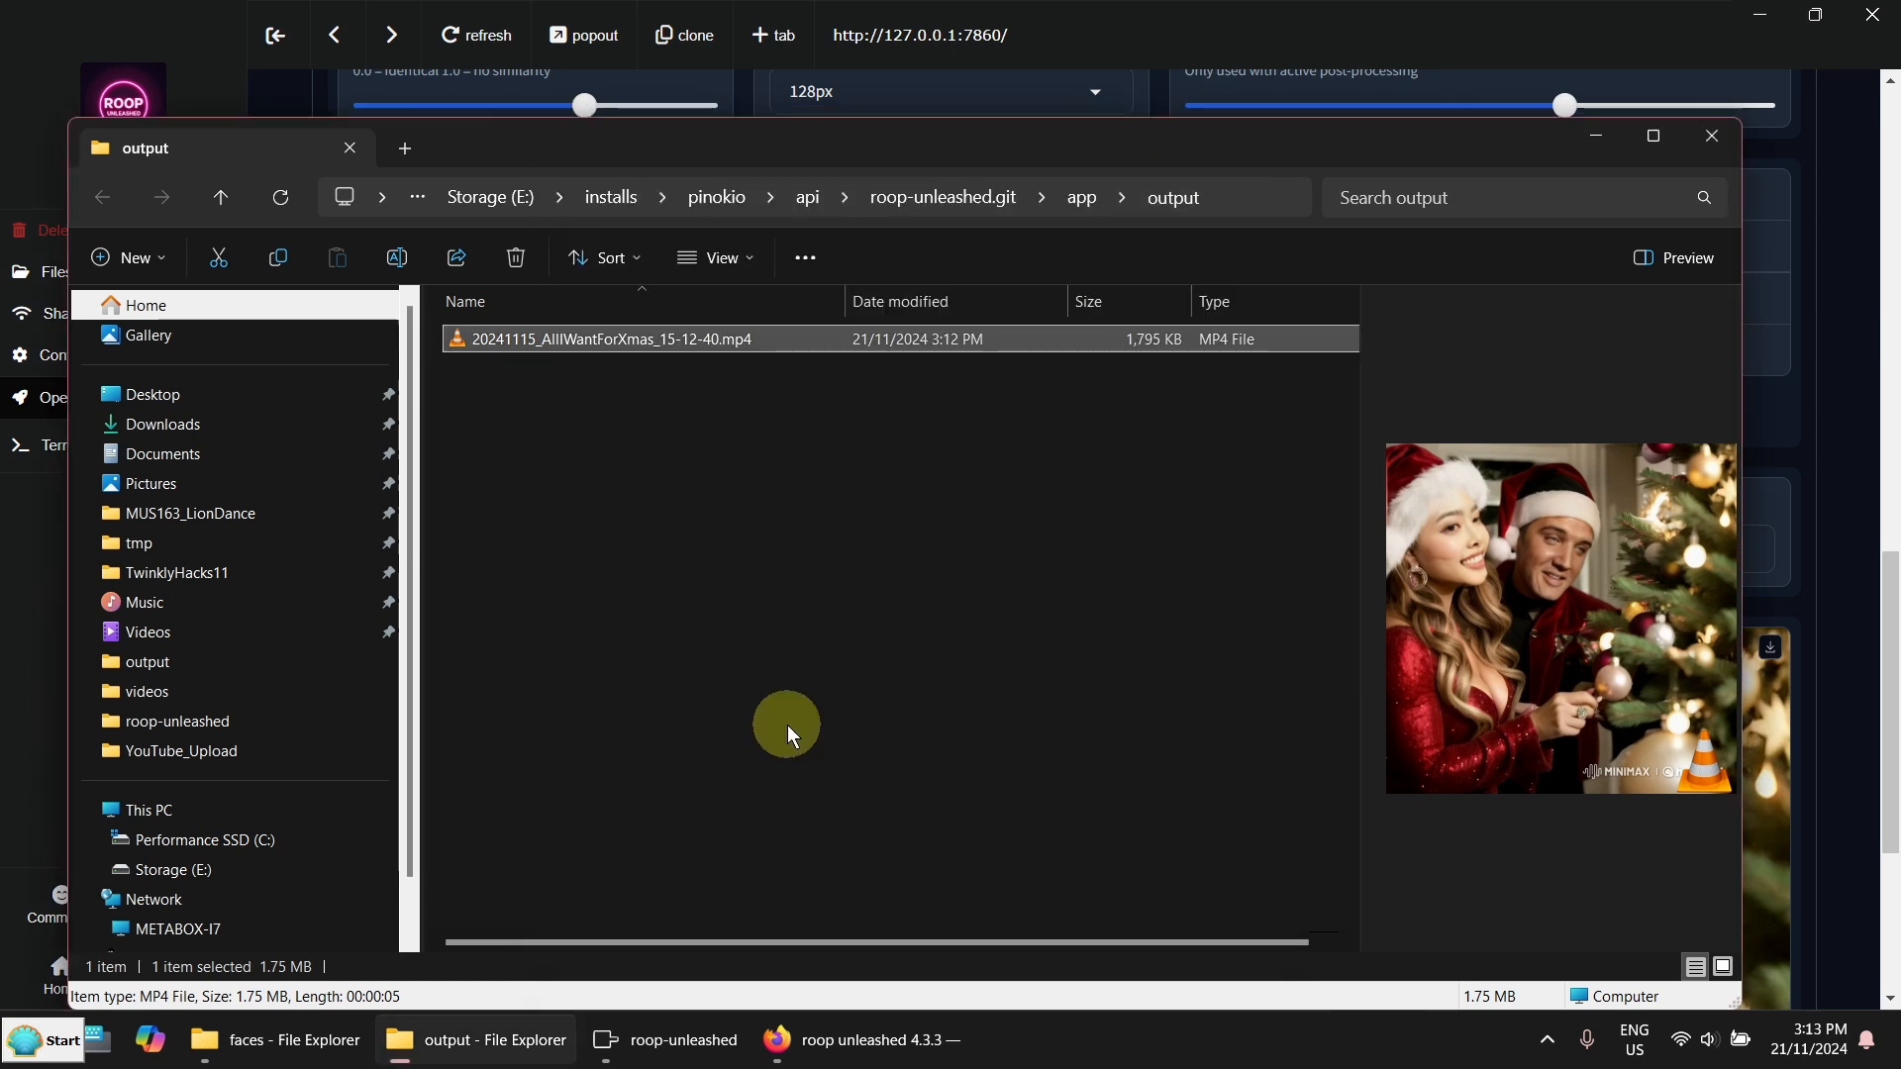
{"action": "mouse_move", "coordinate": [612, 418]}
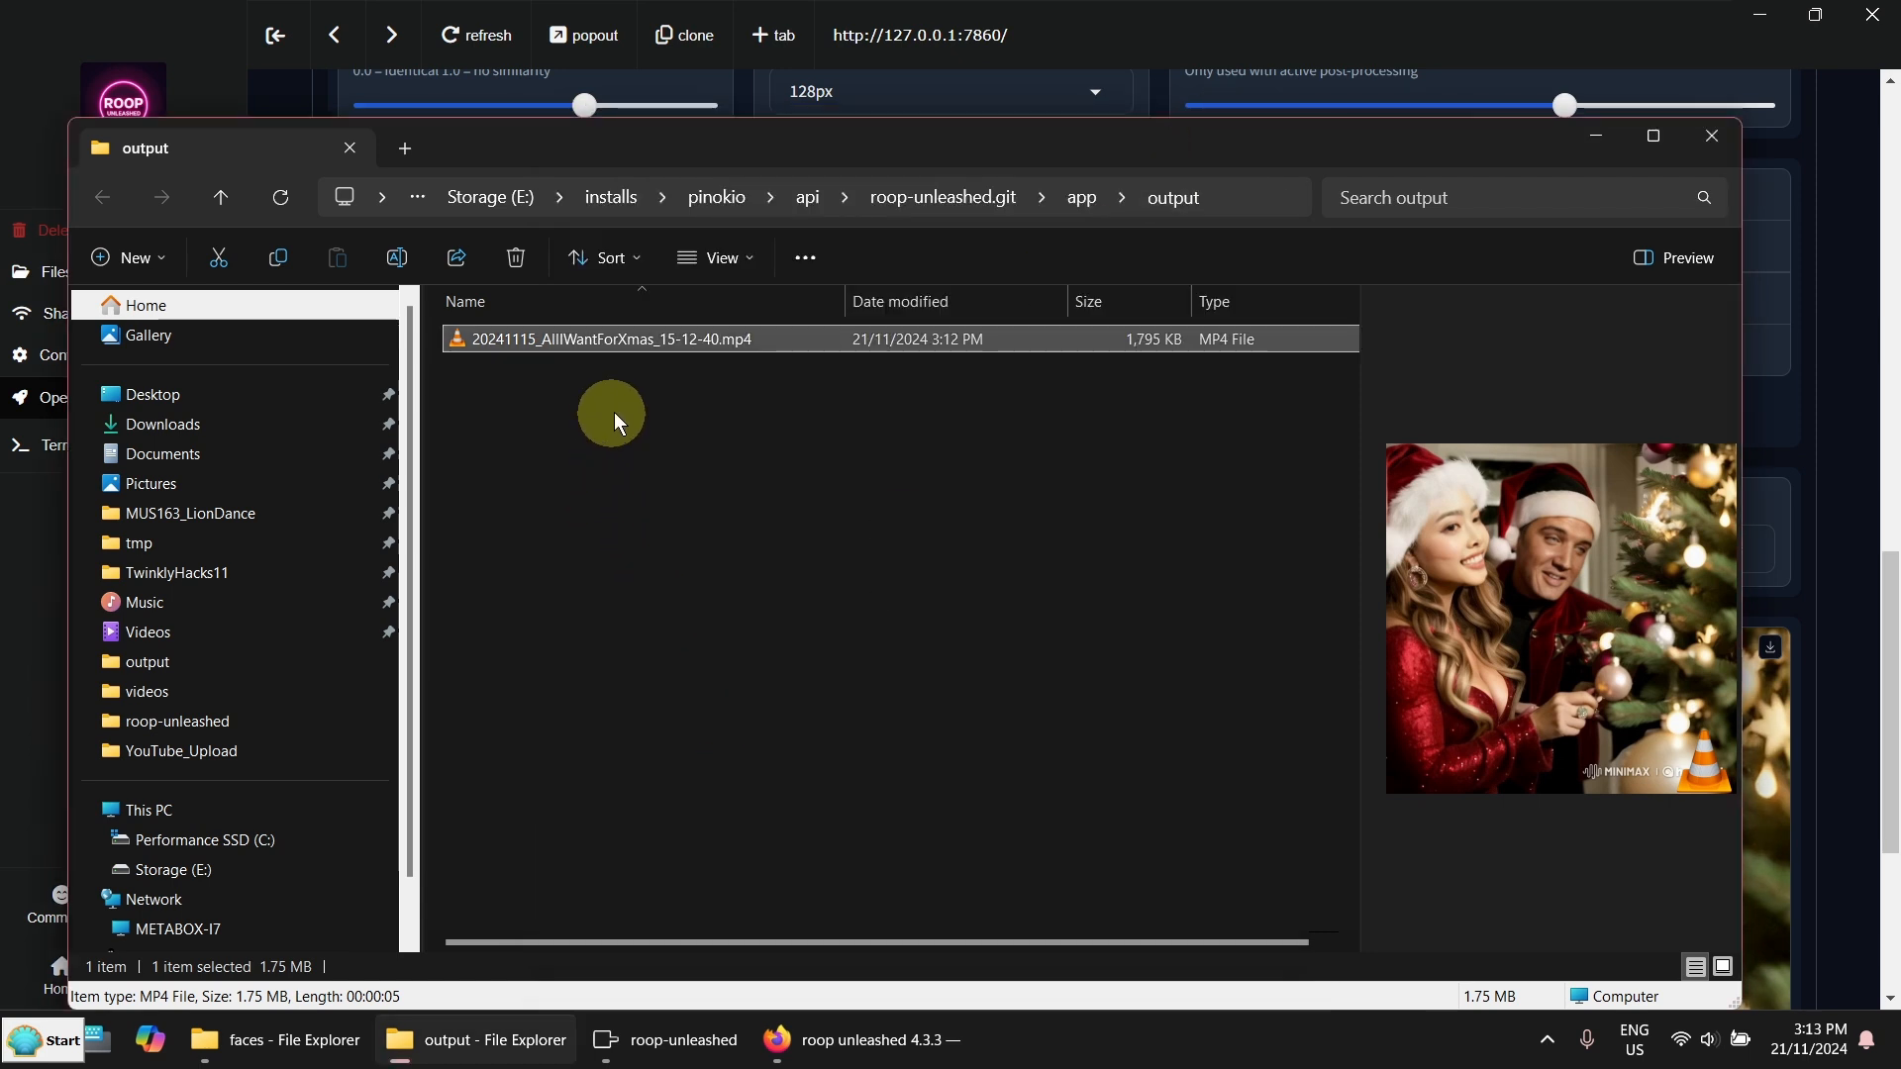
{"action": "left_click", "coordinate": [279, 1039]}
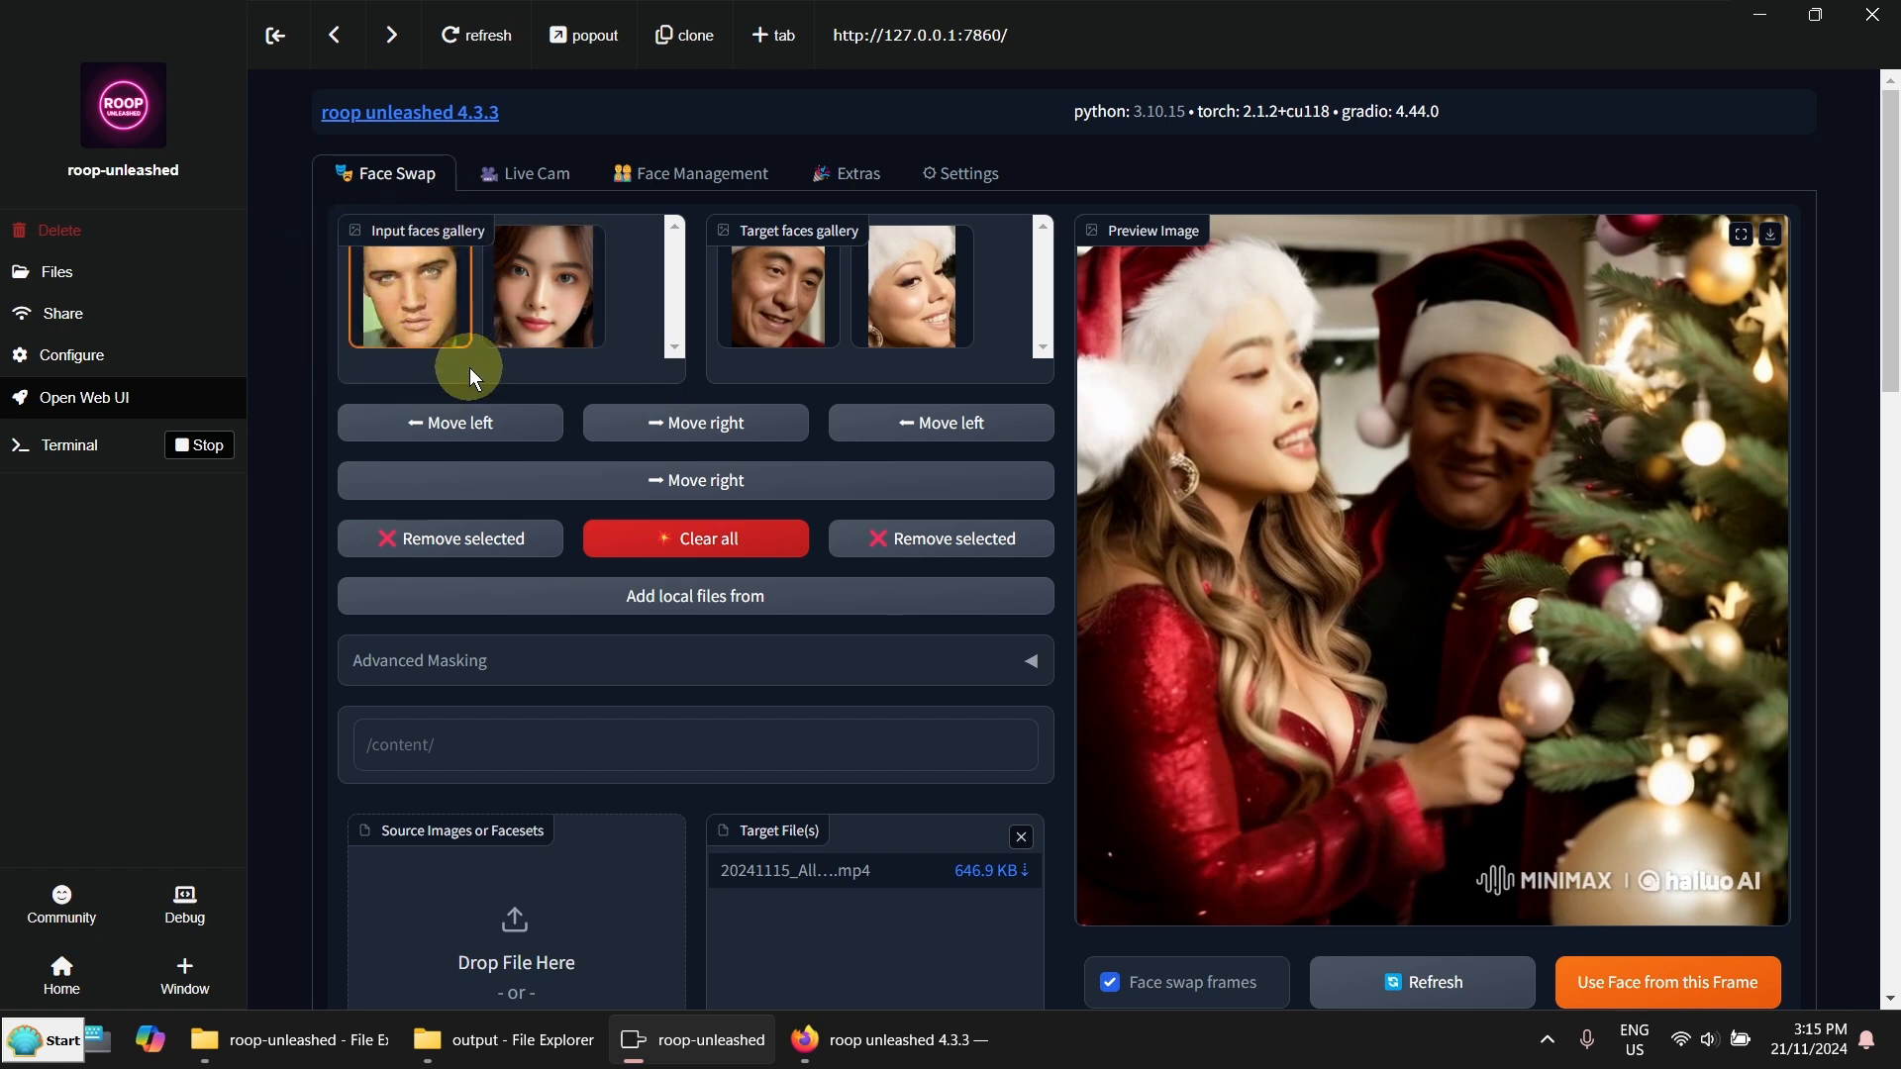
{"action": "mouse_move", "coordinate": [479, 351]}
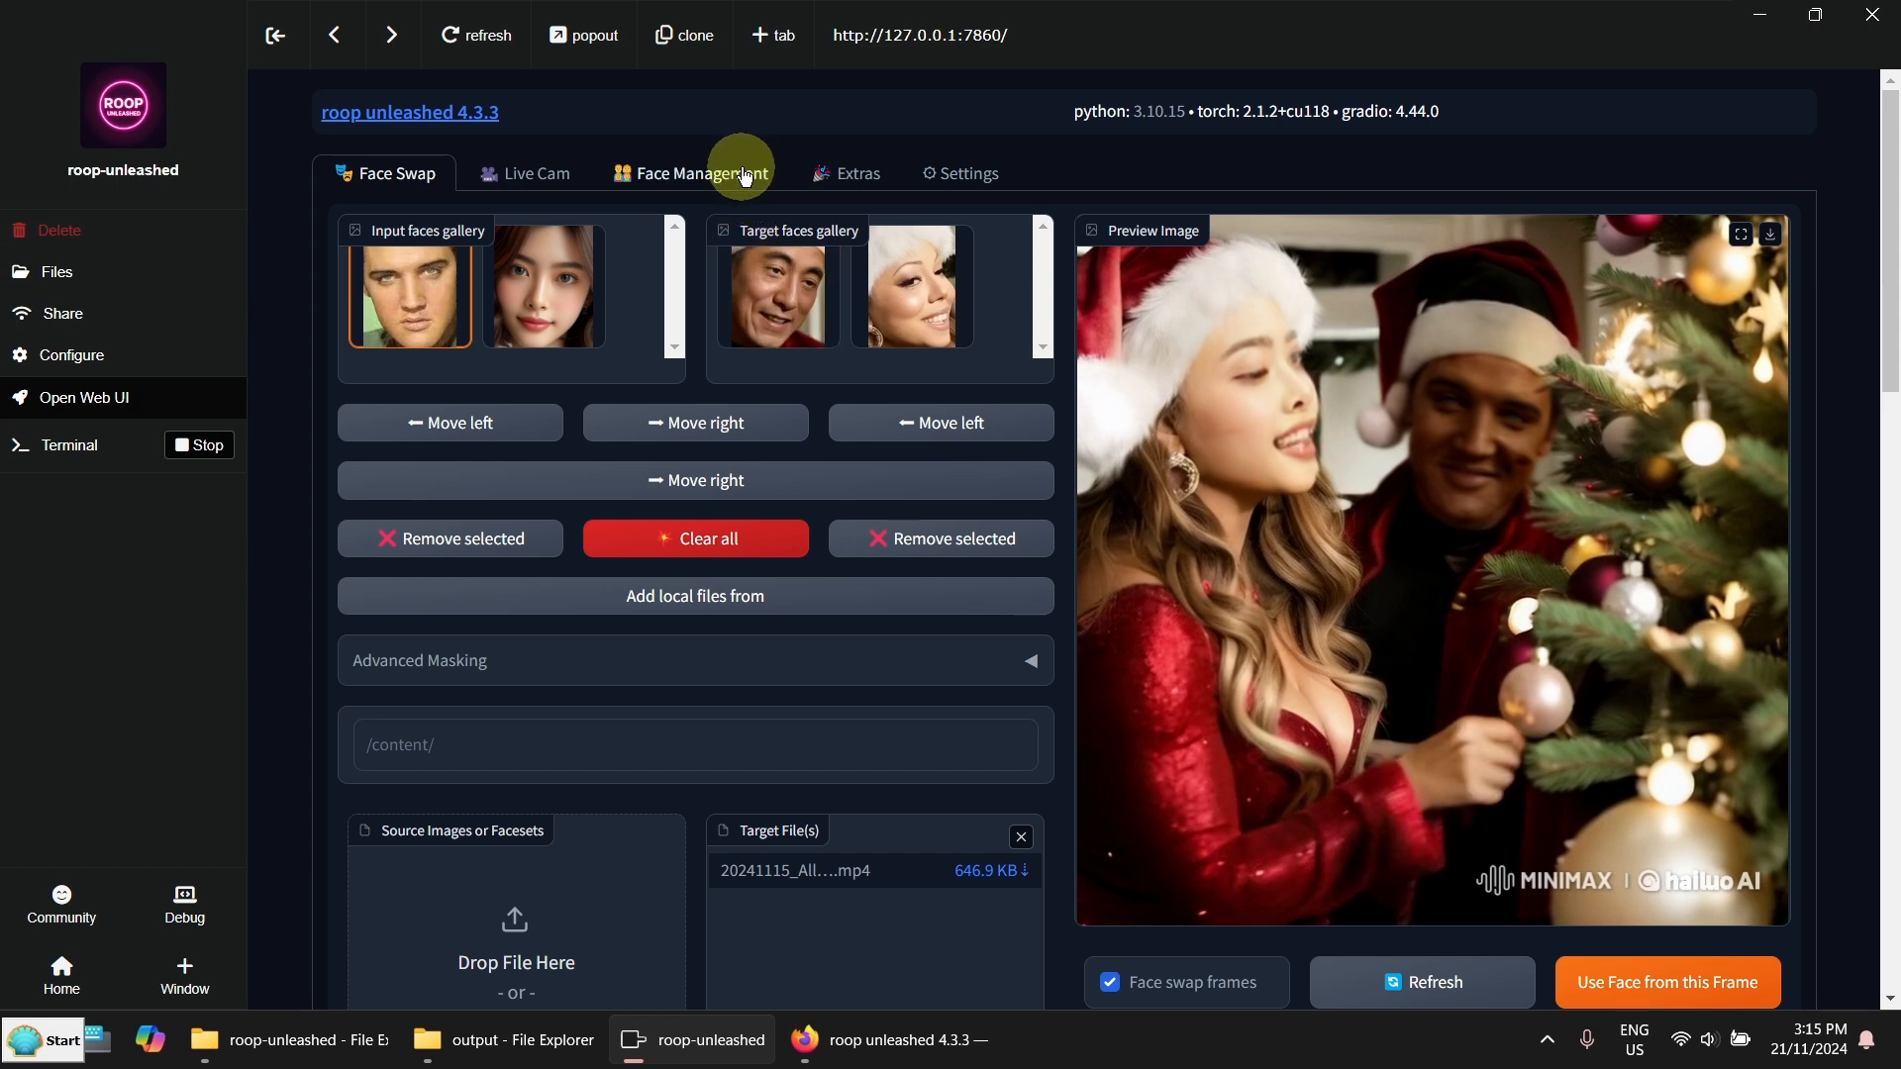
Open Face Management and scroll to the empty Faceset and Input Files upload areas
{"action": "left_click", "coordinate": [691, 173]}
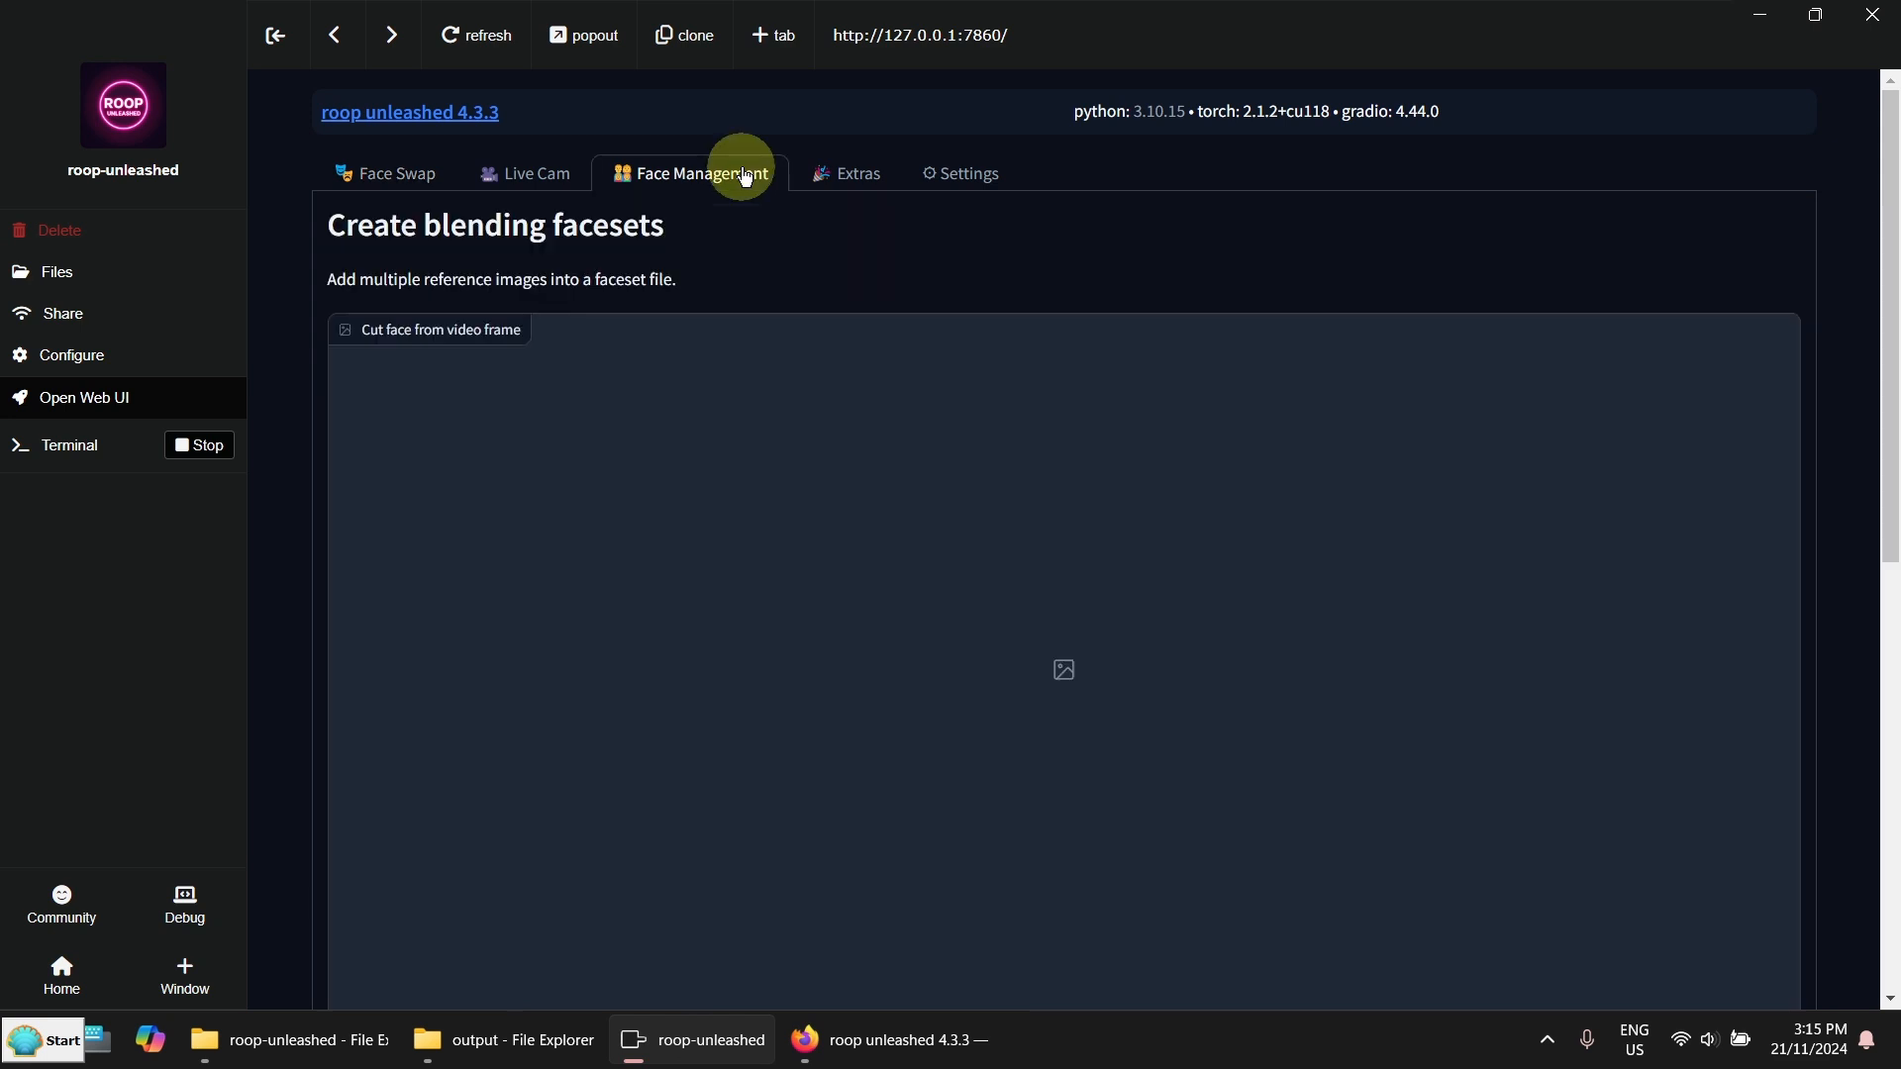
{"action": "scroll", "scroll_direction": "down", "scroll_amount": 3}
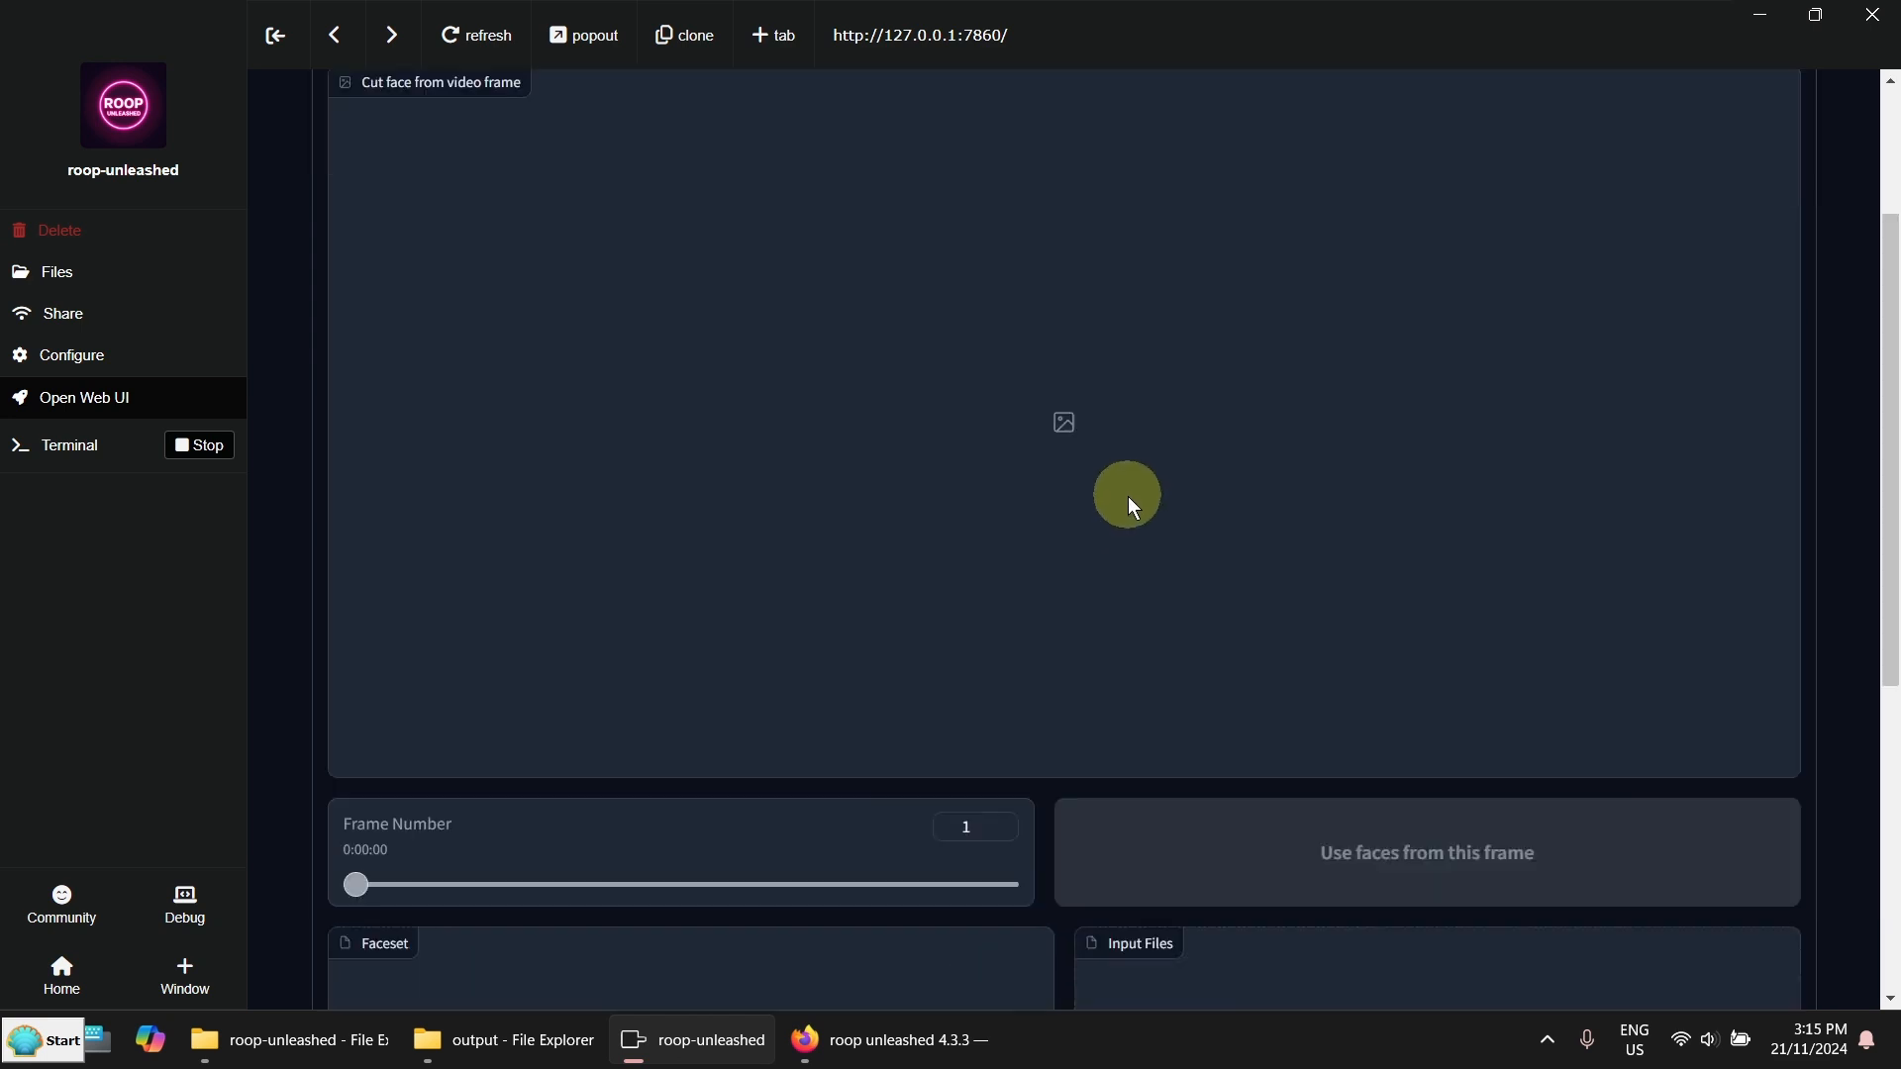
{"action": "scroll", "scroll_direction": "down", "scroll_amount": 3}
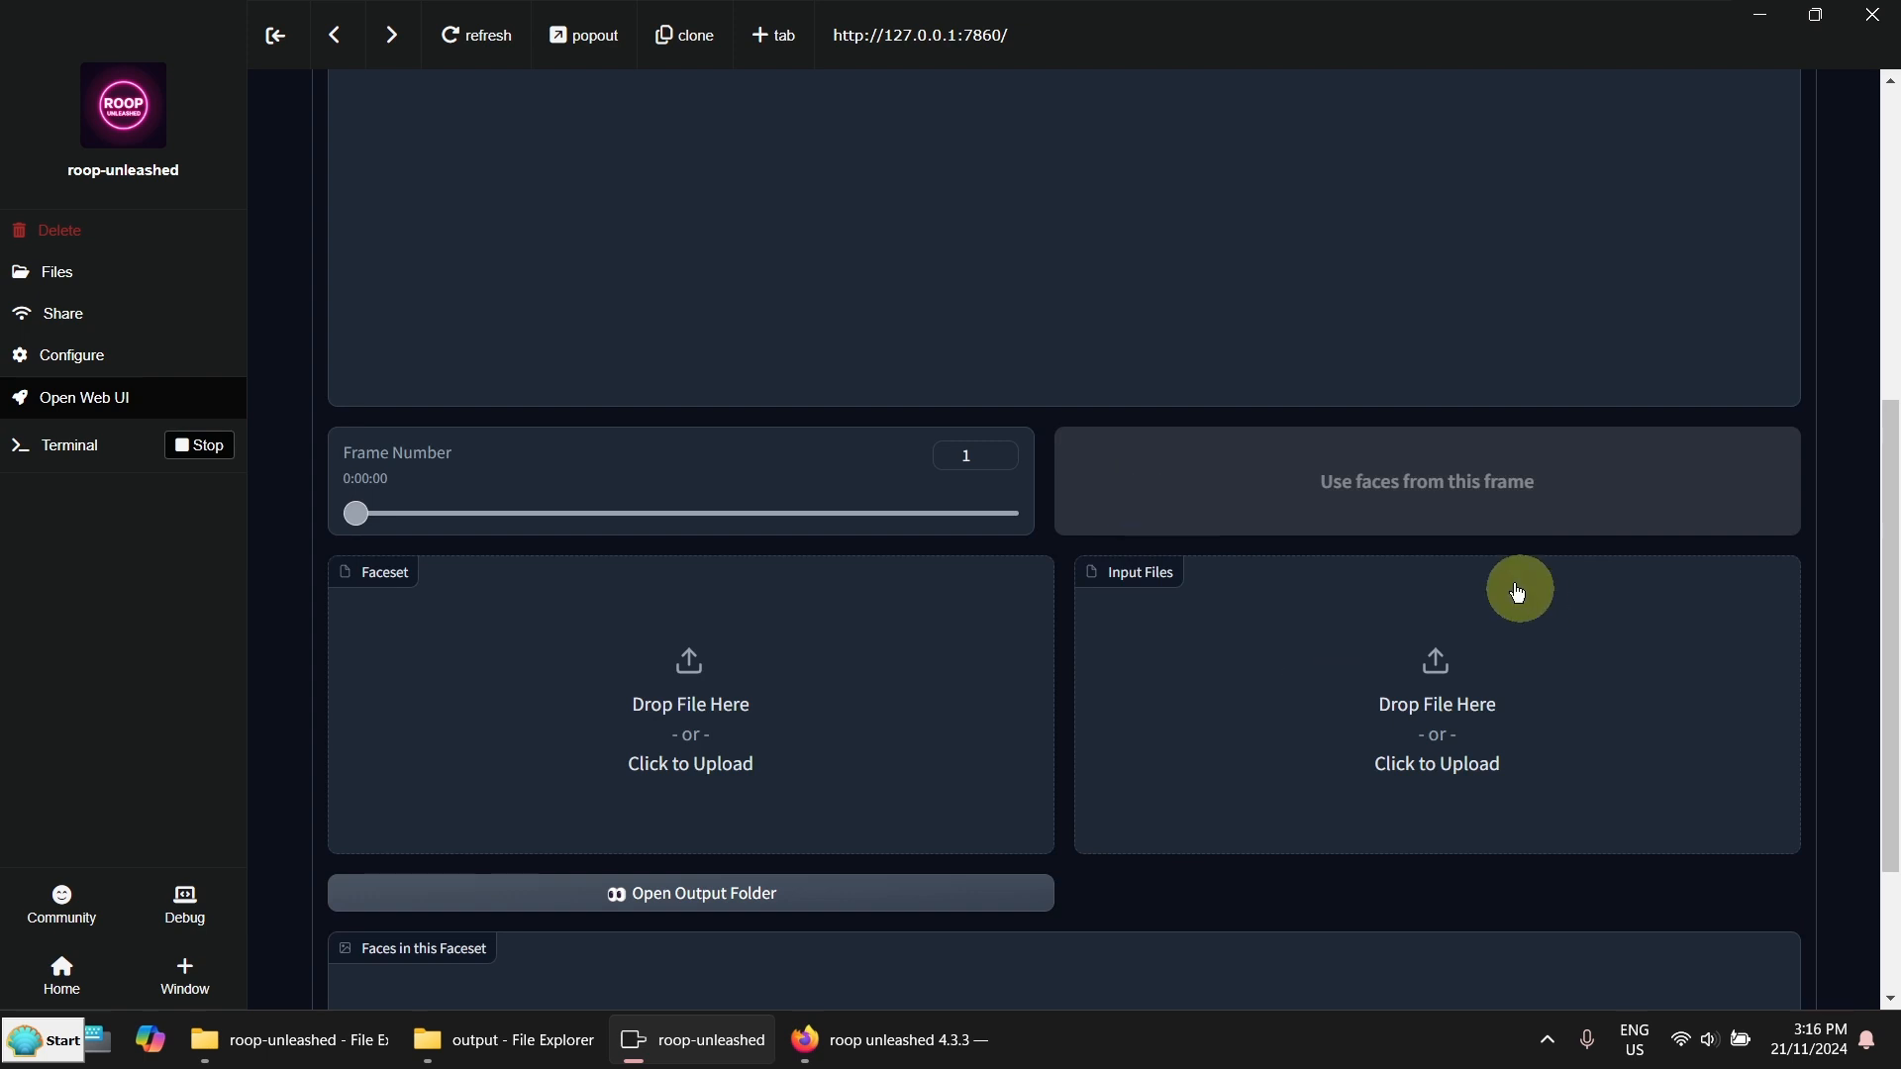
{"action": "mouse_move", "coordinate": [1344, 640]}
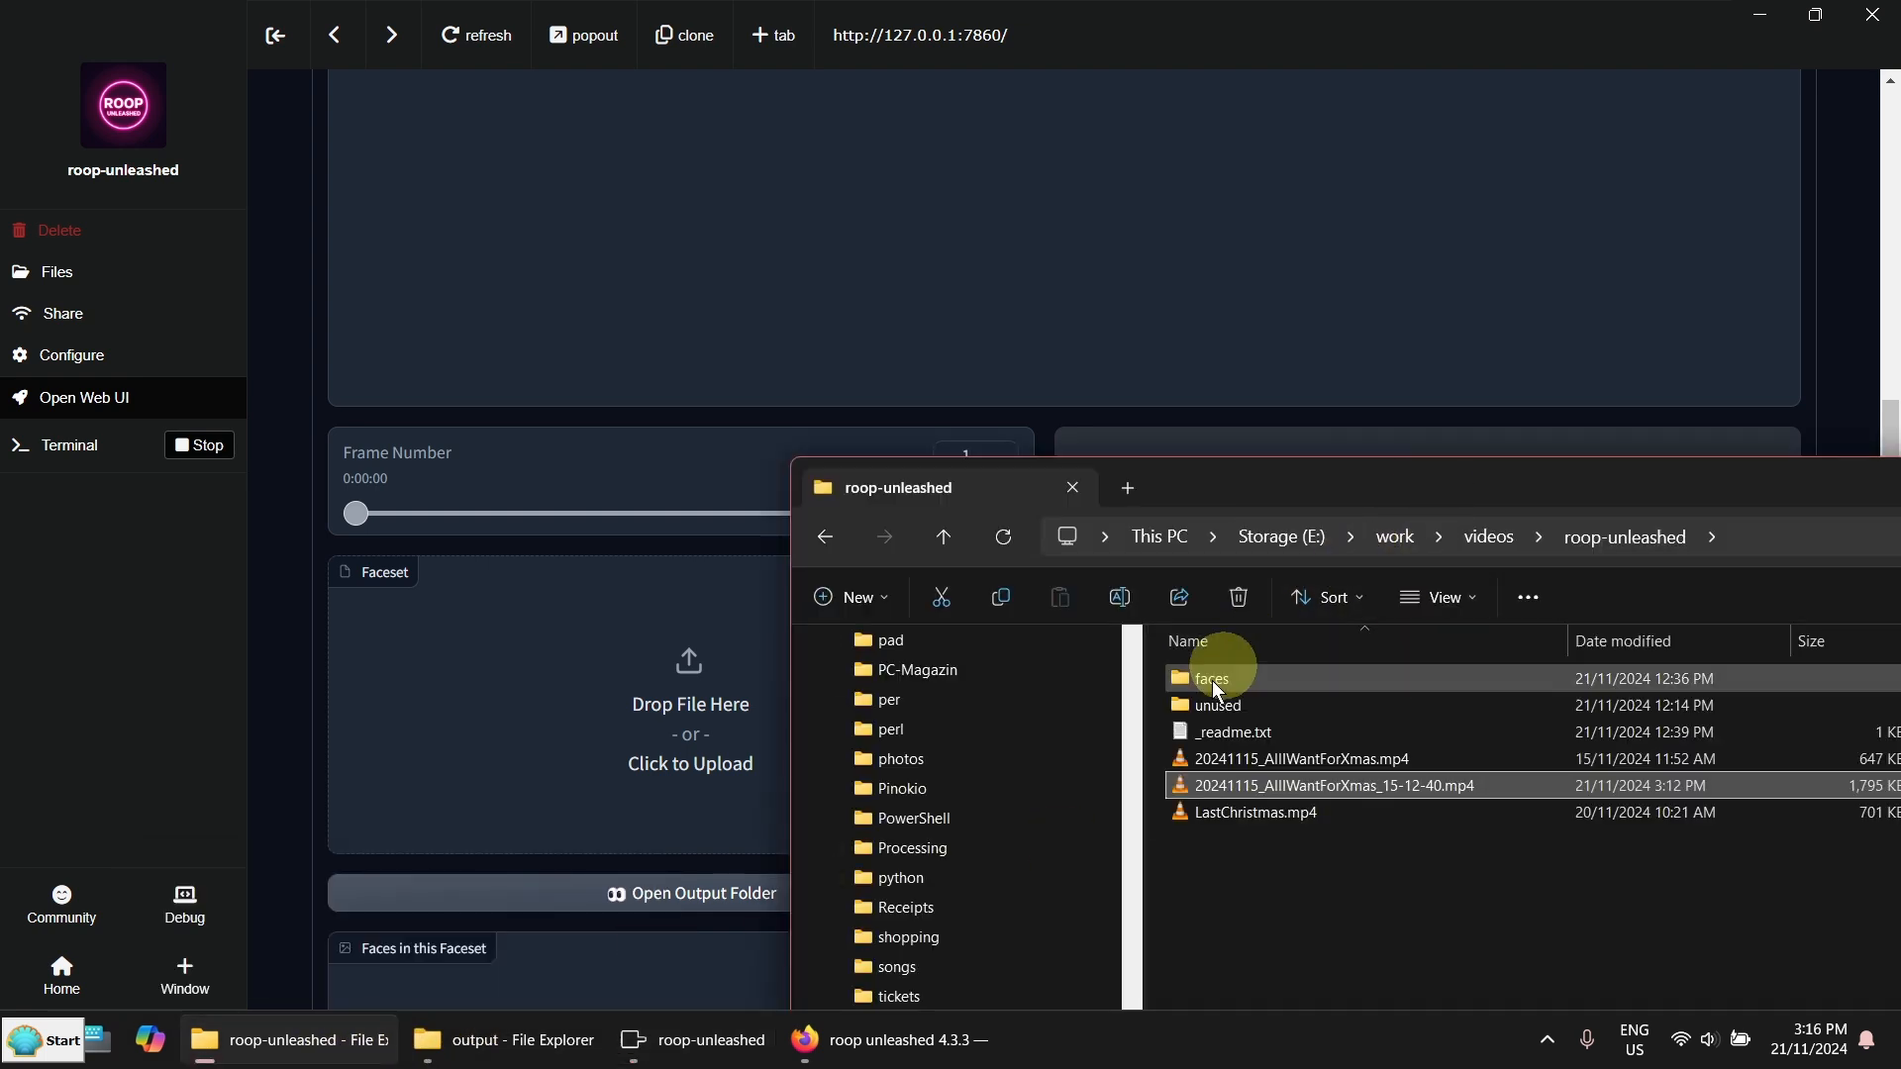
Open the fakesBright data_B folder of 2,512 face PNGs and preview one frame
{"action": "double_click", "coordinate": [1209, 679]}
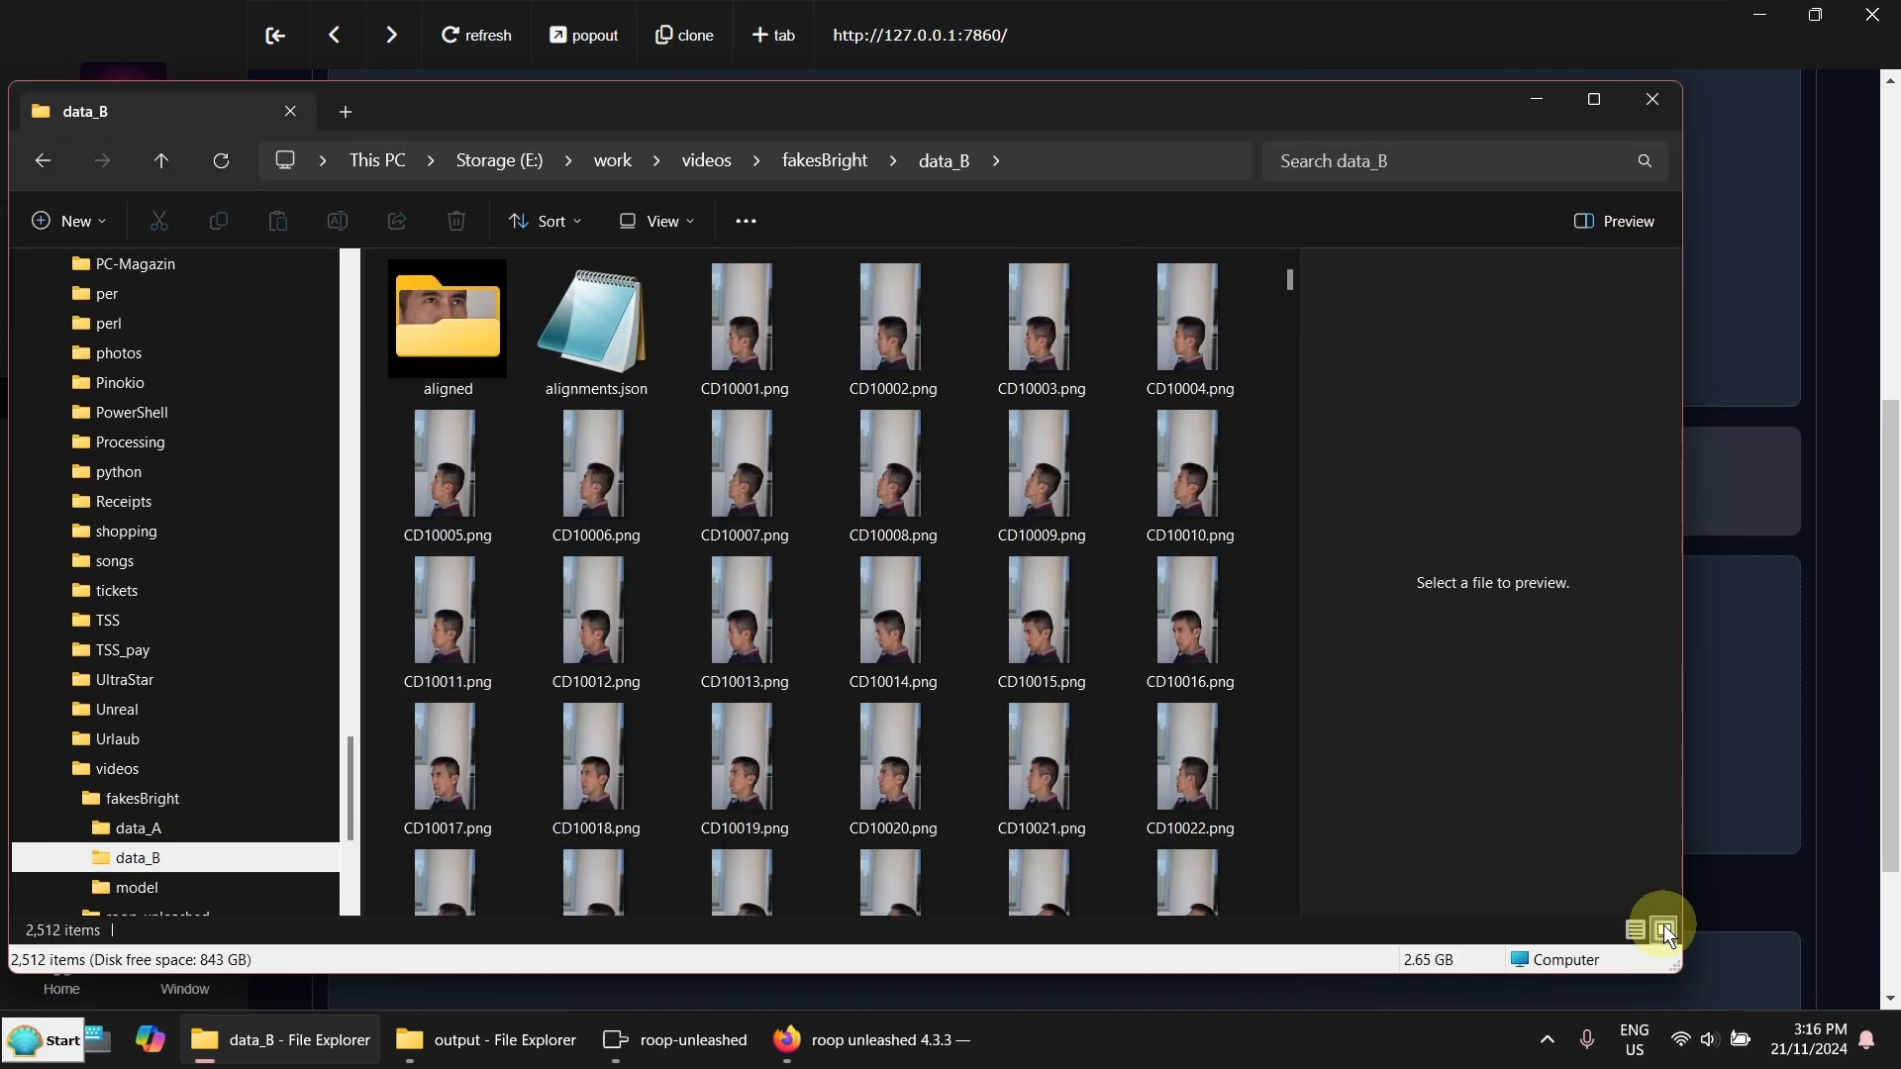
{"action": "scroll", "scroll_direction": "down", "scroll_amount": 3}
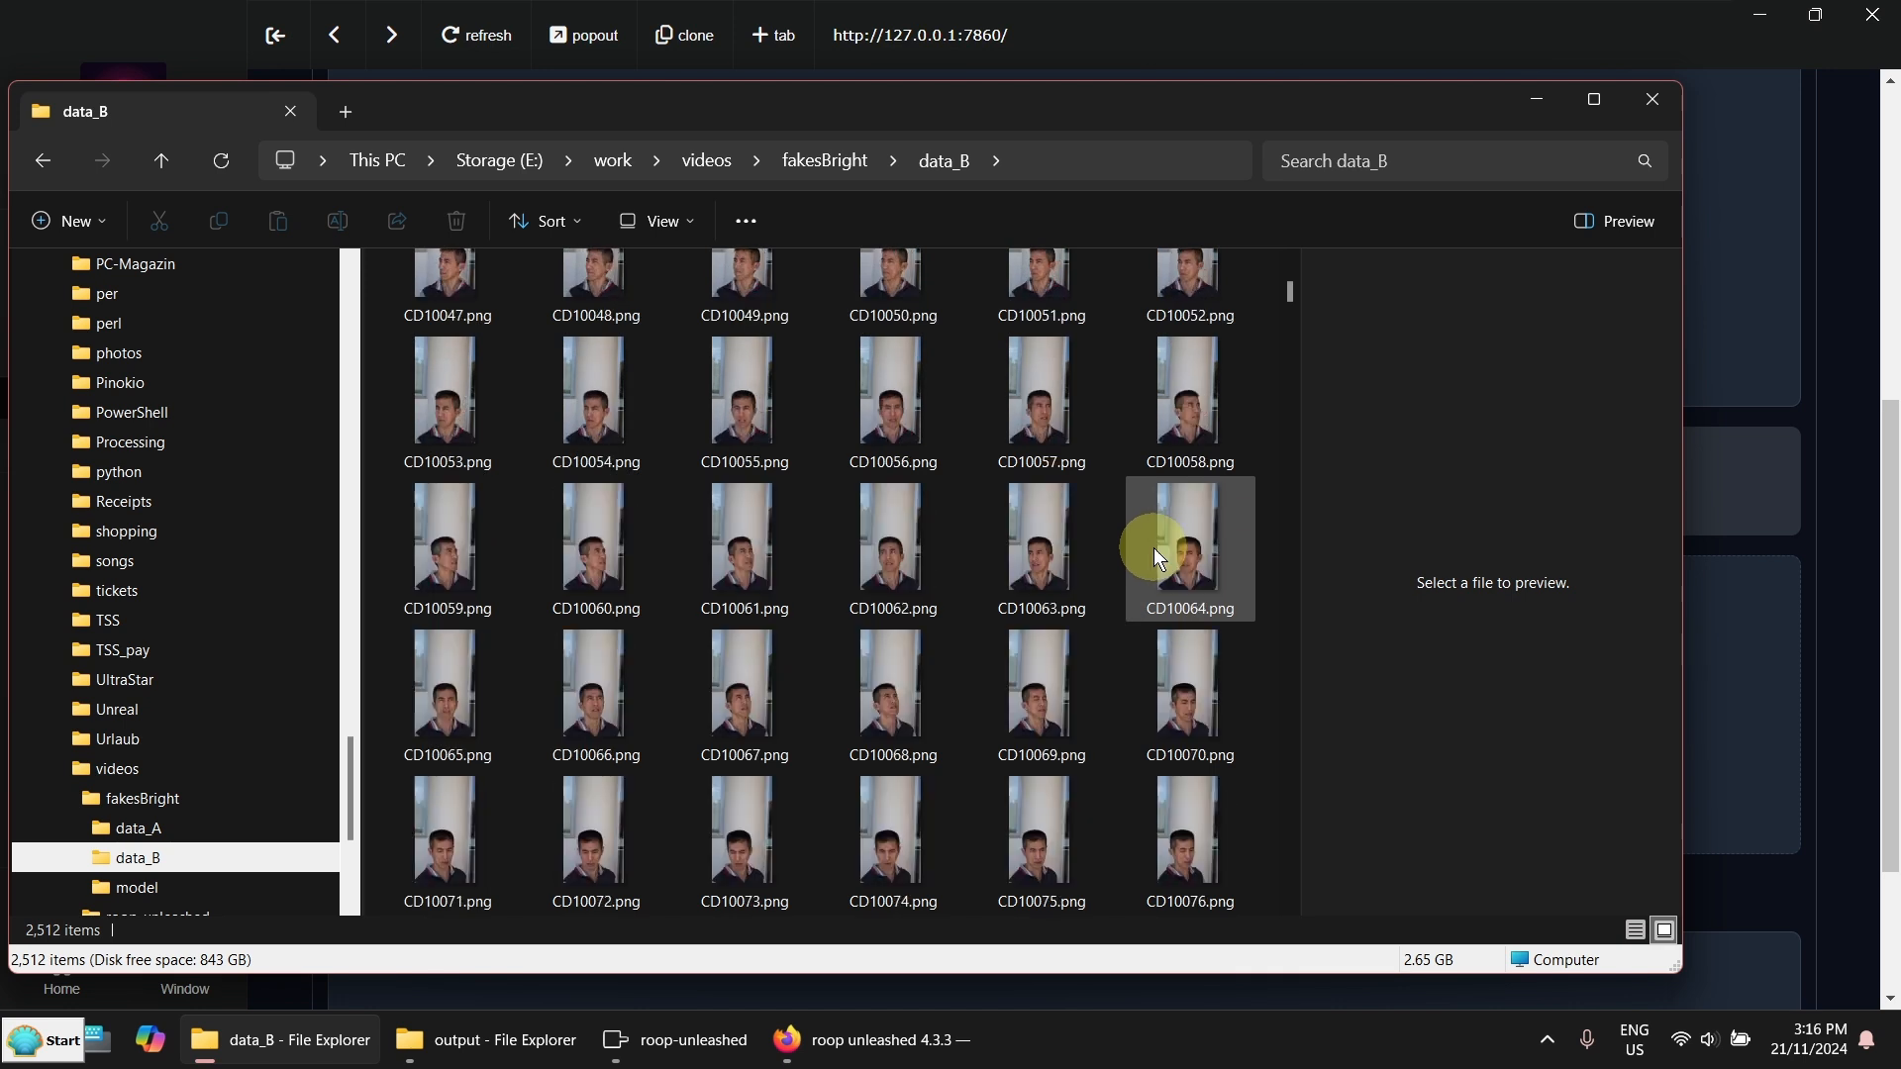
{"action": "scroll", "scroll_direction": "down", "scroll_amount": 3}
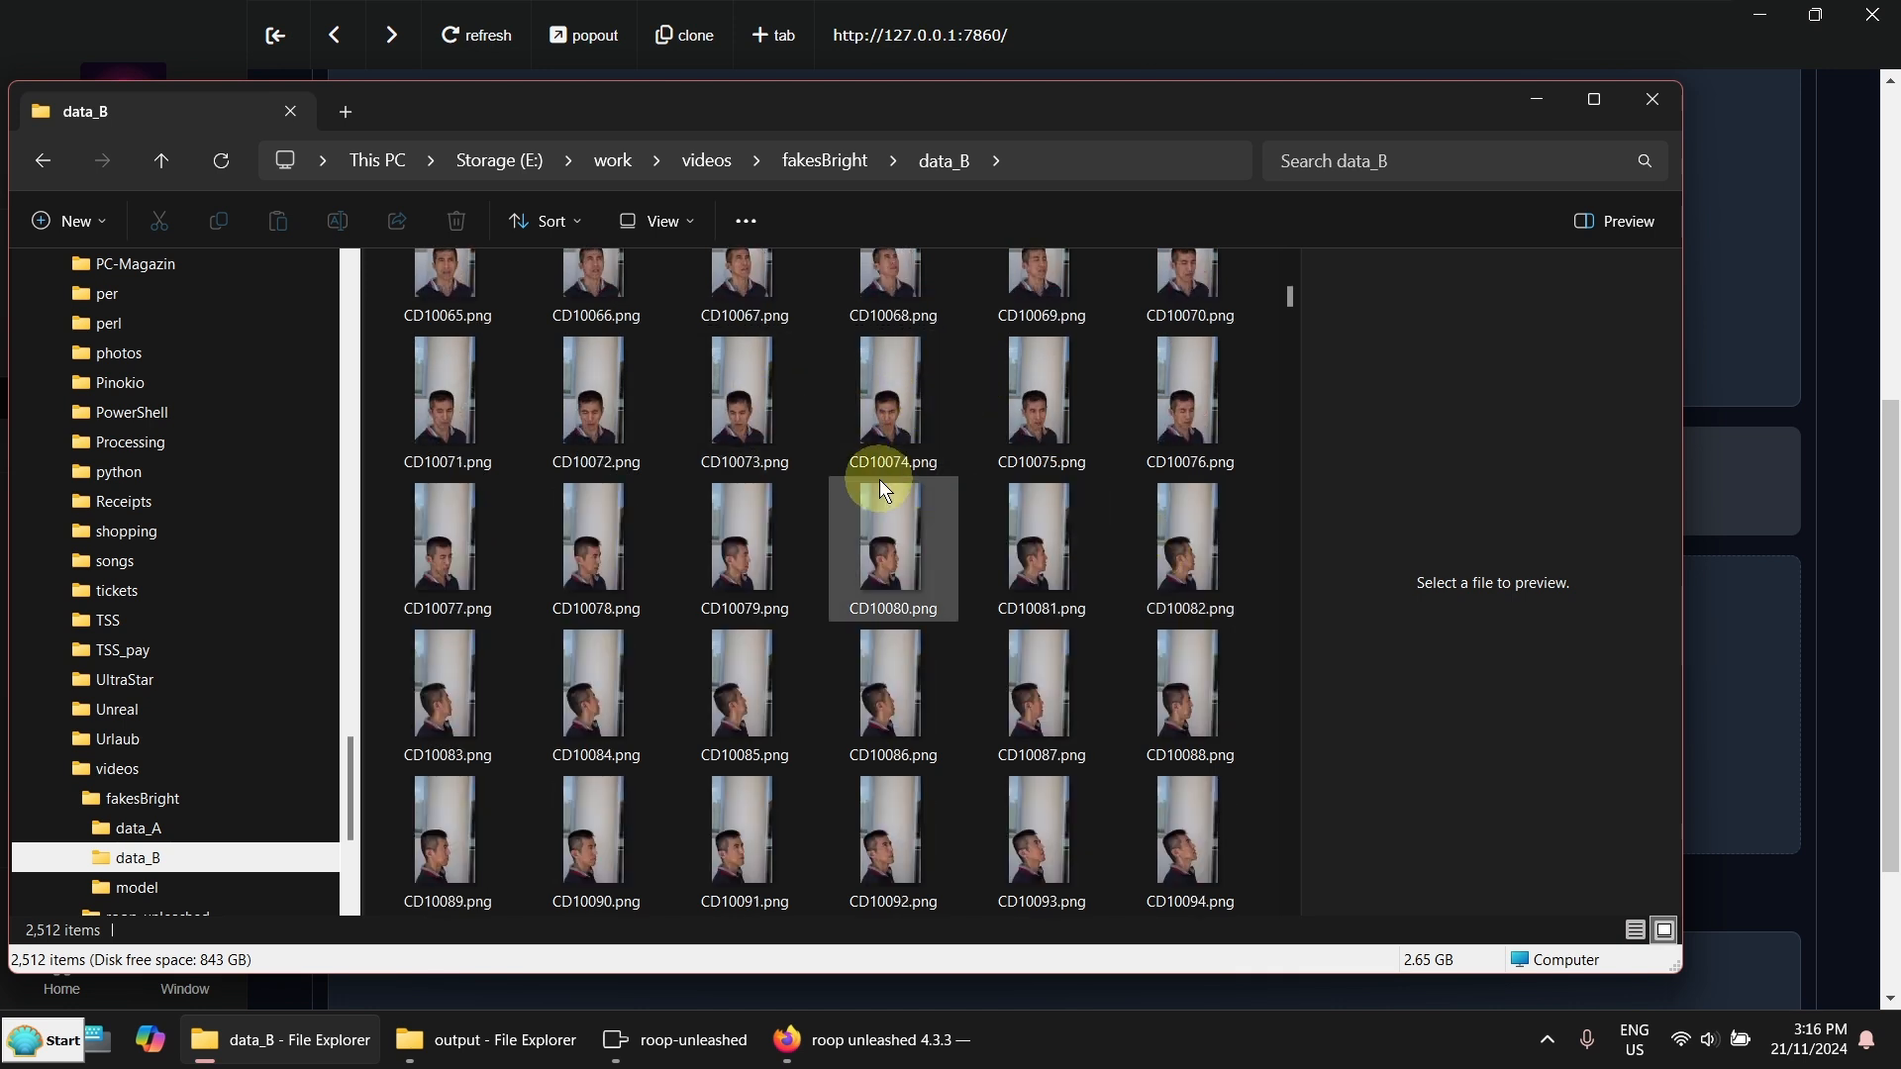
{"action": "left_click", "coordinate": [891, 539]}
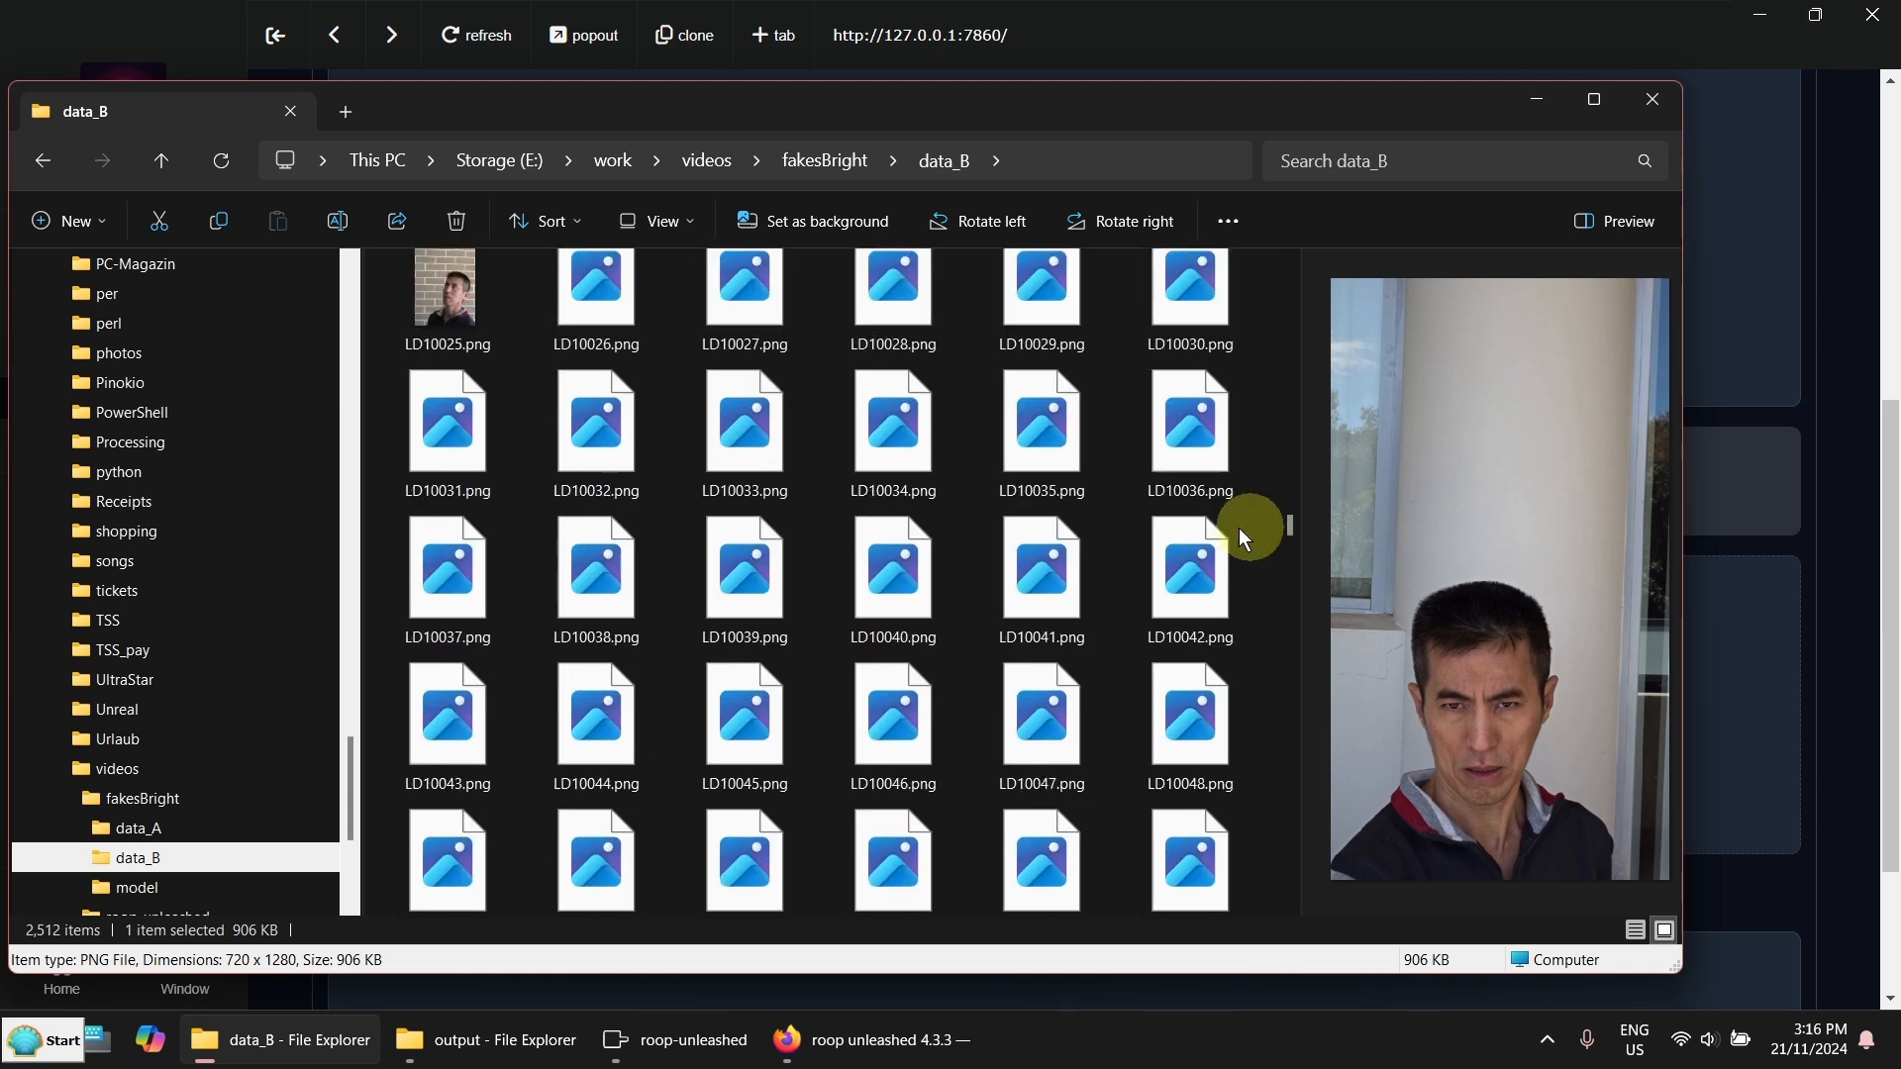
{"action": "scroll", "scroll_direction": "down", "scroll_amount": 3}
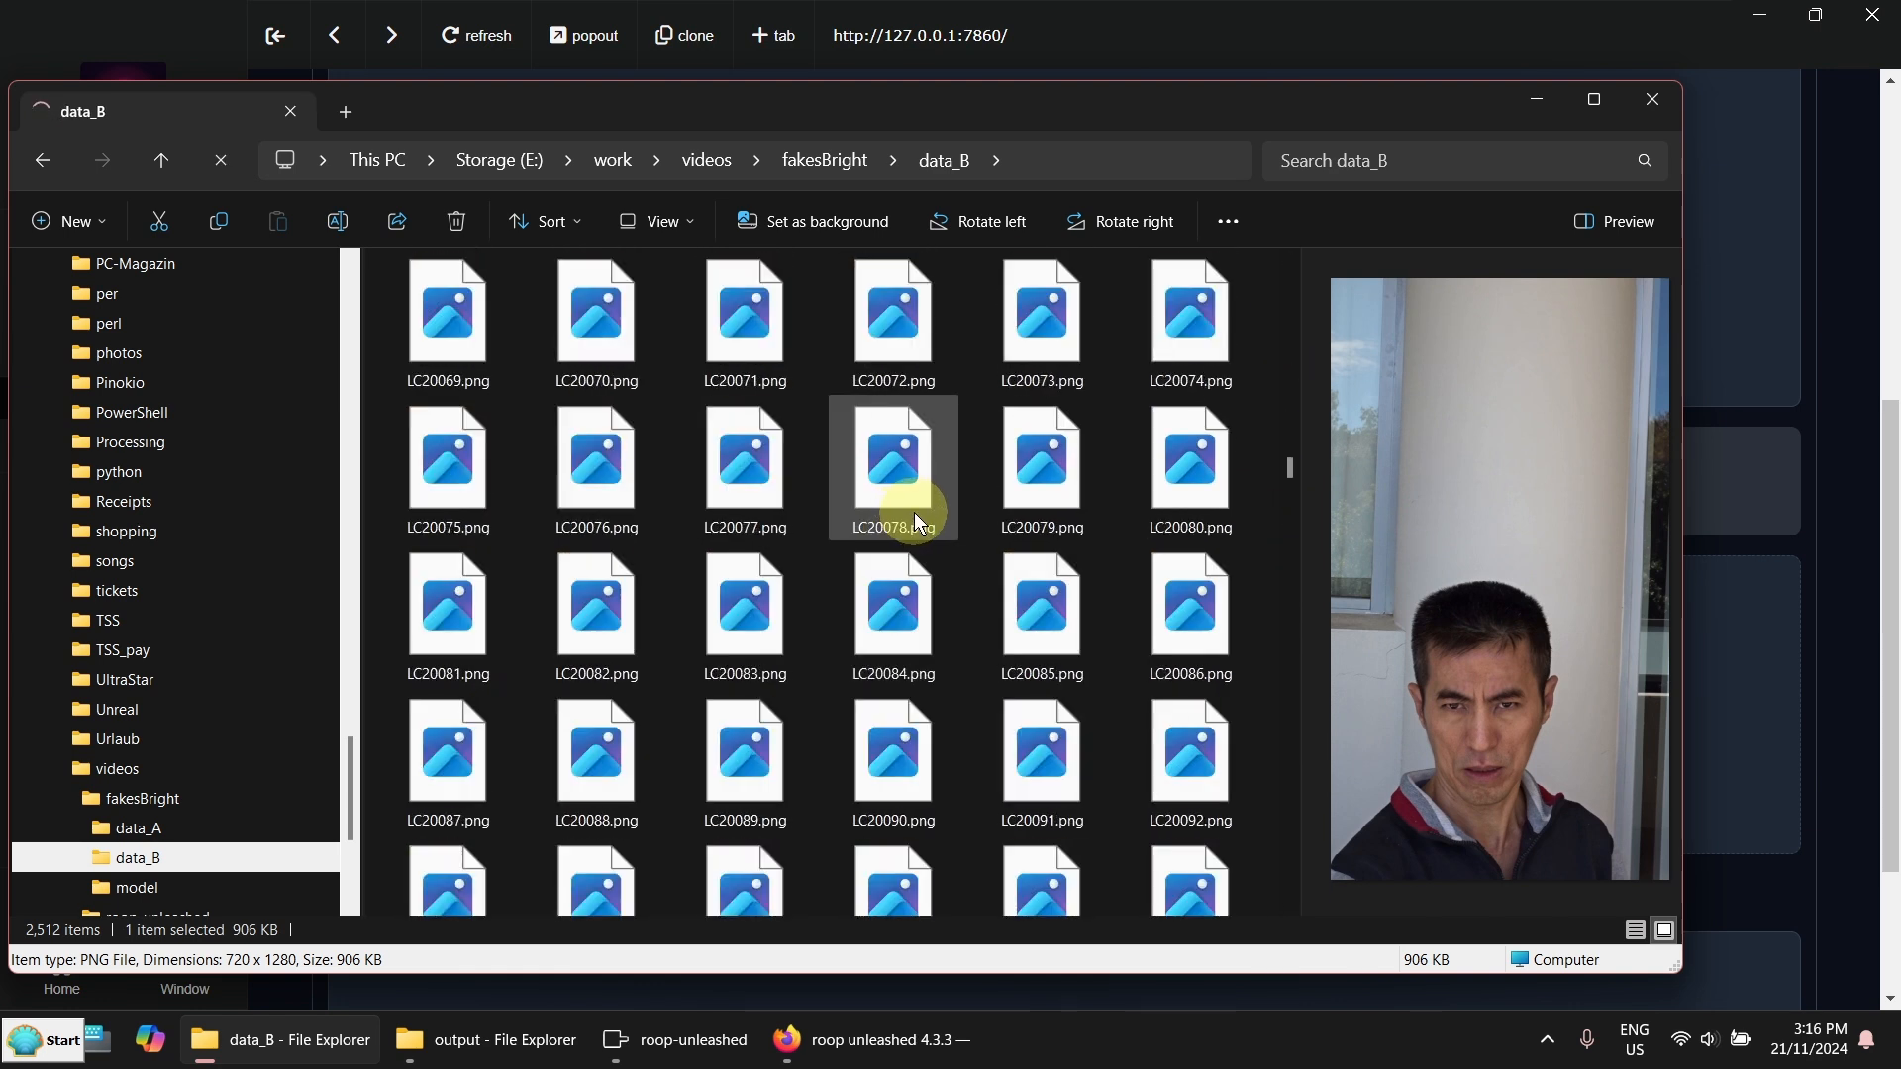
Load twelve face PNGs as input files and view their faces in the faceset gallery
{"action": "left_click", "coordinate": [675, 1039]}
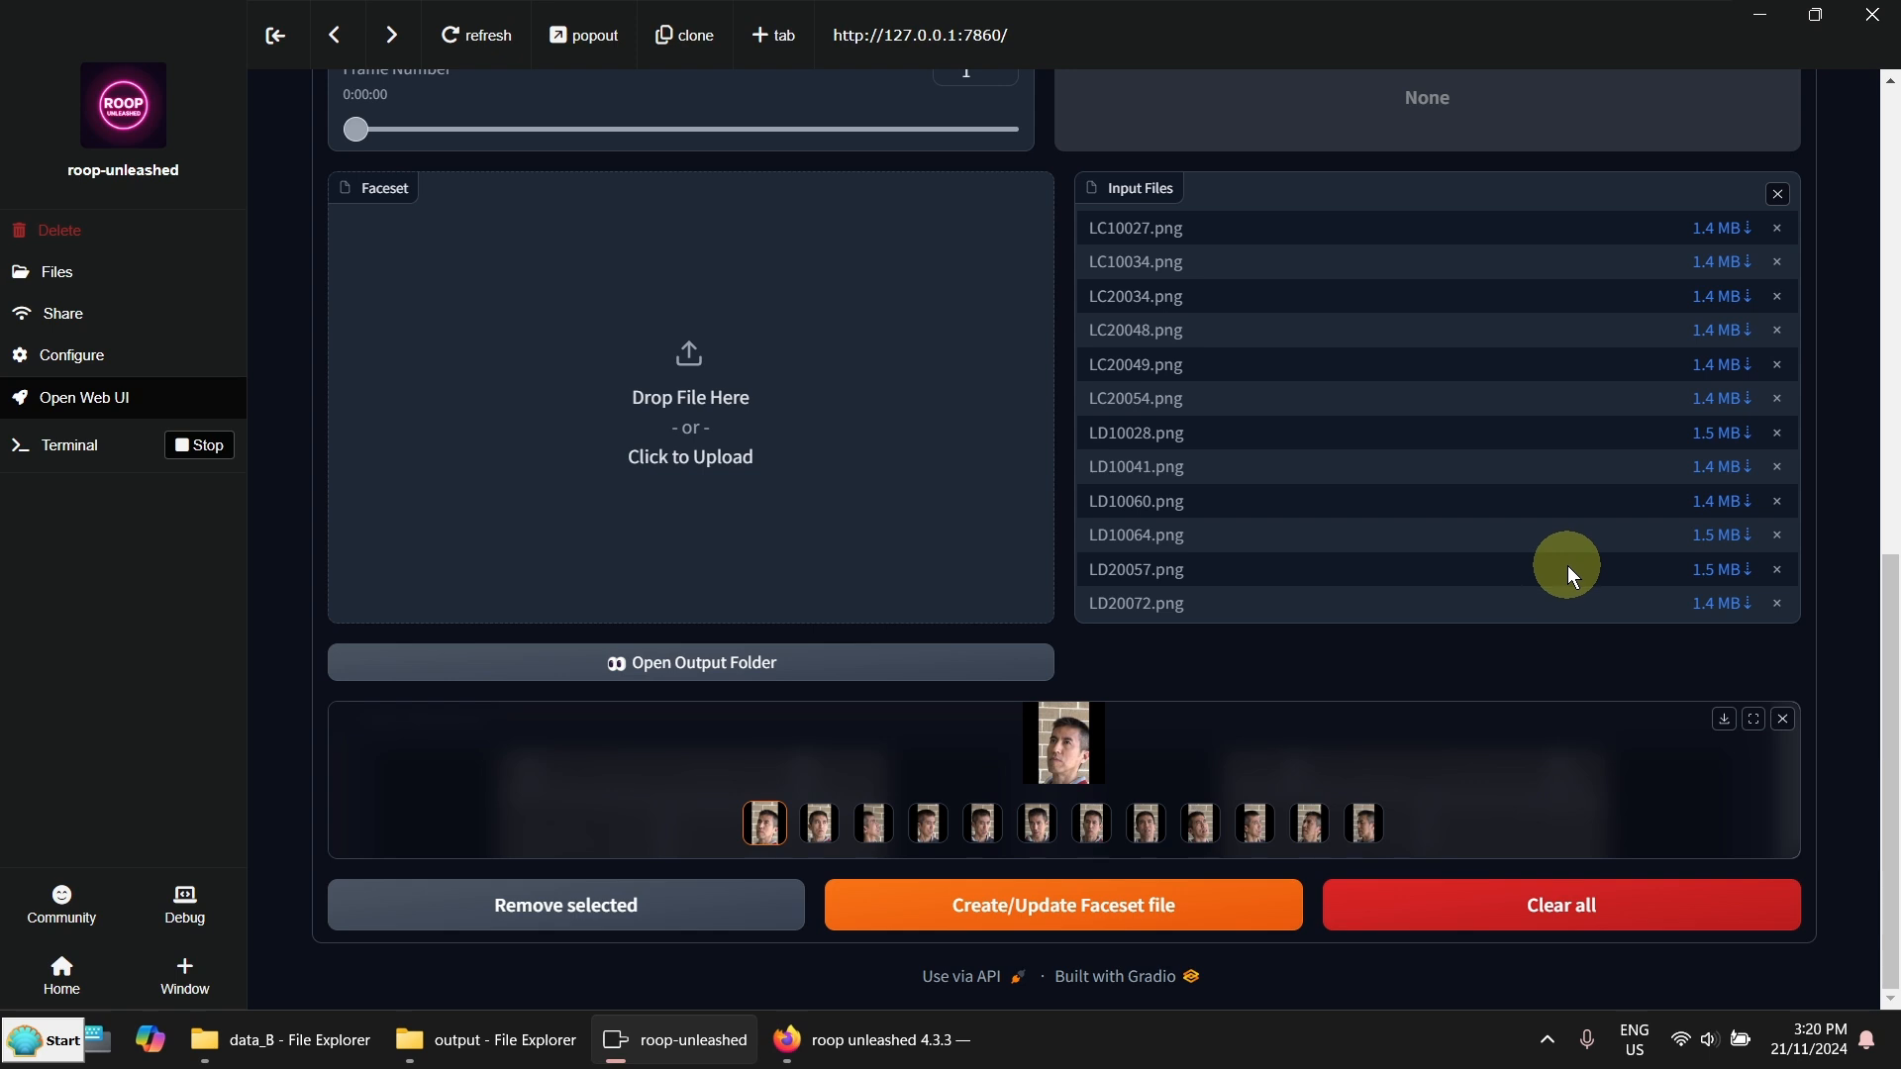
{"action": "scroll", "scroll_direction": "down", "scroll_amount": 3}
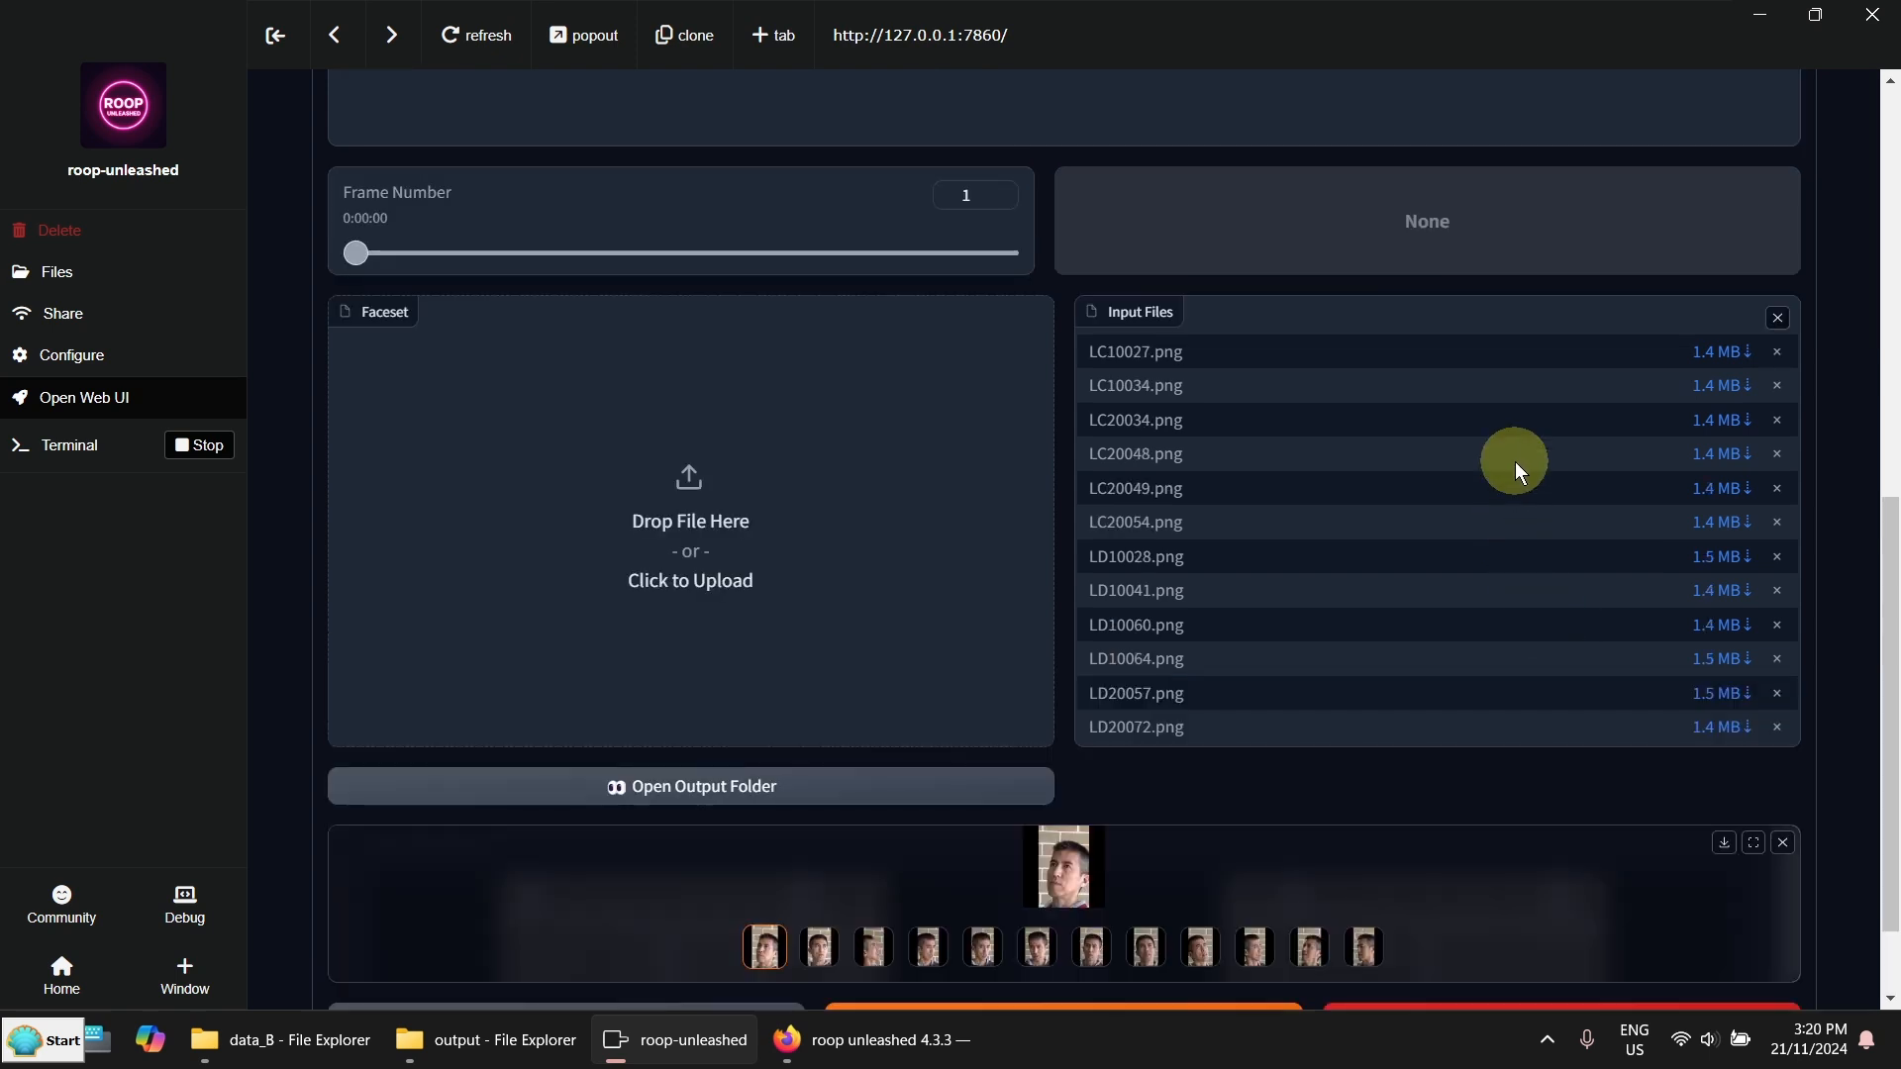
{"action": "scroll", "scroll_direction": "down", "scroll_amount": 3}
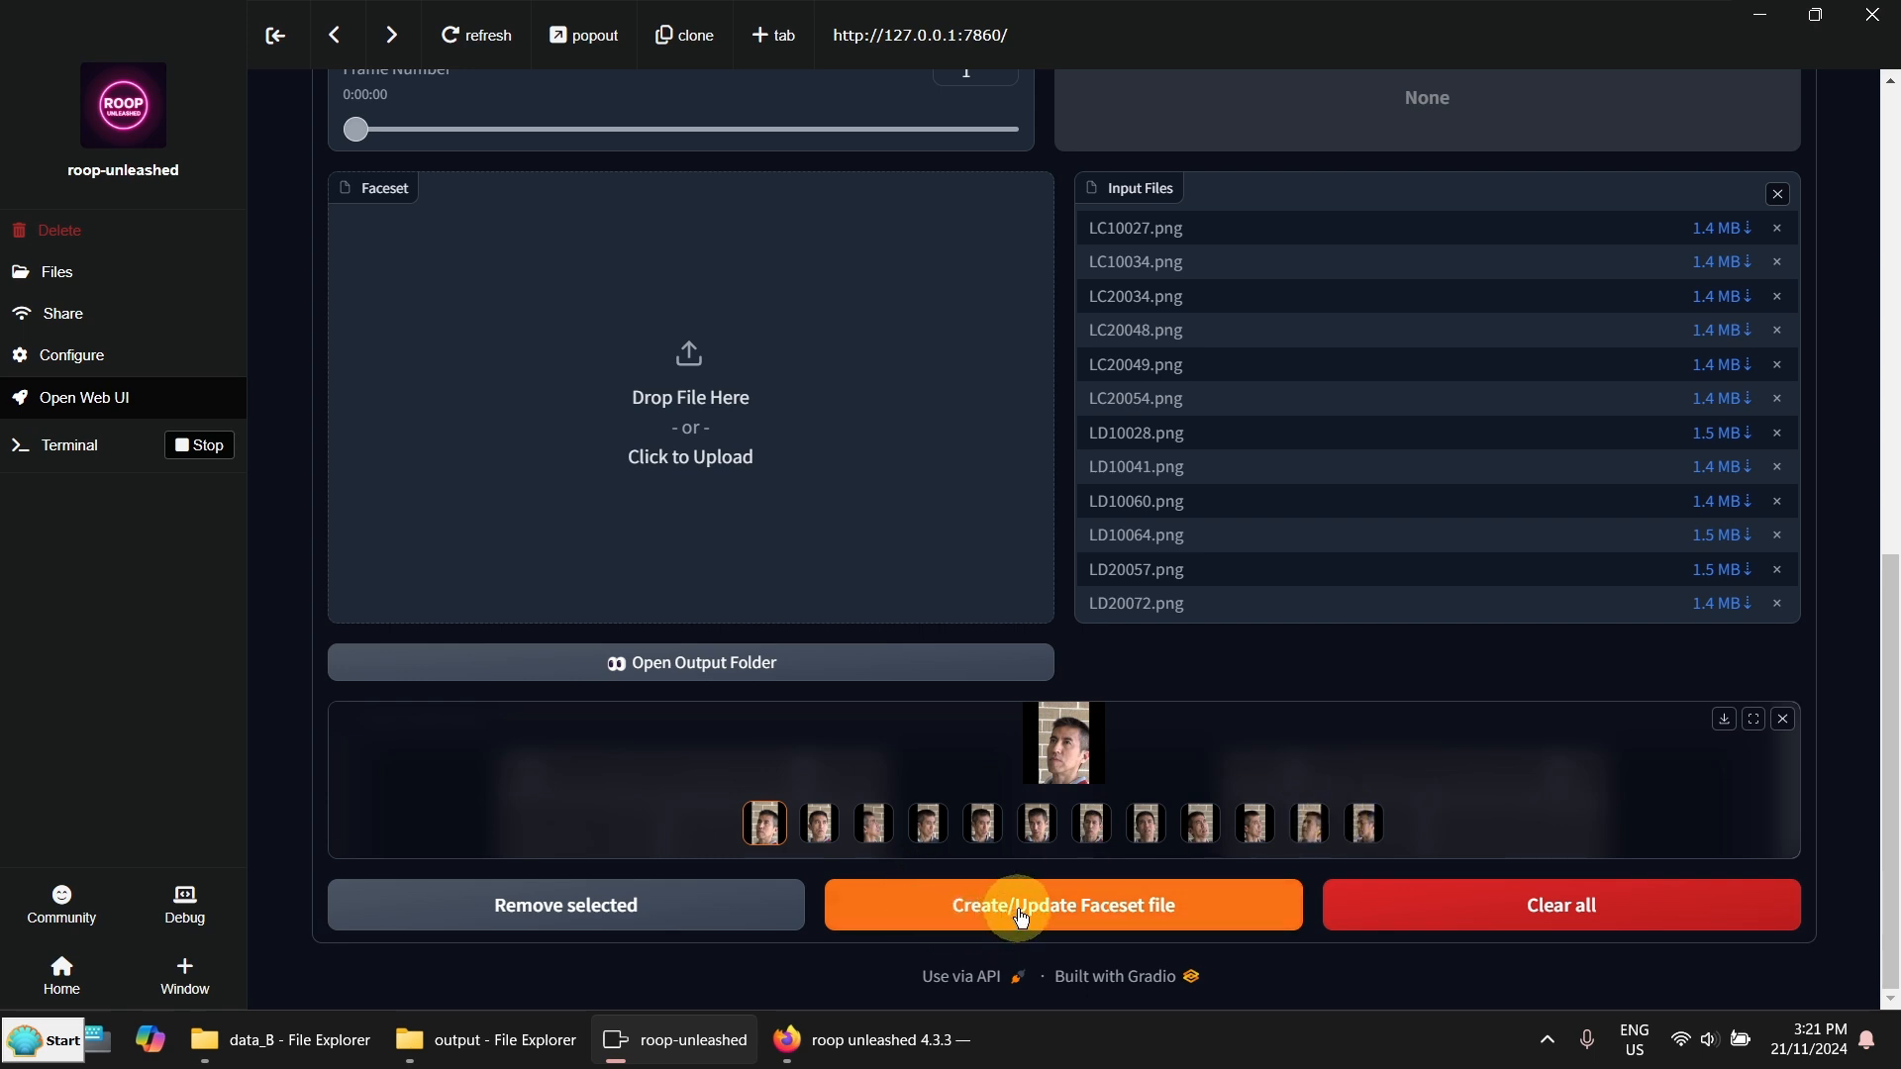
Build the faceset and save it as demo.fsz in E:\work\videos\roop-unleashed
{"action": "left_click", "coordinate": [1060, 904]}
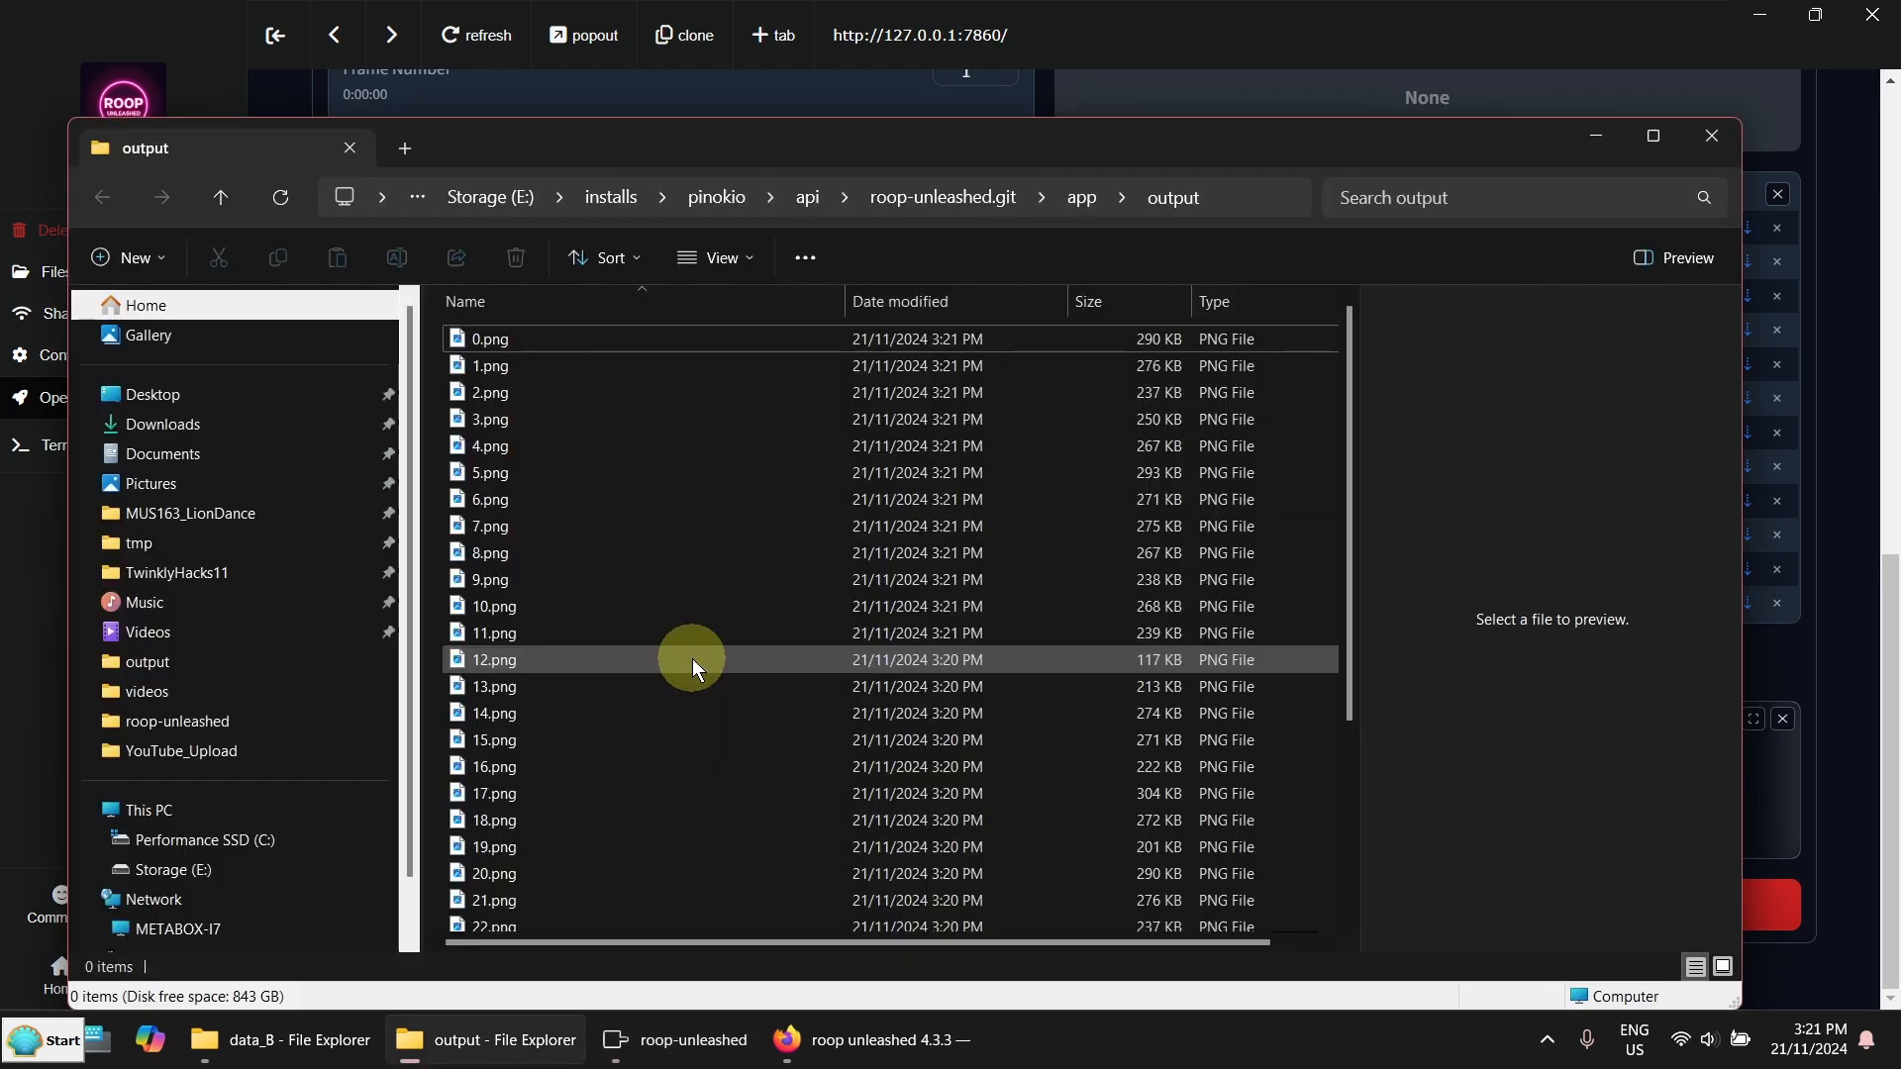
{"action": "scroll", "scroll_direction": "down", "scroll_amount": 3}
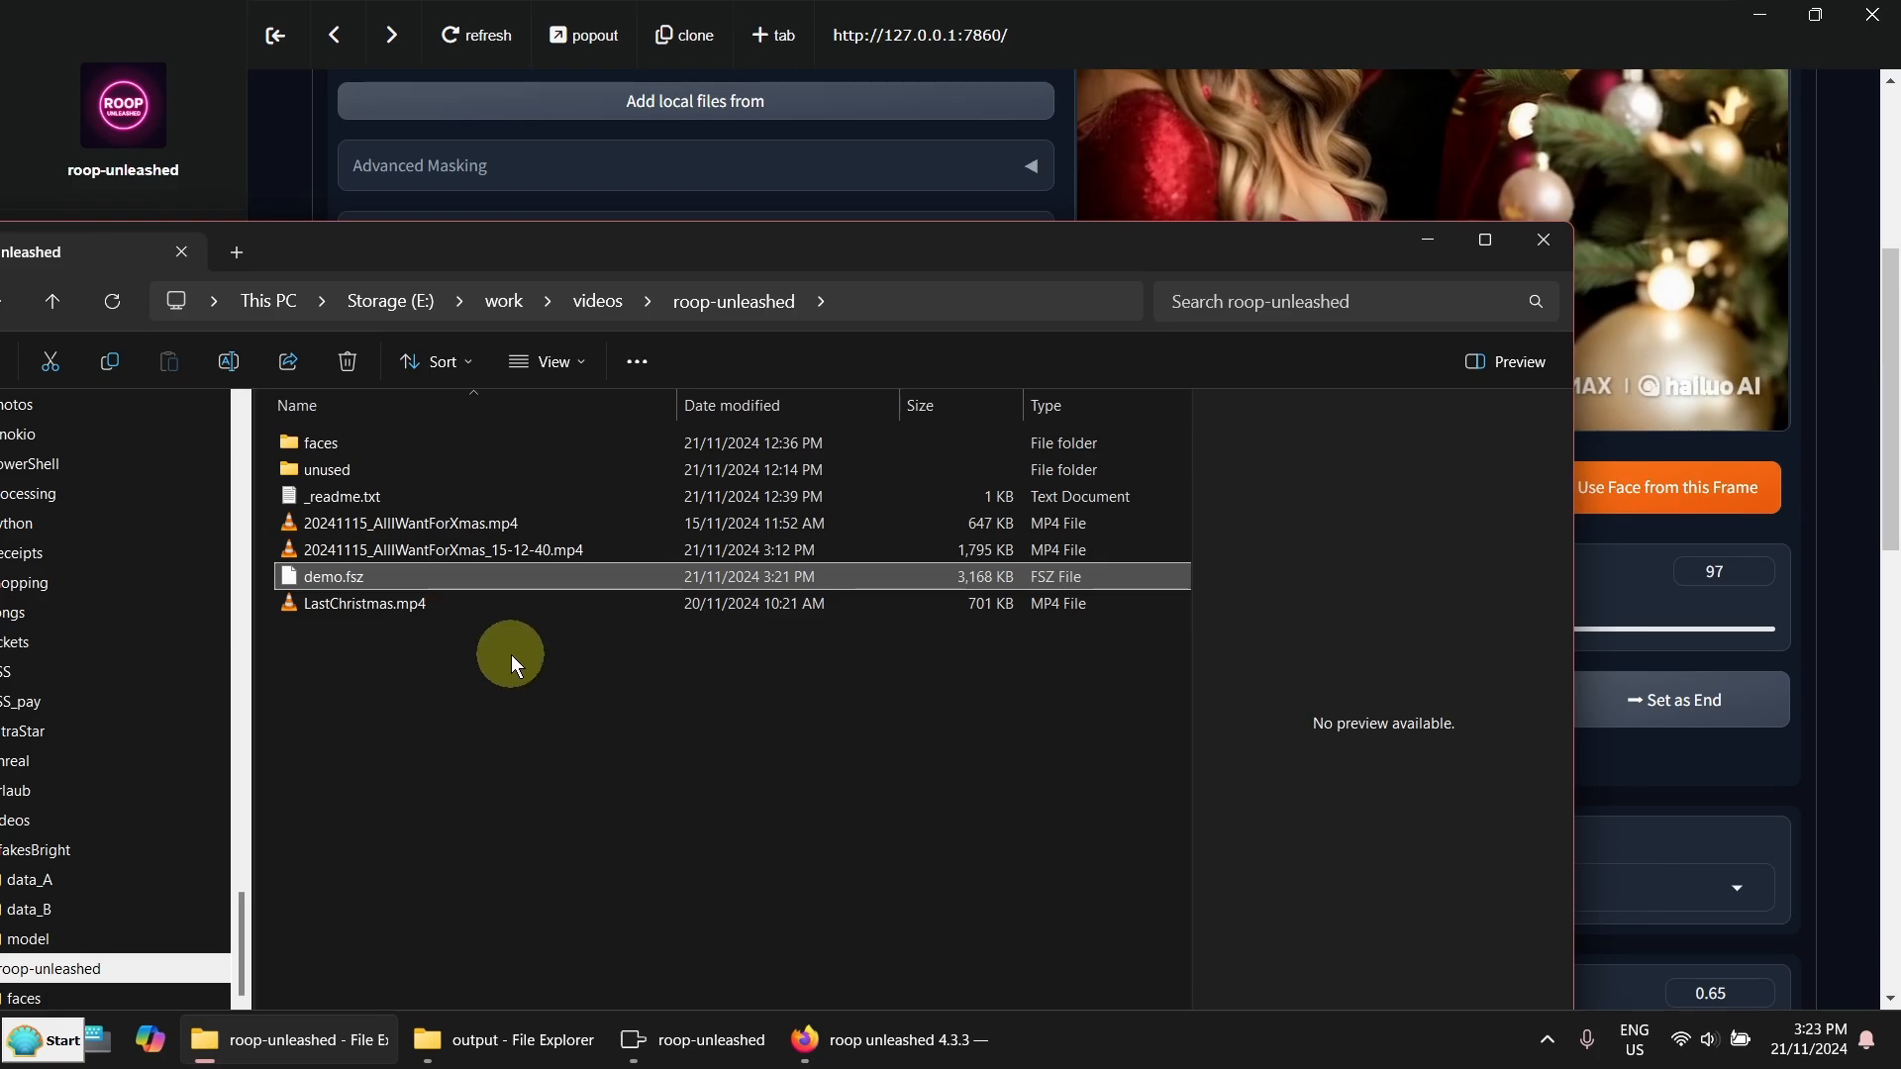
{"action": "left_click", "coordinate": [363, 603]}
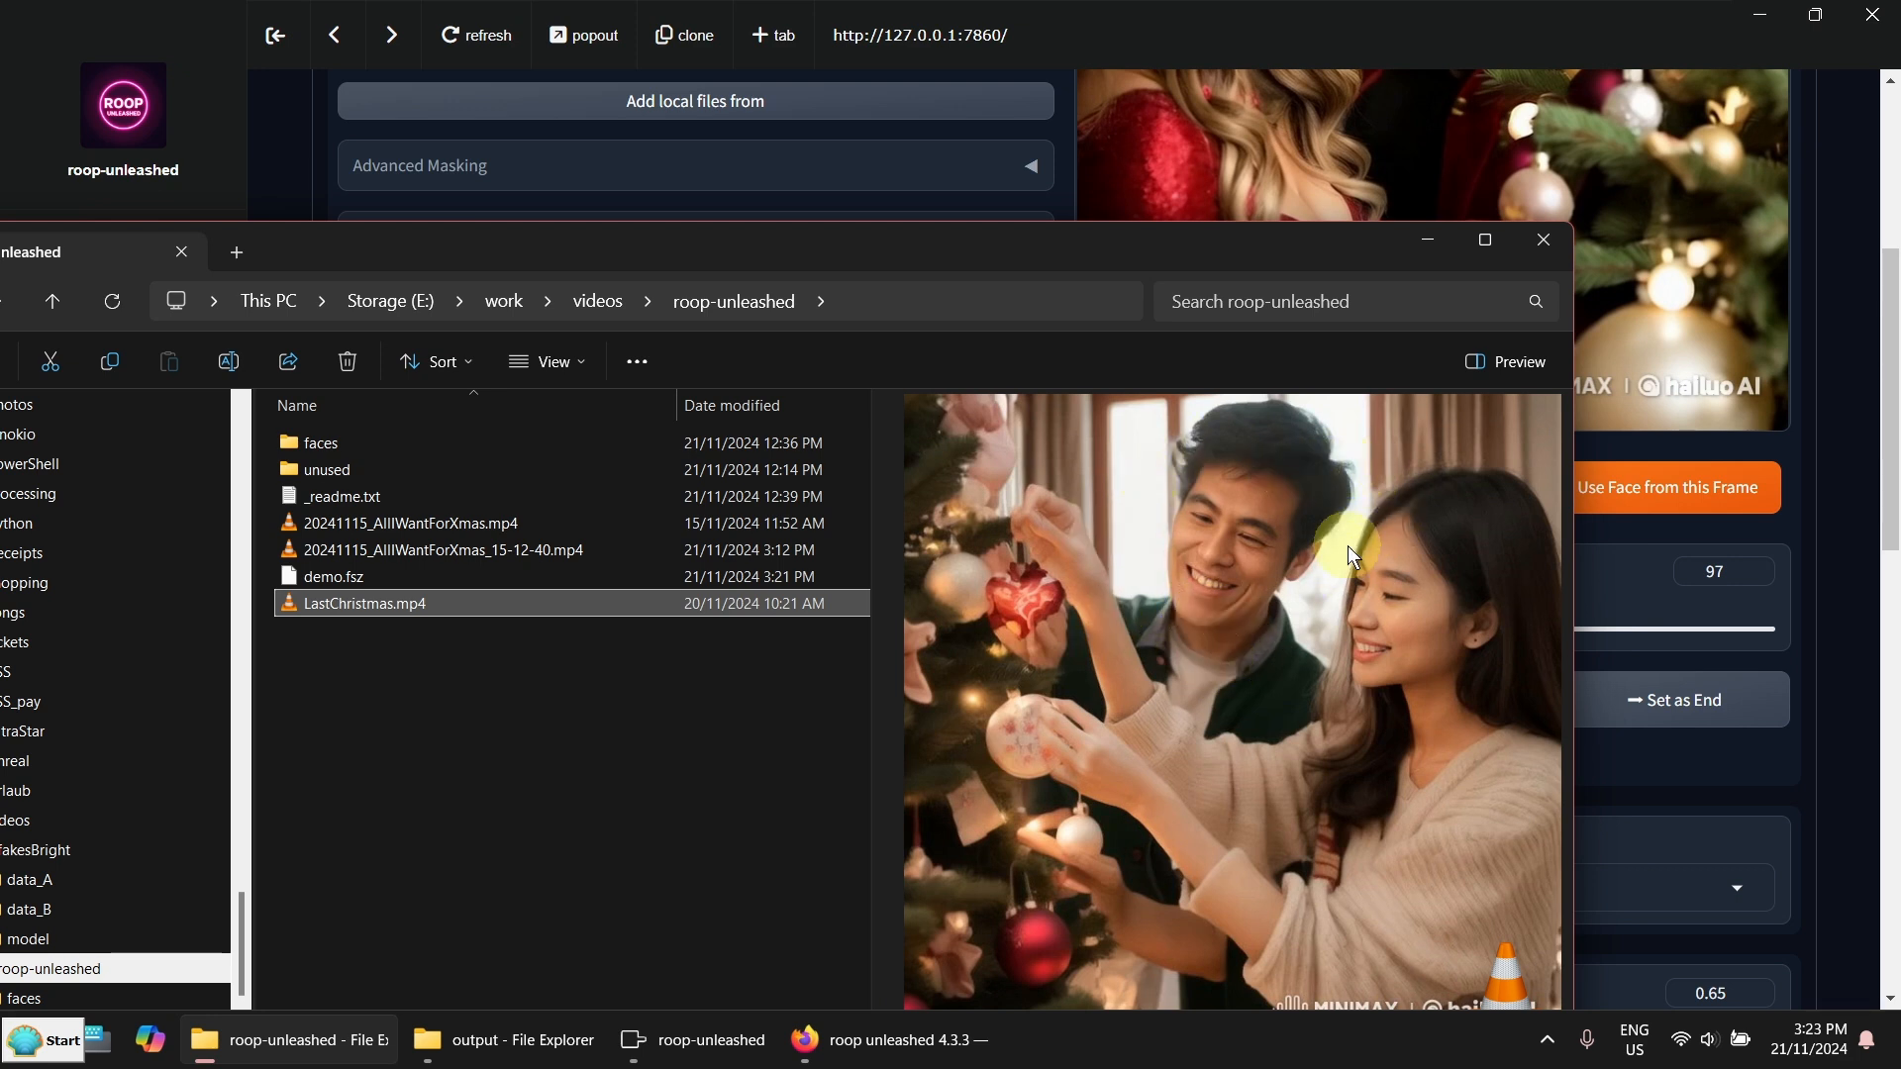
{"action": "mouse_move", "coordinate": [757, 664]}
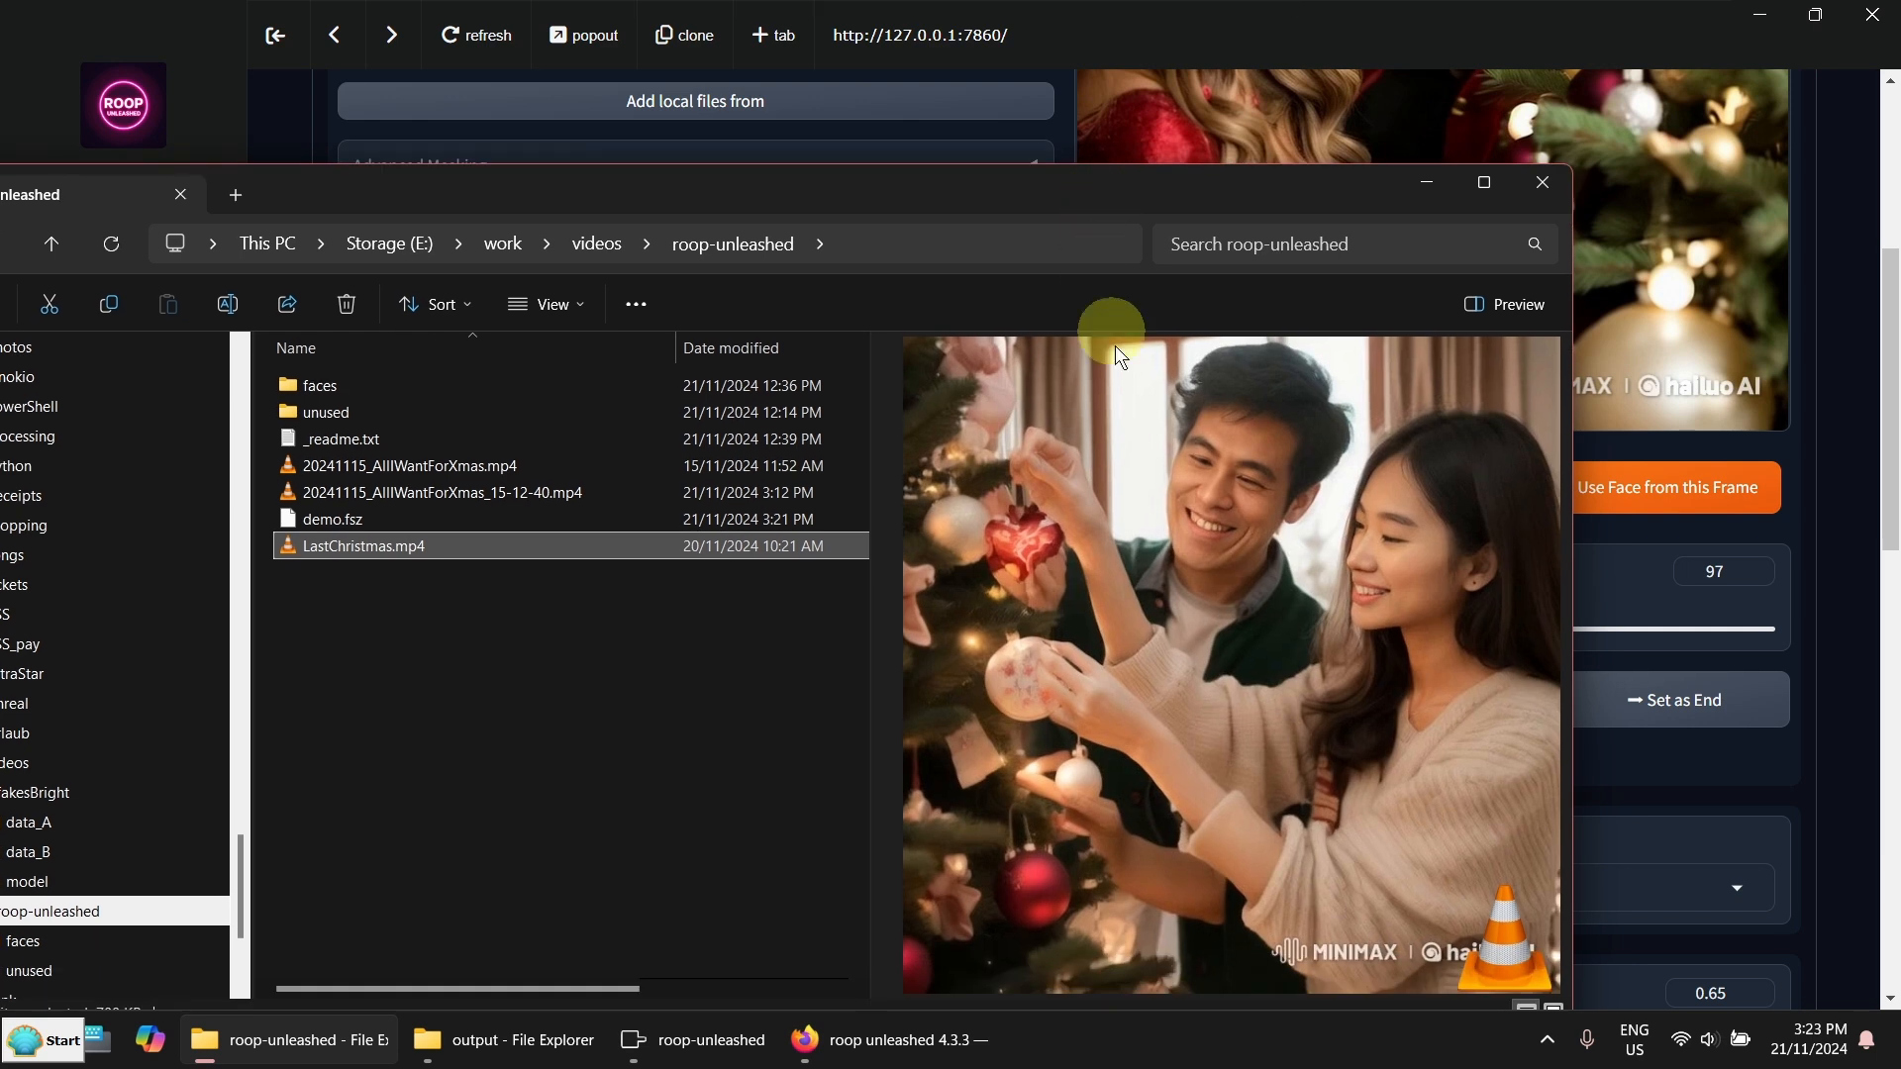
{"action": "mouse_move", "coordinate": [695, 618]}
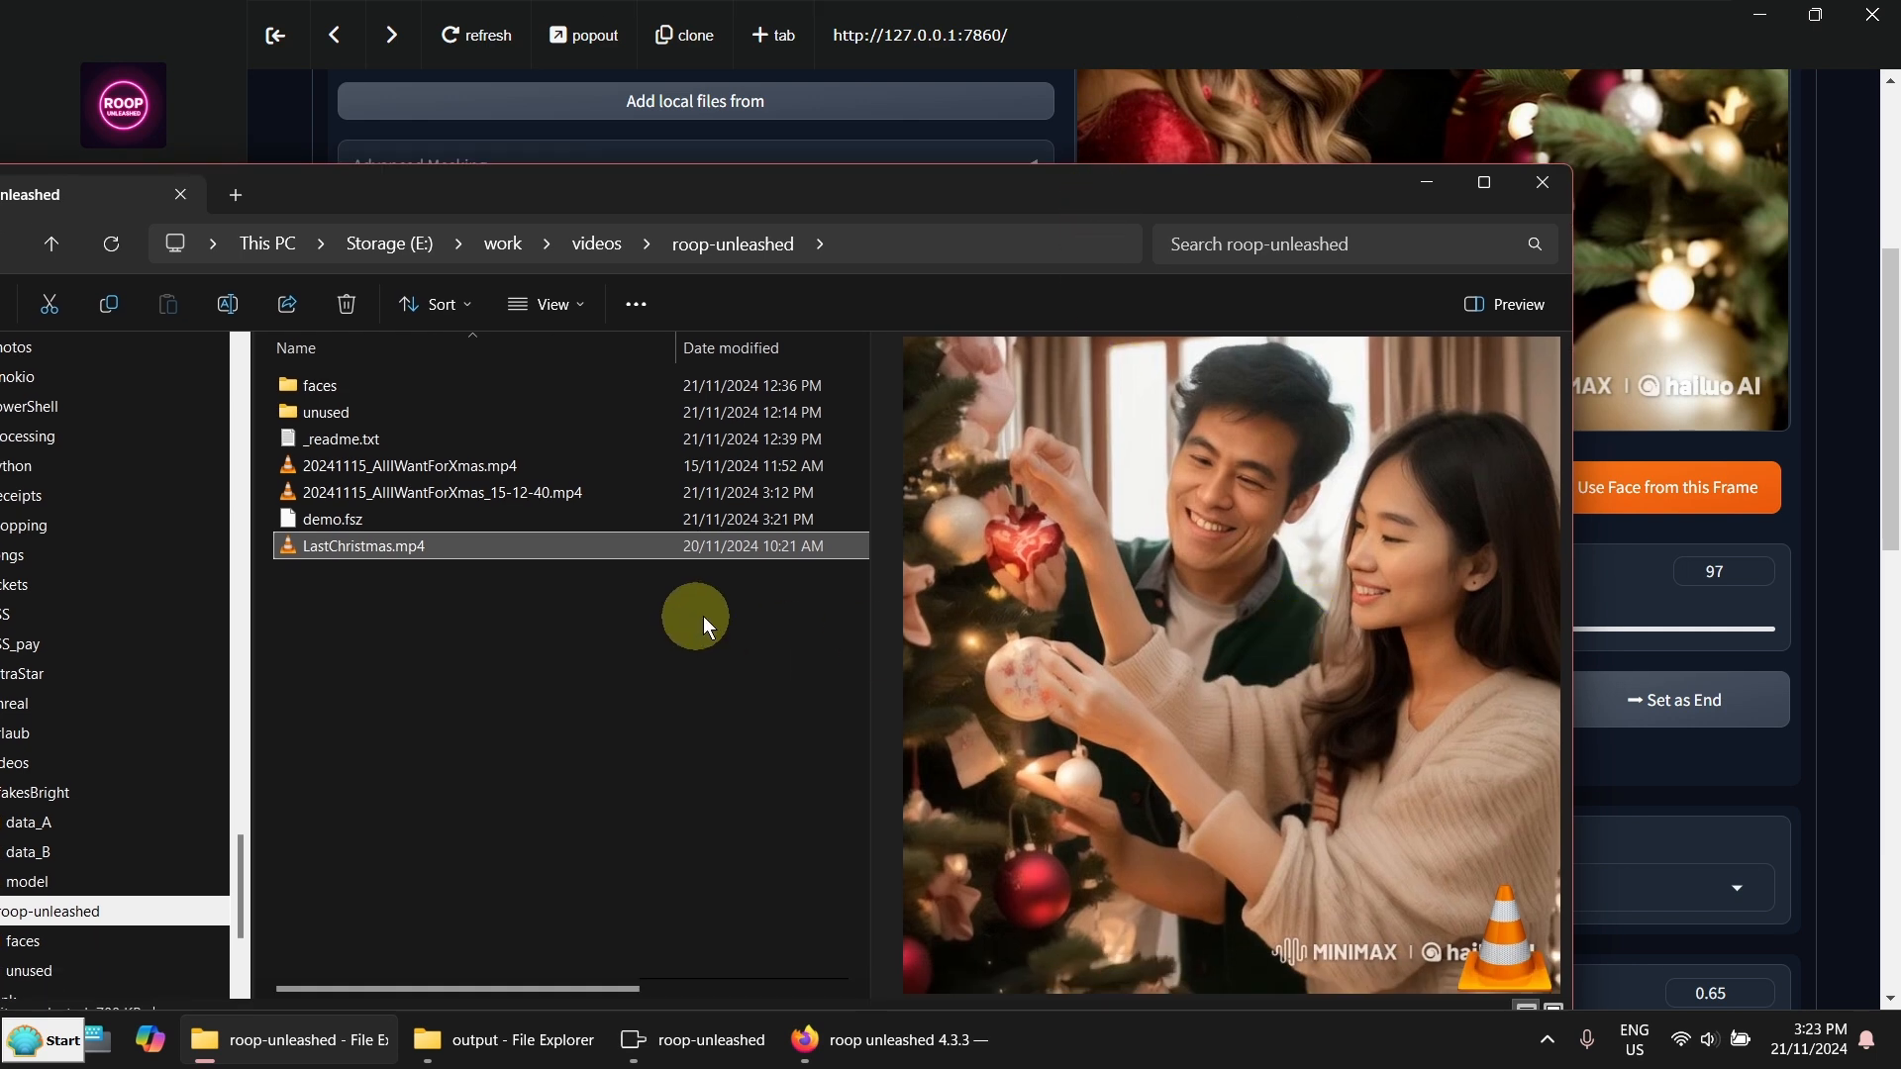
{"action": "double_click", "coordinate": [360, 546]}
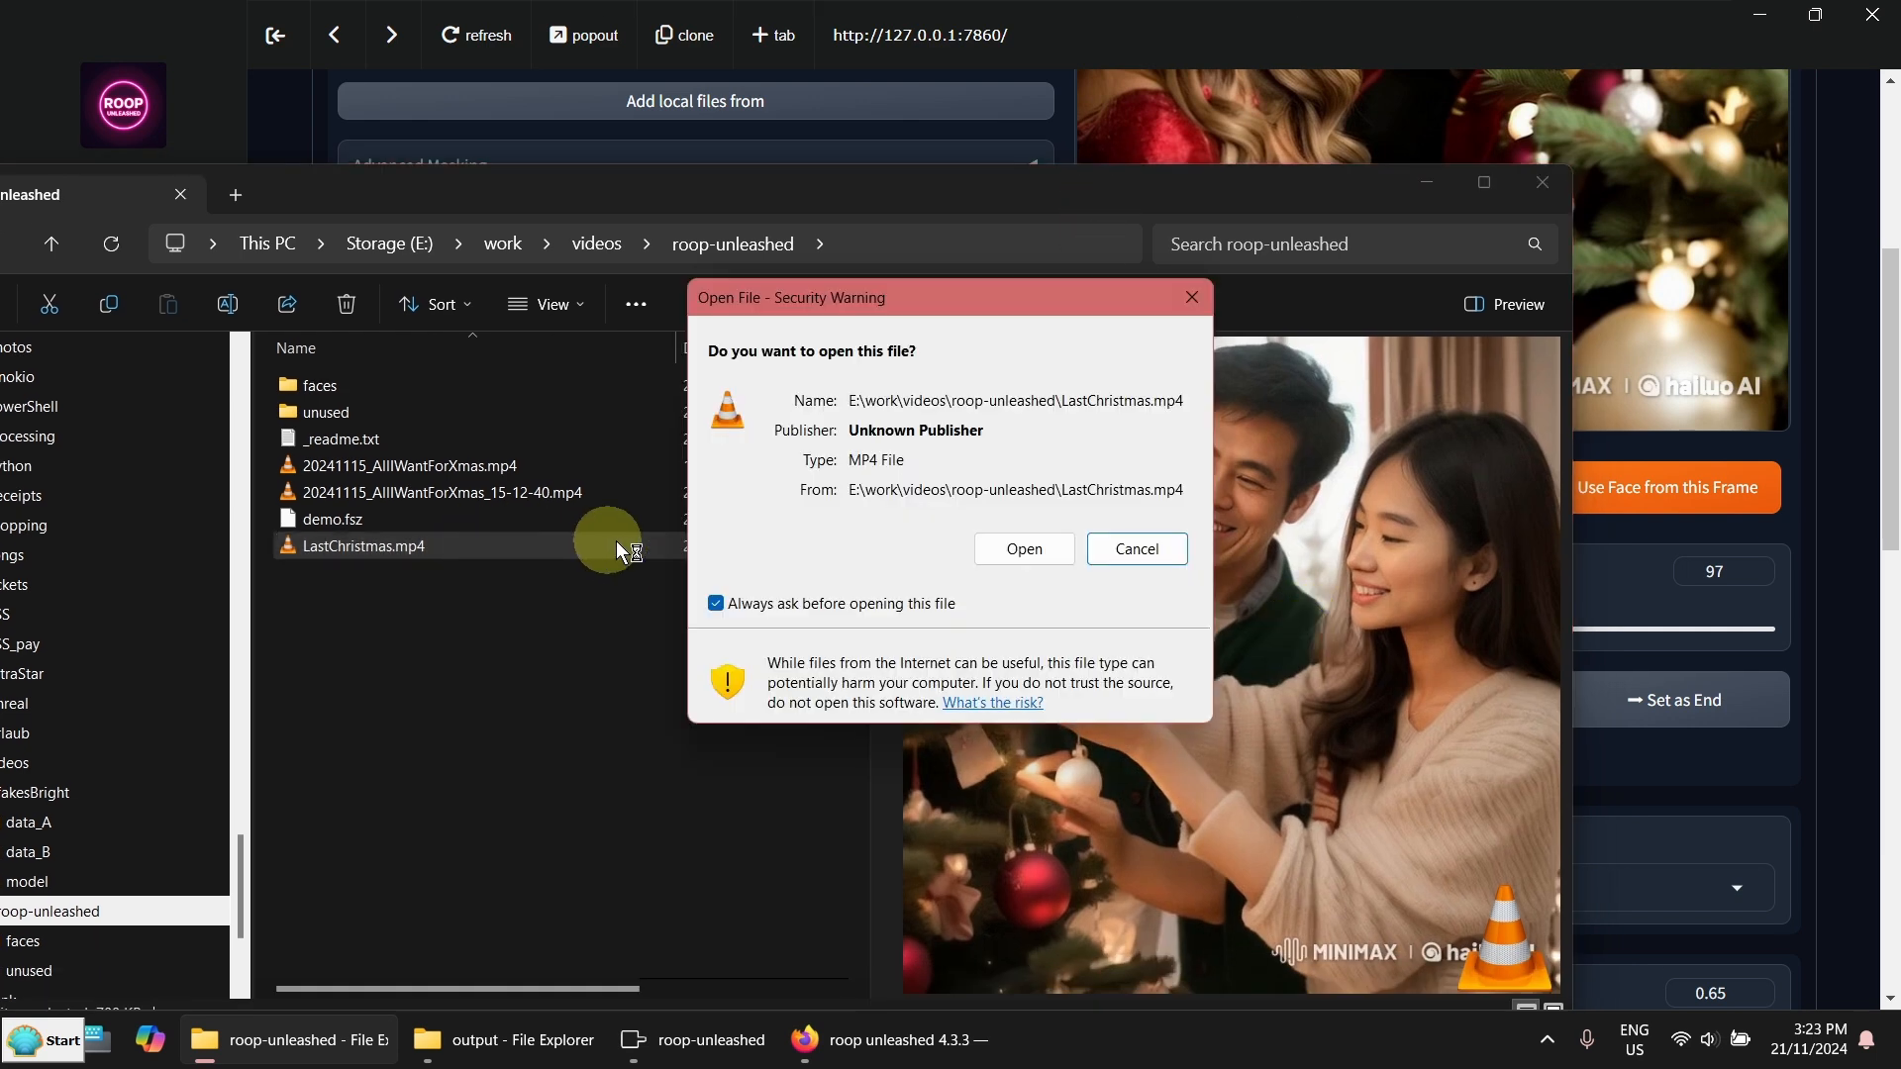
{"action": "left_click", "coordinate": [1022, 550]}
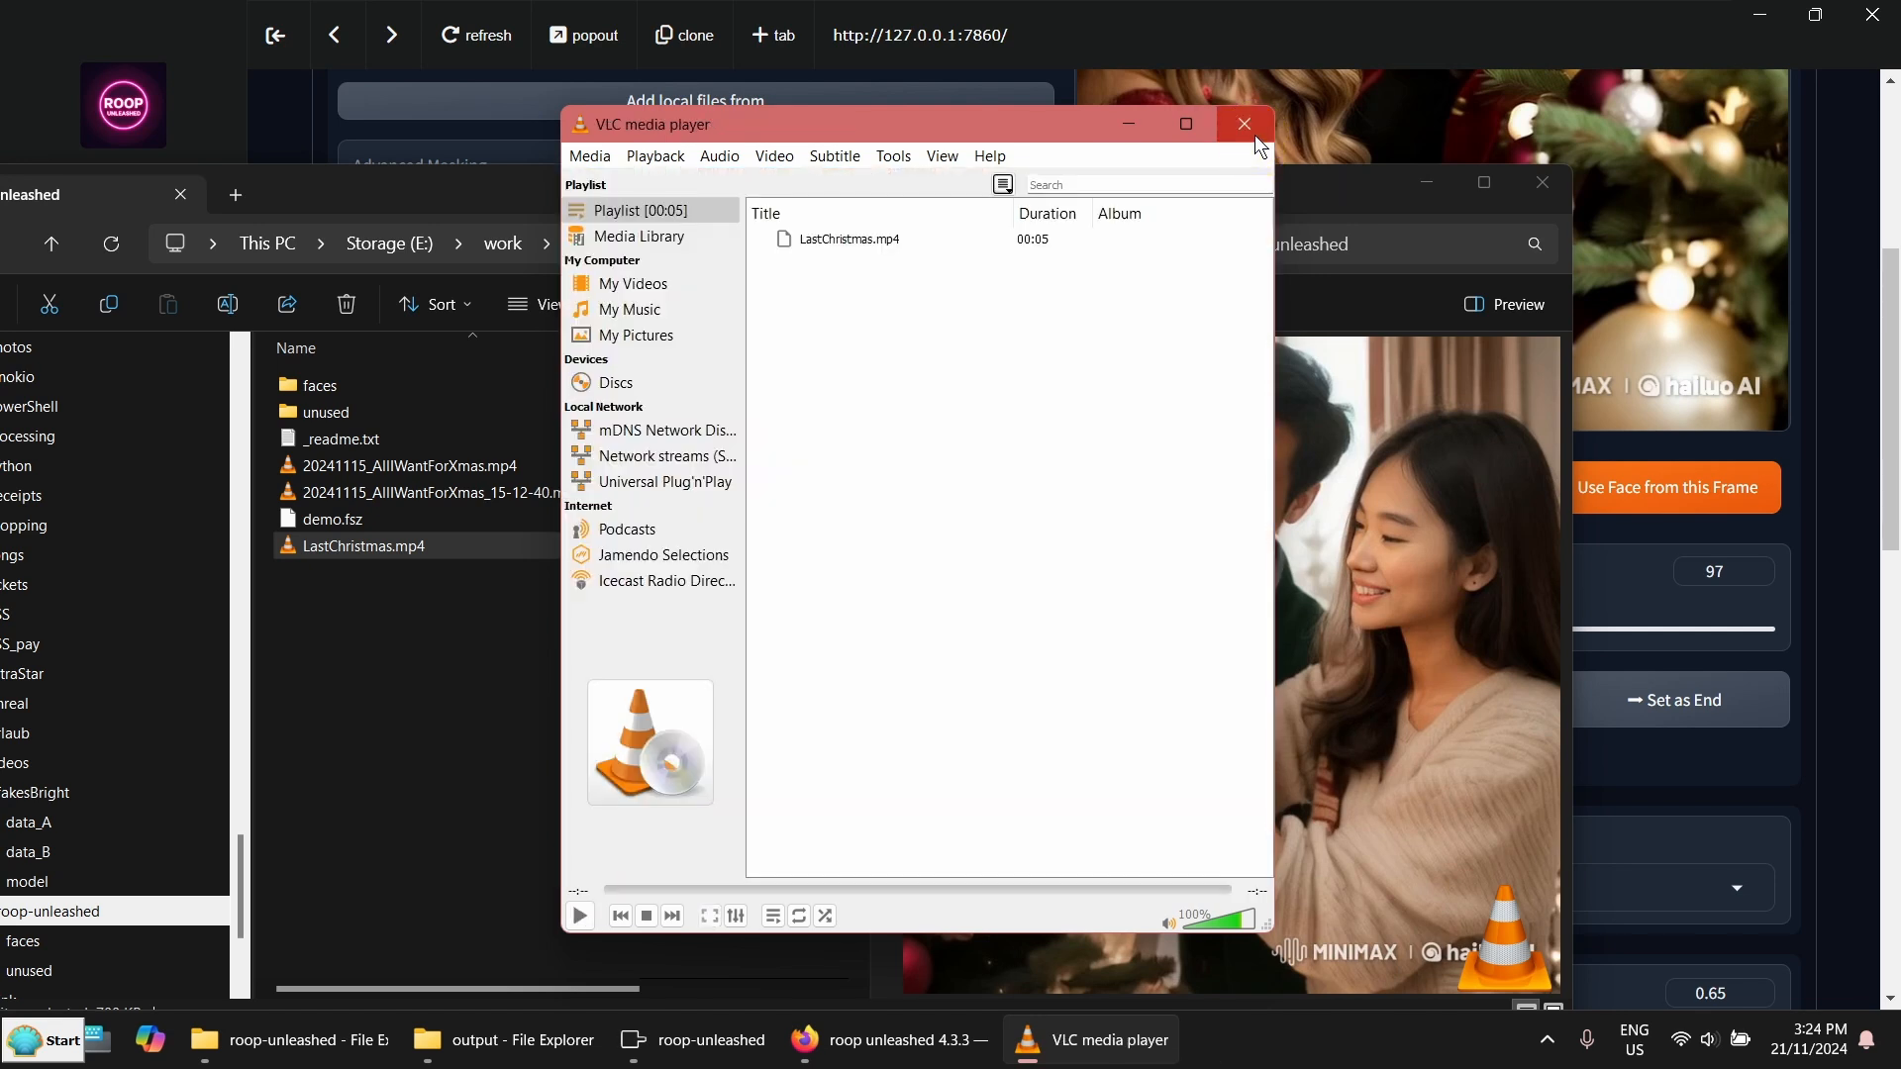
{"action": "left_click", "coordinate": [1242, 123]}
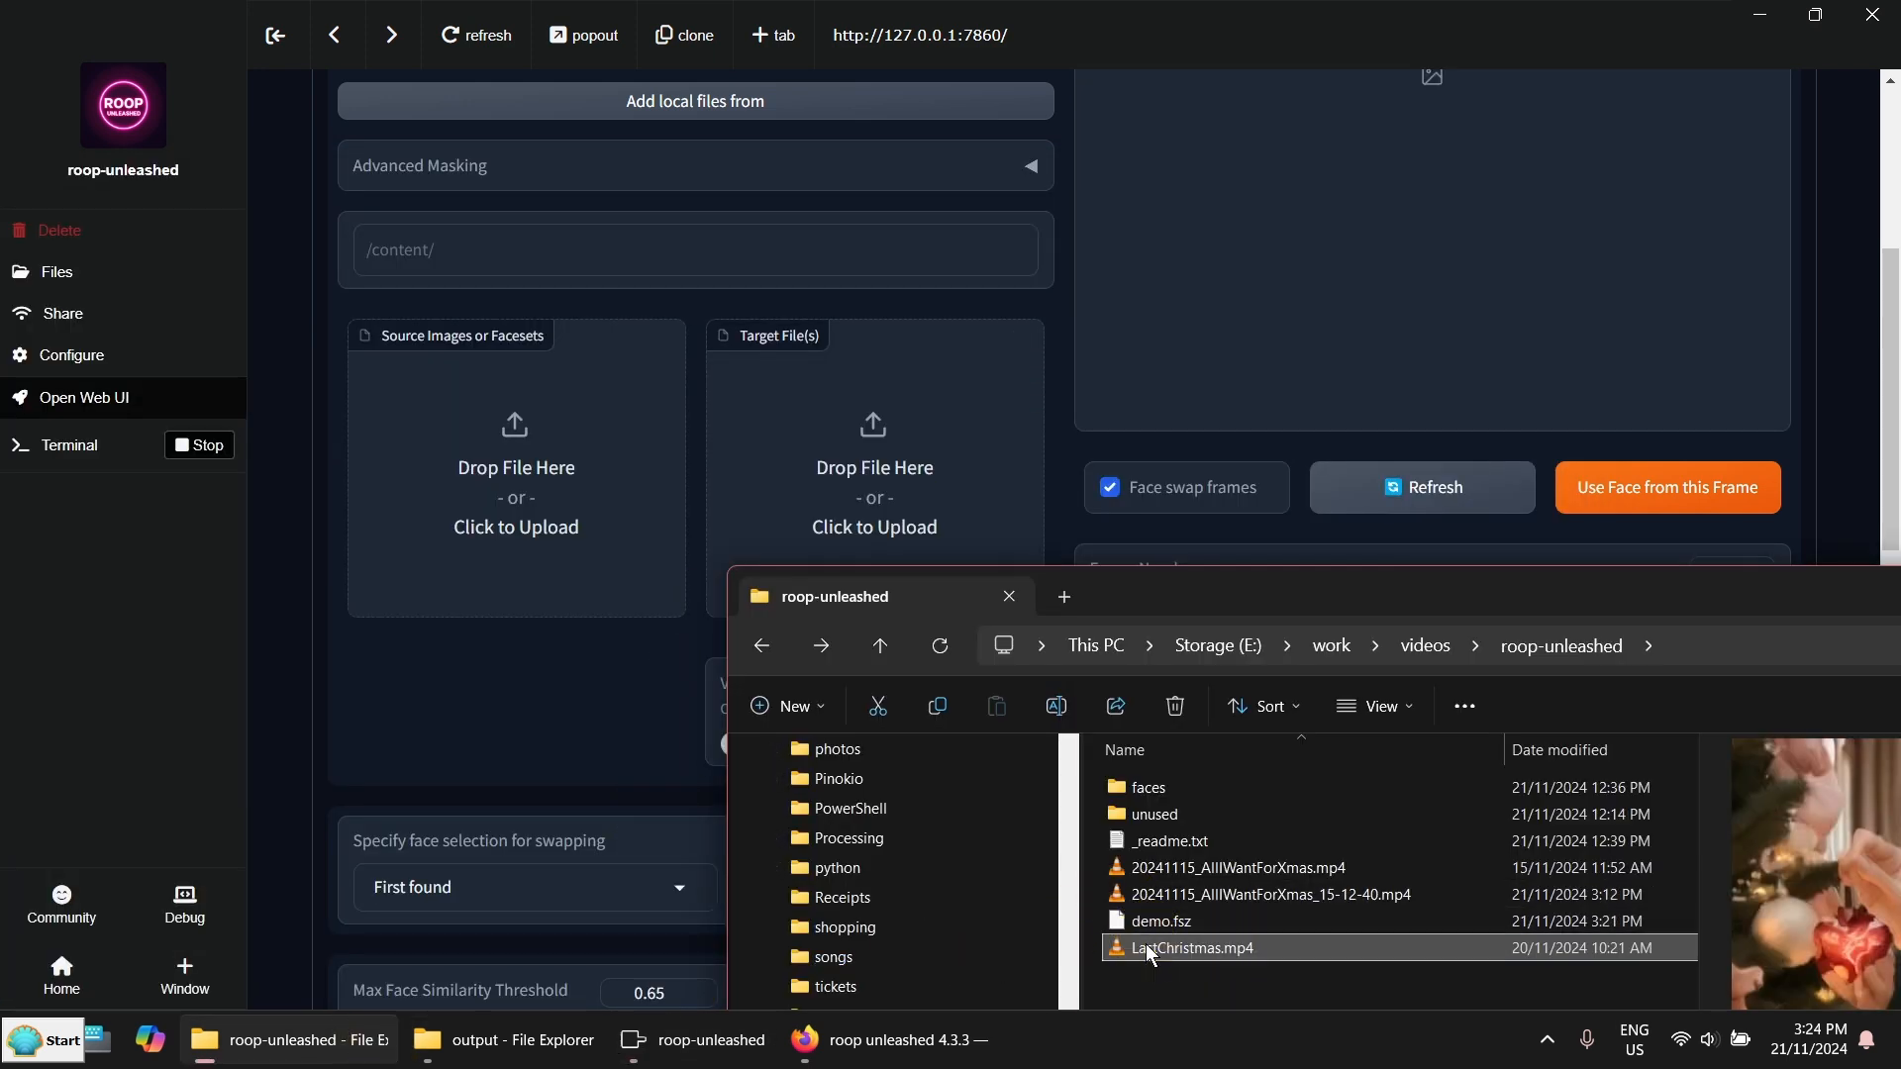
Make LastChristmas.mp4's man the target face and load demo.fsz as the source faceset
{"action": "double_click", "coordinate": [1200, 946]}
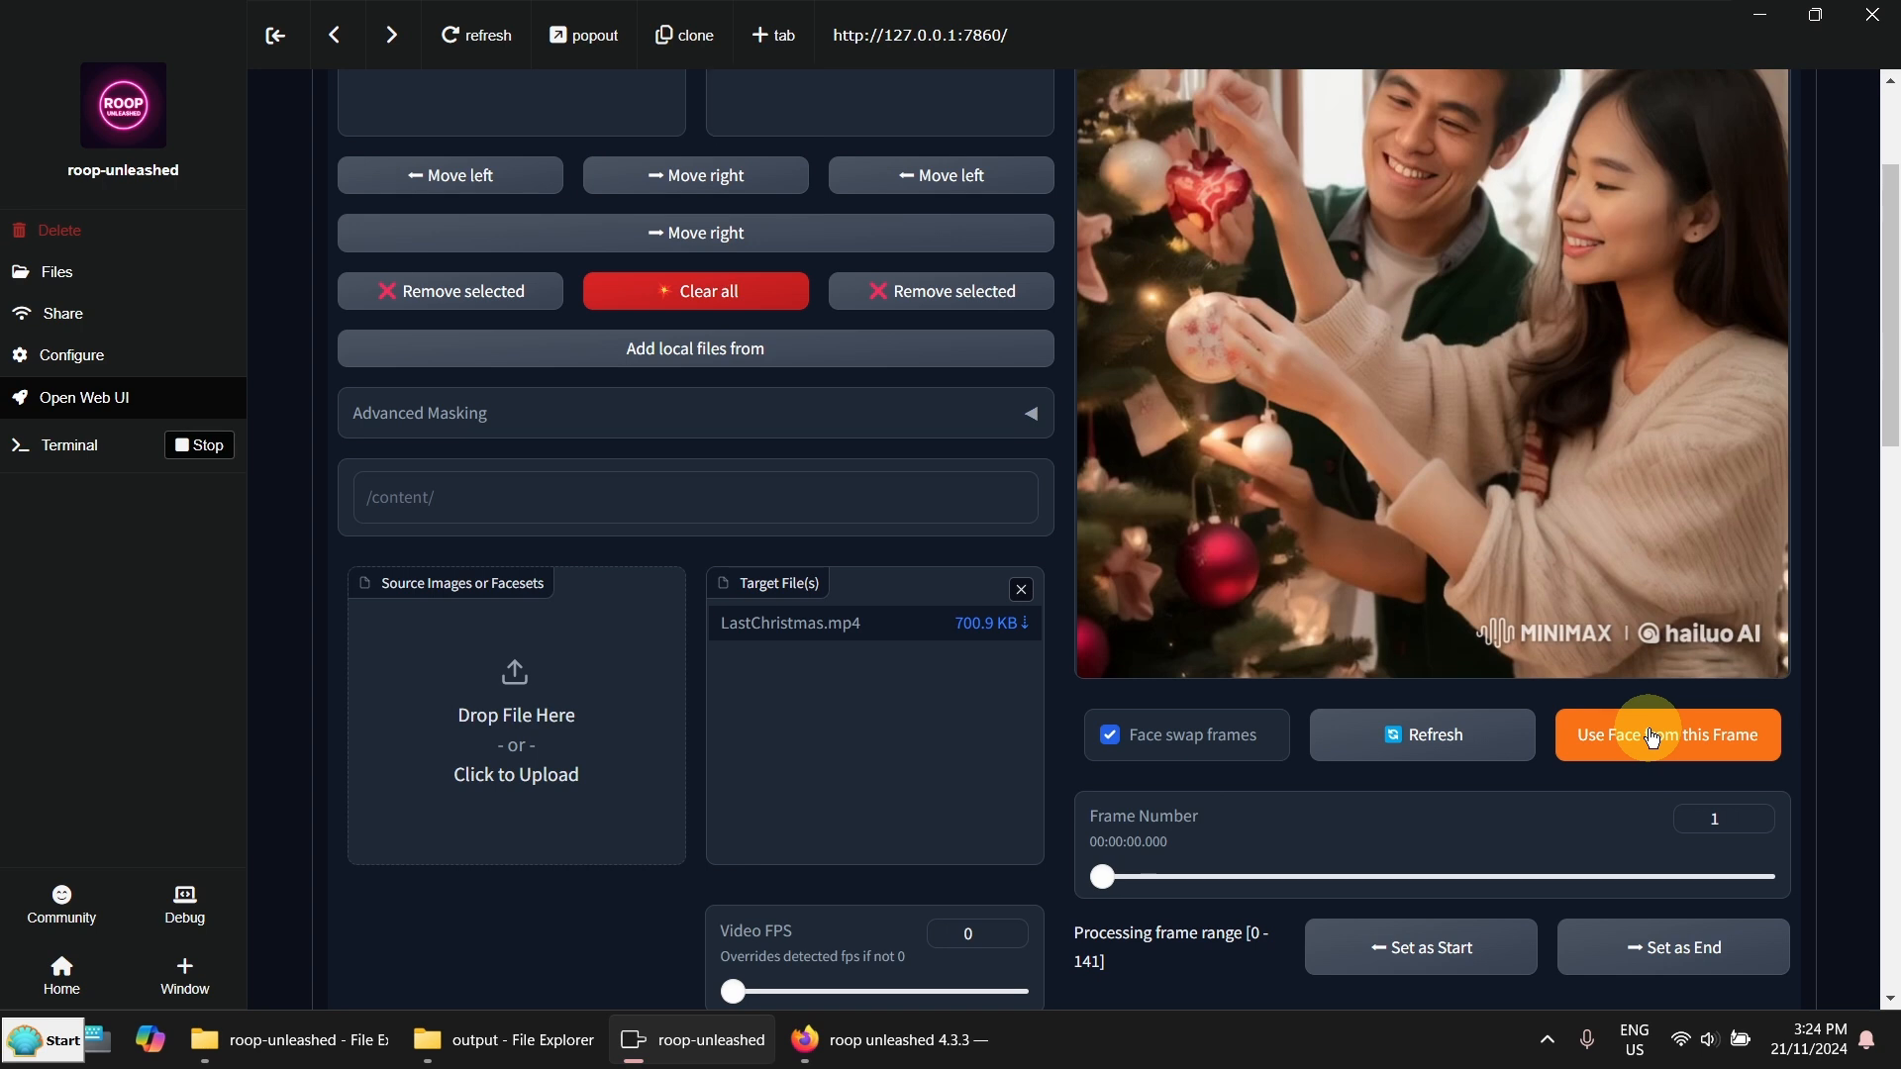
{"action": "left_click", "coordinate": [1665, 735]}
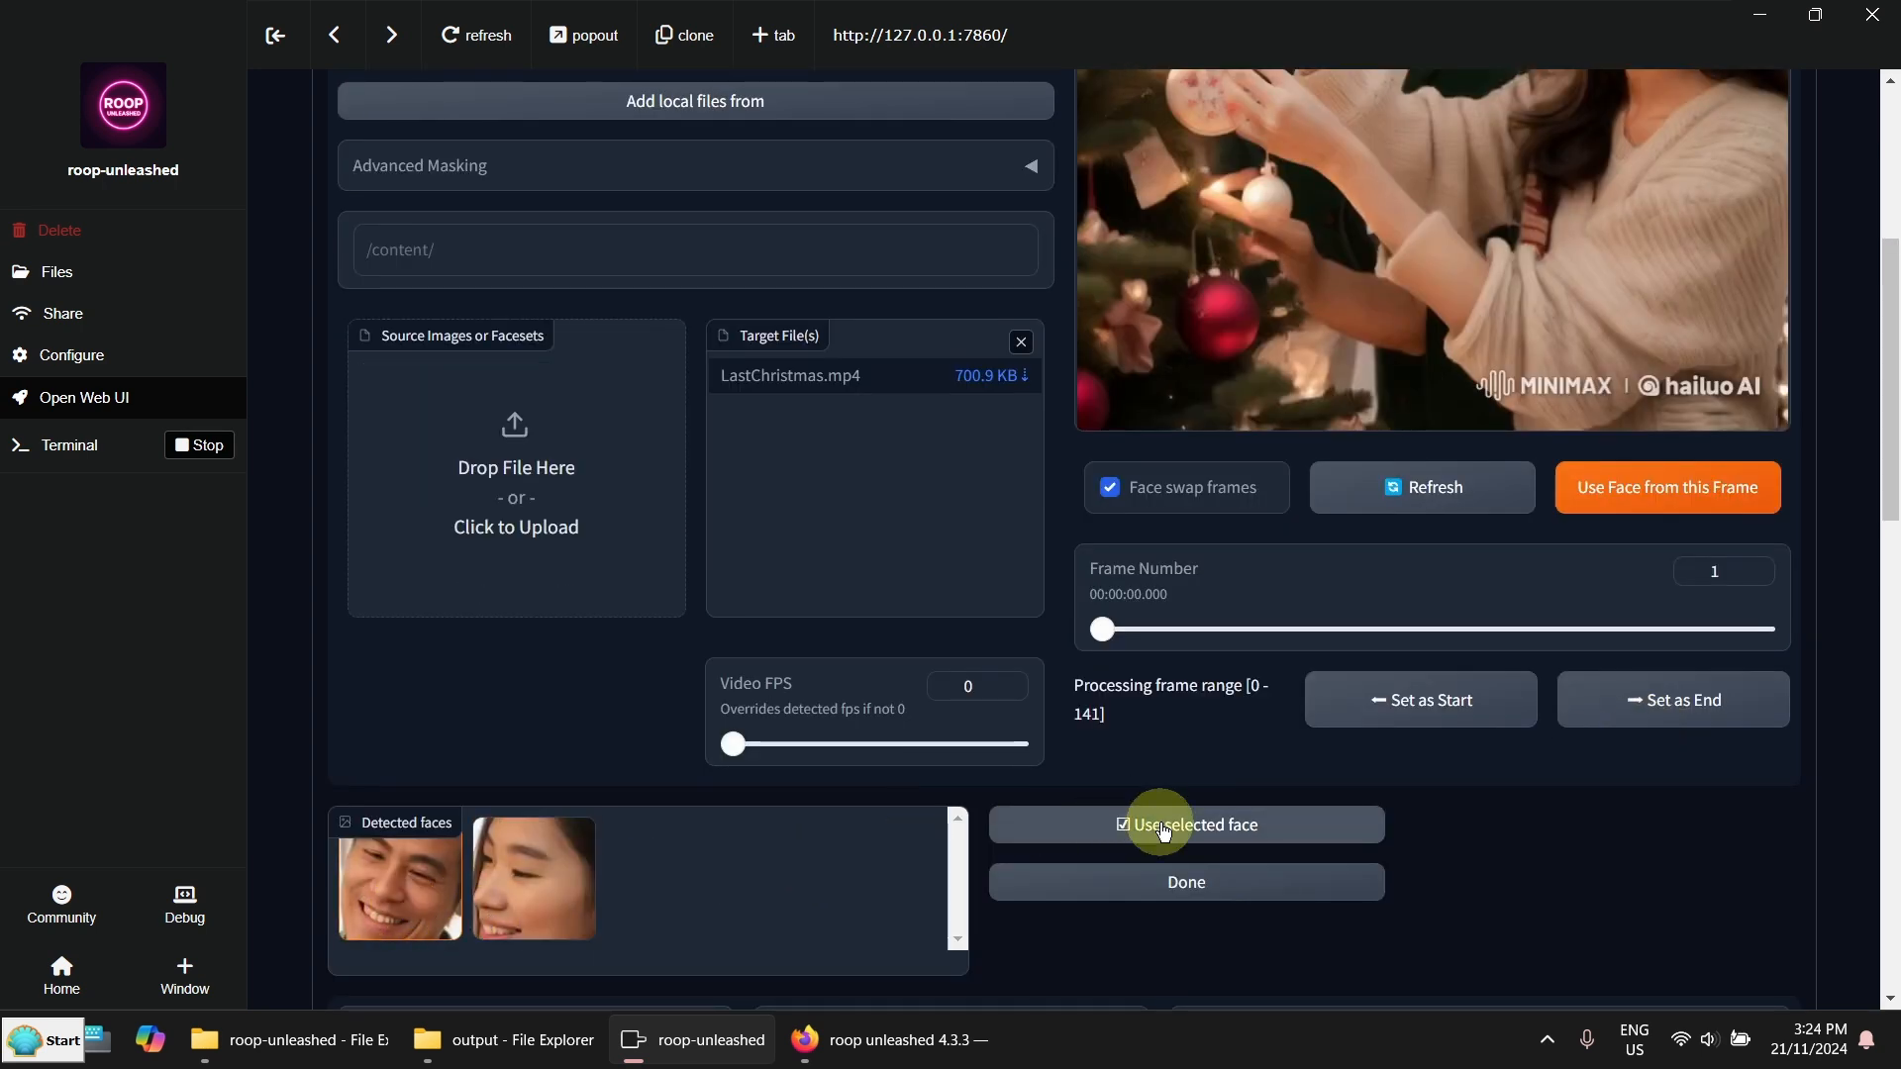
{"action": "left_click", "coordinate": [1184, 825]}
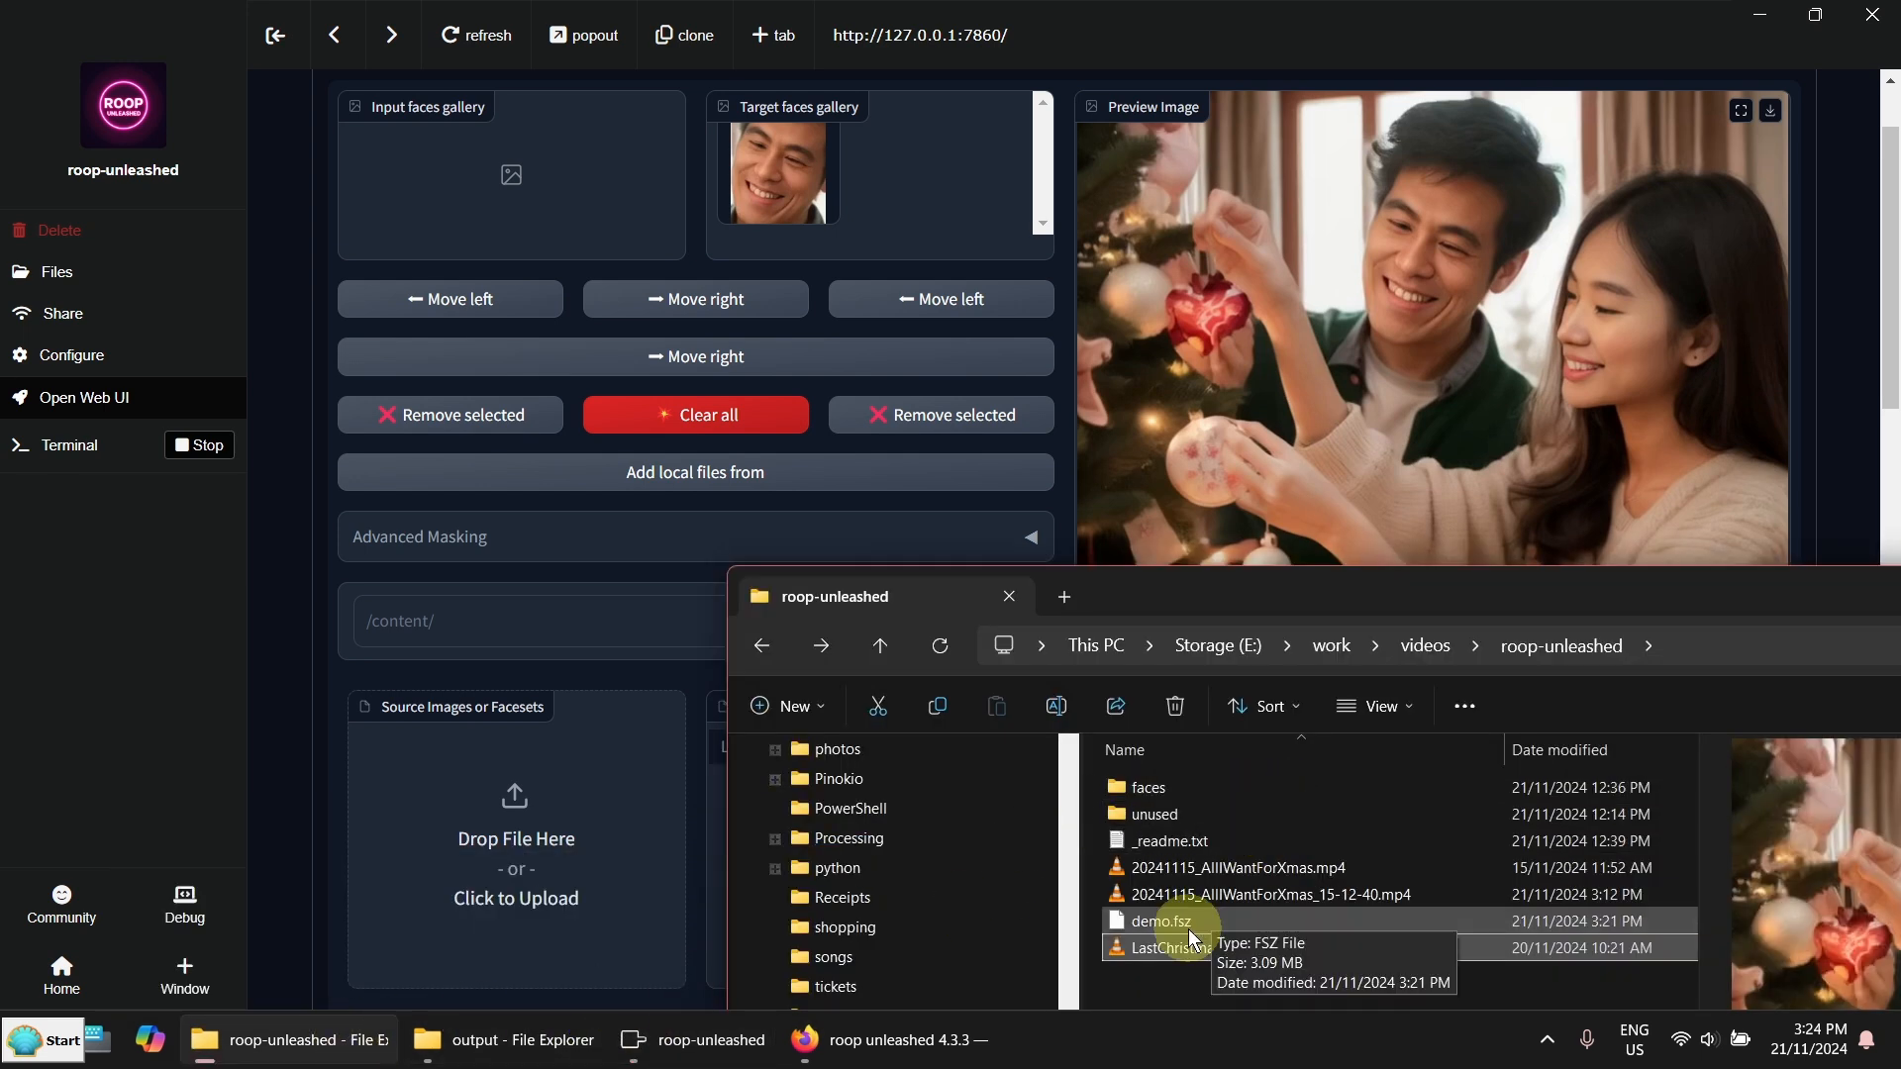
{"action": "left_click", "coordinate": [1160, 920]}
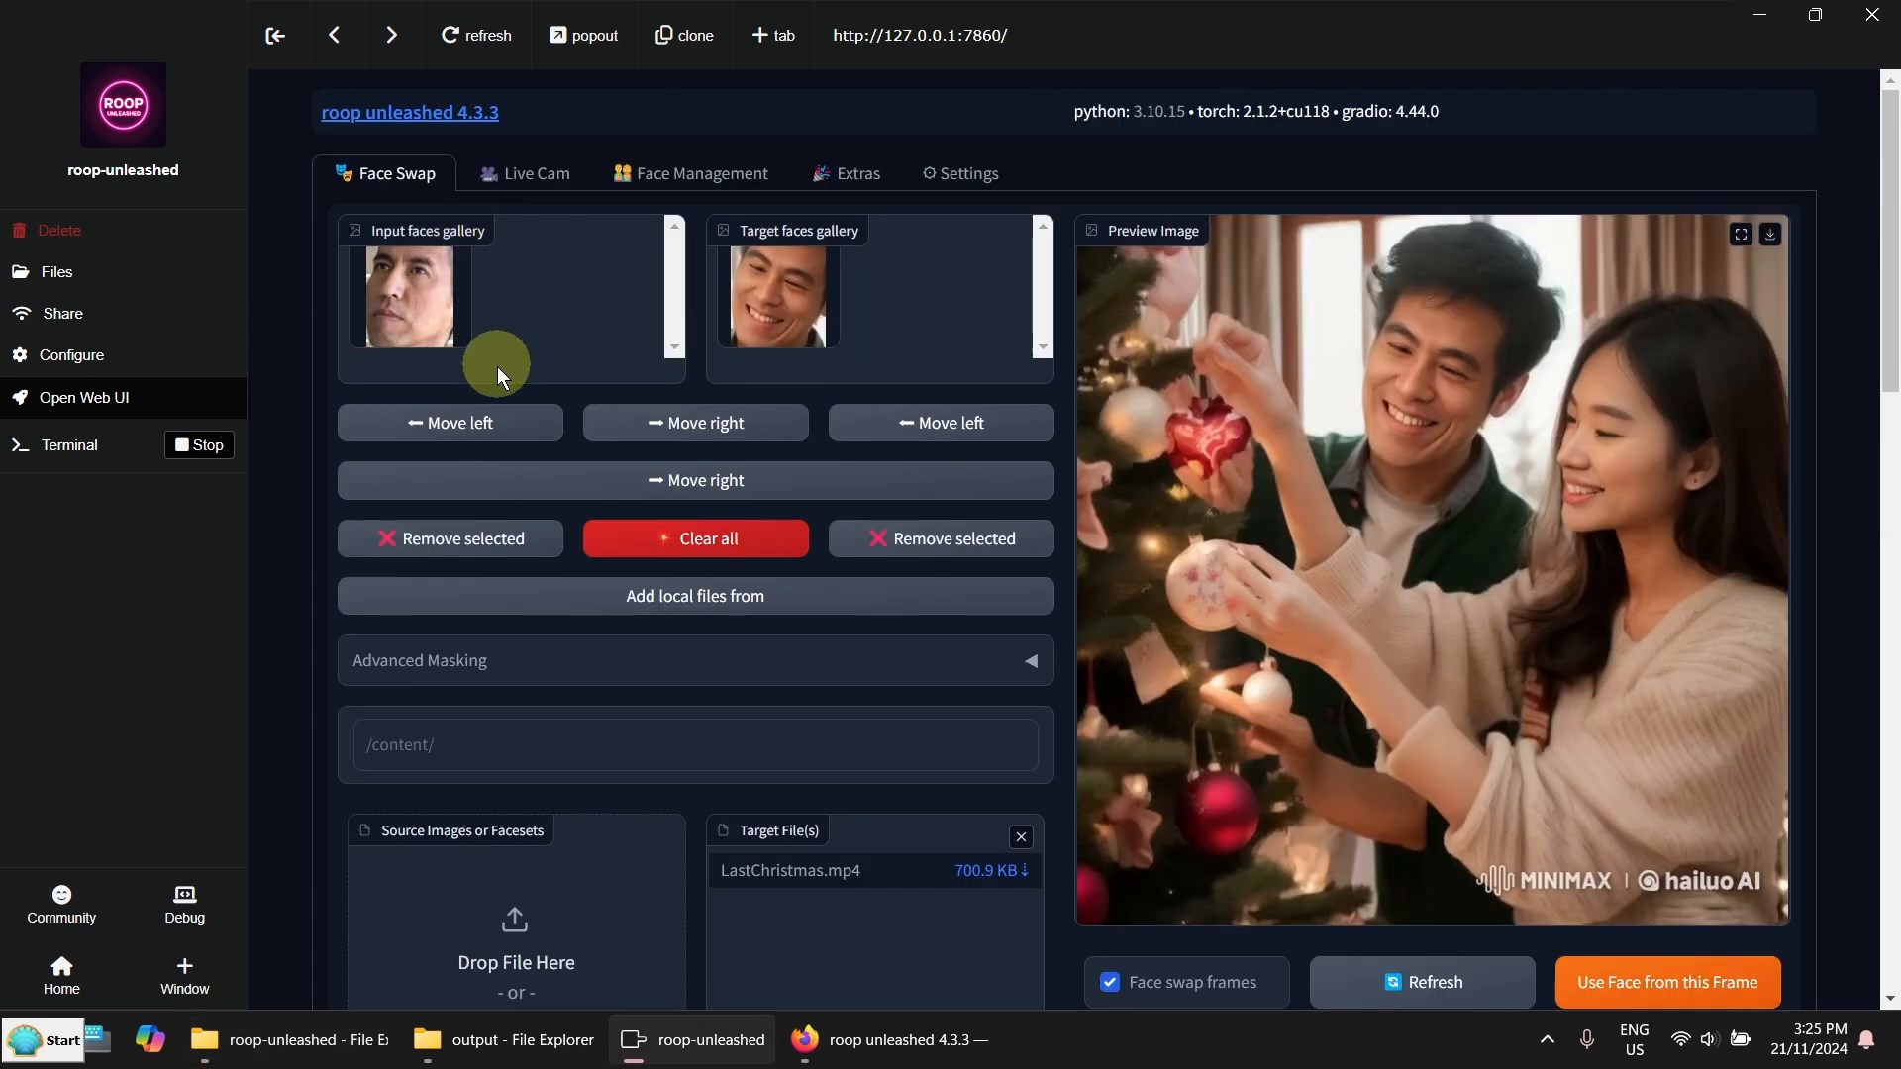
{"action": "mouse_move", "coordinate": [1281, 512]}
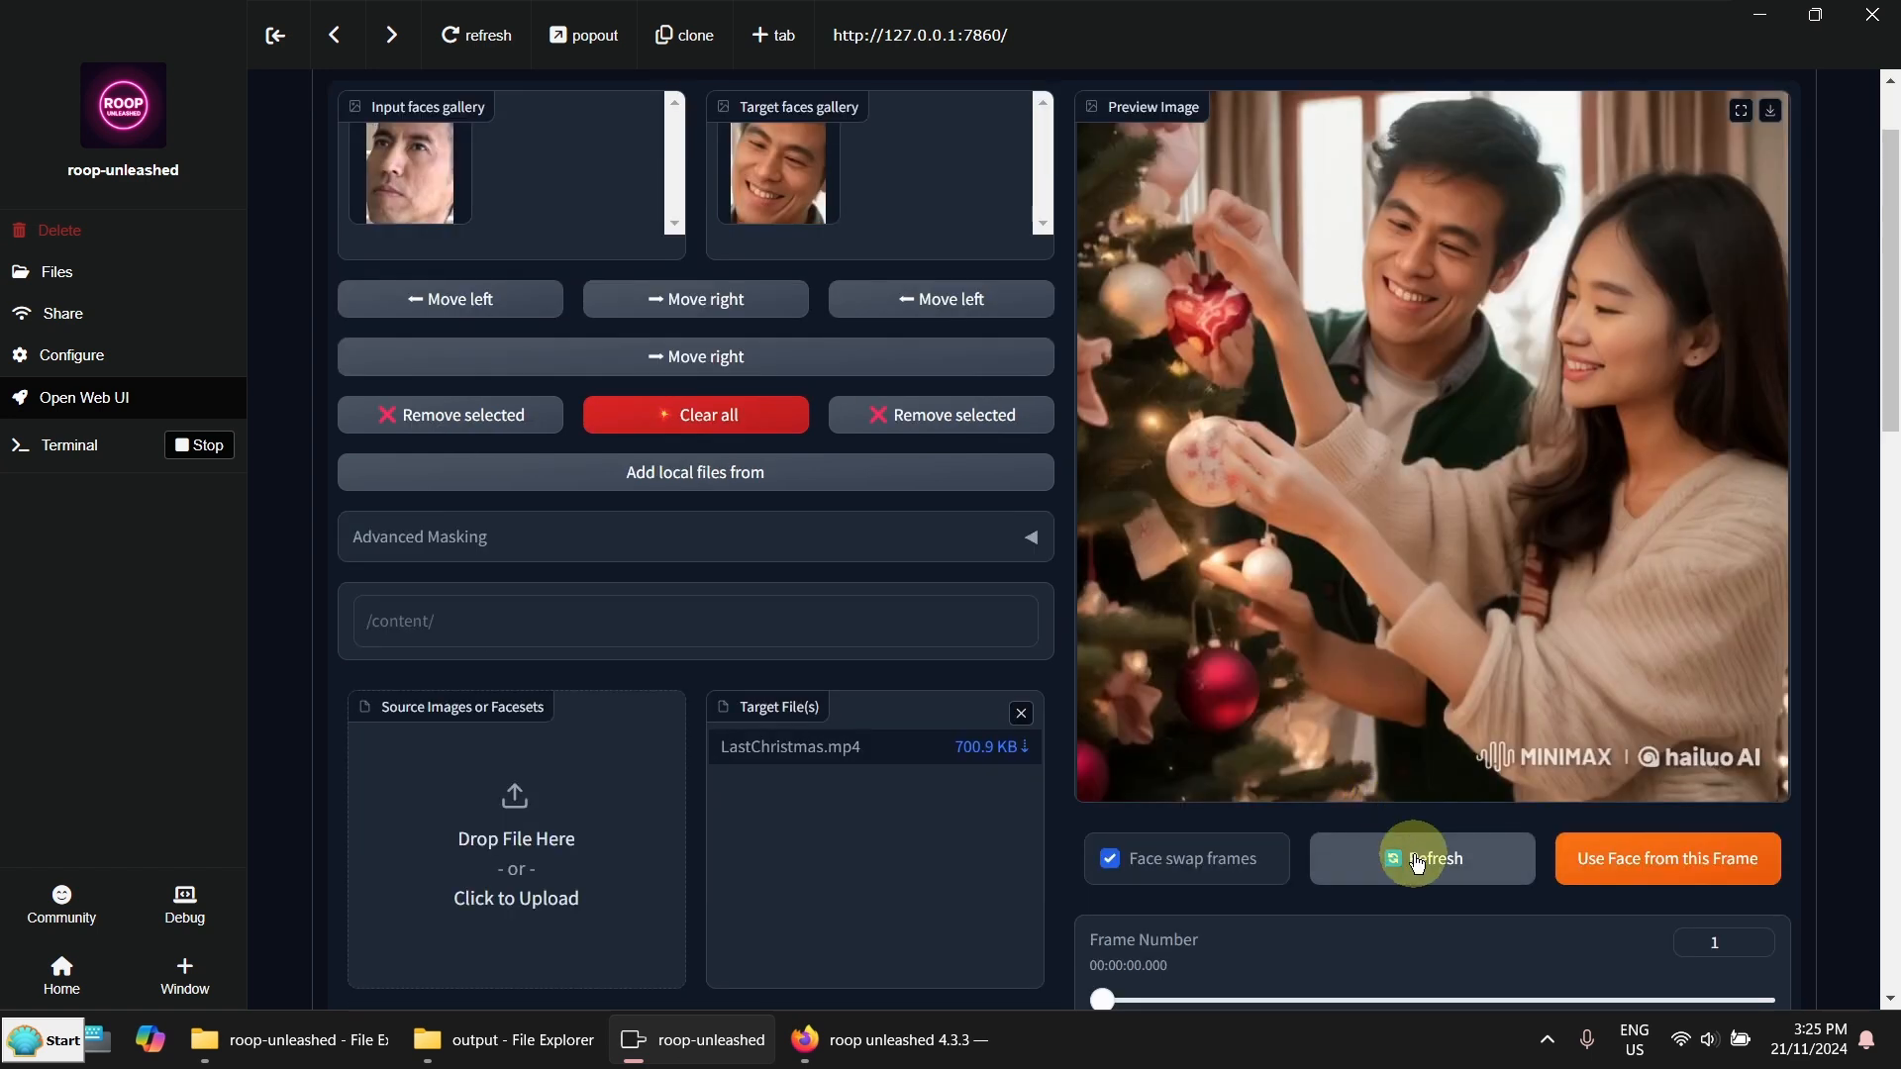
Choose Restoreformer++ as the post-processing enhancer and refresh the preview
{"action": "scroll", "scroll_direction": "down", "scroll_amount": 3}
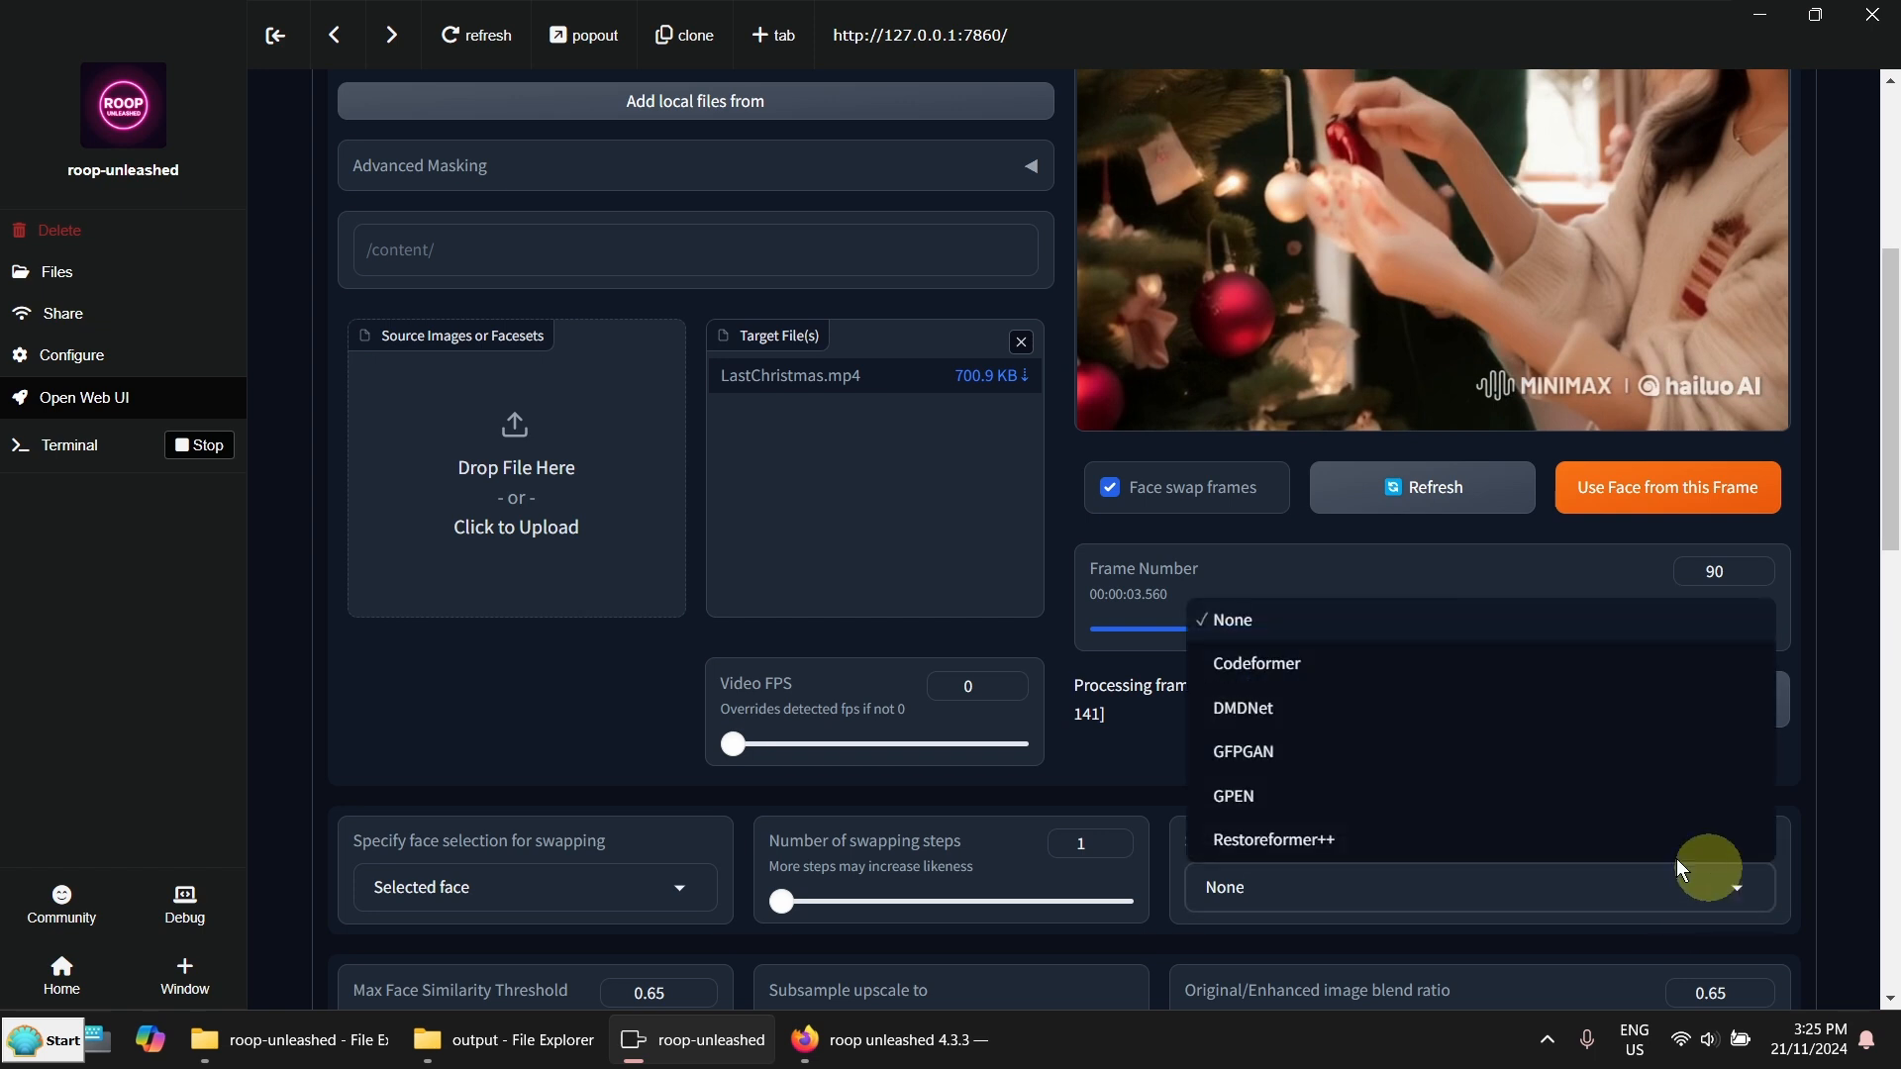
{"action": "left_click", "coordinate": [1273, 838]}
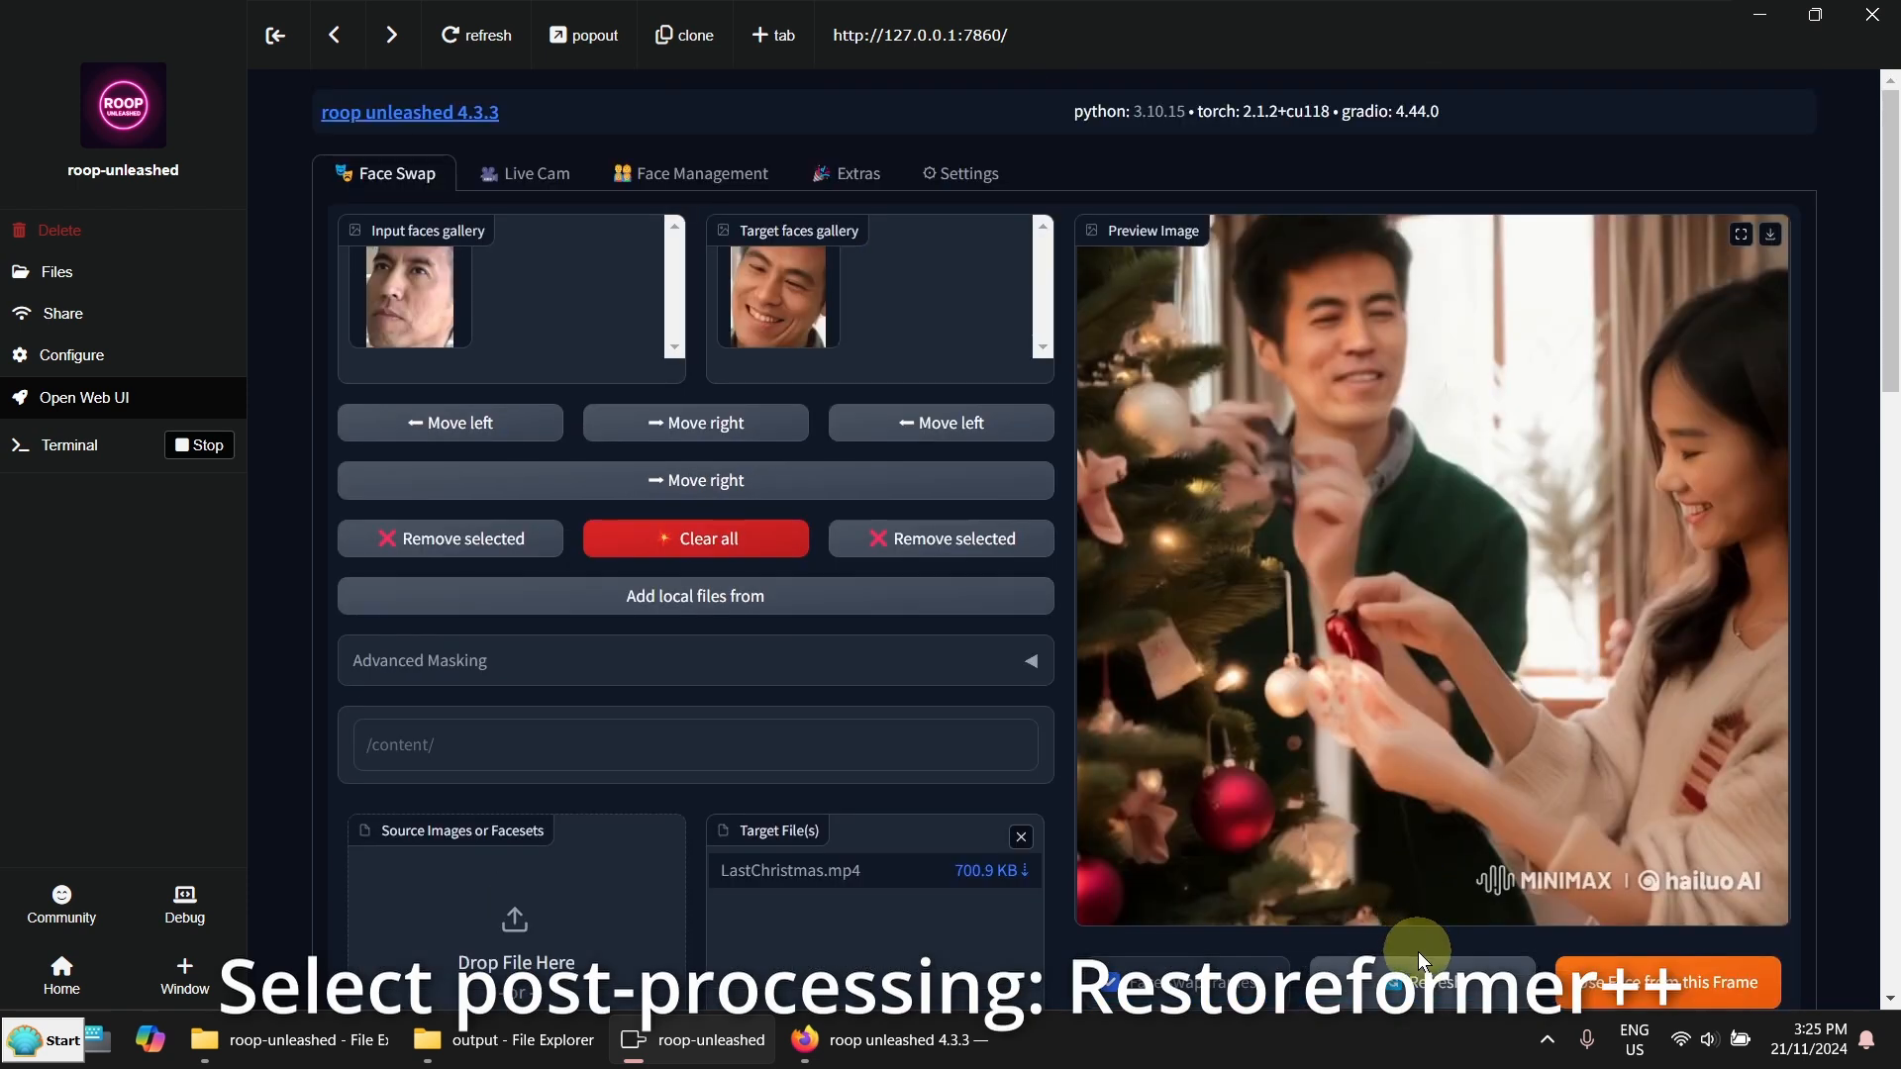
{"action": "left_click", "coordinate": [1421, 982]}
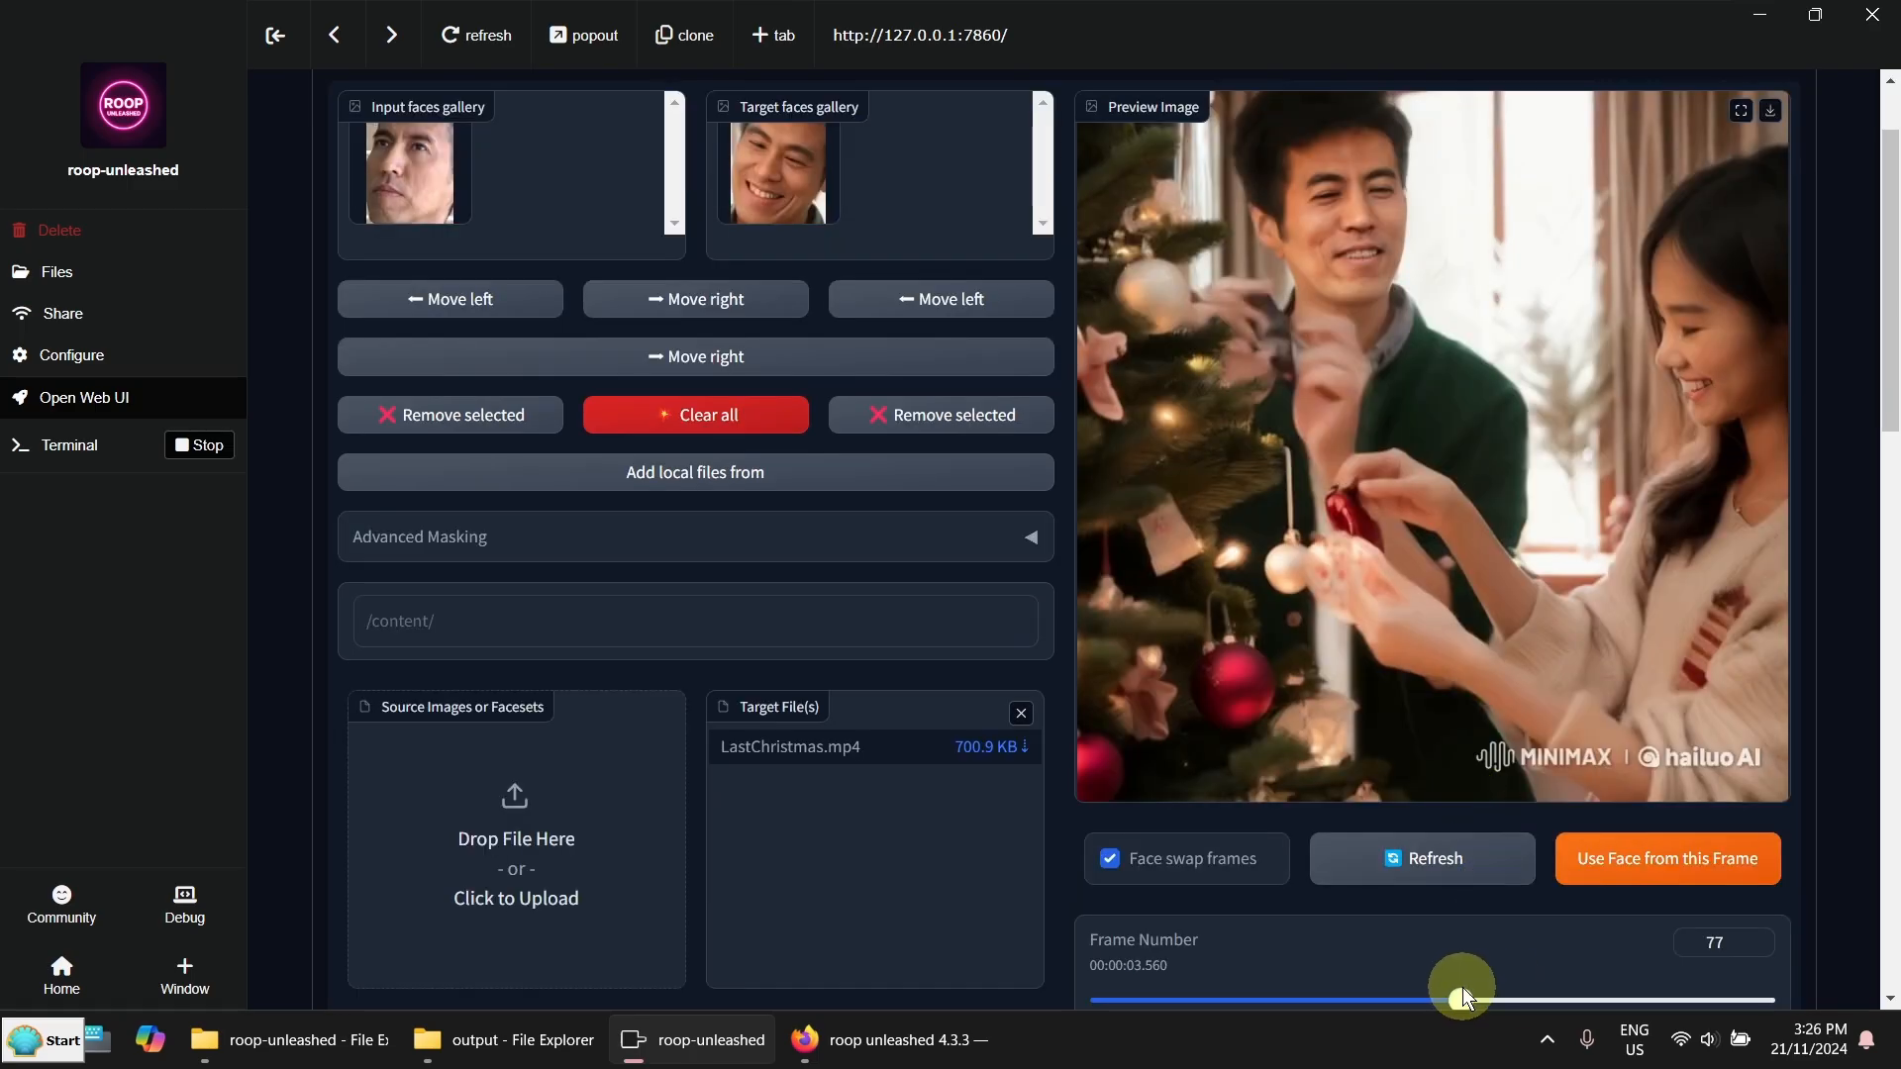
Check the swap preview at frames around 77, 110 and 42
{"action": "left_click_drag", "start_coordinate": [1461, 1000], "coordinate": [1619, 1000]}
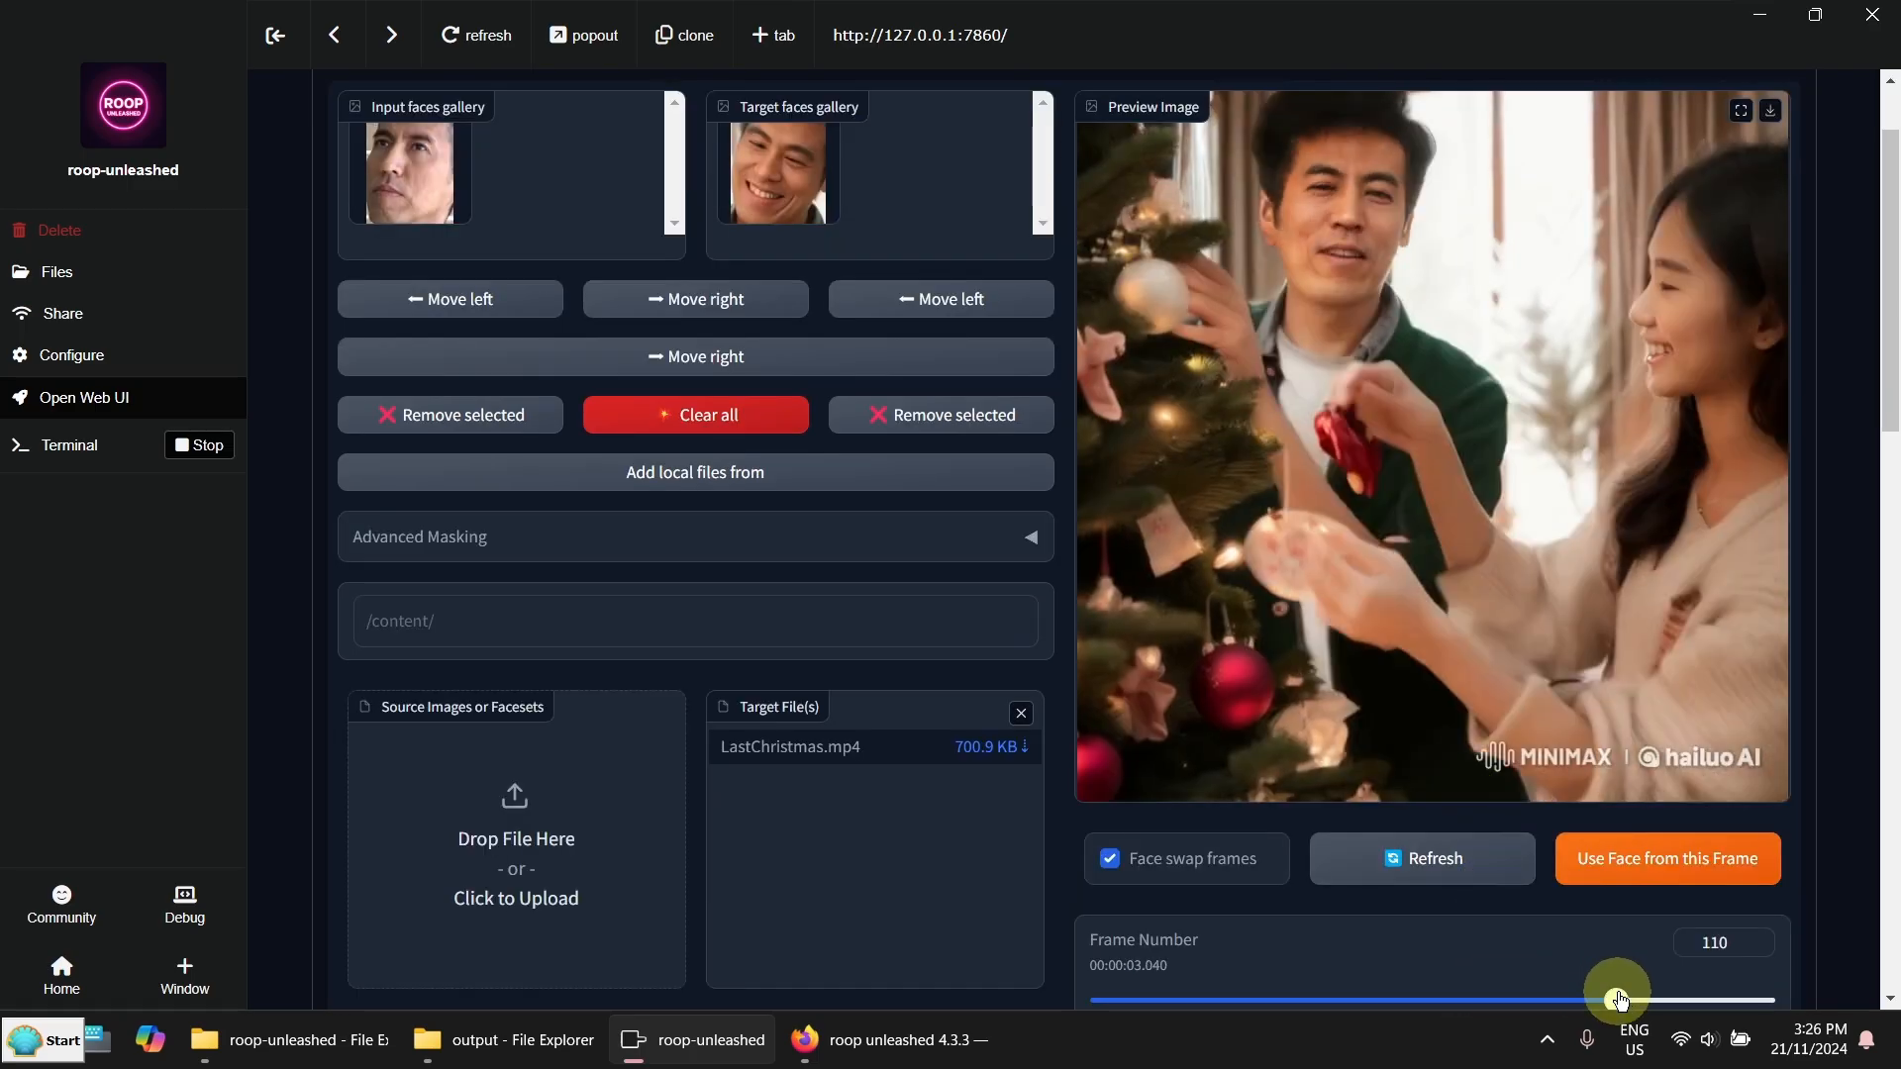
{"action": "left_click_drag", "start_coordinate": [1615, 1000], "coordinate": [1303, 999]}
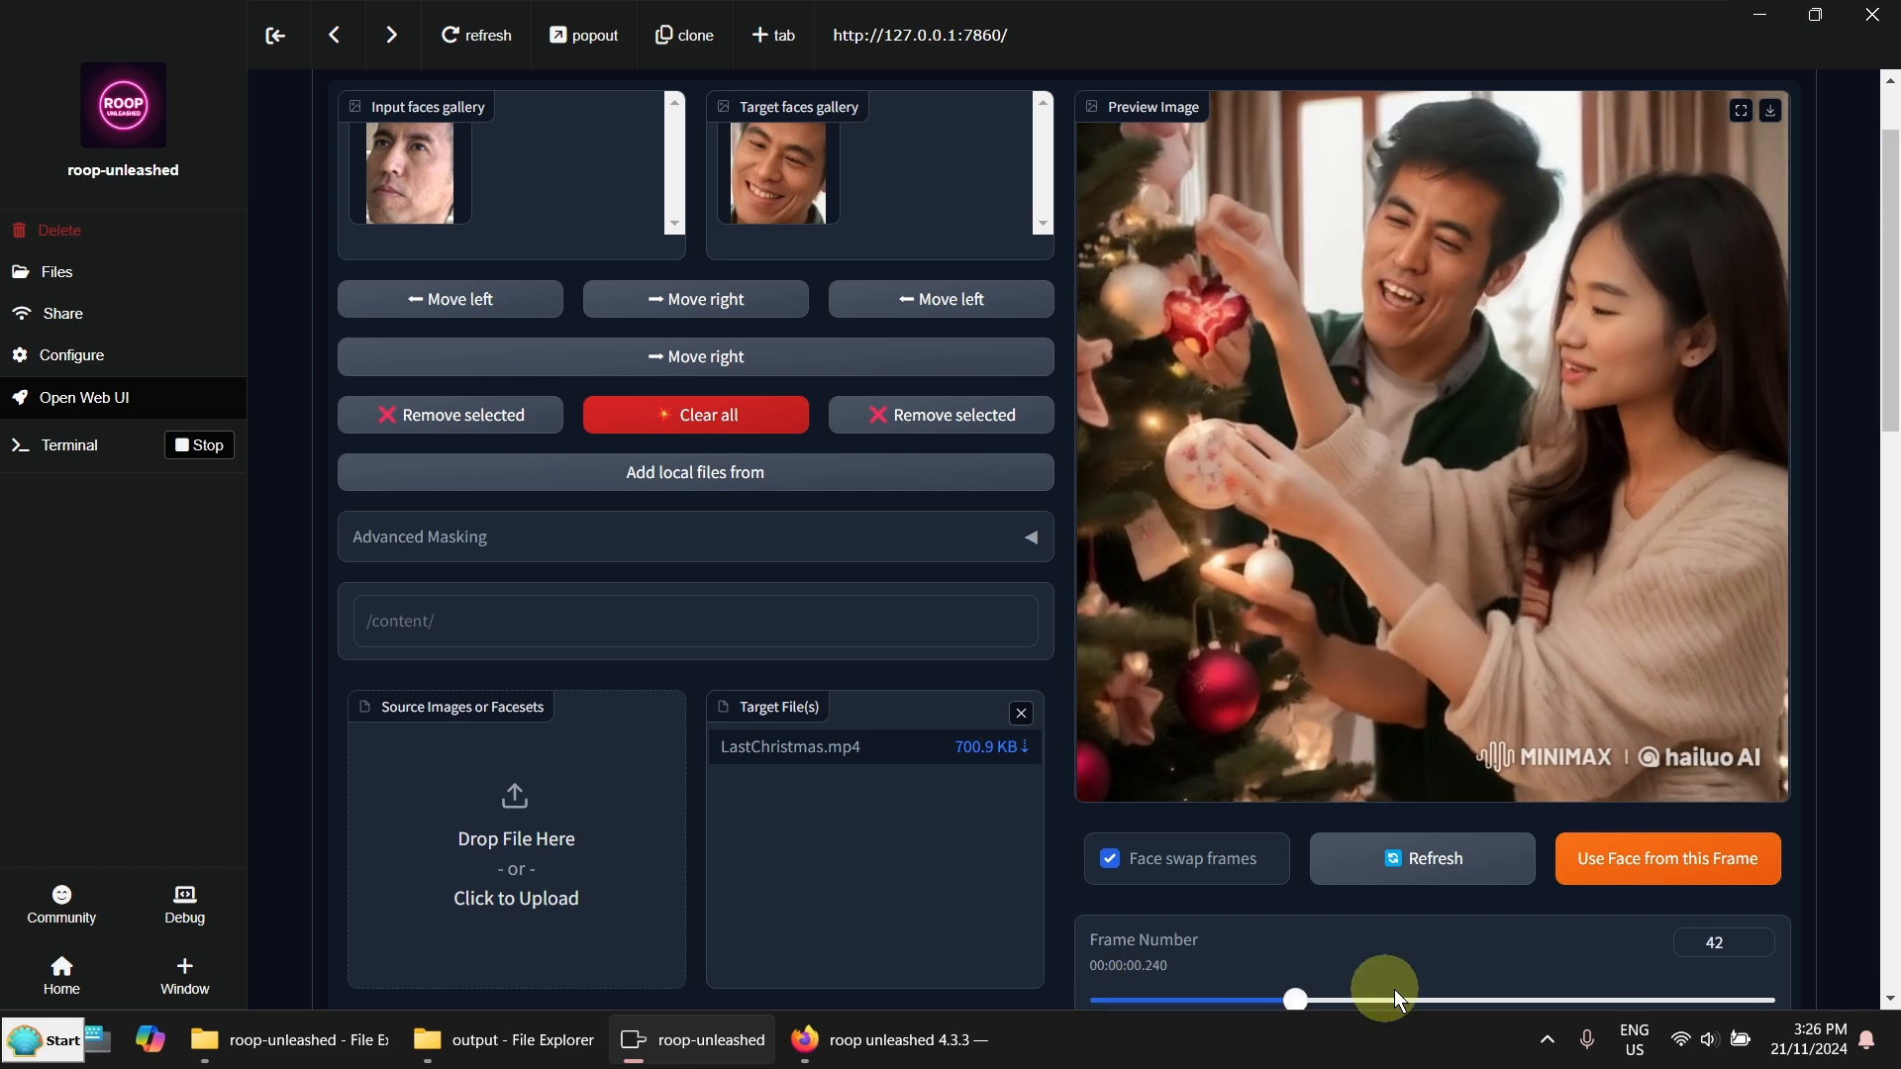
{"action": "left_click_drag", "start_coordinate": [1295, 999], "coordinate": [1427, 999]}
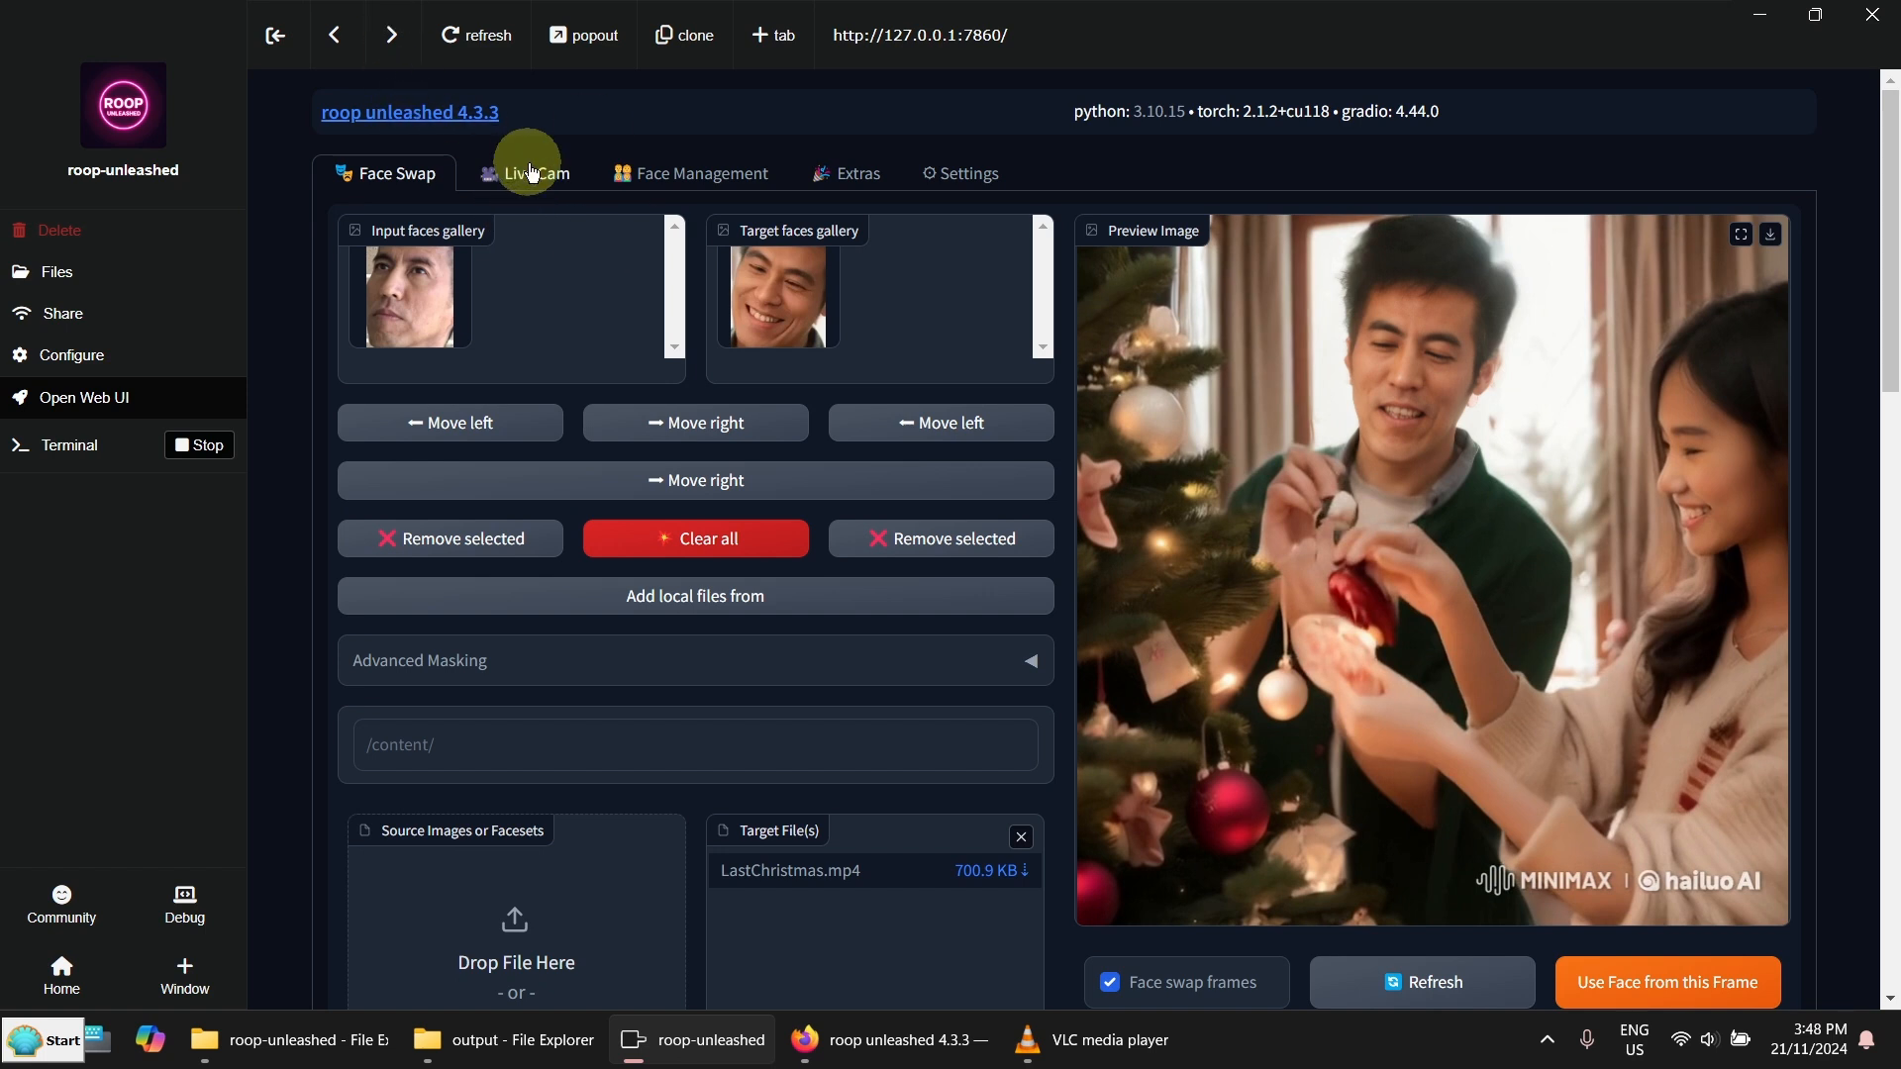
Start the Live Cam swap at 640x480 fake camera resolution and view the output
{"action": "left_click", "coordinate": [535, 172]}
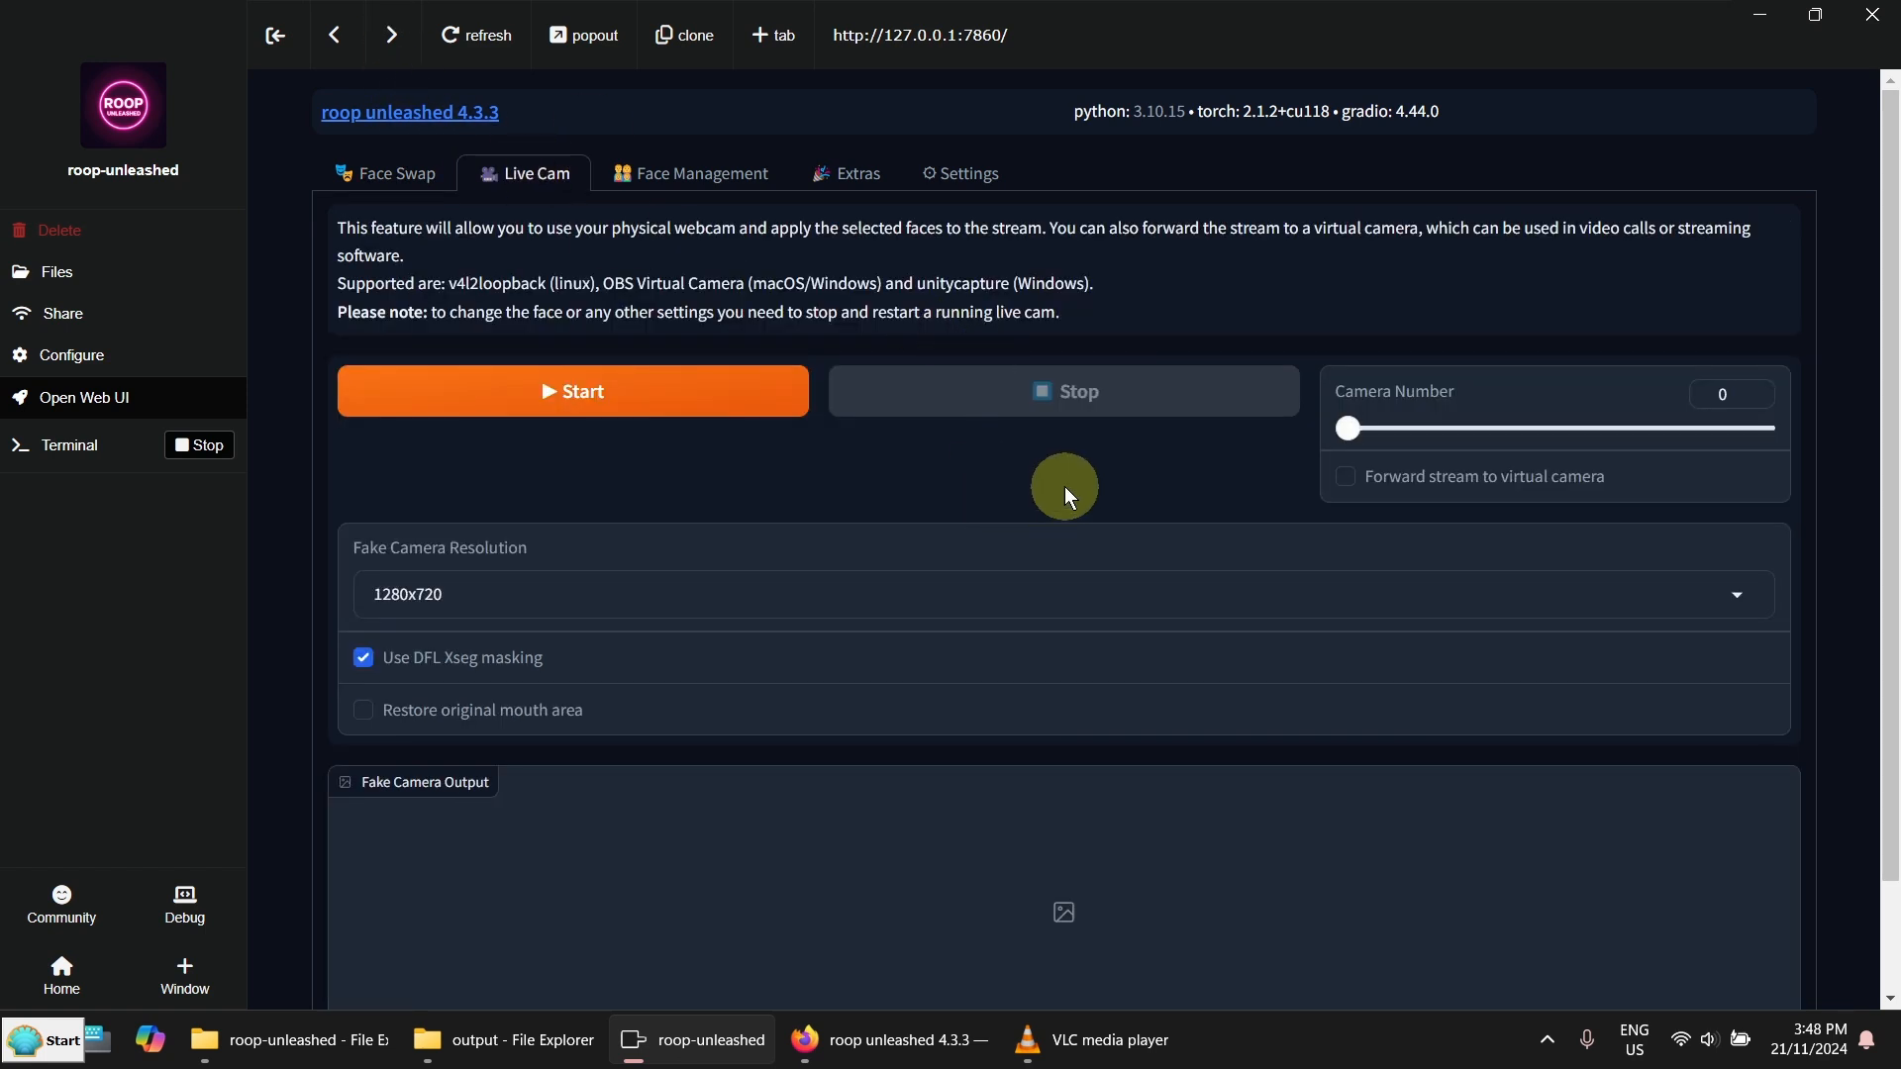
{"action": "mouse_move", "coordinate": [1780, 609]}
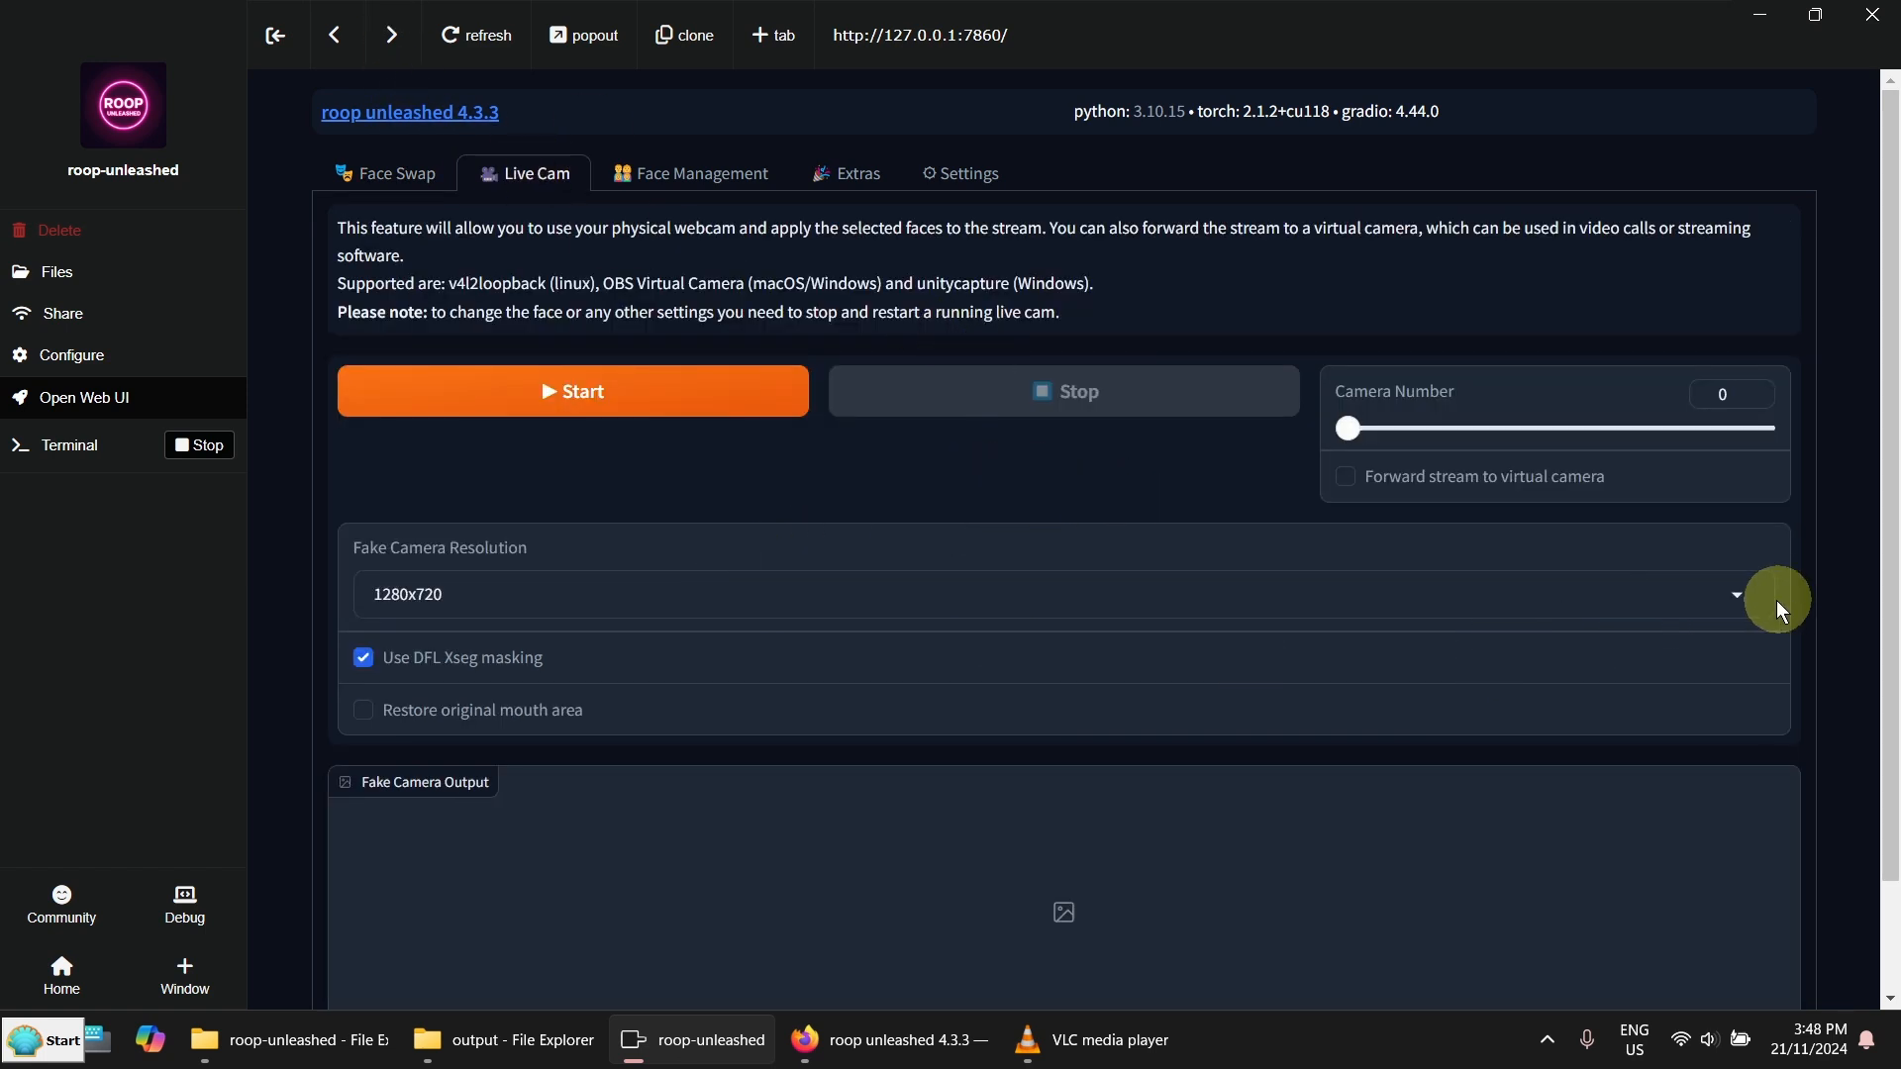
{"action": "left_click", "coordinate": [1060, 594]}
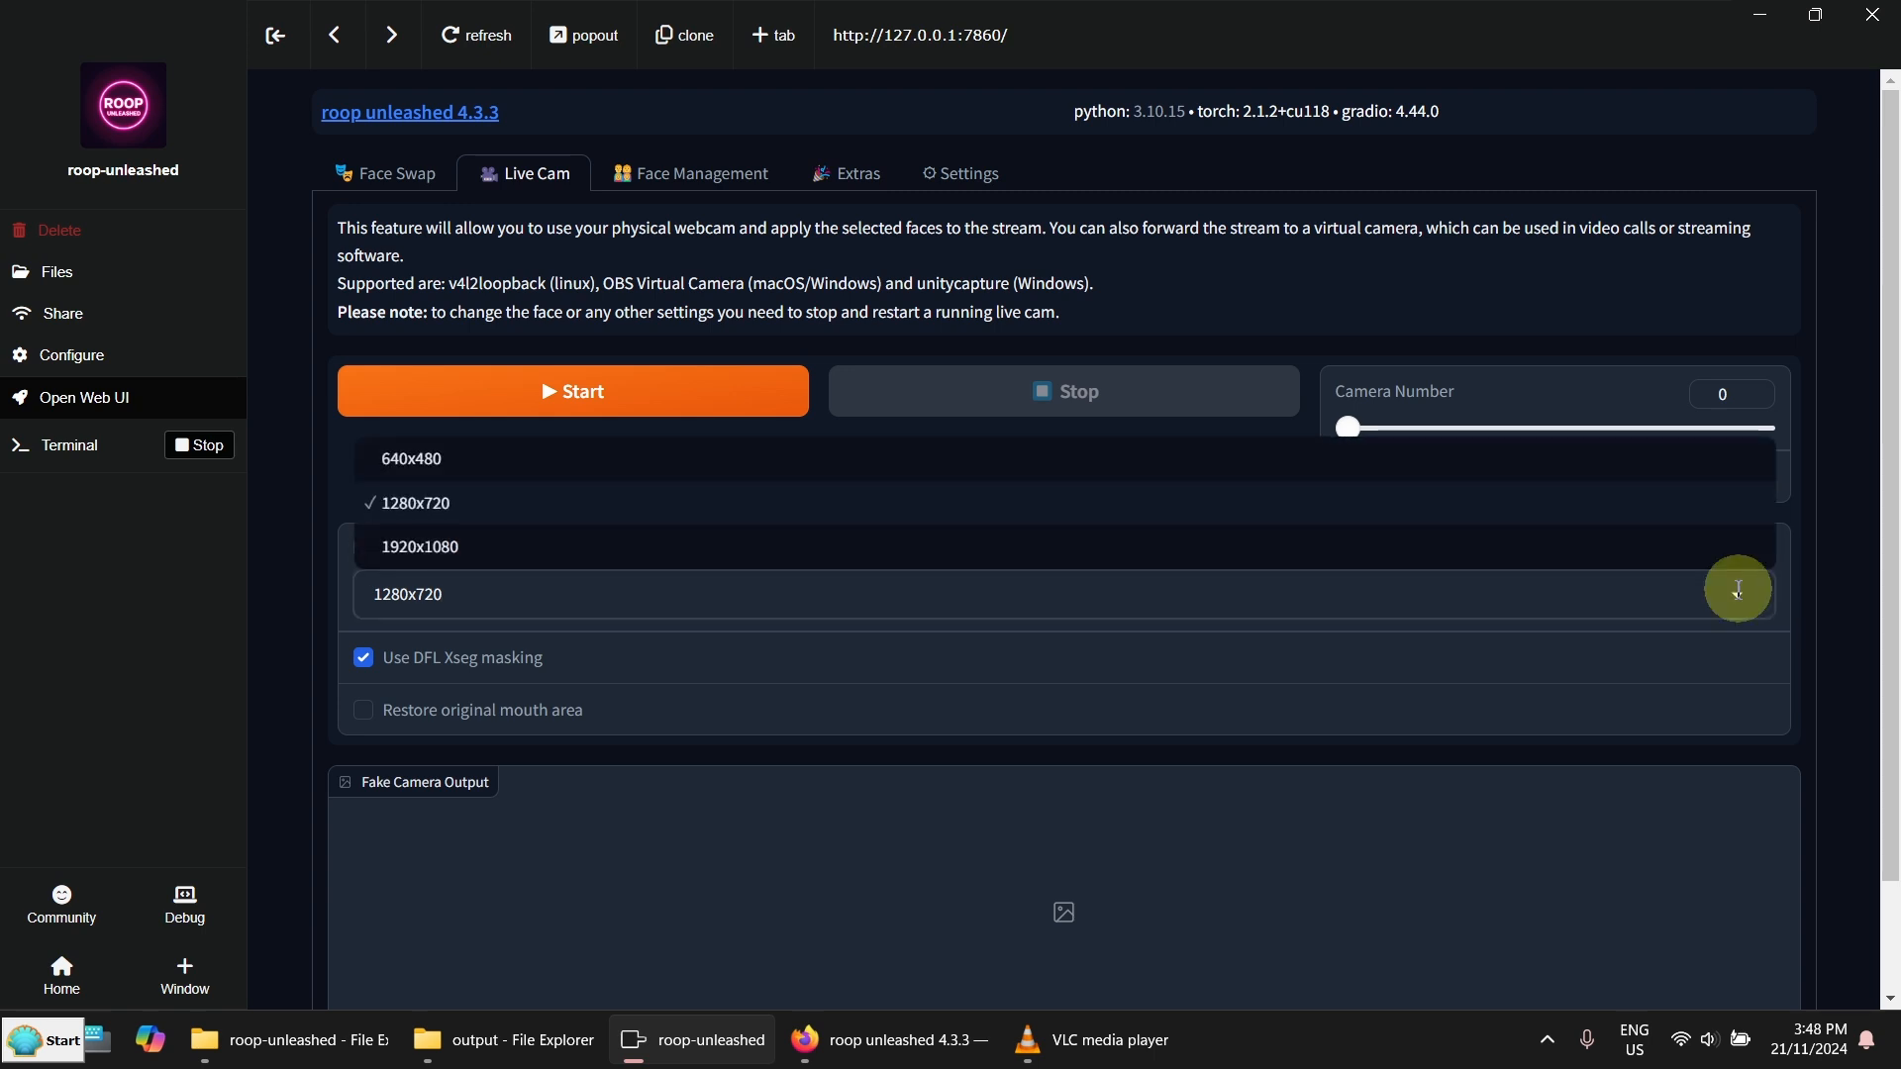
{"action": "left_click", "coordinate": [411, 458]}
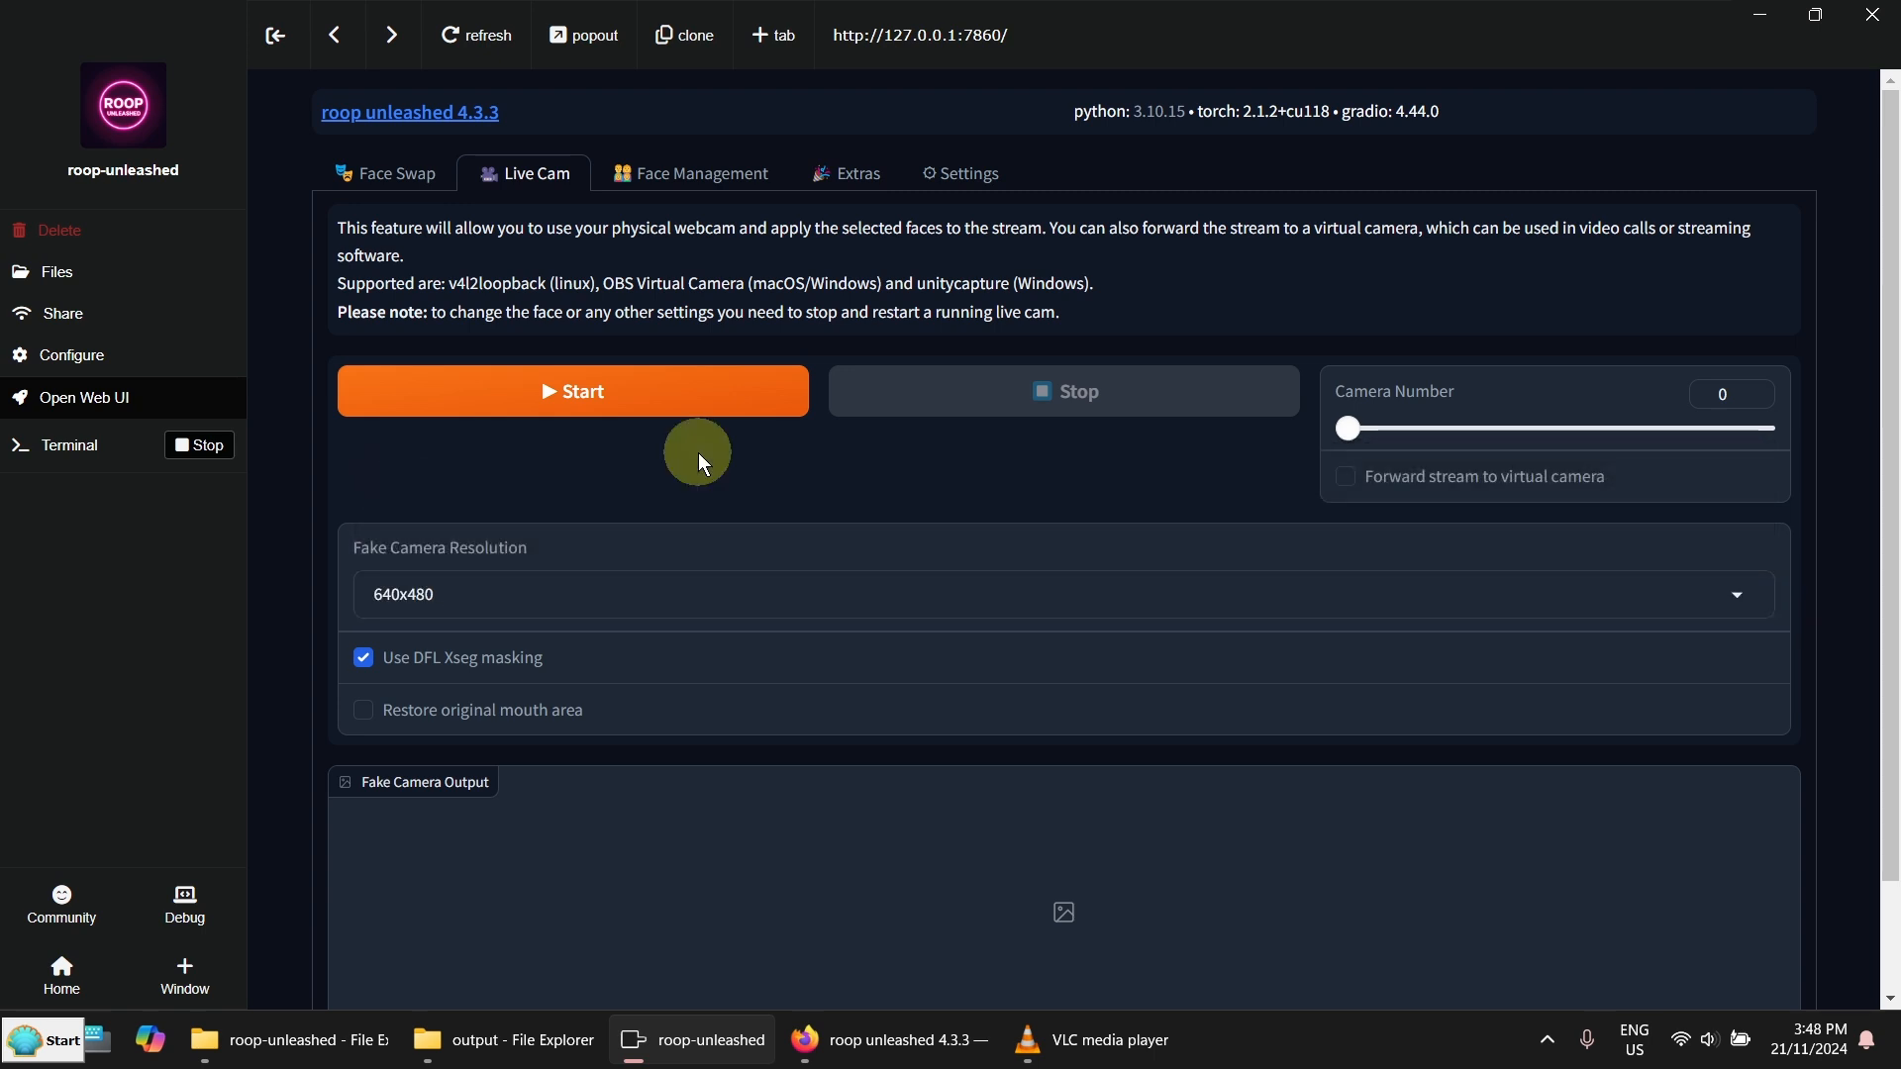
{"action": "mouse_move", "coordinate": [957, 493]}
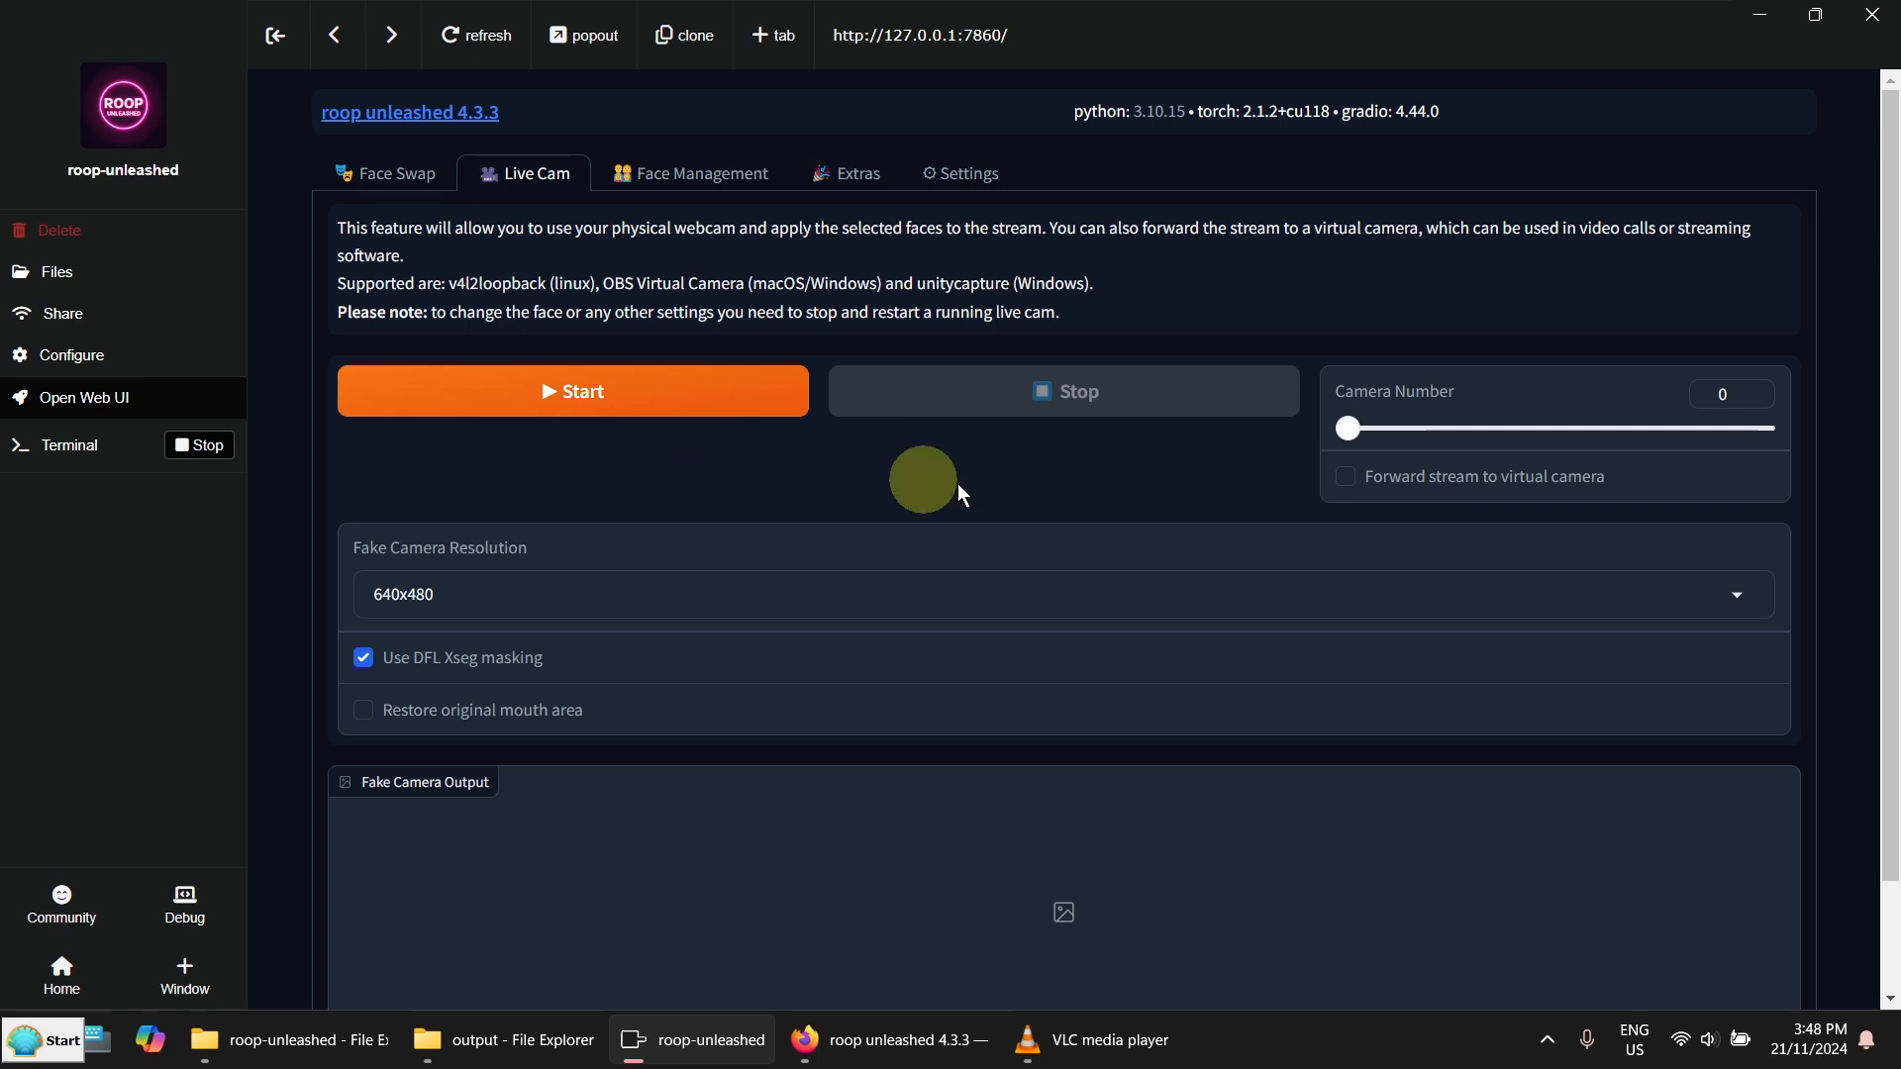
{"action": "left_click", "coordinate": [572, 390]}
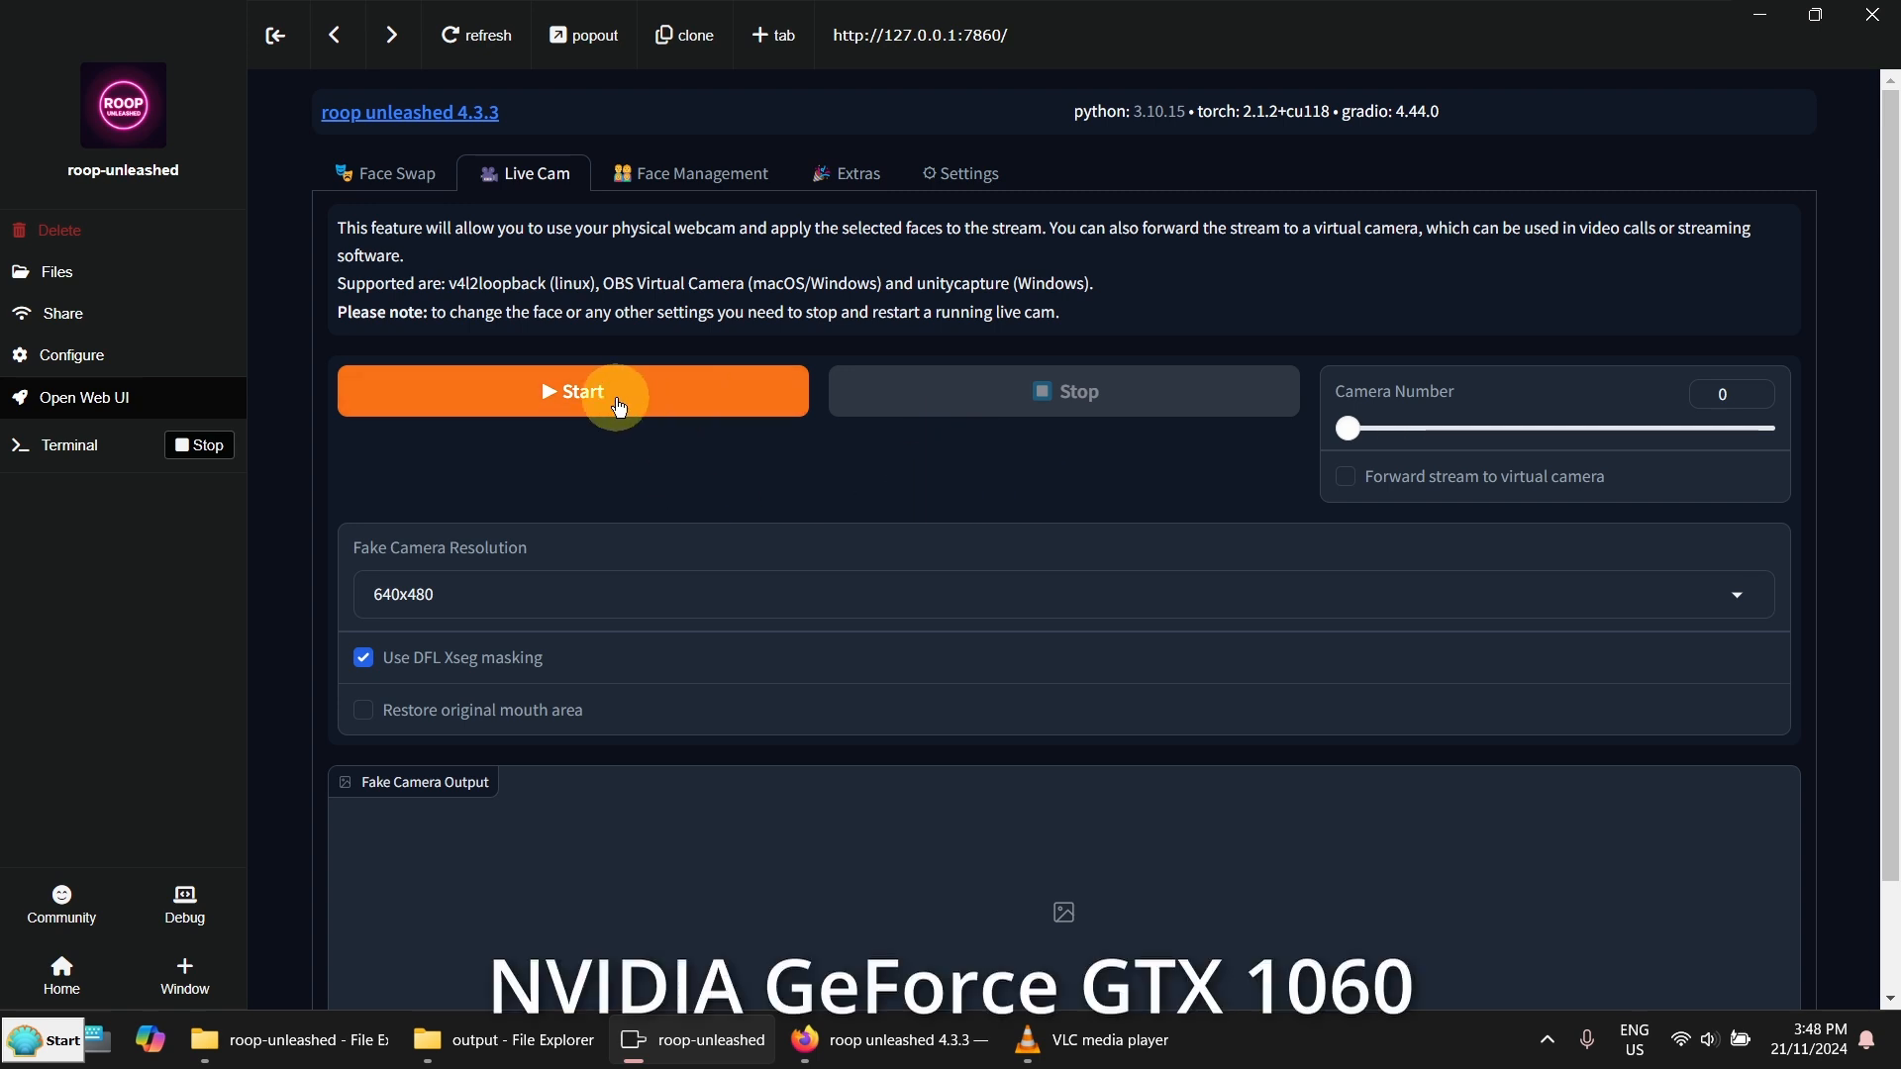
{"action": "left_click", "coordinate": [572, 390]}
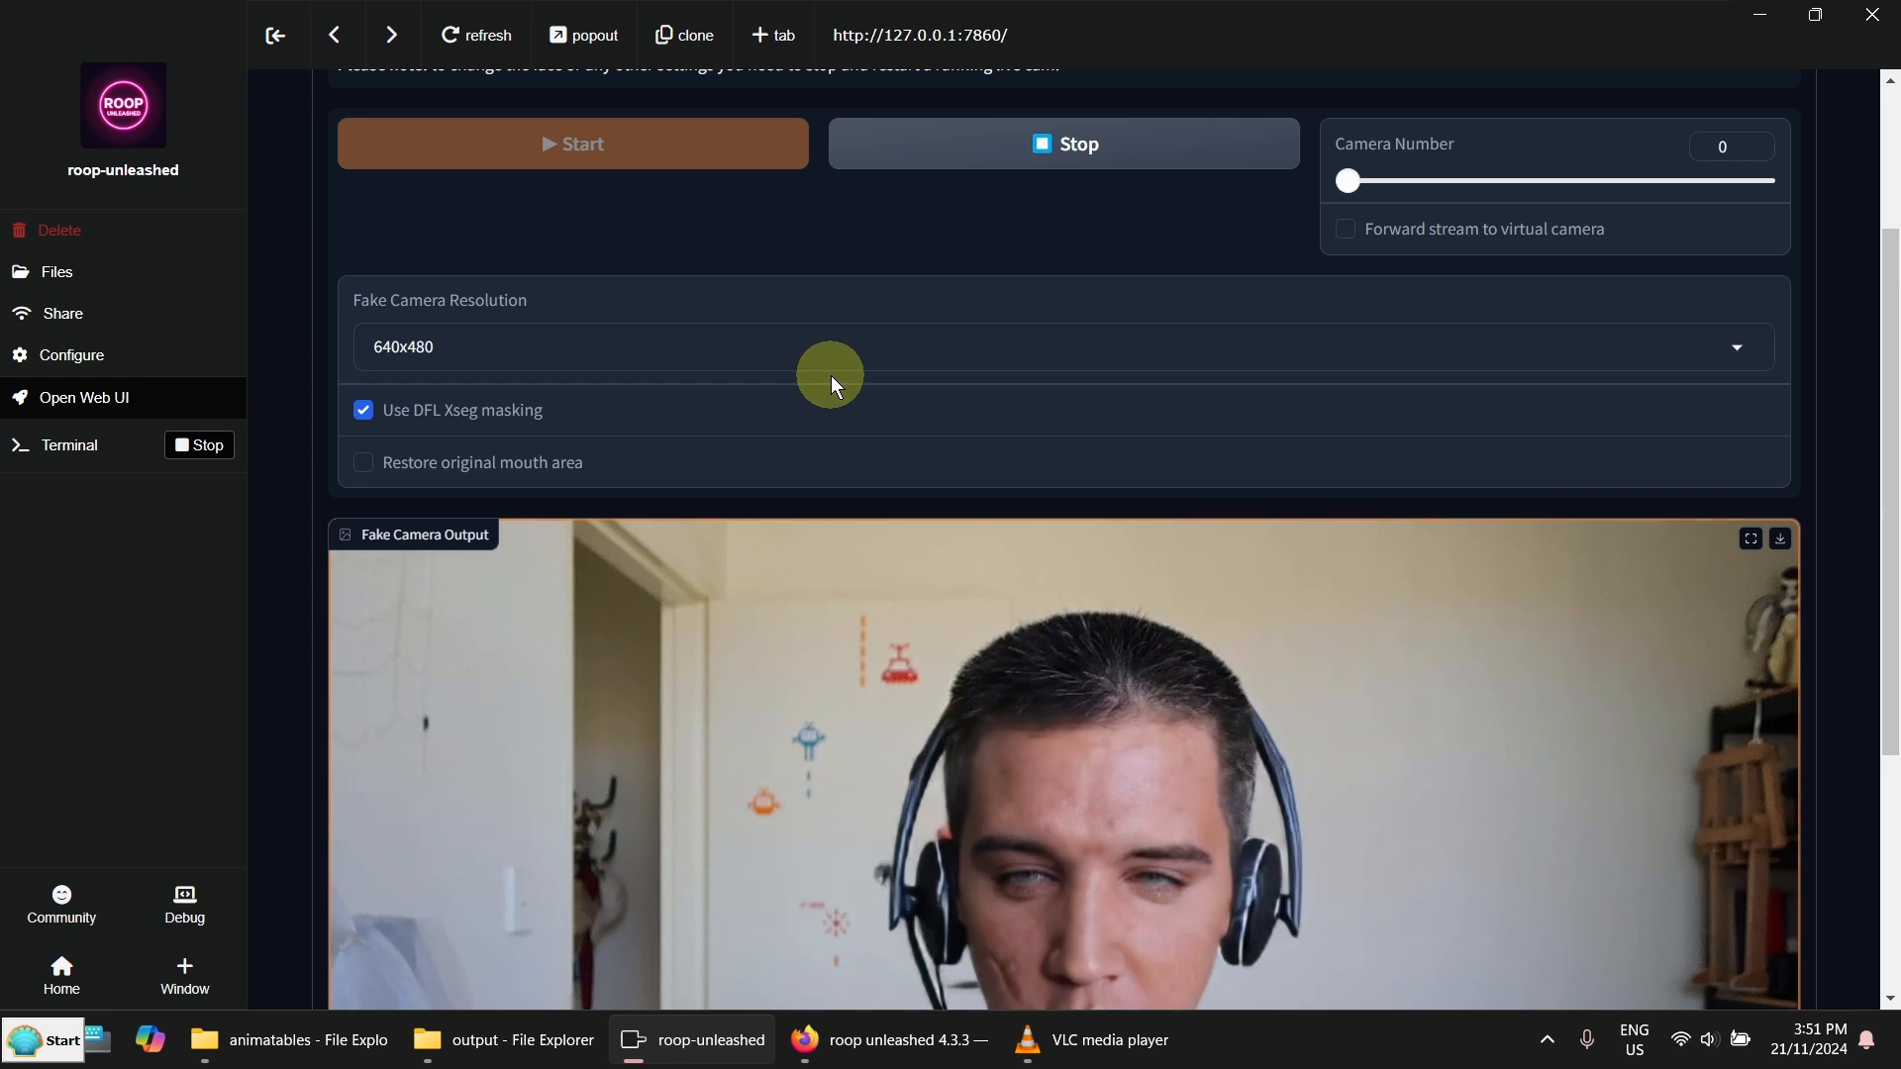
{"action": "scroll", "scroll_direction": "down", "scroll_amount": 3}
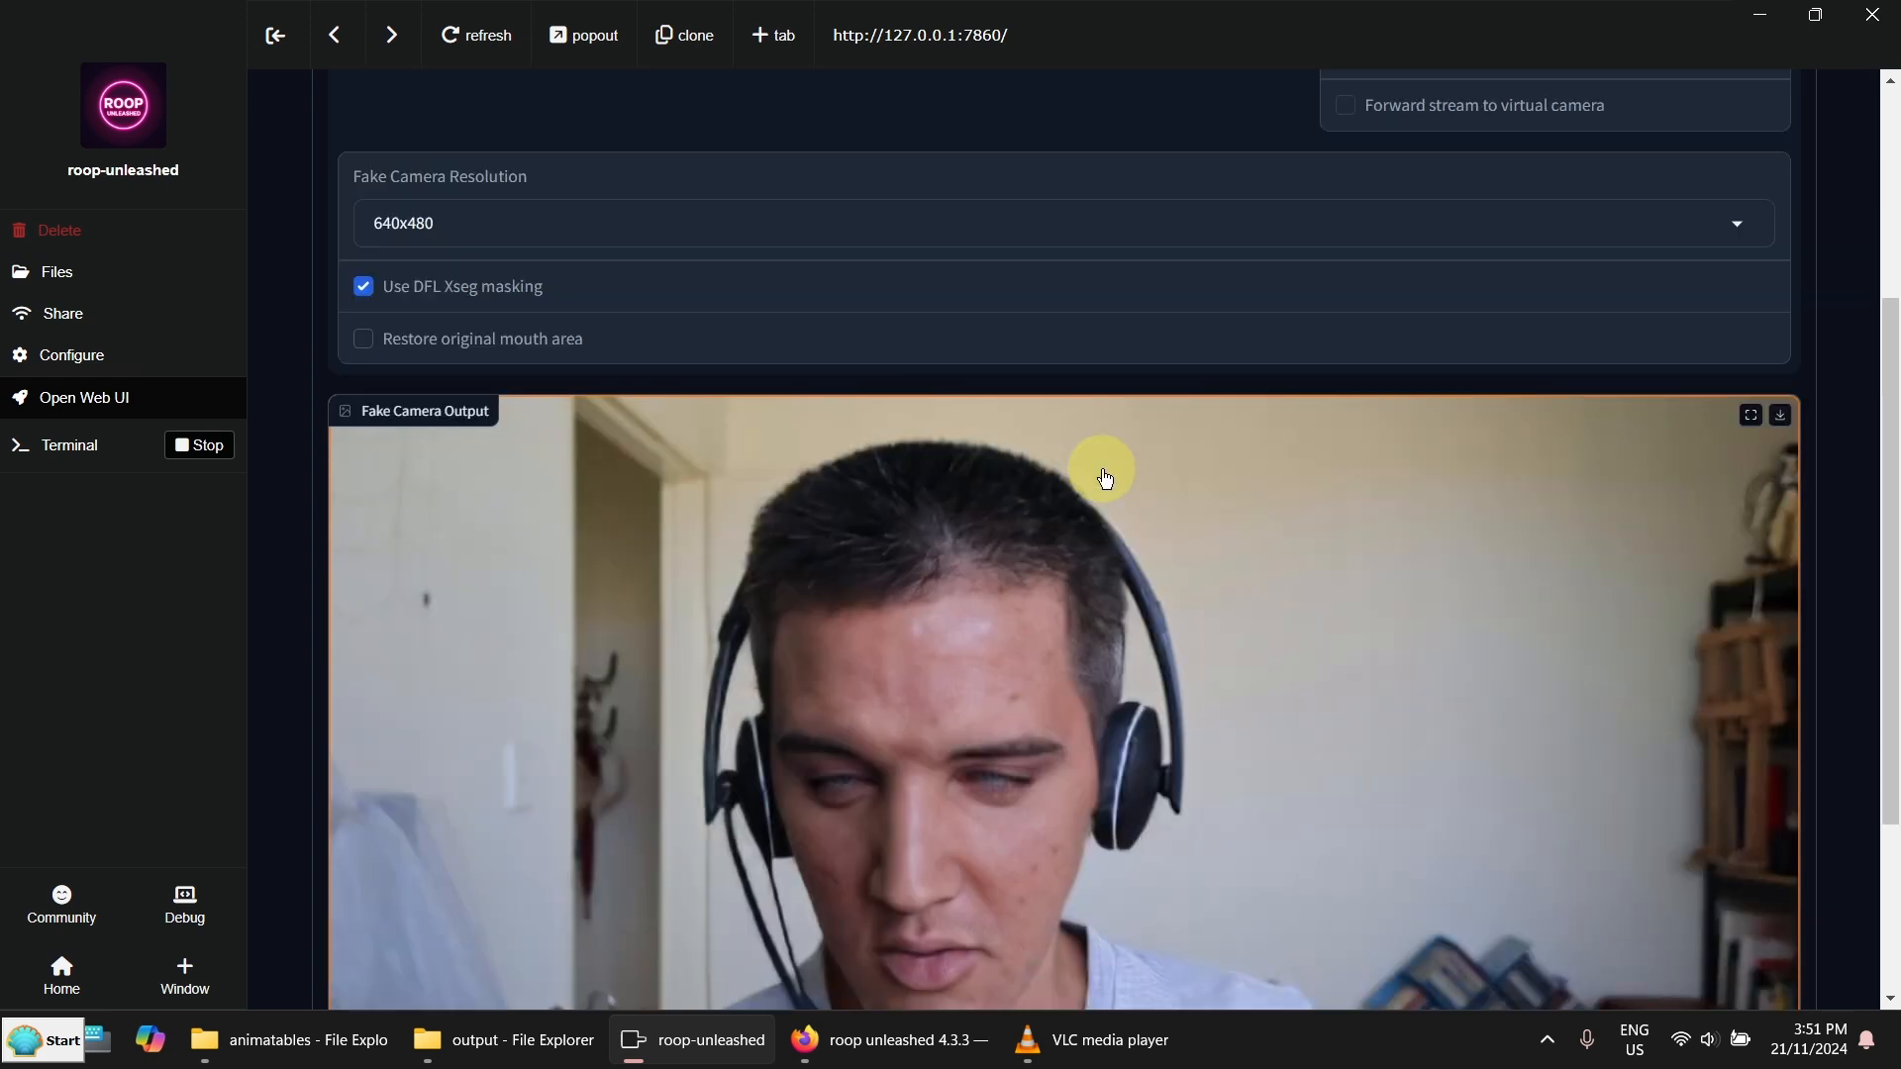
{"action": "scroll", "scroll_direction": "down", "scroll_amount": 3}
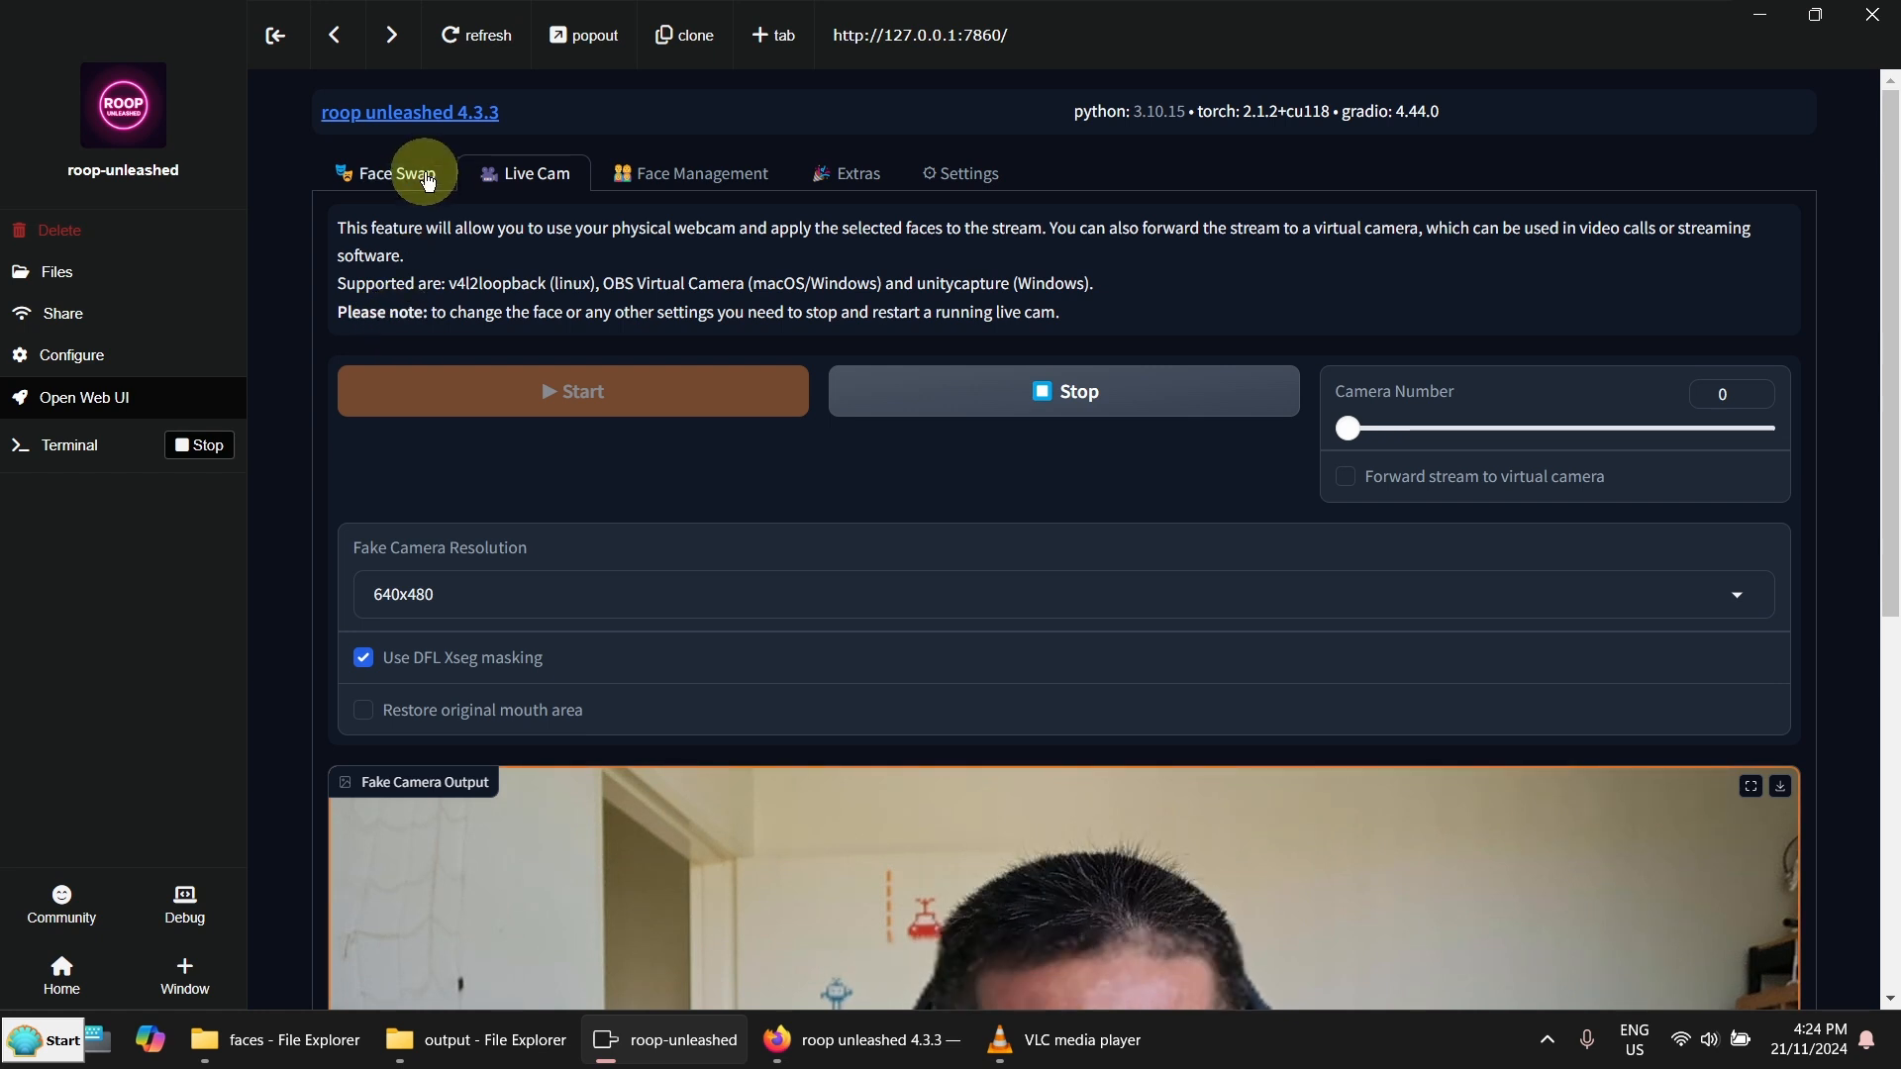
Switch to Face Swap to pick a female input face, then return to Live Cam
{"action": "left_click", "coordinate": [394, 173]}
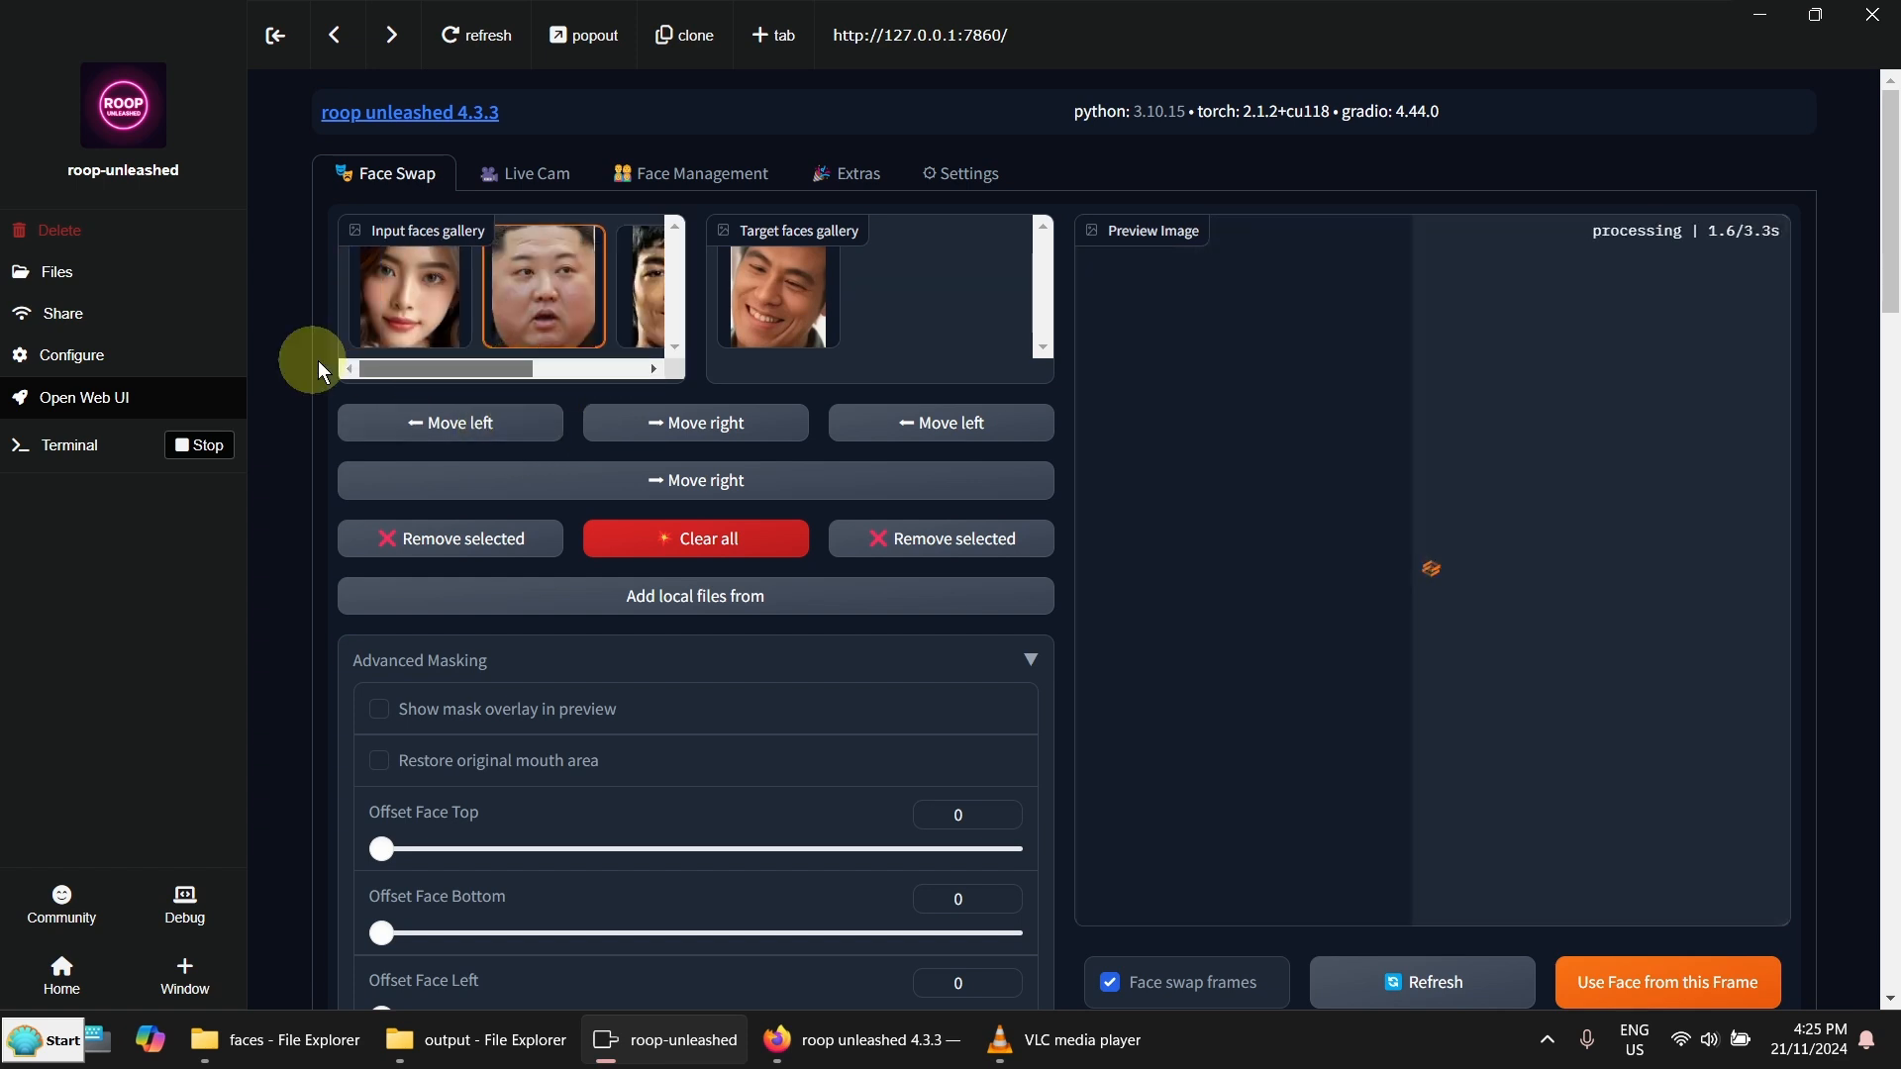
{"action": "left_click", "coordinate": [524, 172]}
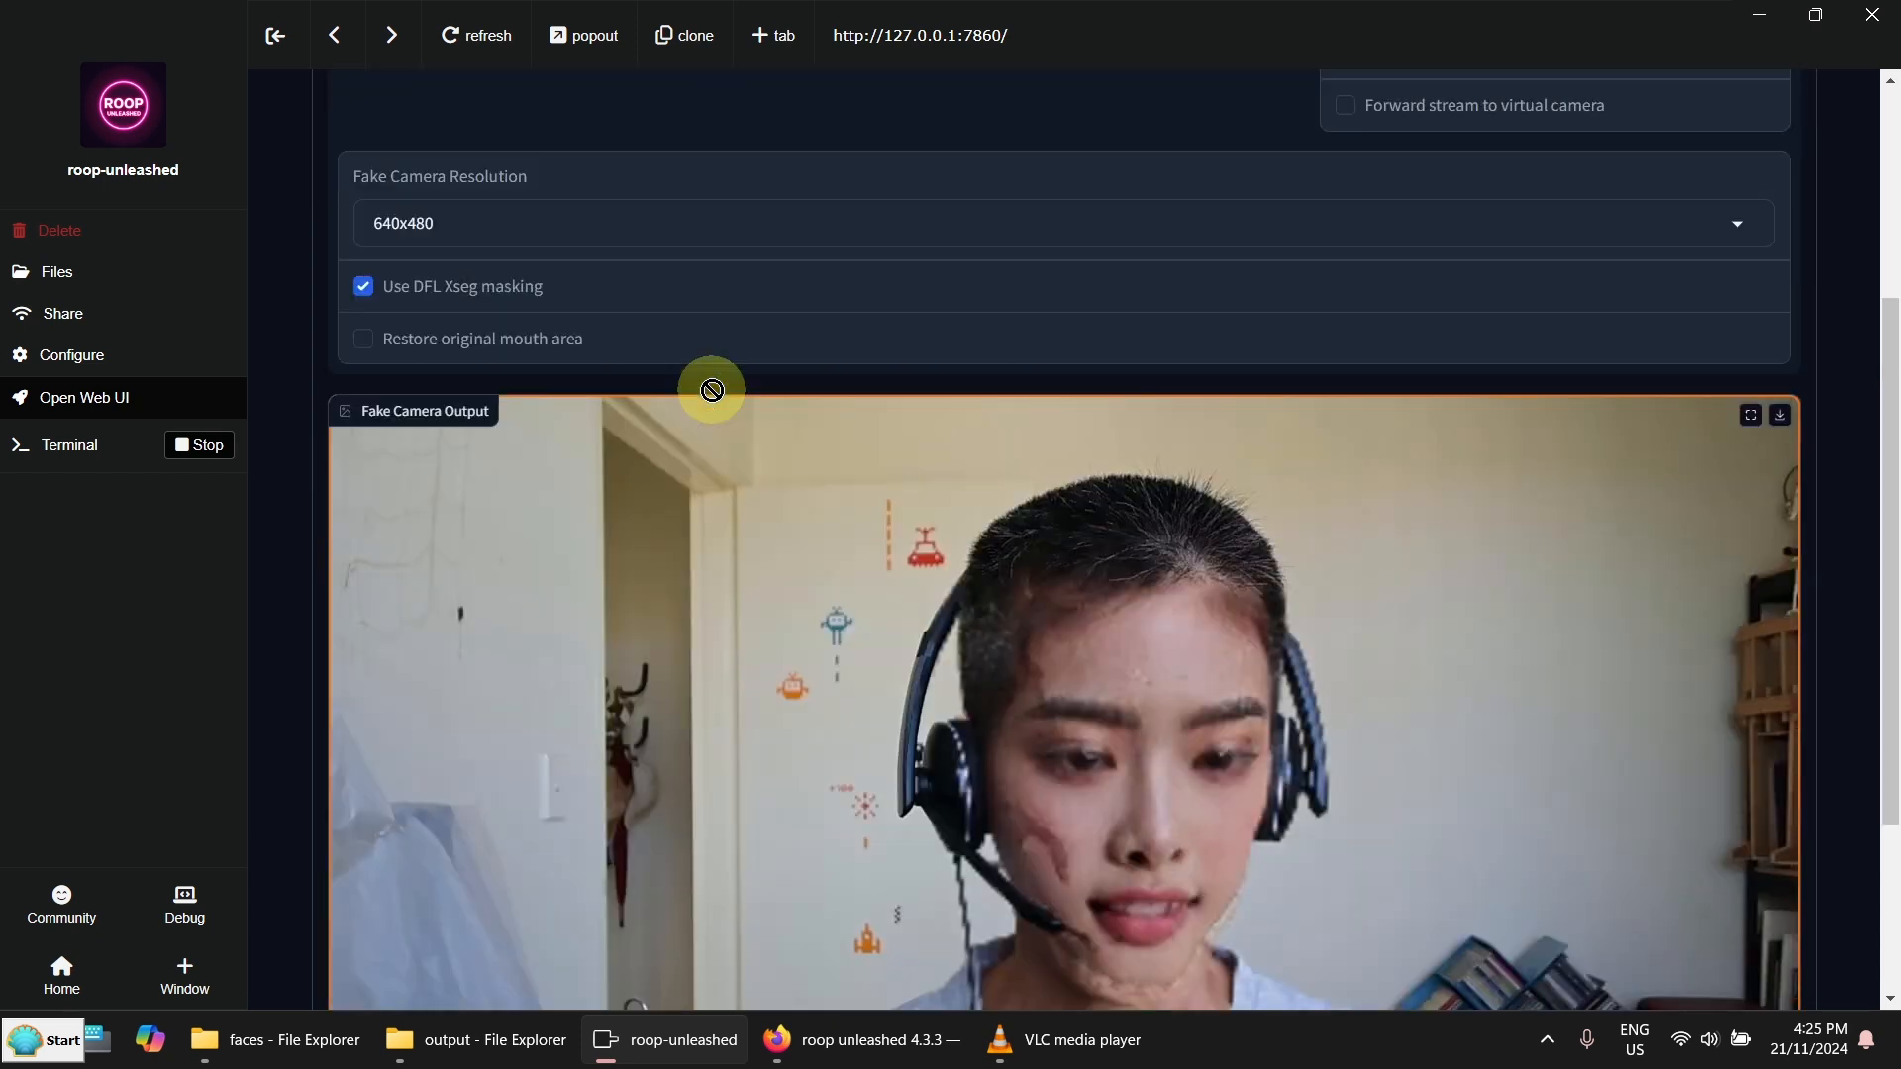
{"action": "scroll", "scroll_direction": "down", "scroll_amount": 3}
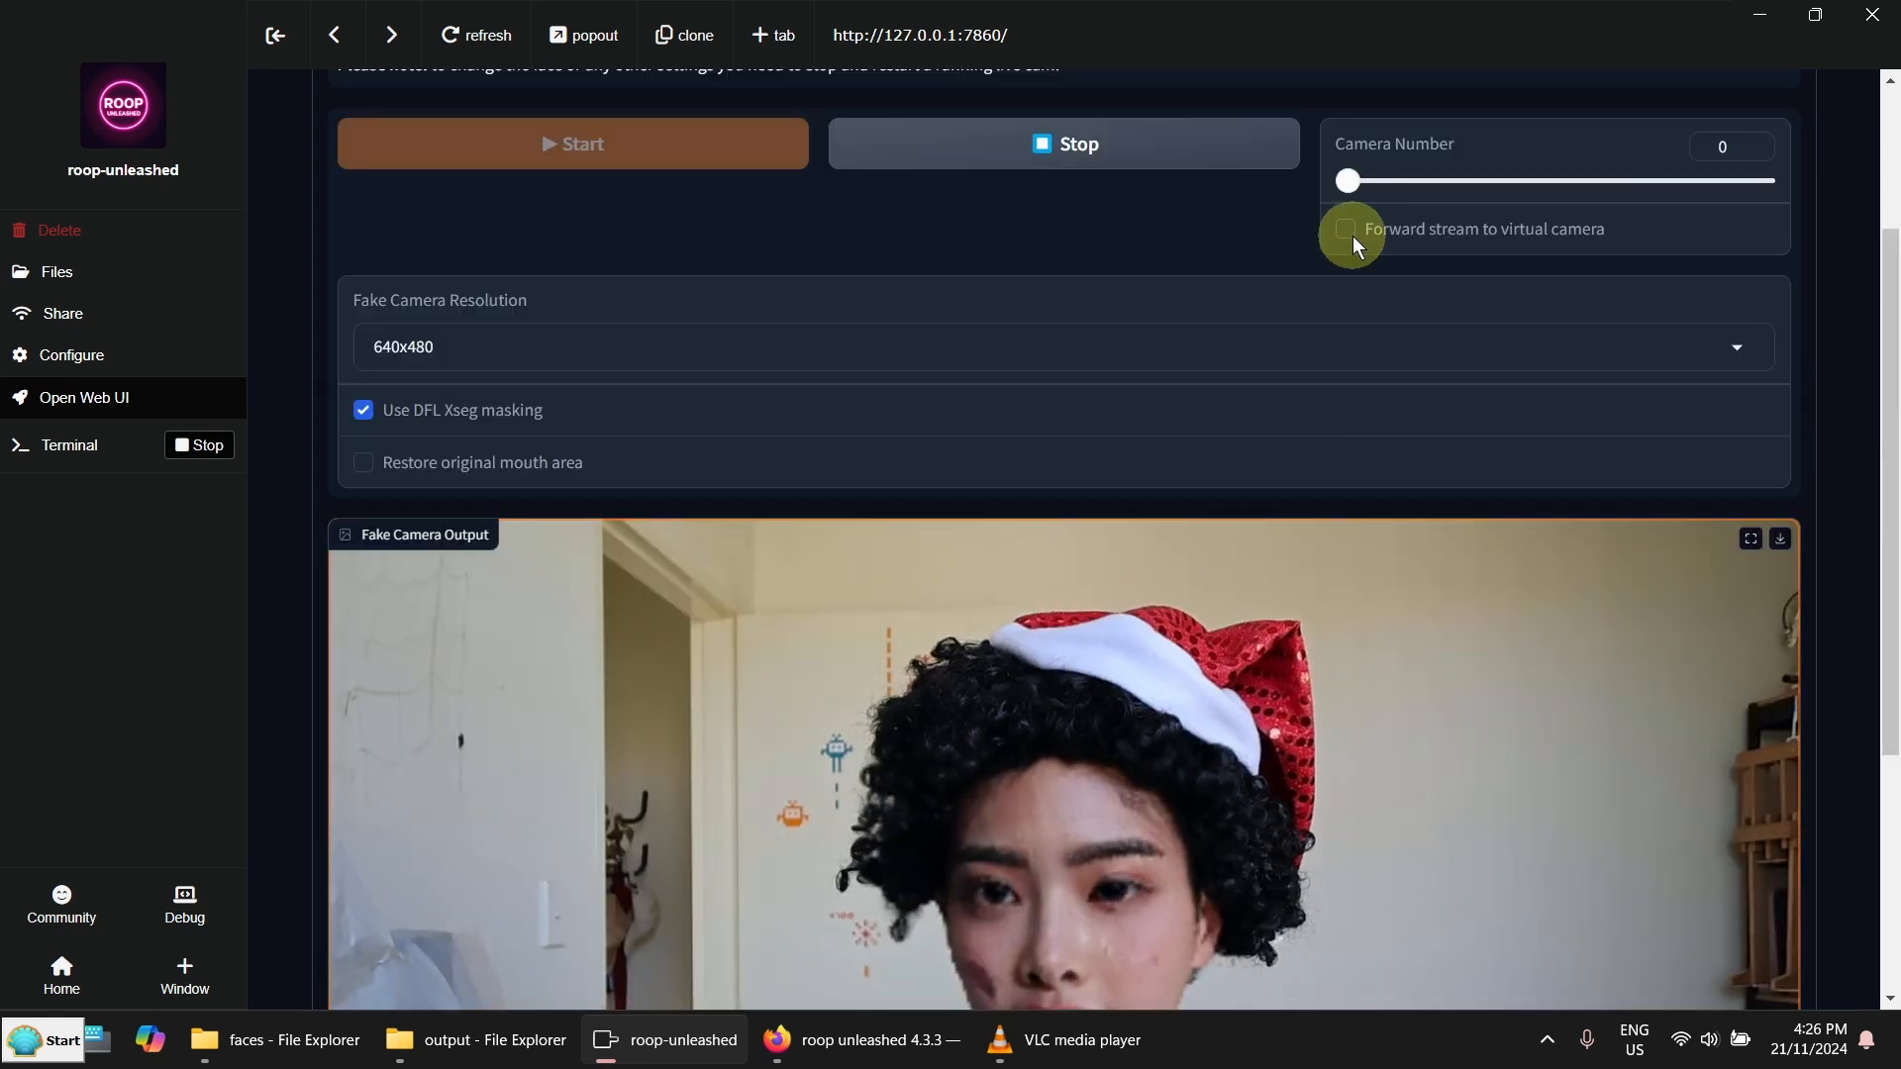
Enable 'Forward stream to virtual camera' and scroll down to watch the swapped stream
{"action": "left_click", "coordinate": [1345, 229]}
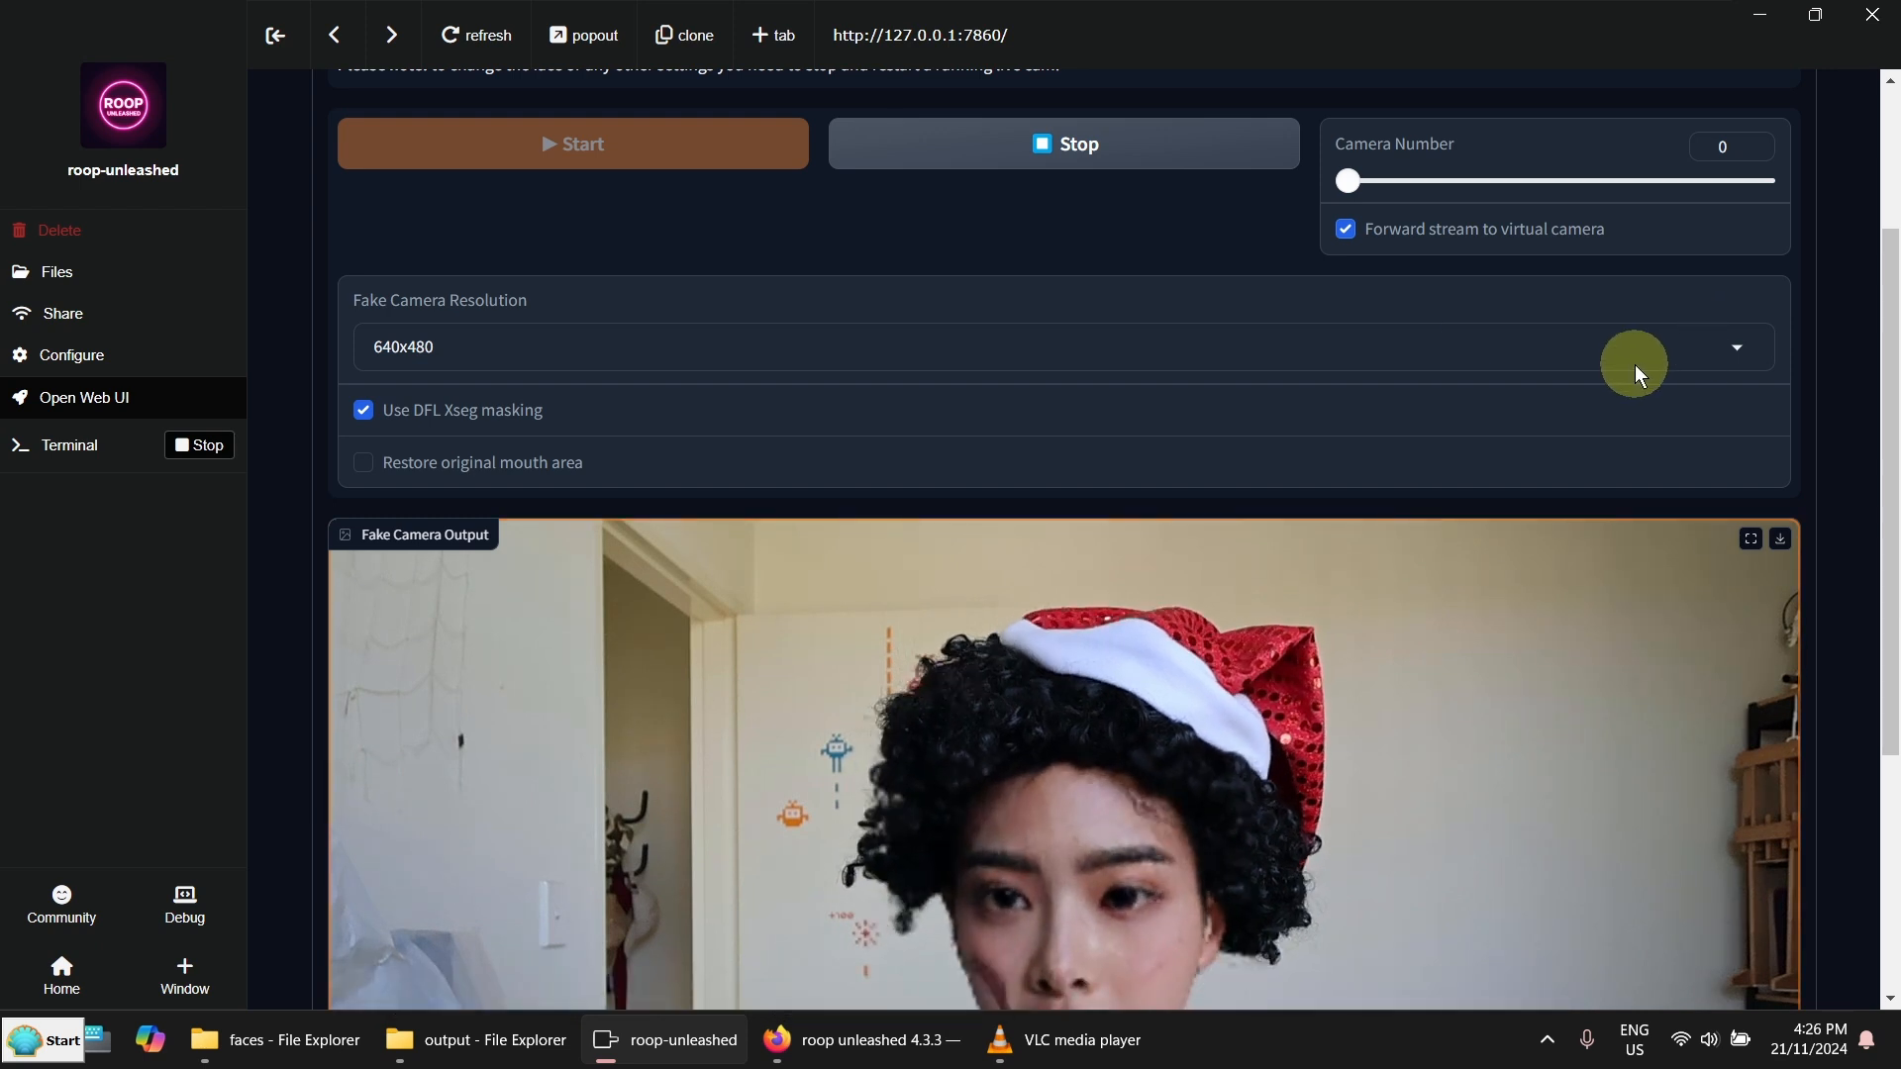
{"action": "scroll", "scroll_direction": "down", "scroll_amount": 3}
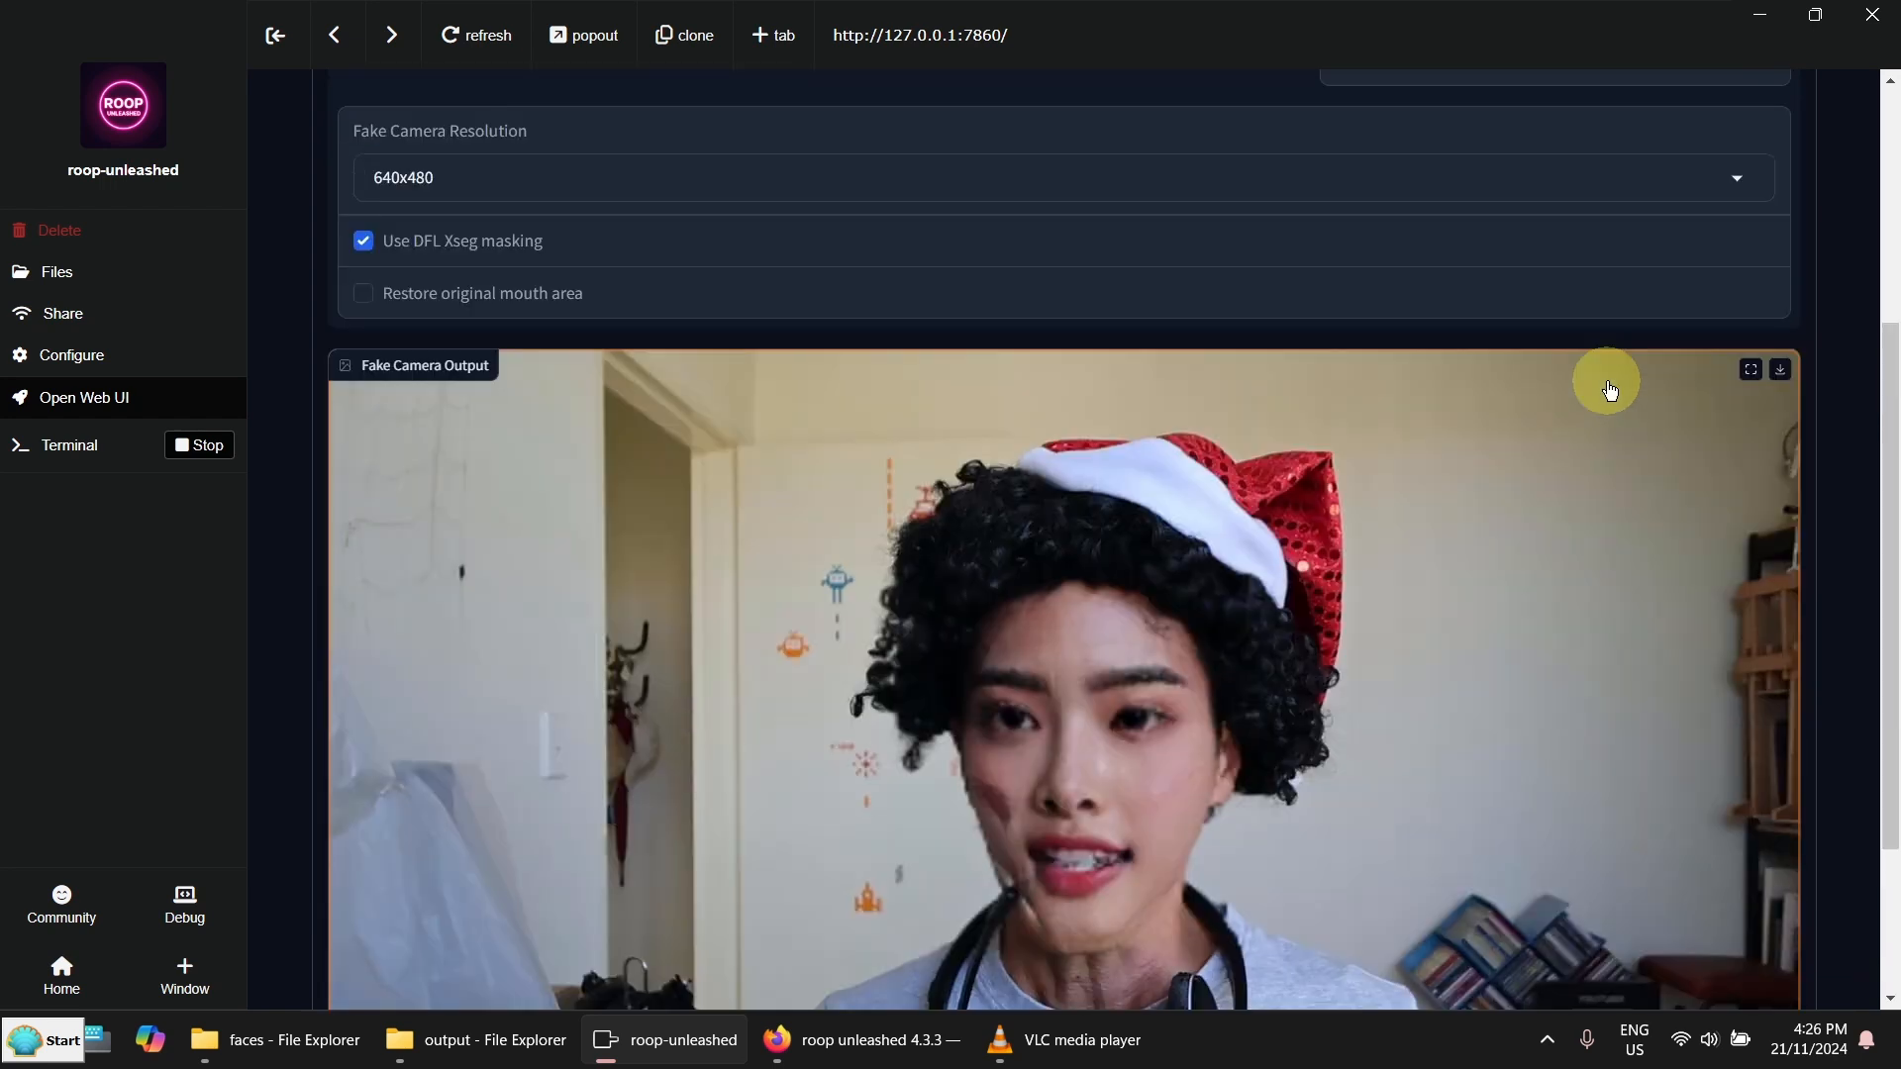
{"action": "scroll", "scroll_direction": "down", "scroll_amount": 3}
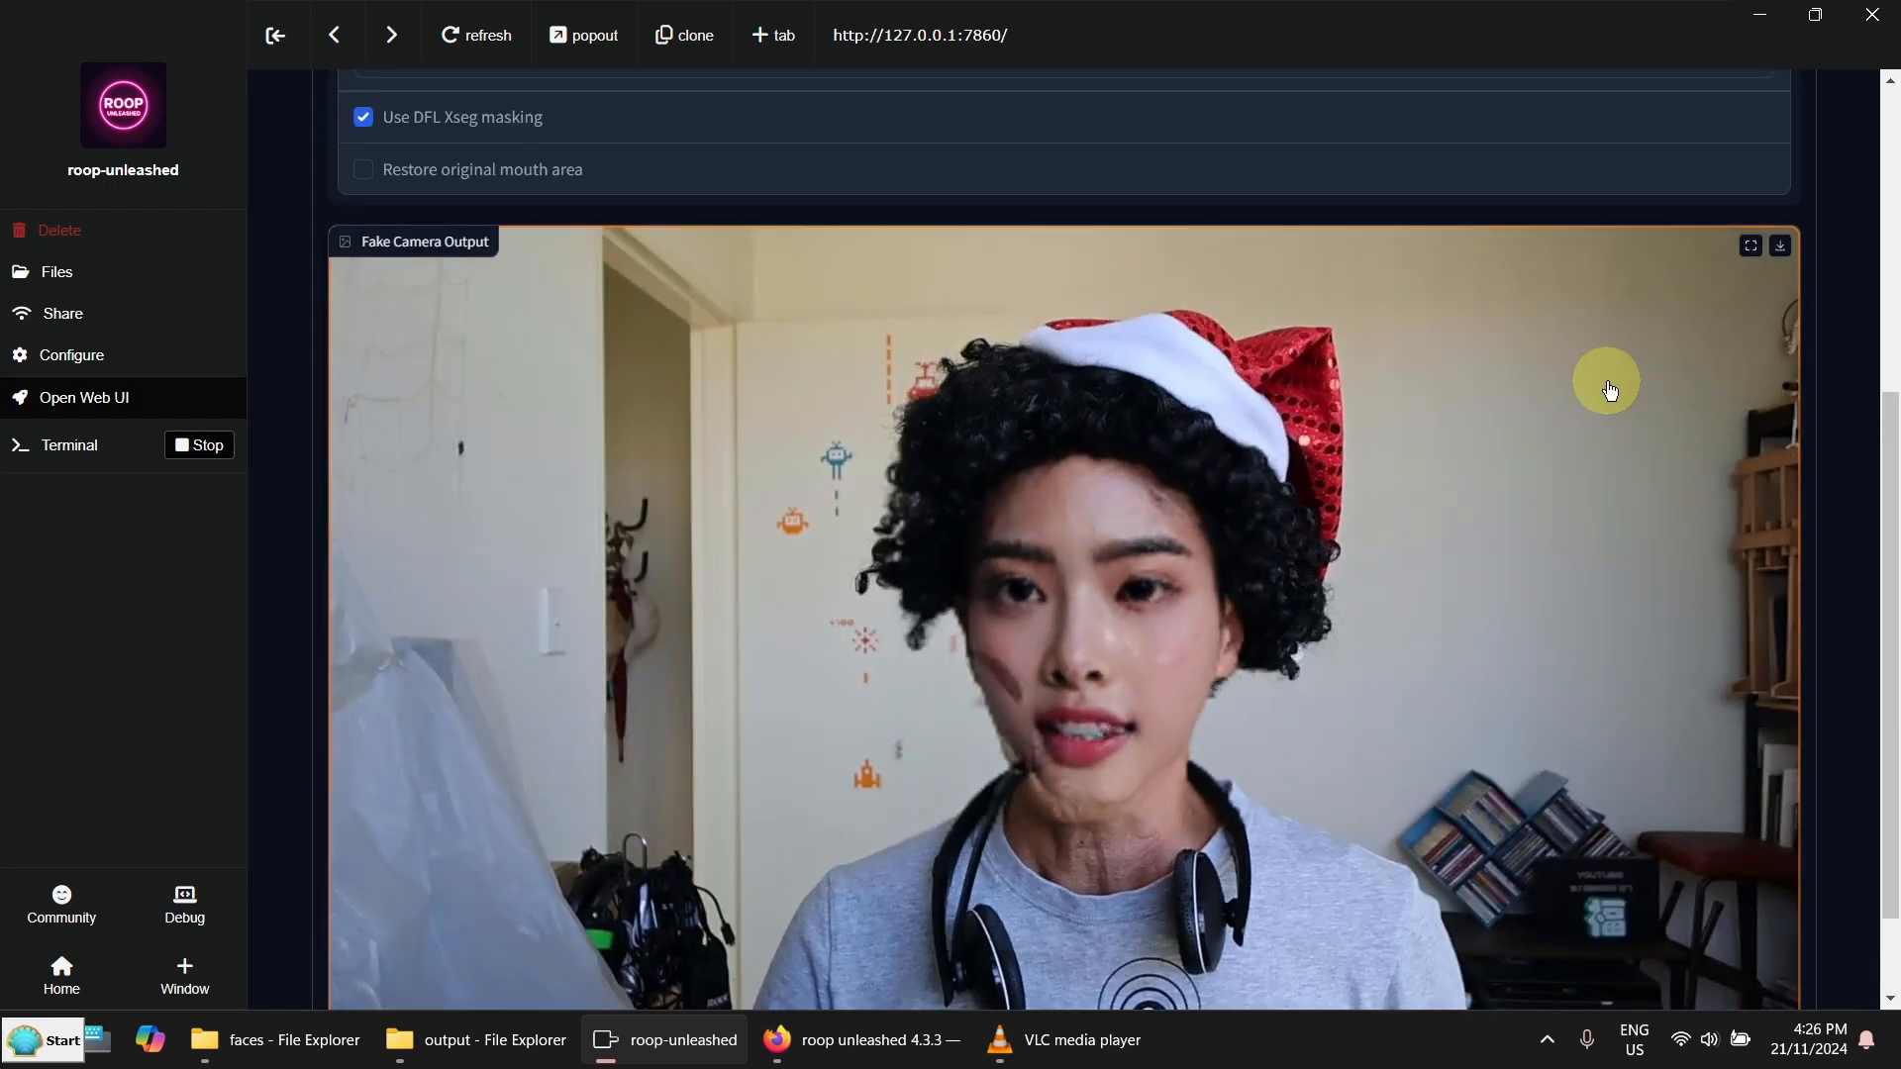
{"action": "scroll", "scroll_direction": "down", "scroll_amount": 3}
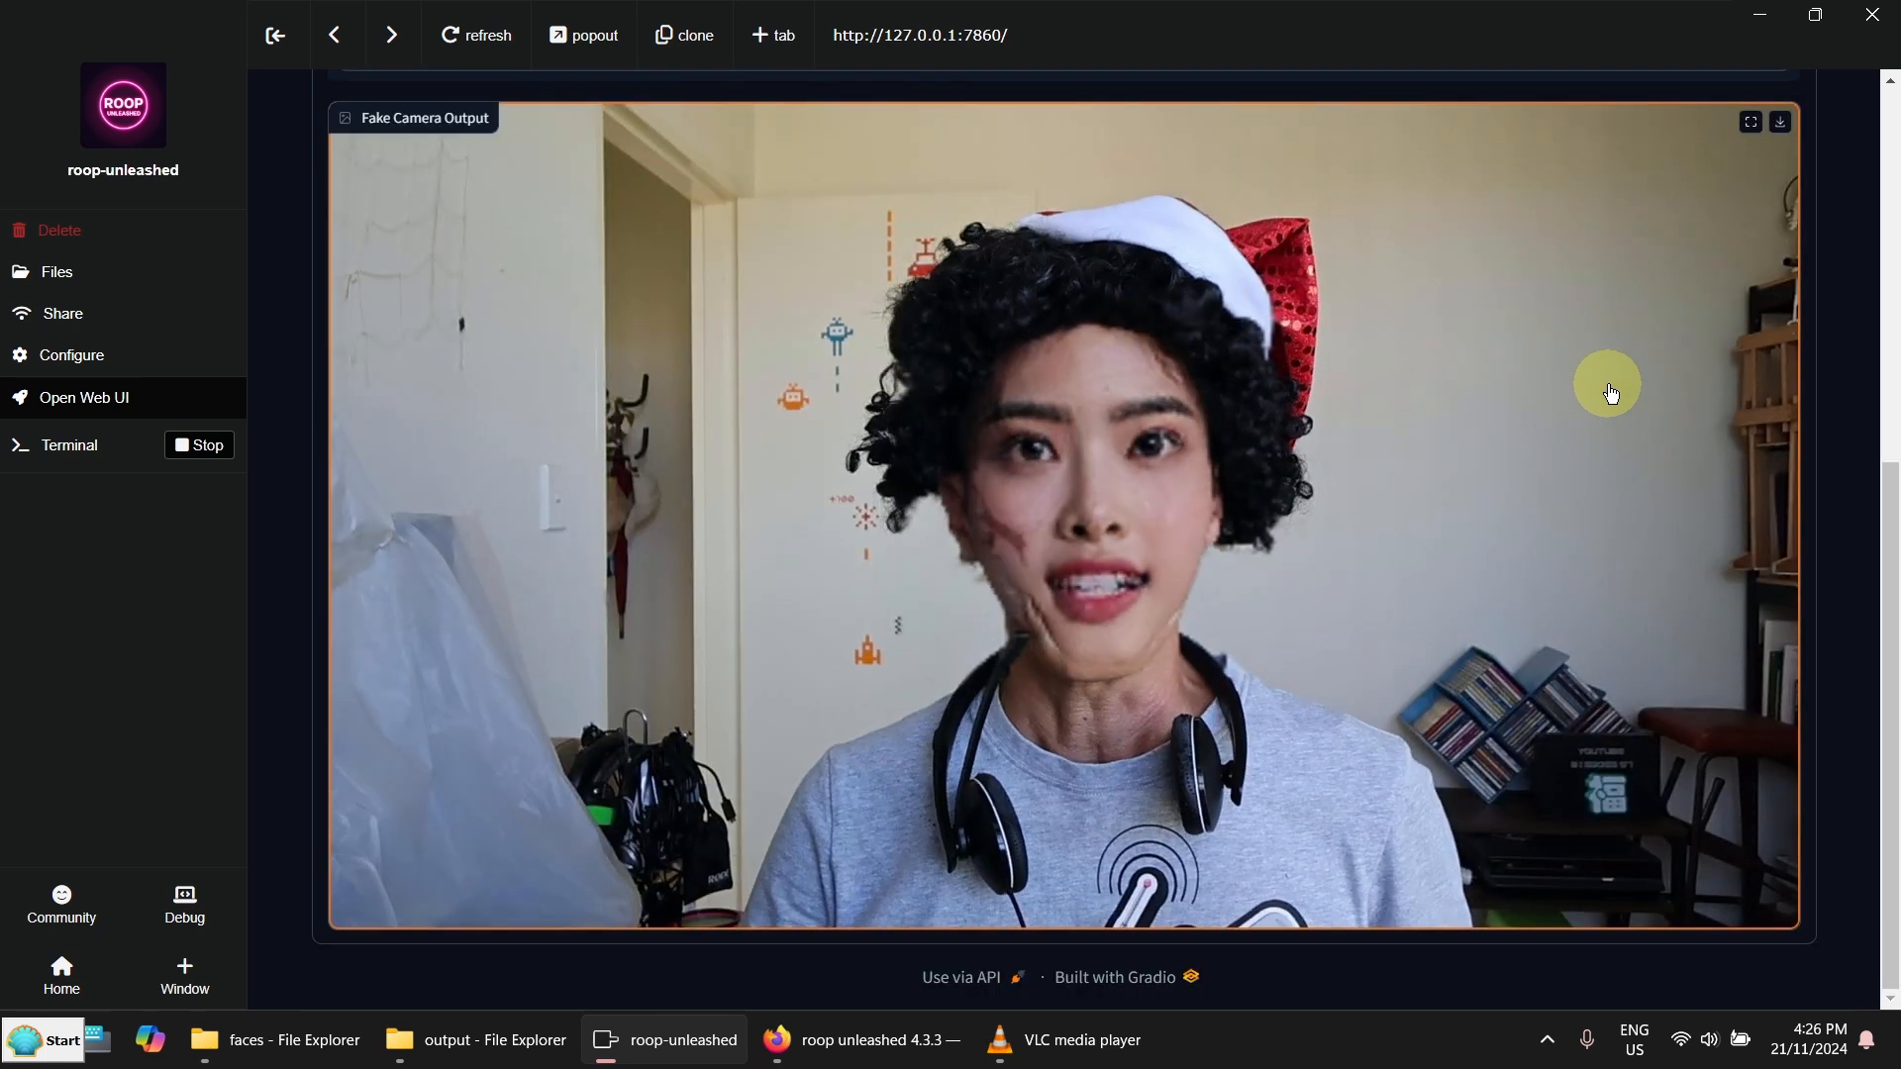